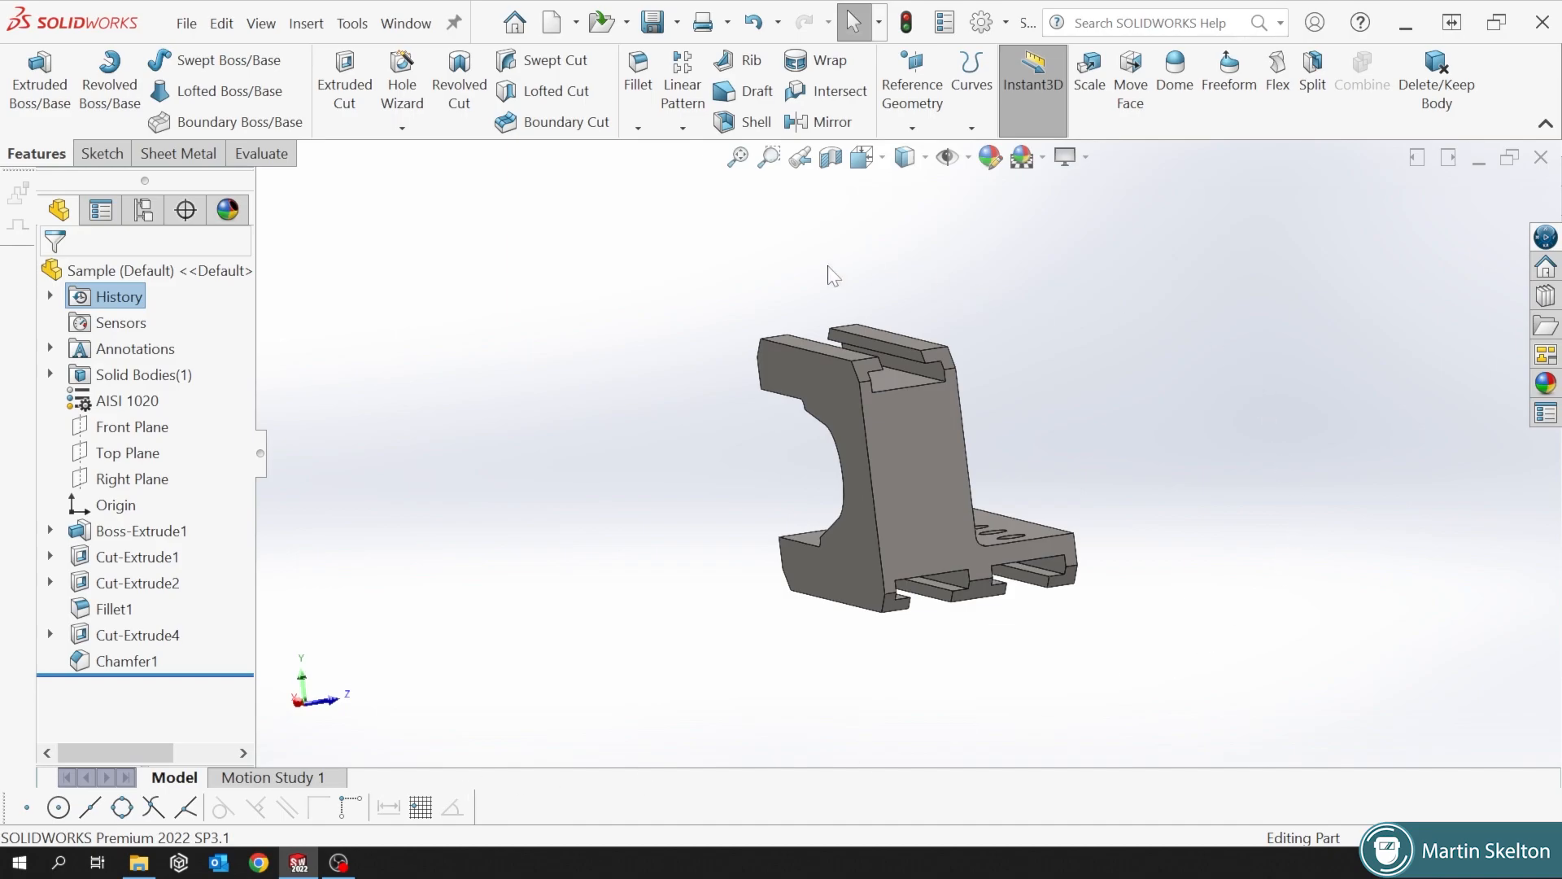
# Expand Boss-Extrude1 and select its Sketch1 to display the sketch dimensions.
pyautogui.click(49, 530)
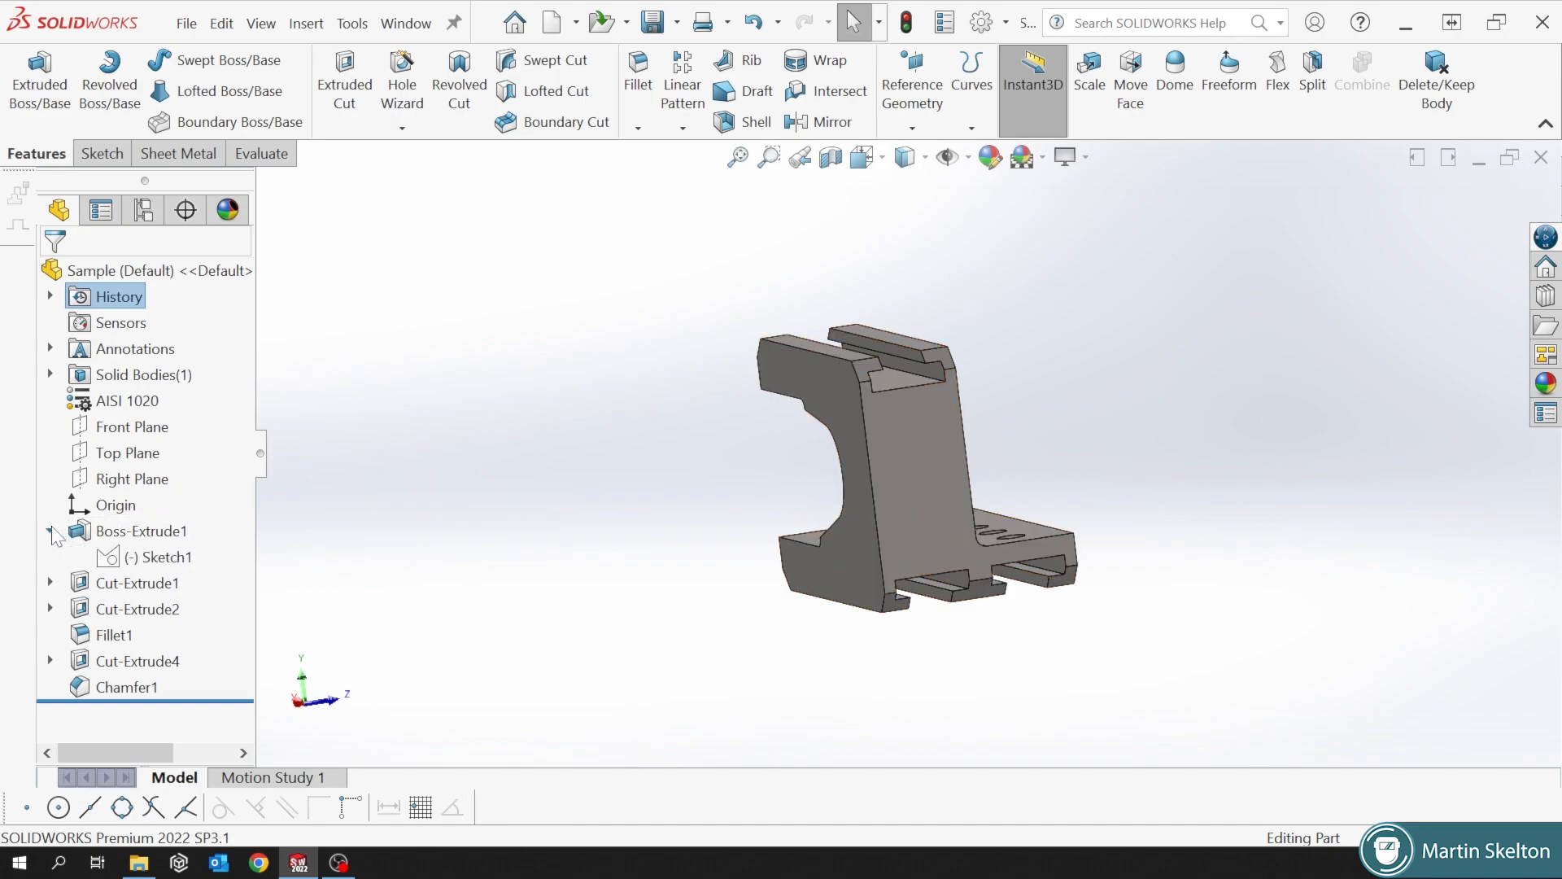
pyautogui.click(168, 556)
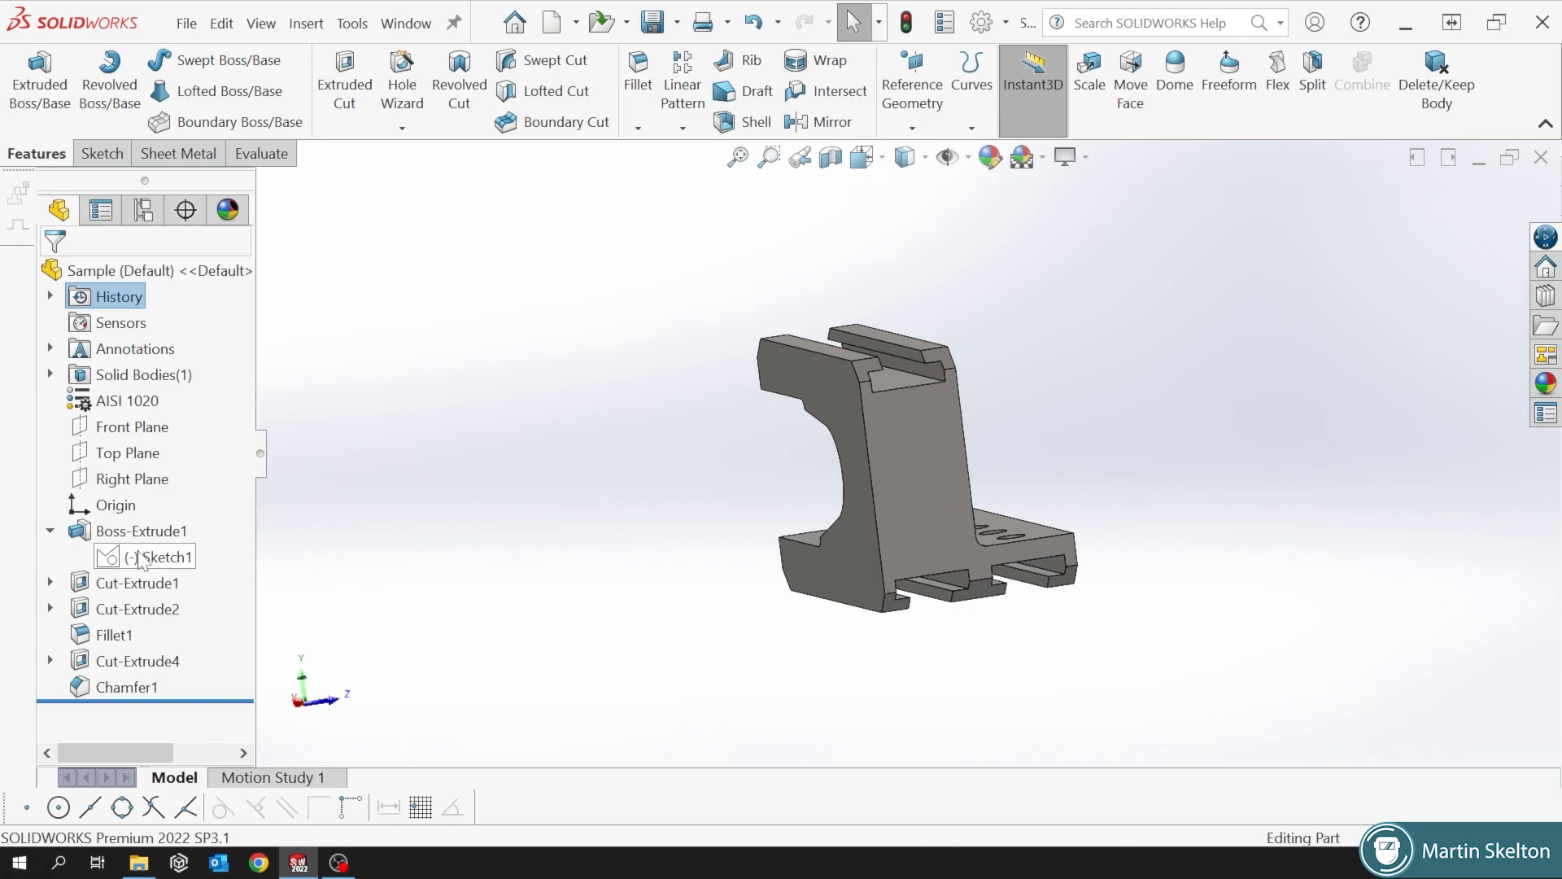
pyautogui.moveTo(133, 571)
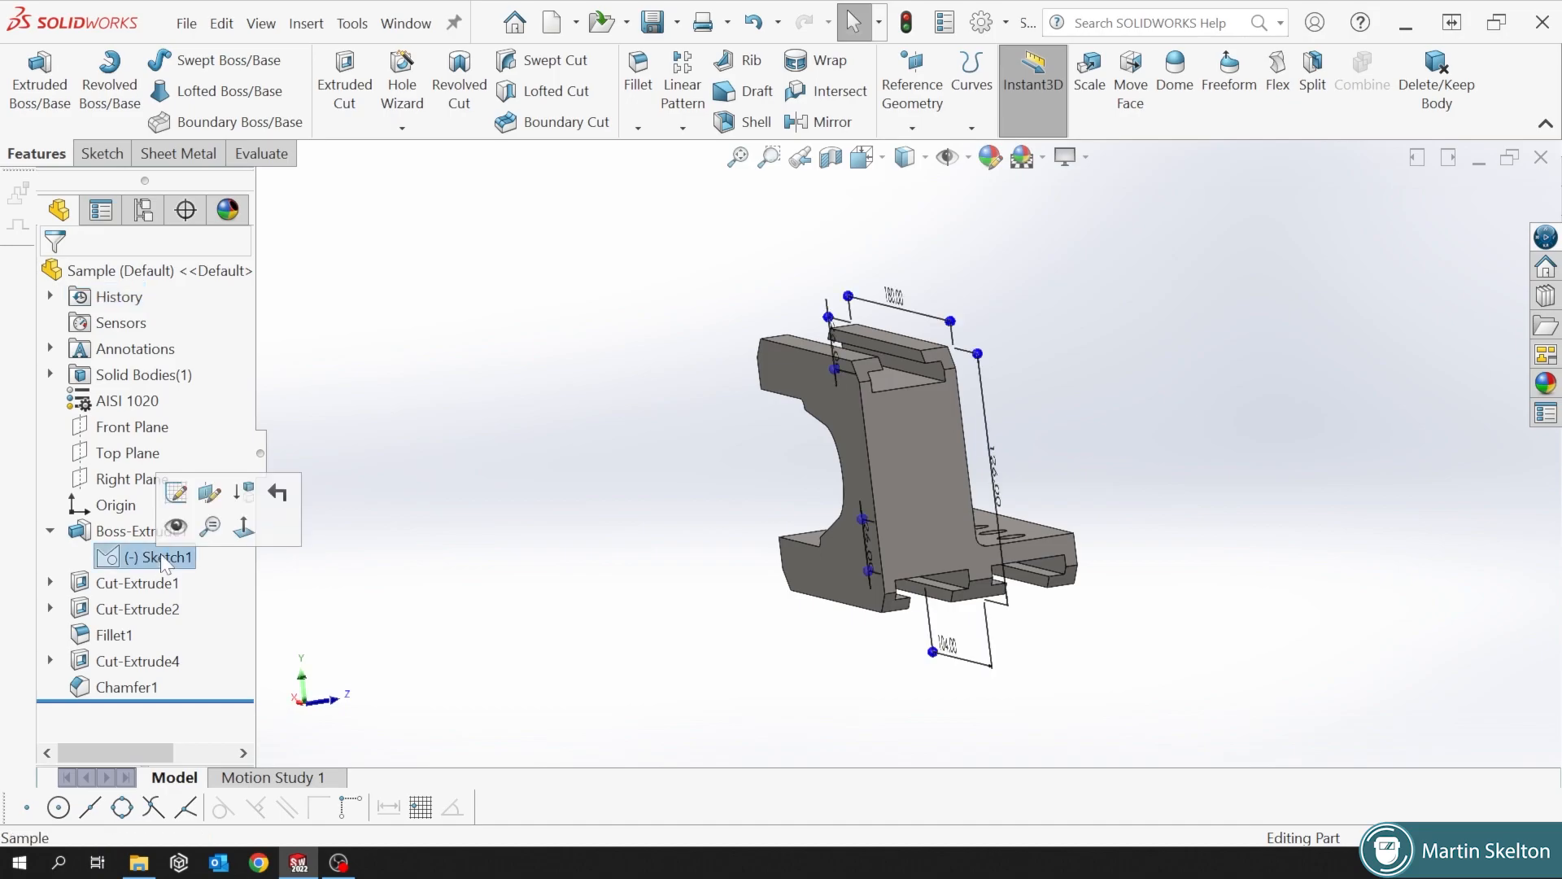
# Edit Sketch1, dimension the inner vertical edge at 70 mm, and exit the sketch.
pyautogui.rightClick(165, 556)
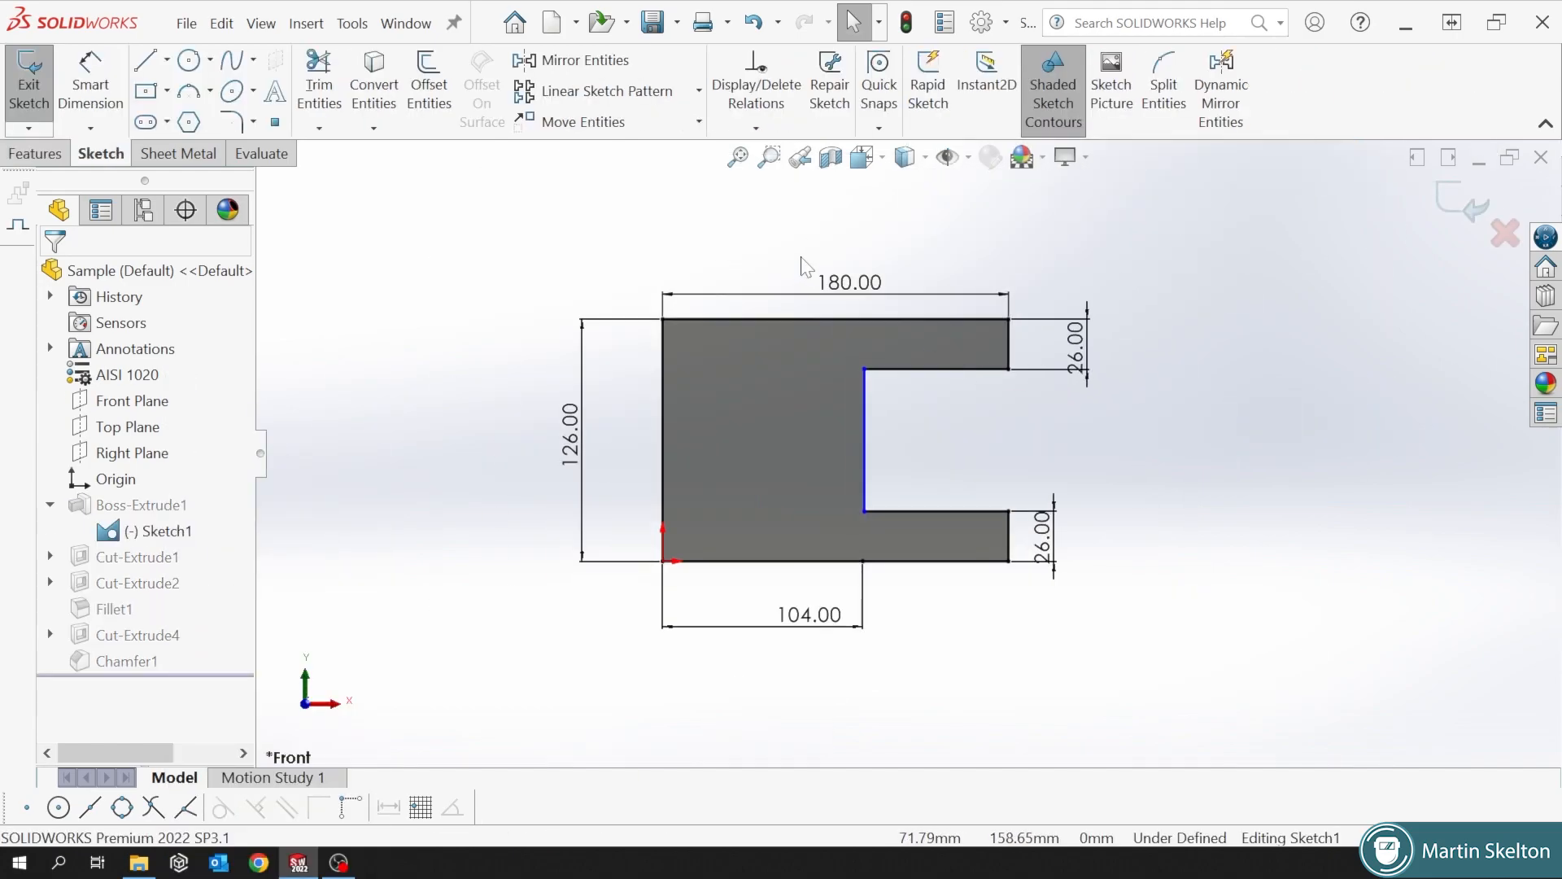
pyautogui.moveTo(573, 471)
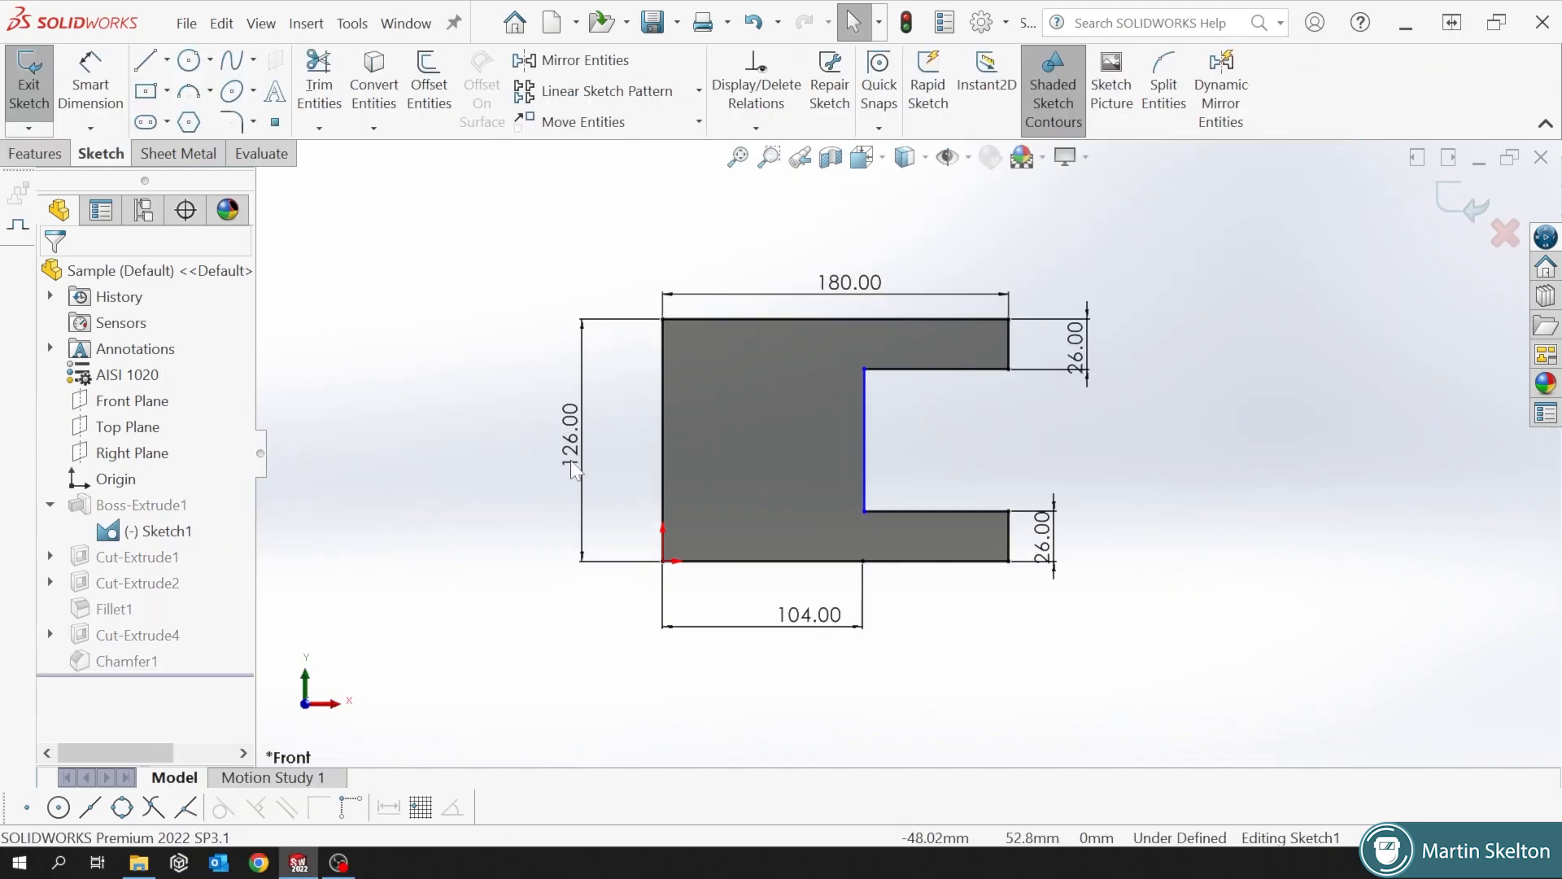
pyautogui.moveTo(812, 635)
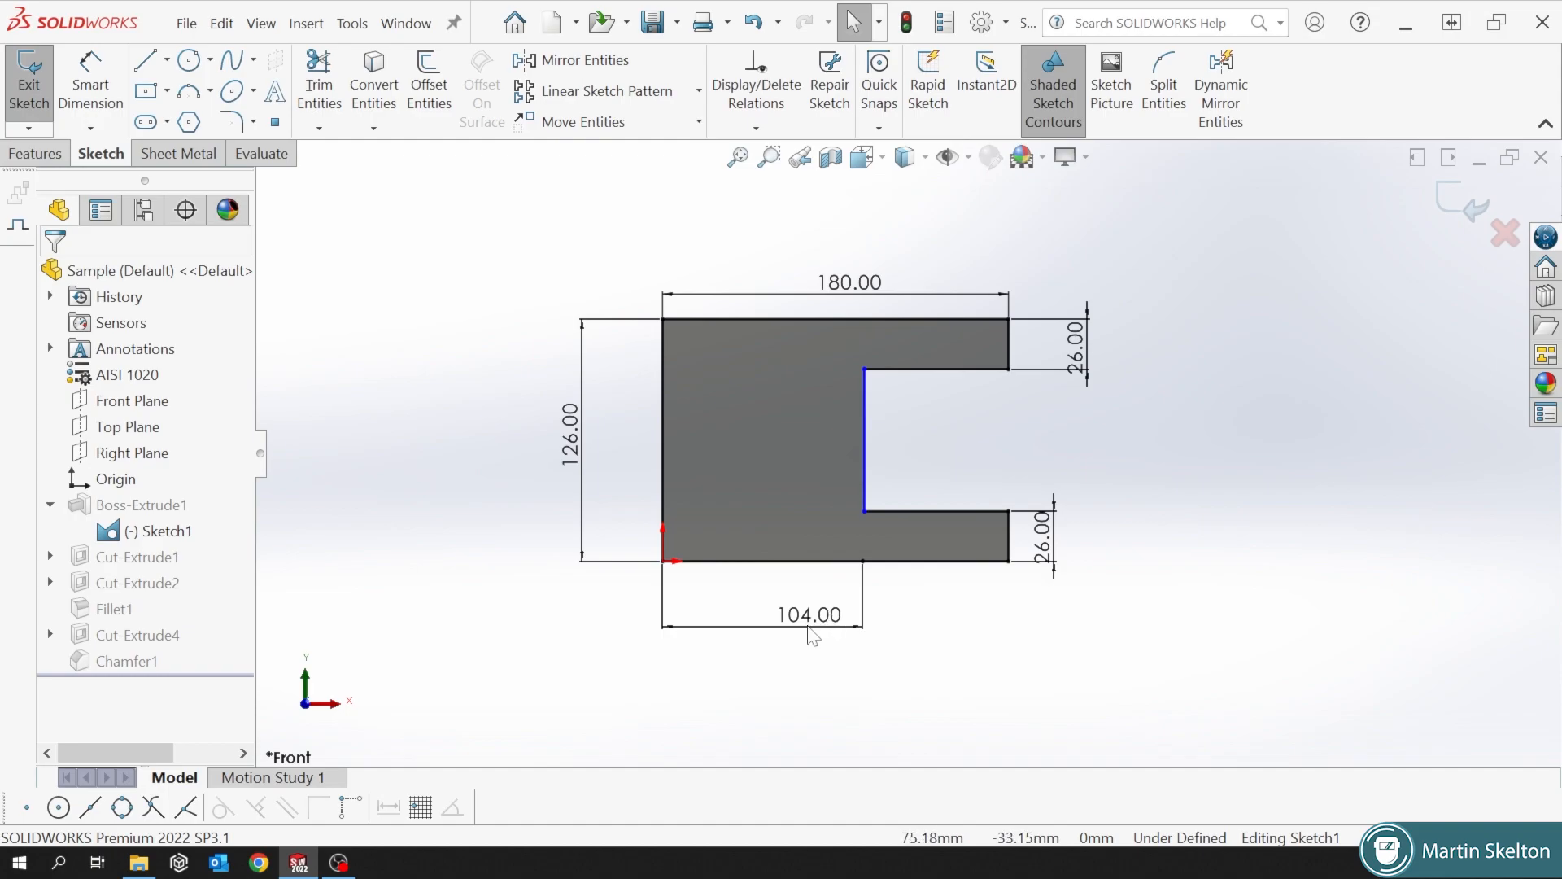
pyautogui.moveTo(865, 422)
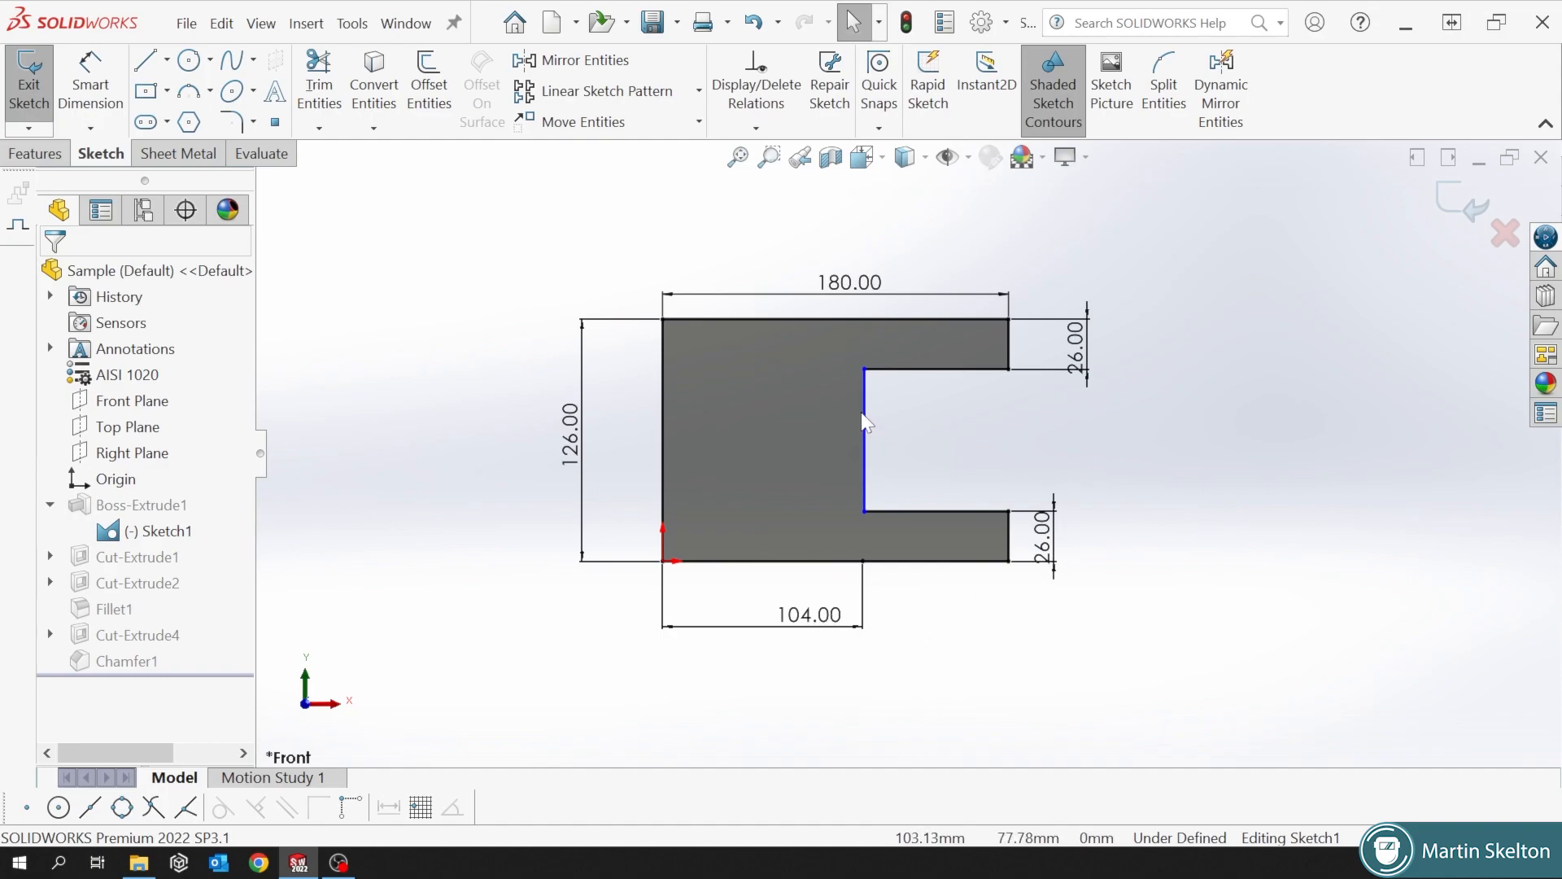
pyautogui.click(861, 429)
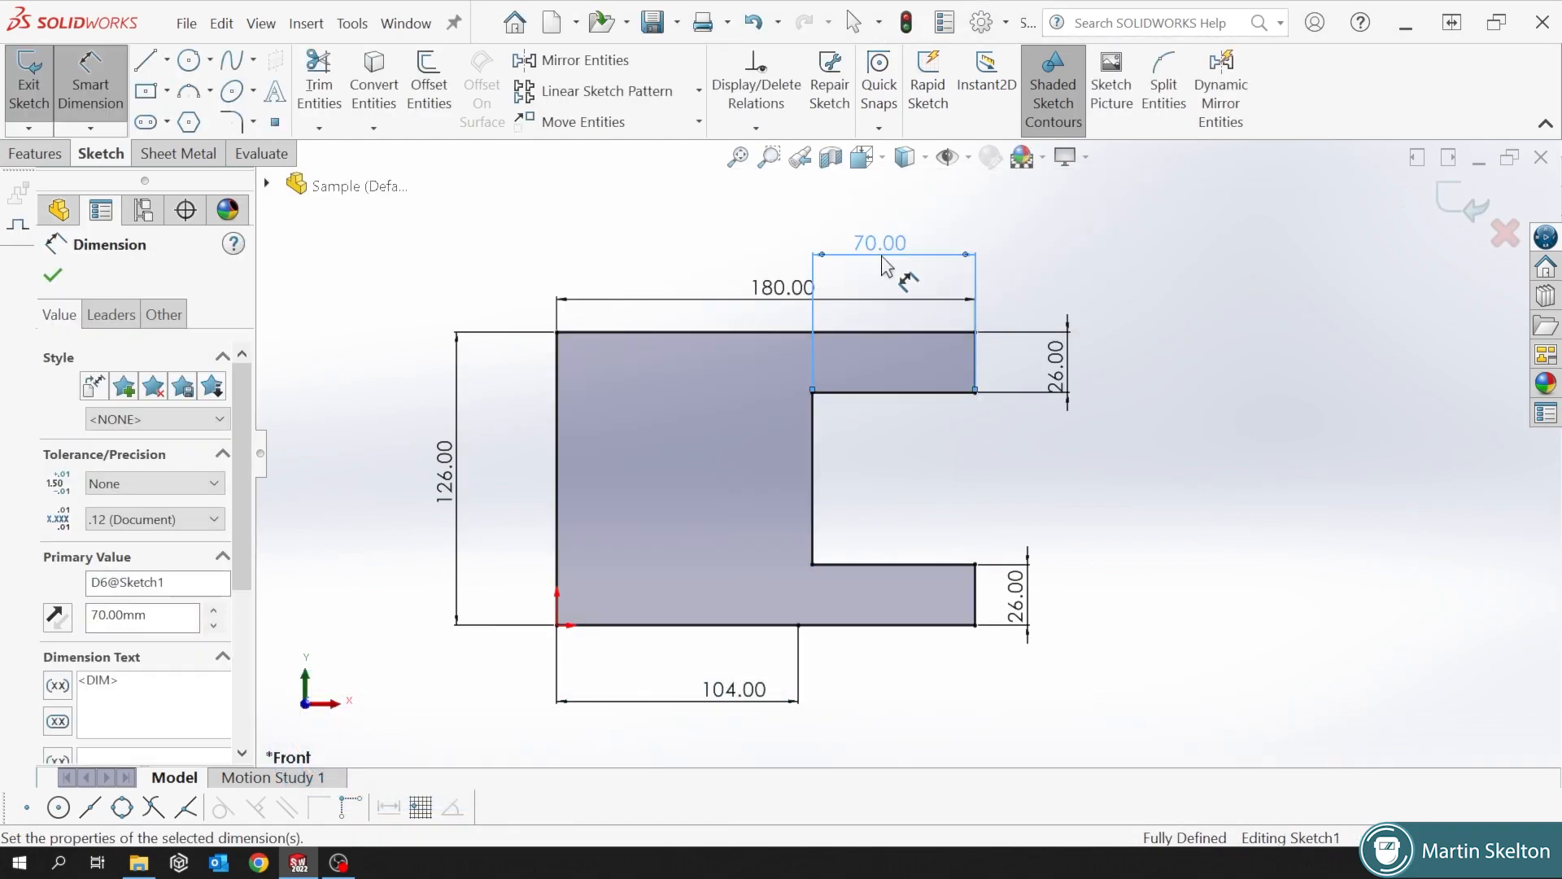
pyautogui.click(52, 275)
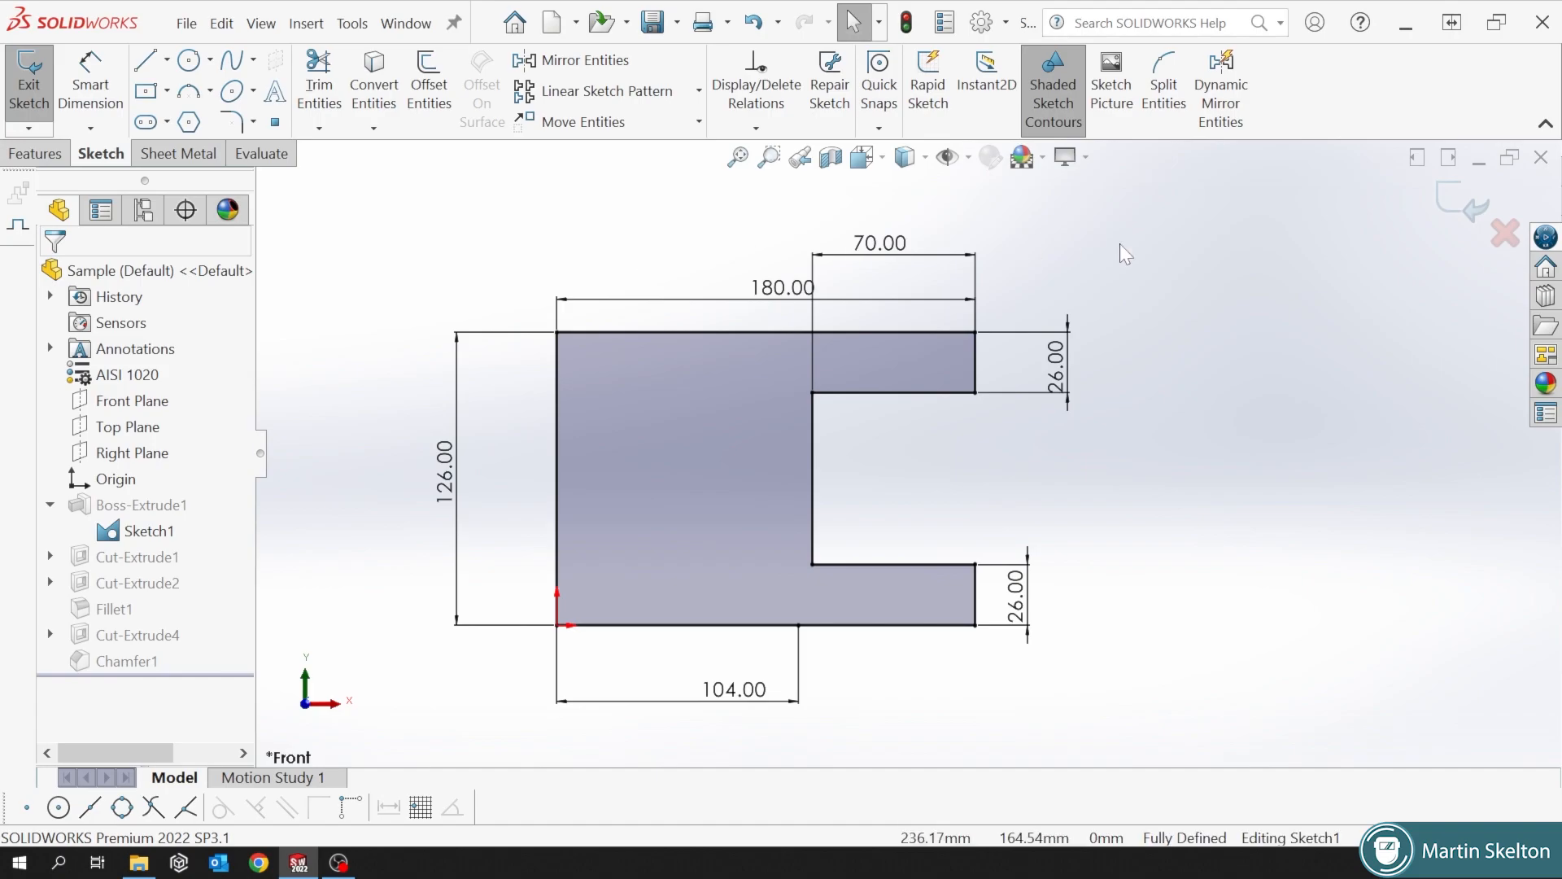
pyautogui.moveTo(1459, 215)
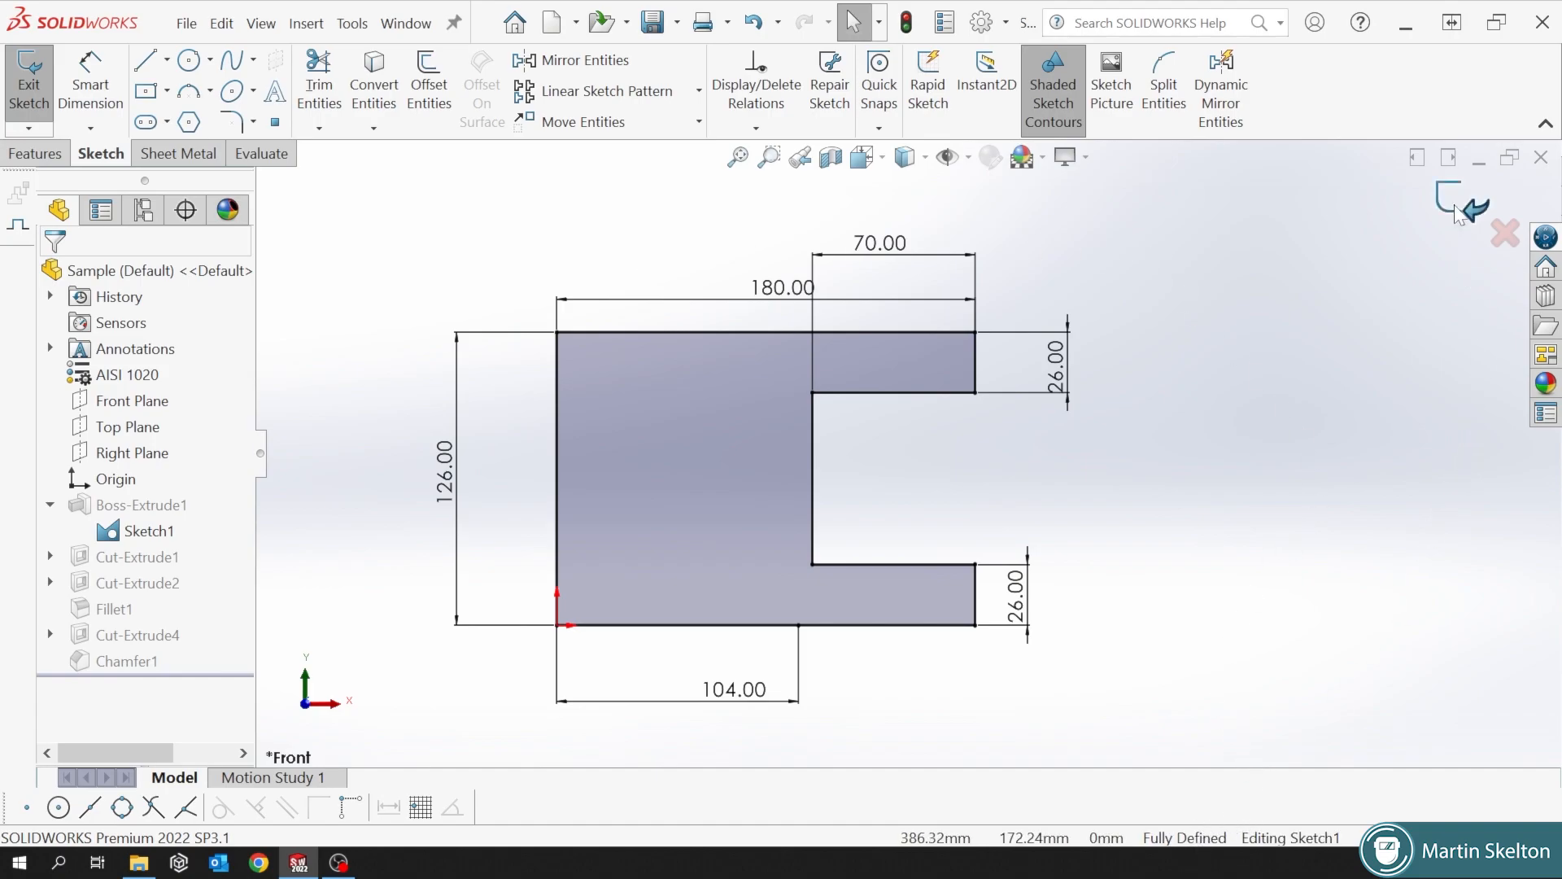
pyautogui.click(29, 80)
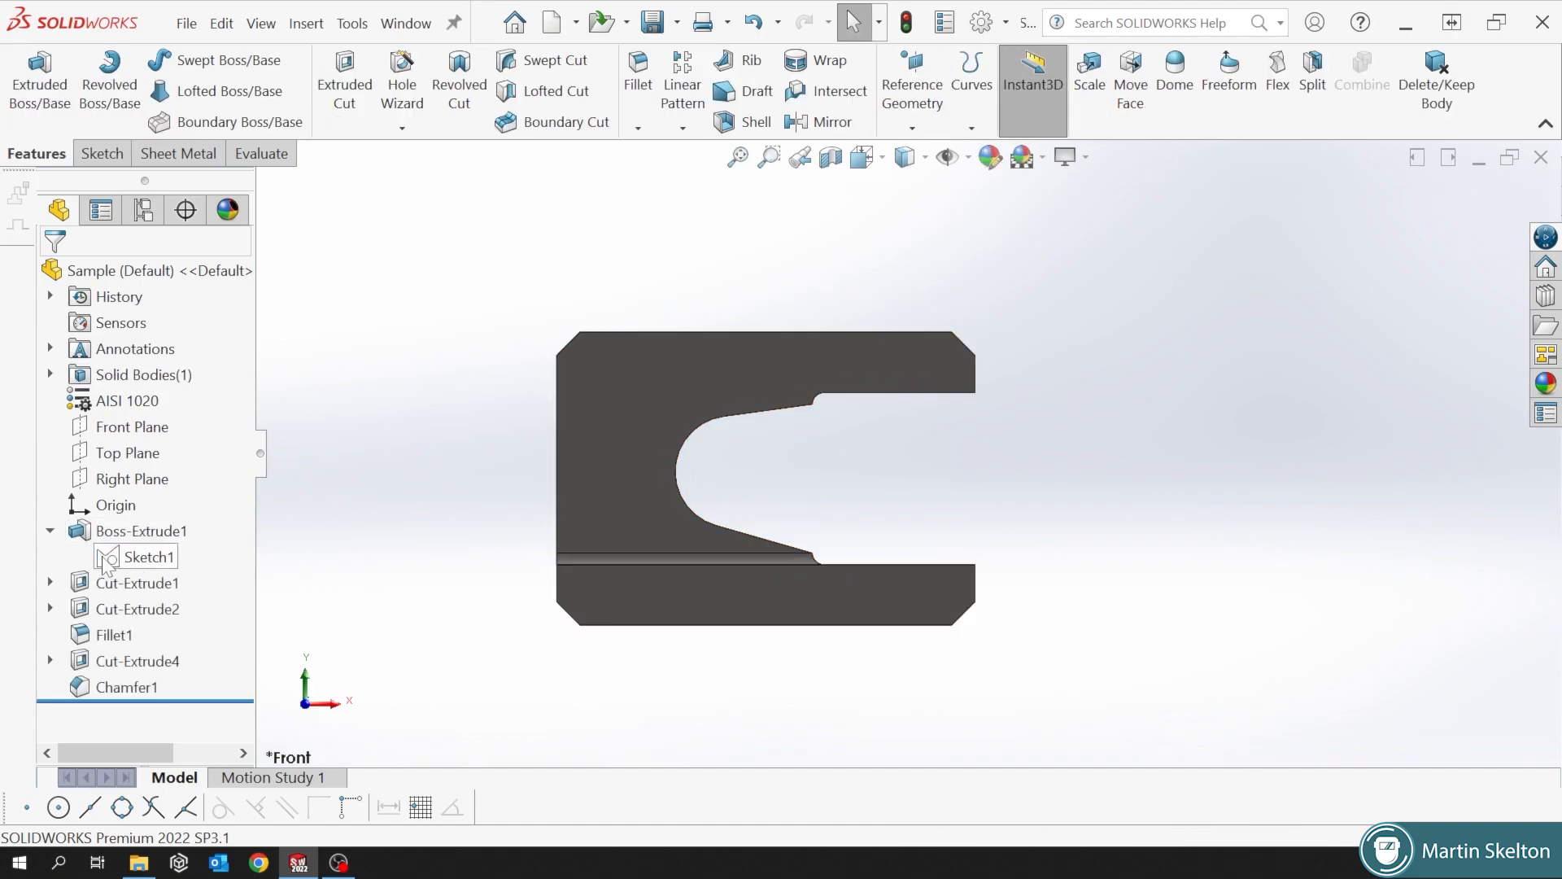
# Edit Cut-Extrude1's Sketch2, add a 10 mm dimension at the top slot, and exit.
pyautogui.click(50, 583)
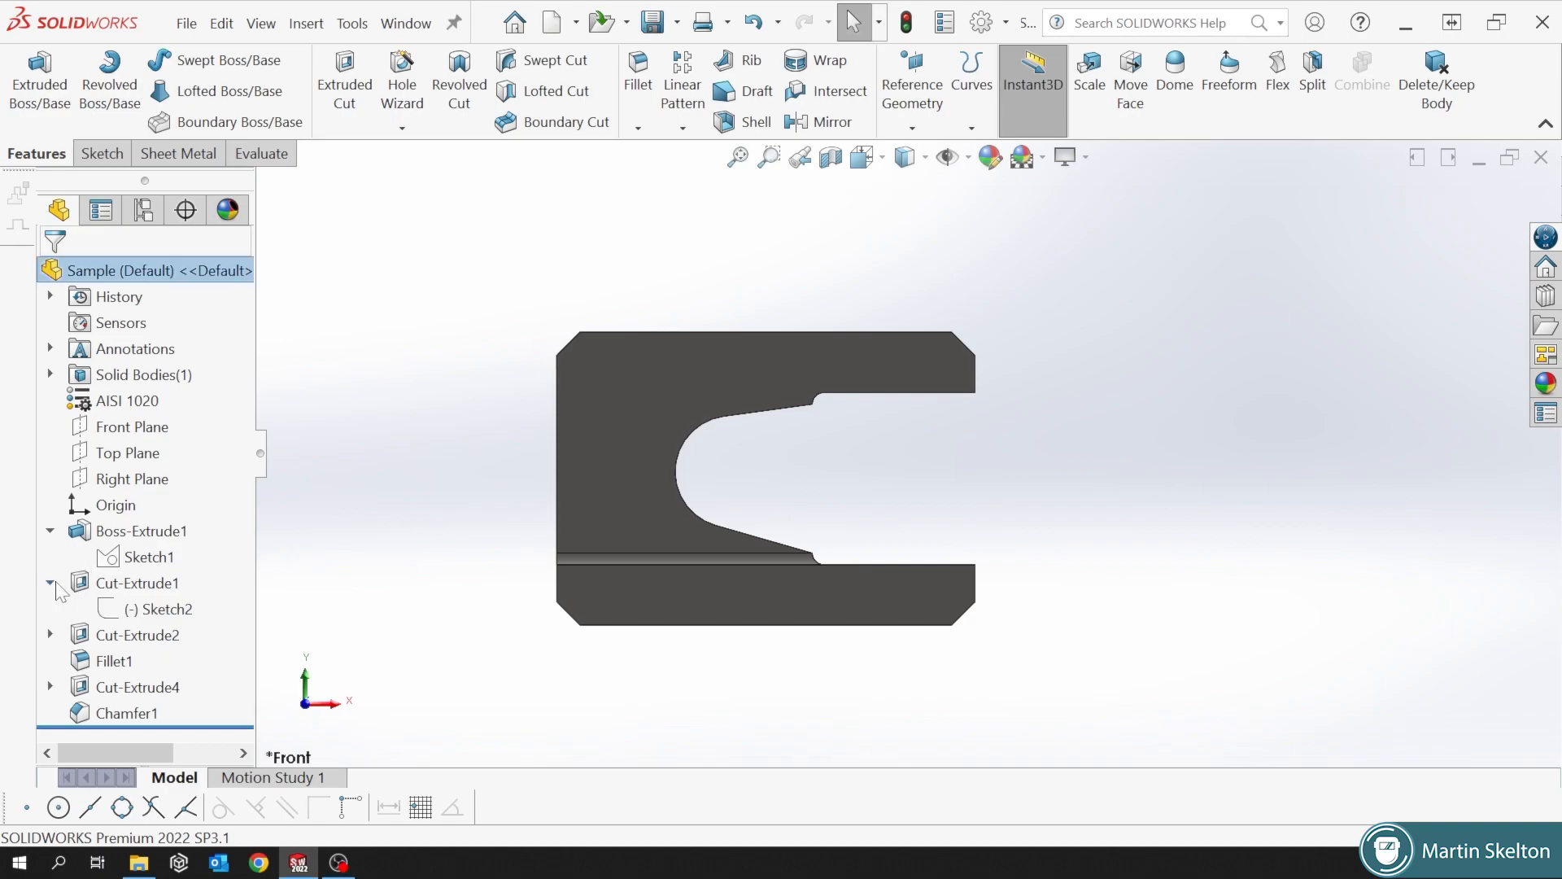
pyautogui.click(166, 609)
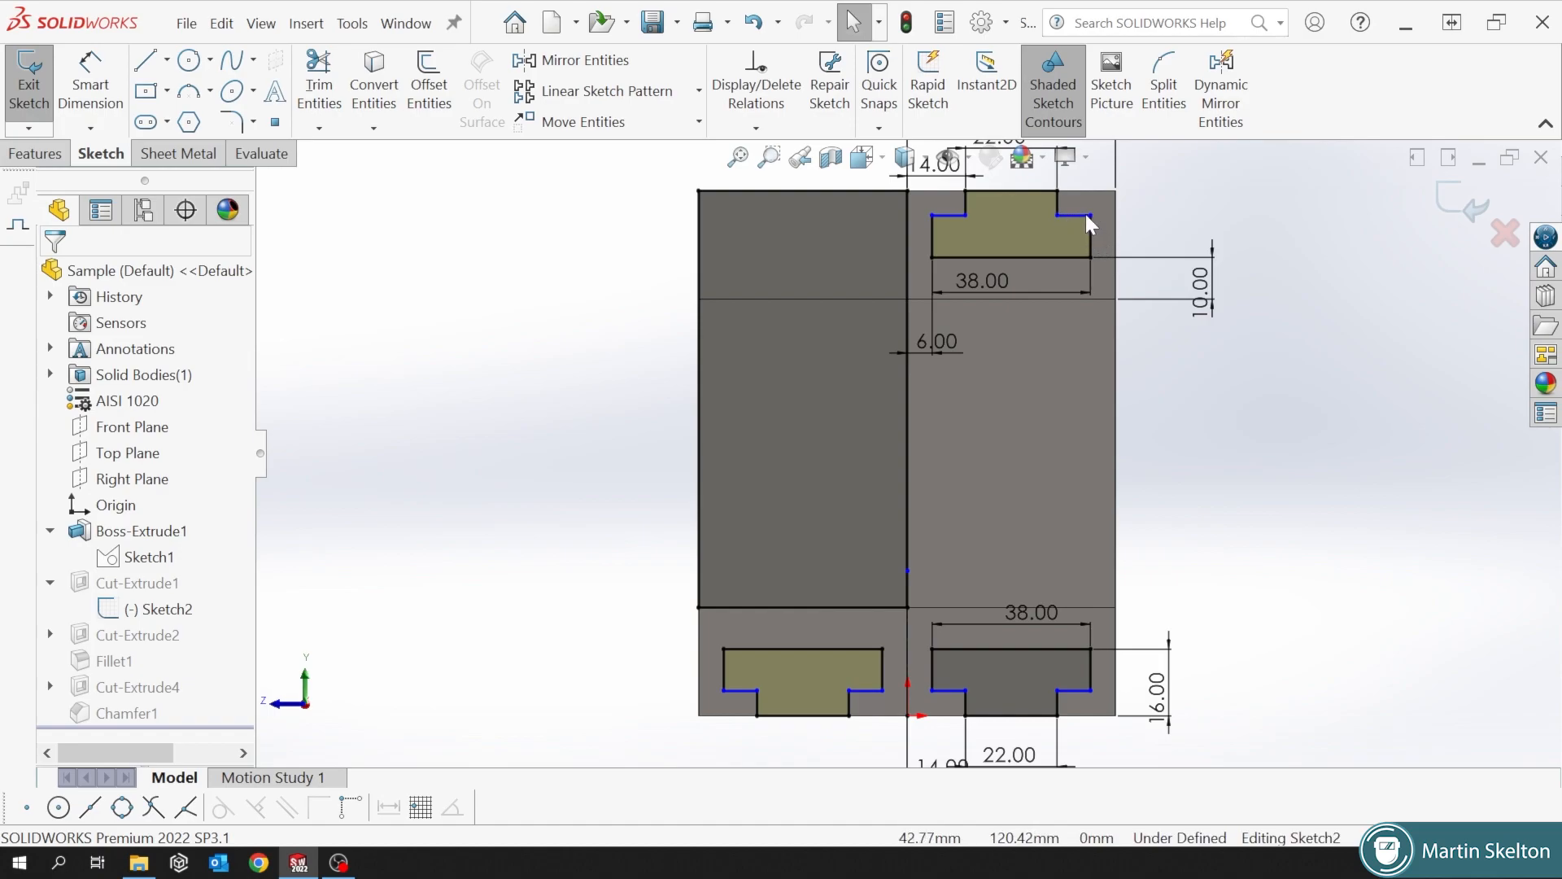
pyautogui.moveTo(1166, 849)
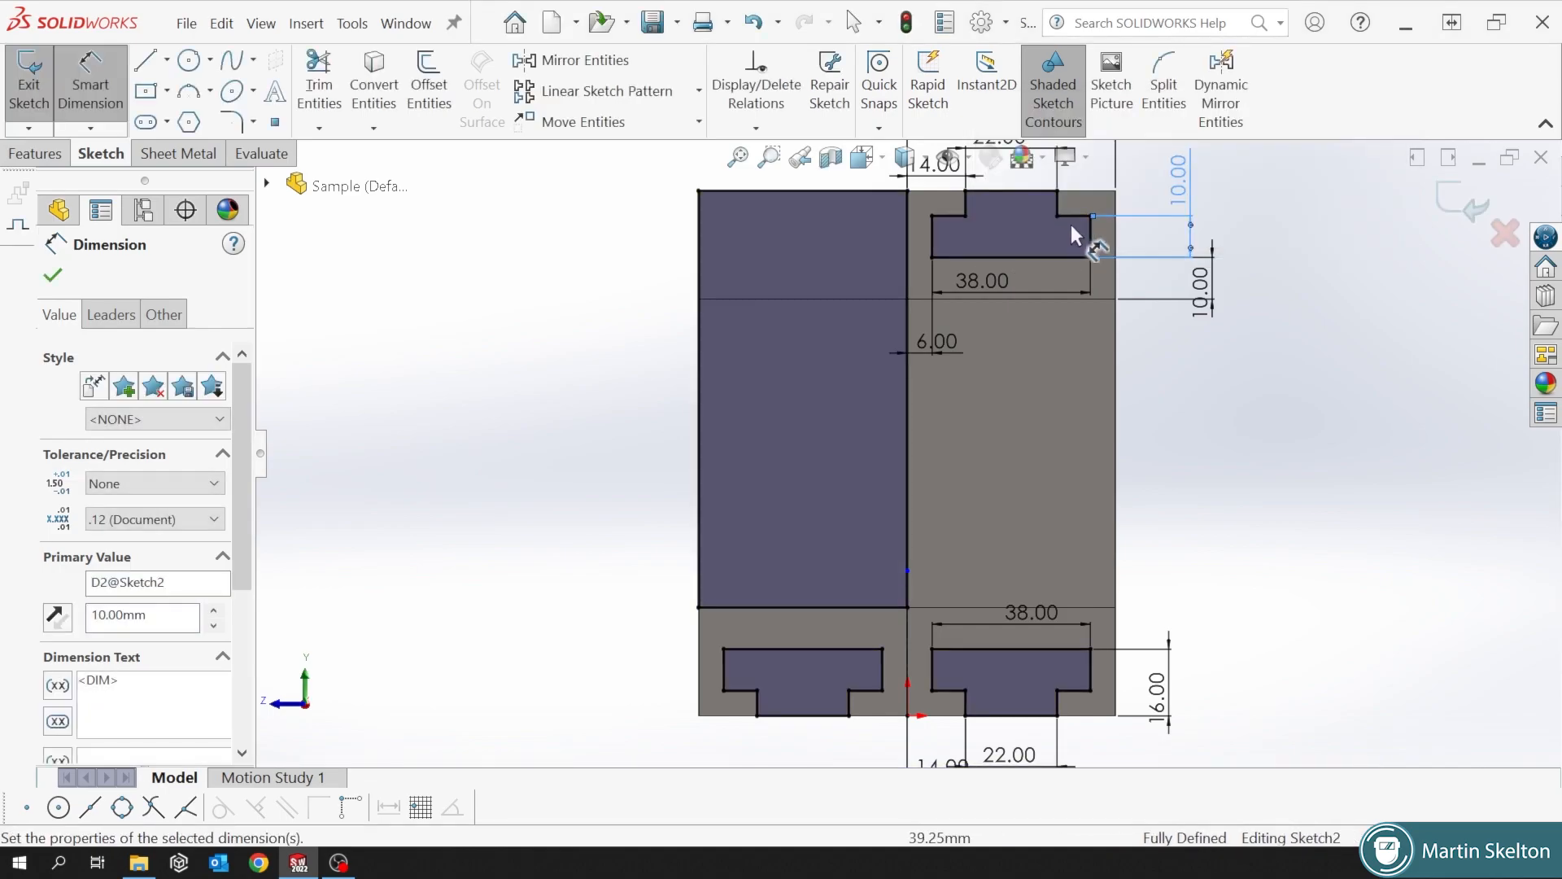
pyautogui.moveTo(1185, 214)
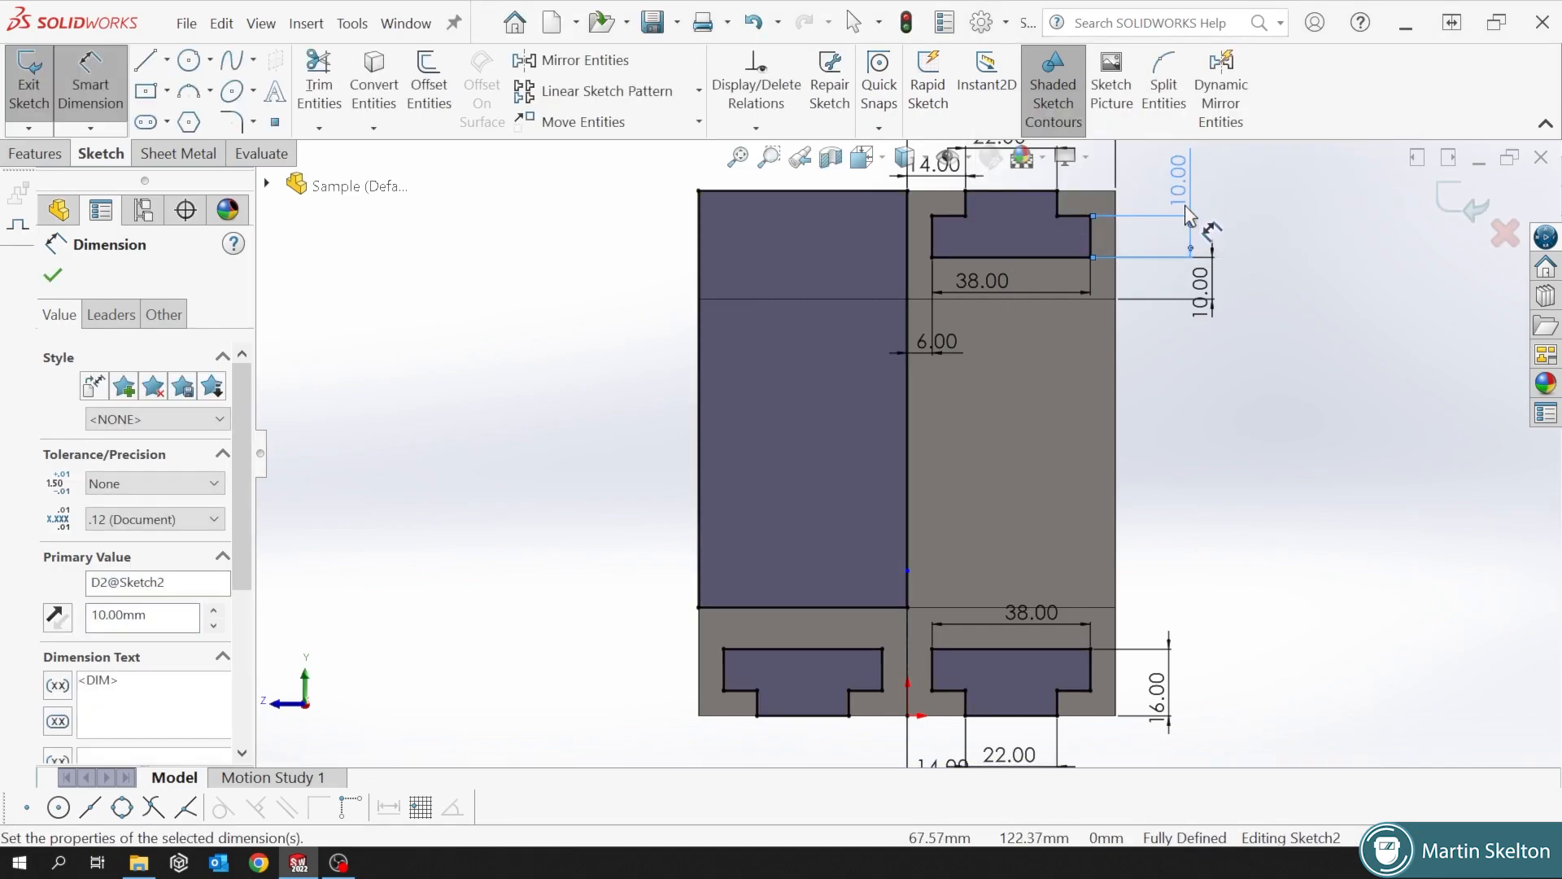
pyautogui.click(52, 276)
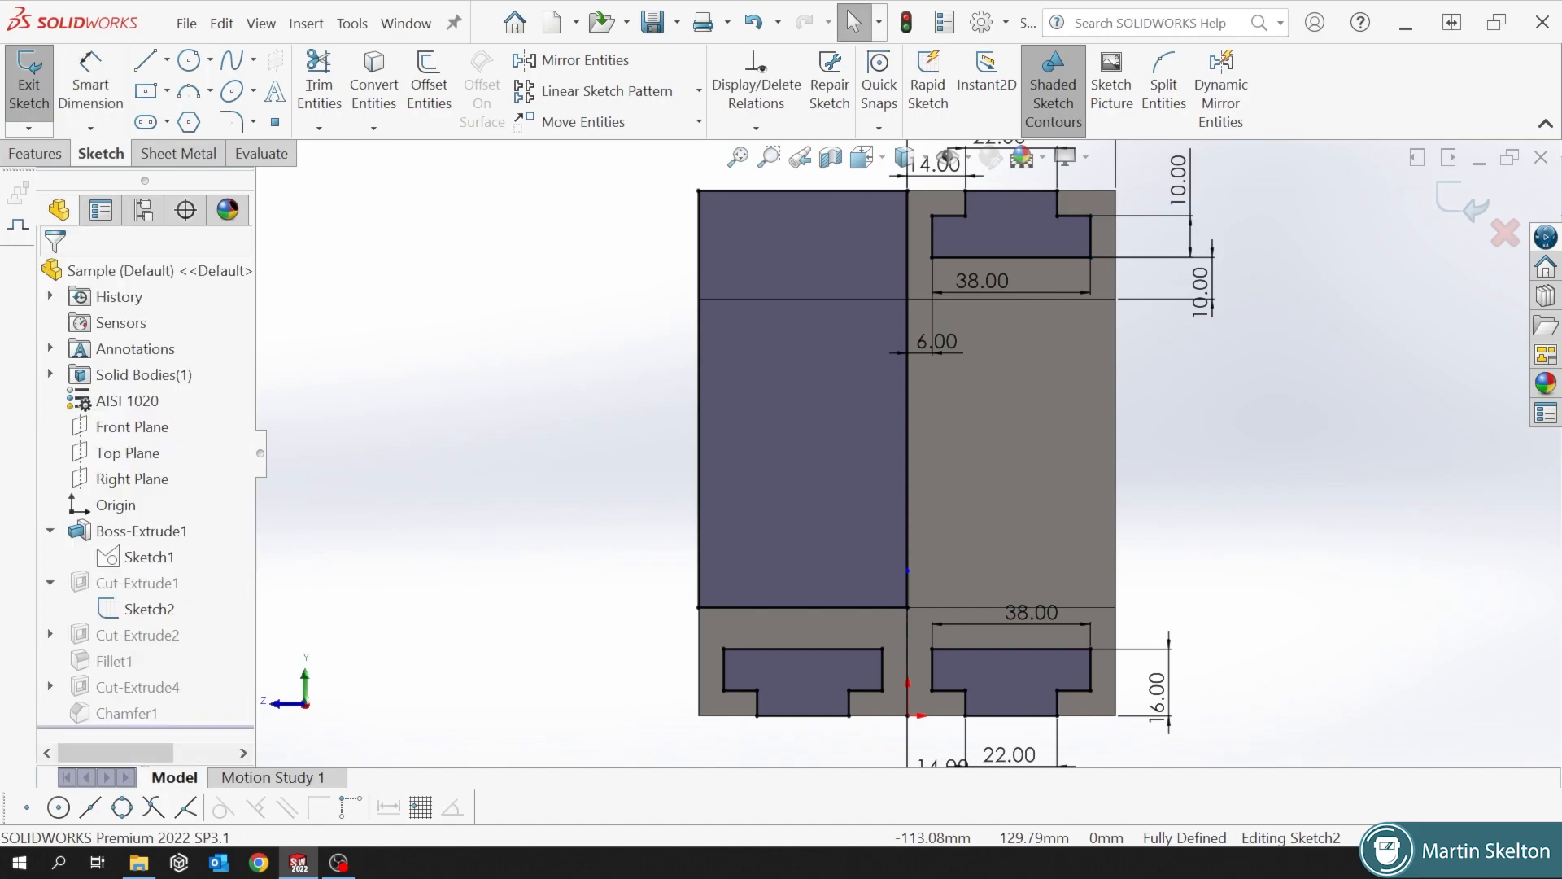
pyautogui.moveTo(963, 235)
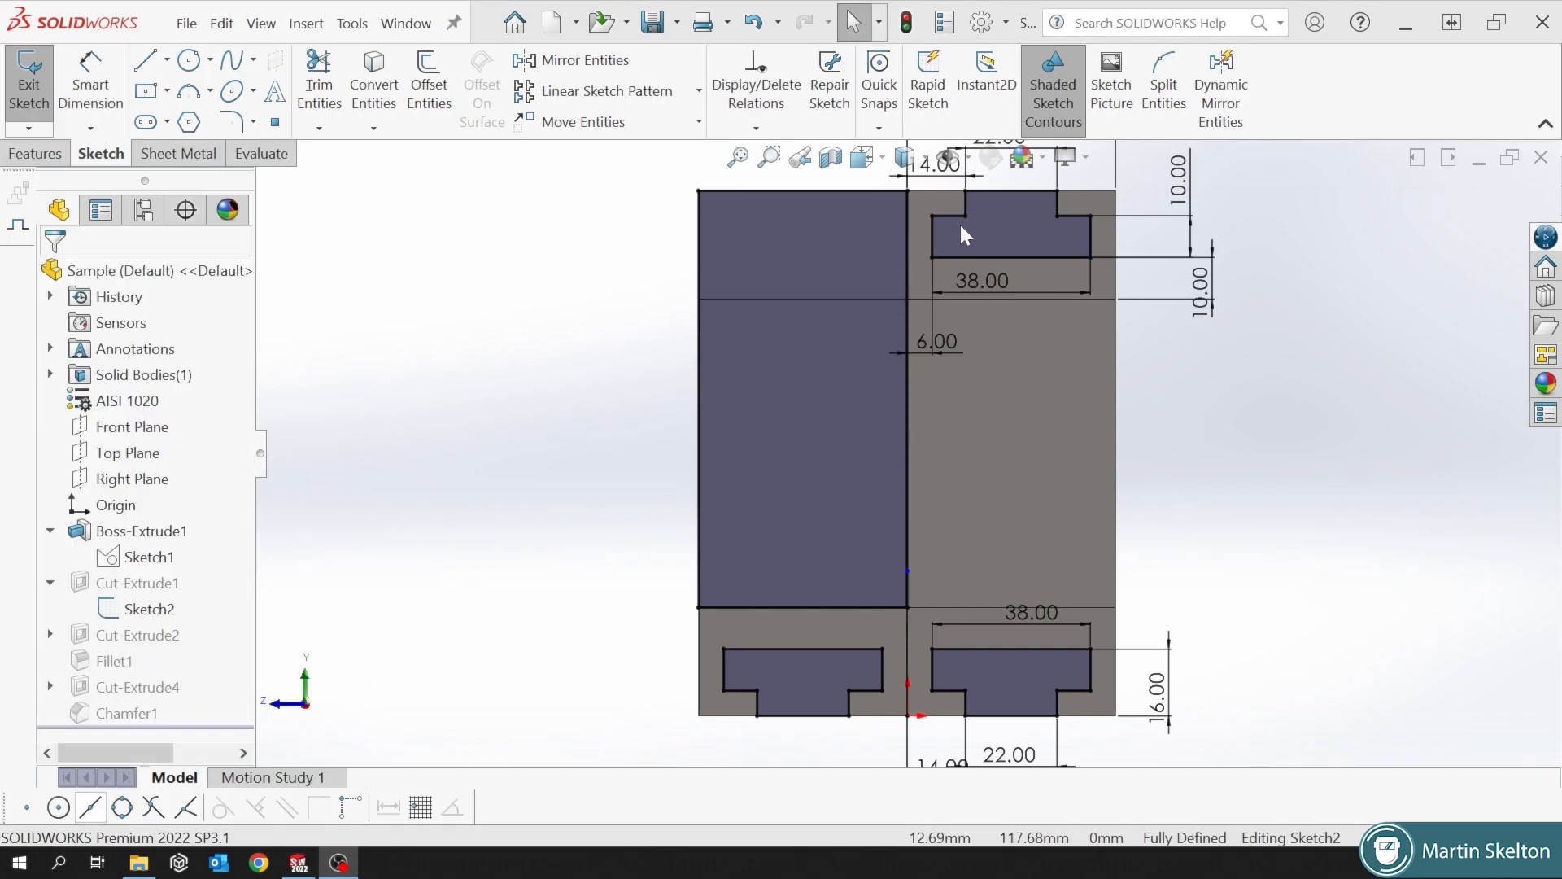
pyautogui.click(947, 231)
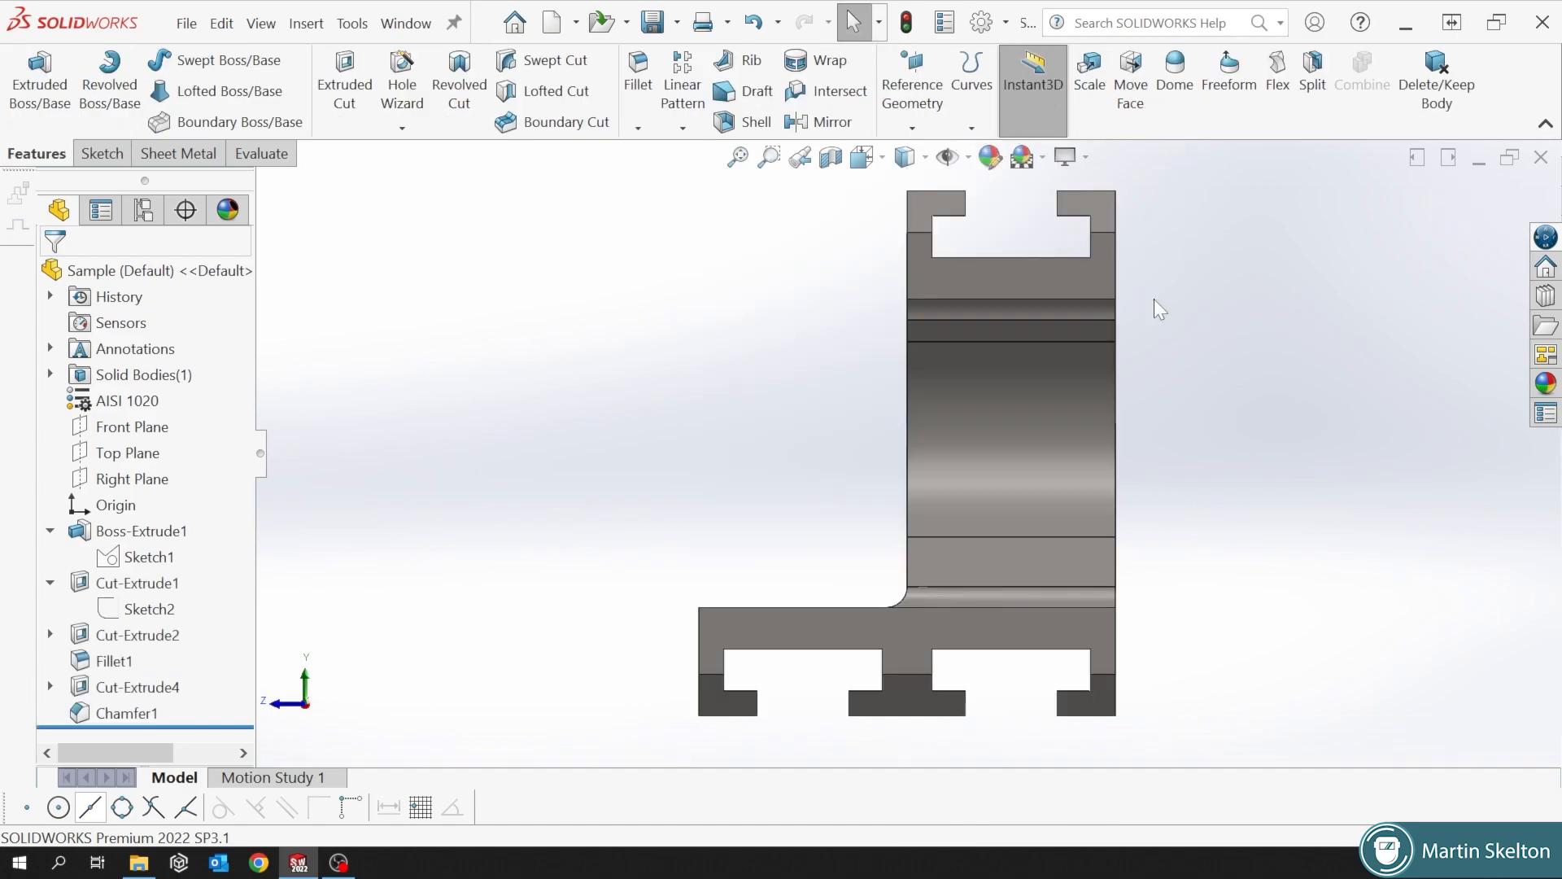
# Dimension Cut-Extrude4's Sketch6 circle centres 32.50 mm apart and exit the sketch.
pyautogui.click(142, 635)
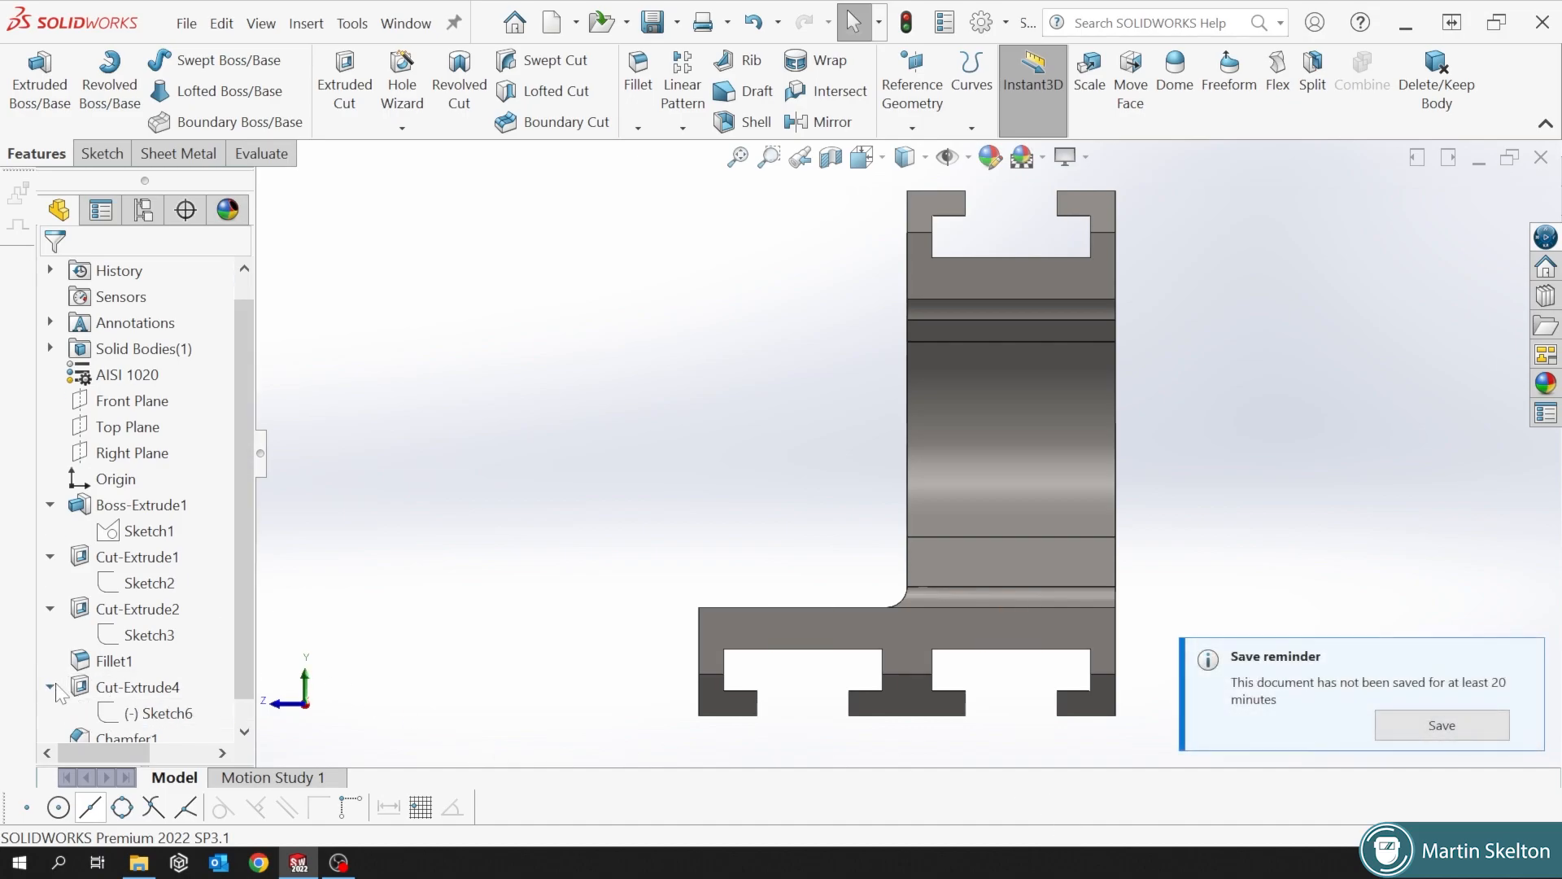
pyautogui.click(166, 713)
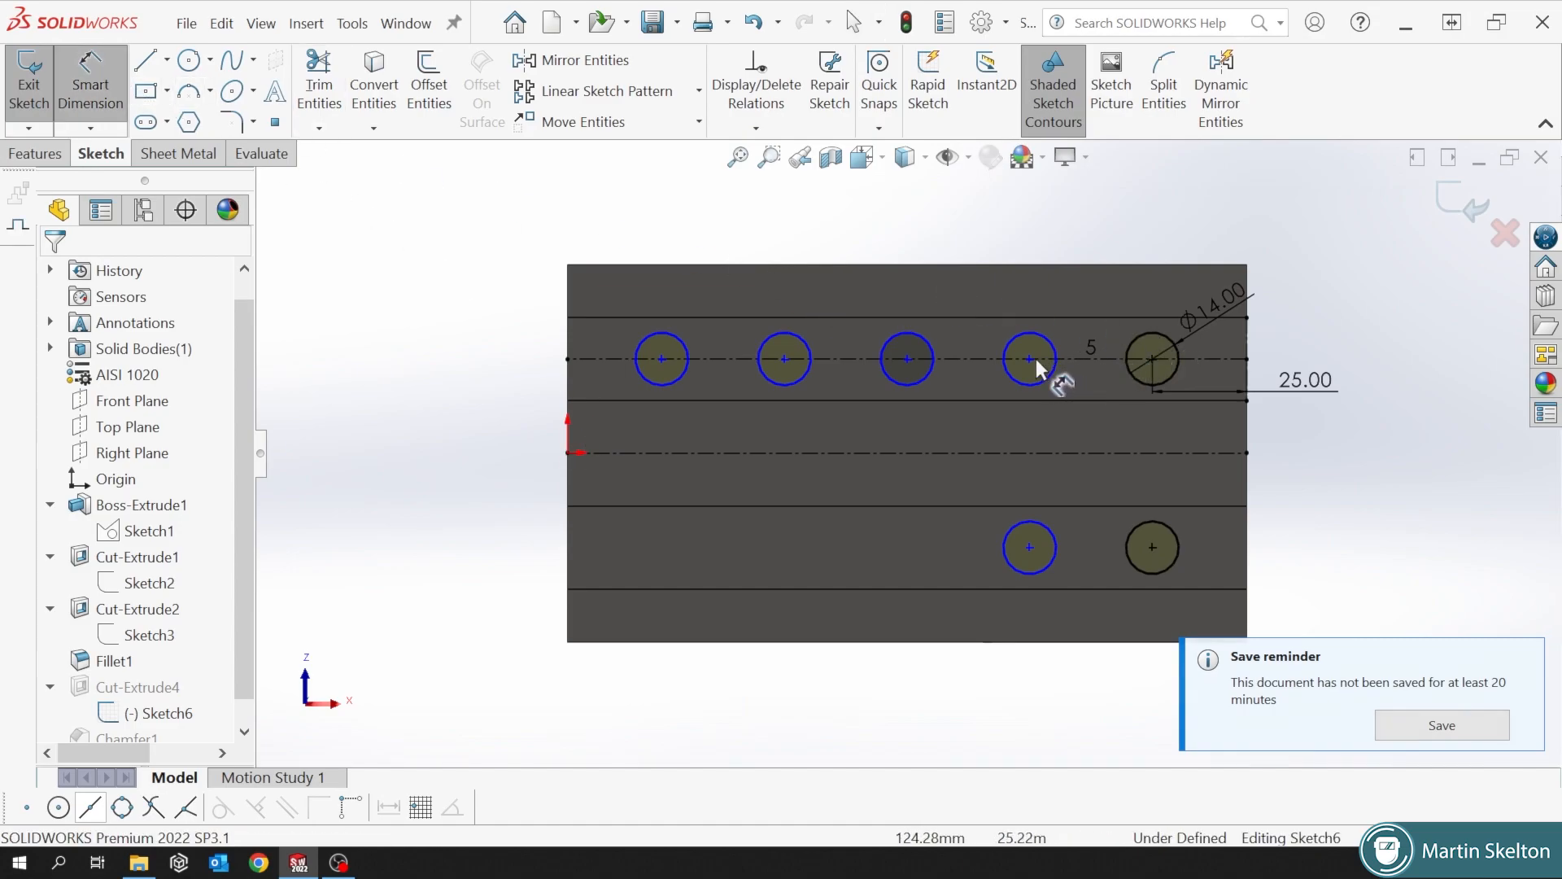
pyautogui.click(1150, 359)
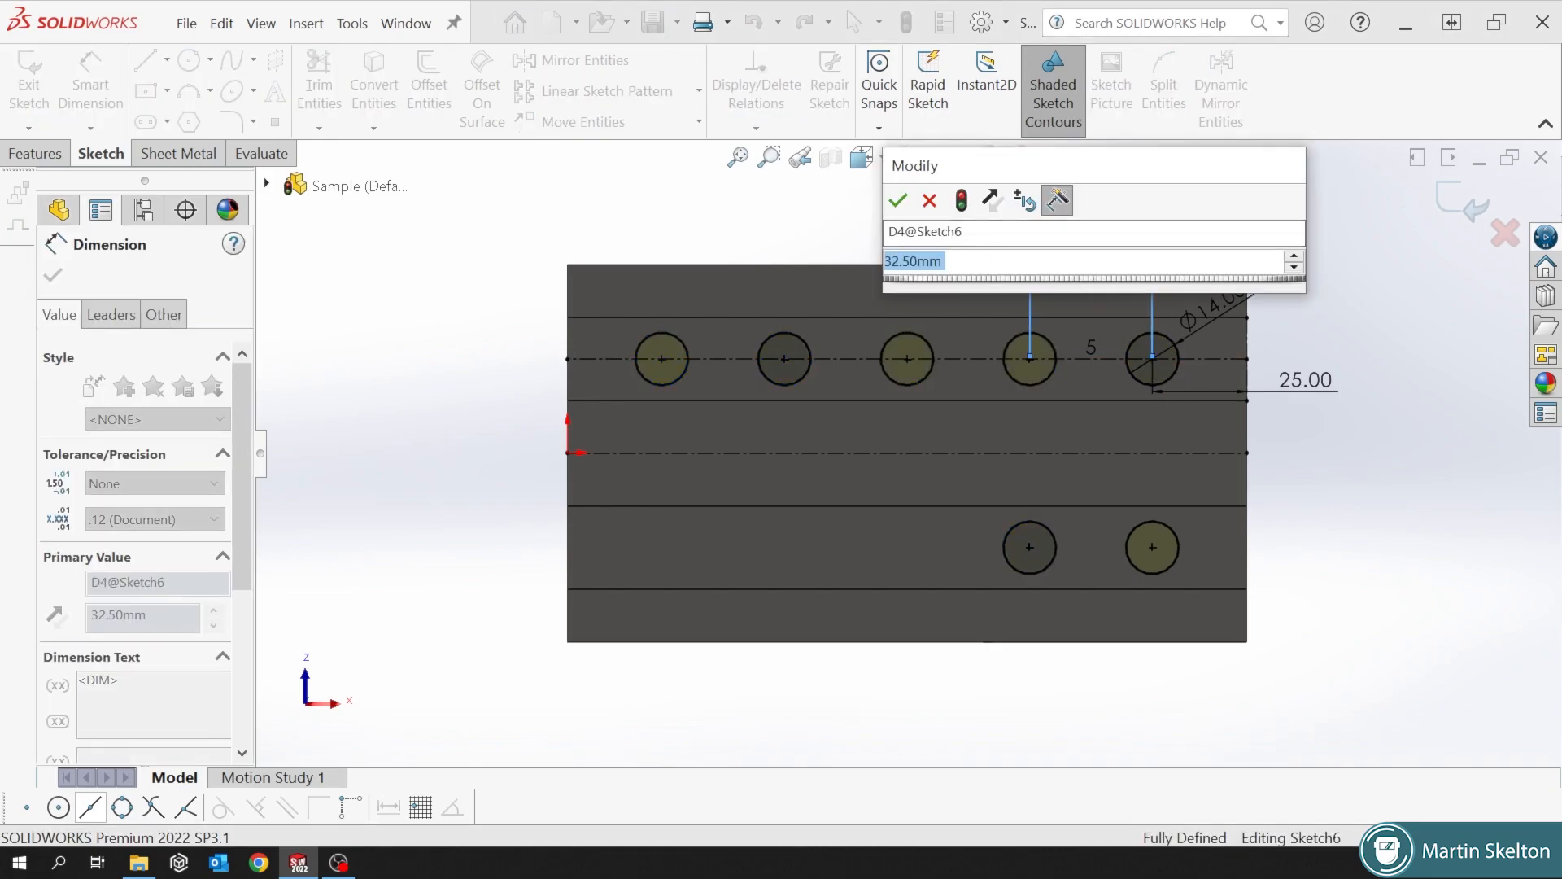
pyautogui.click(896, 200)
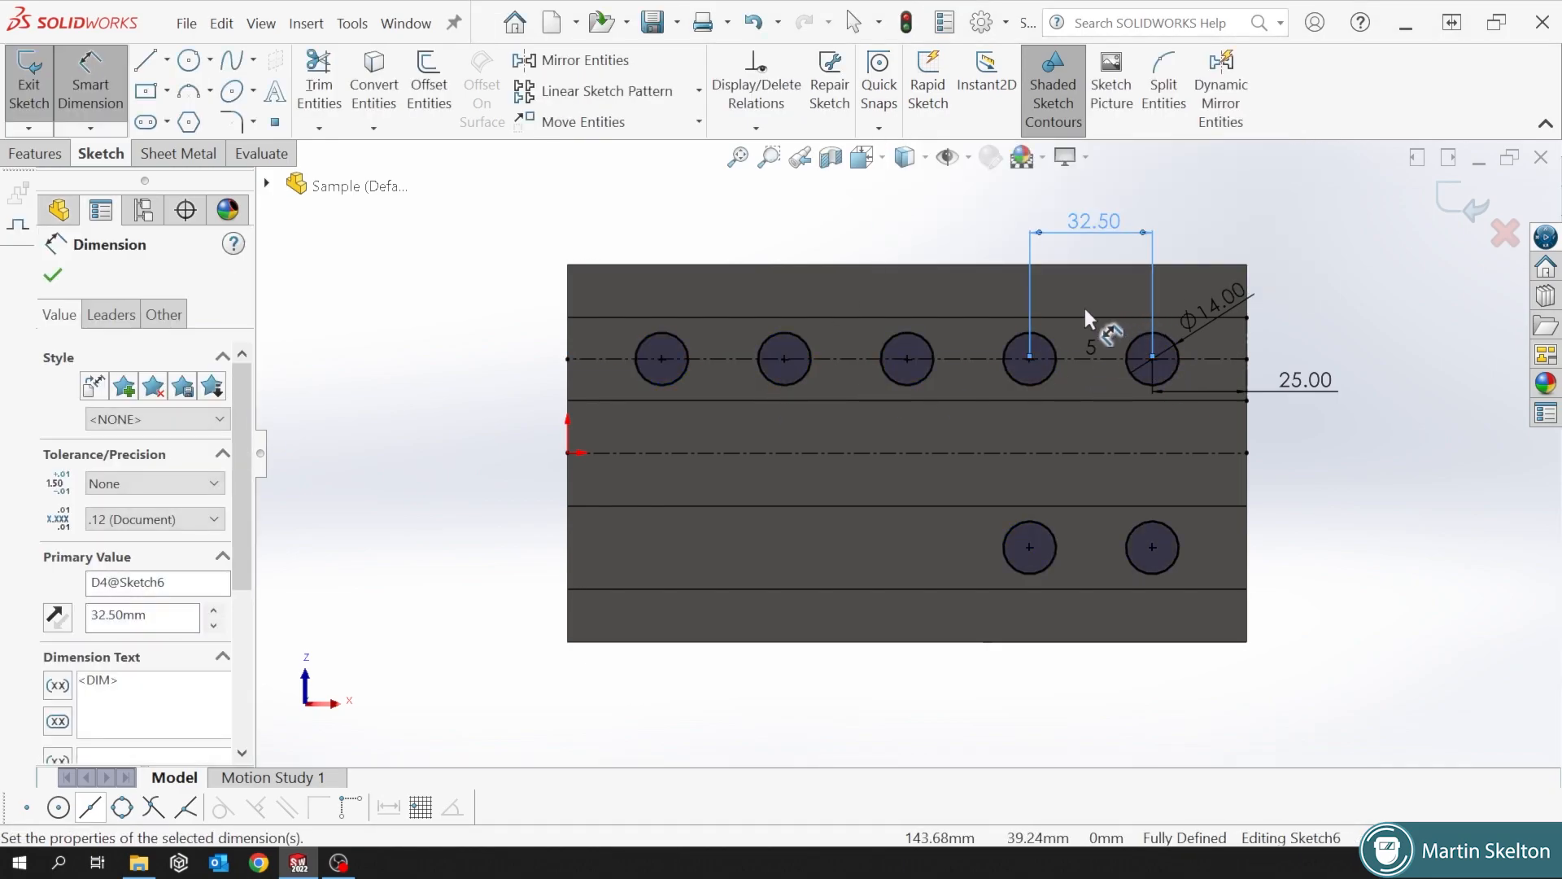
pyautogui.click(52, 275)
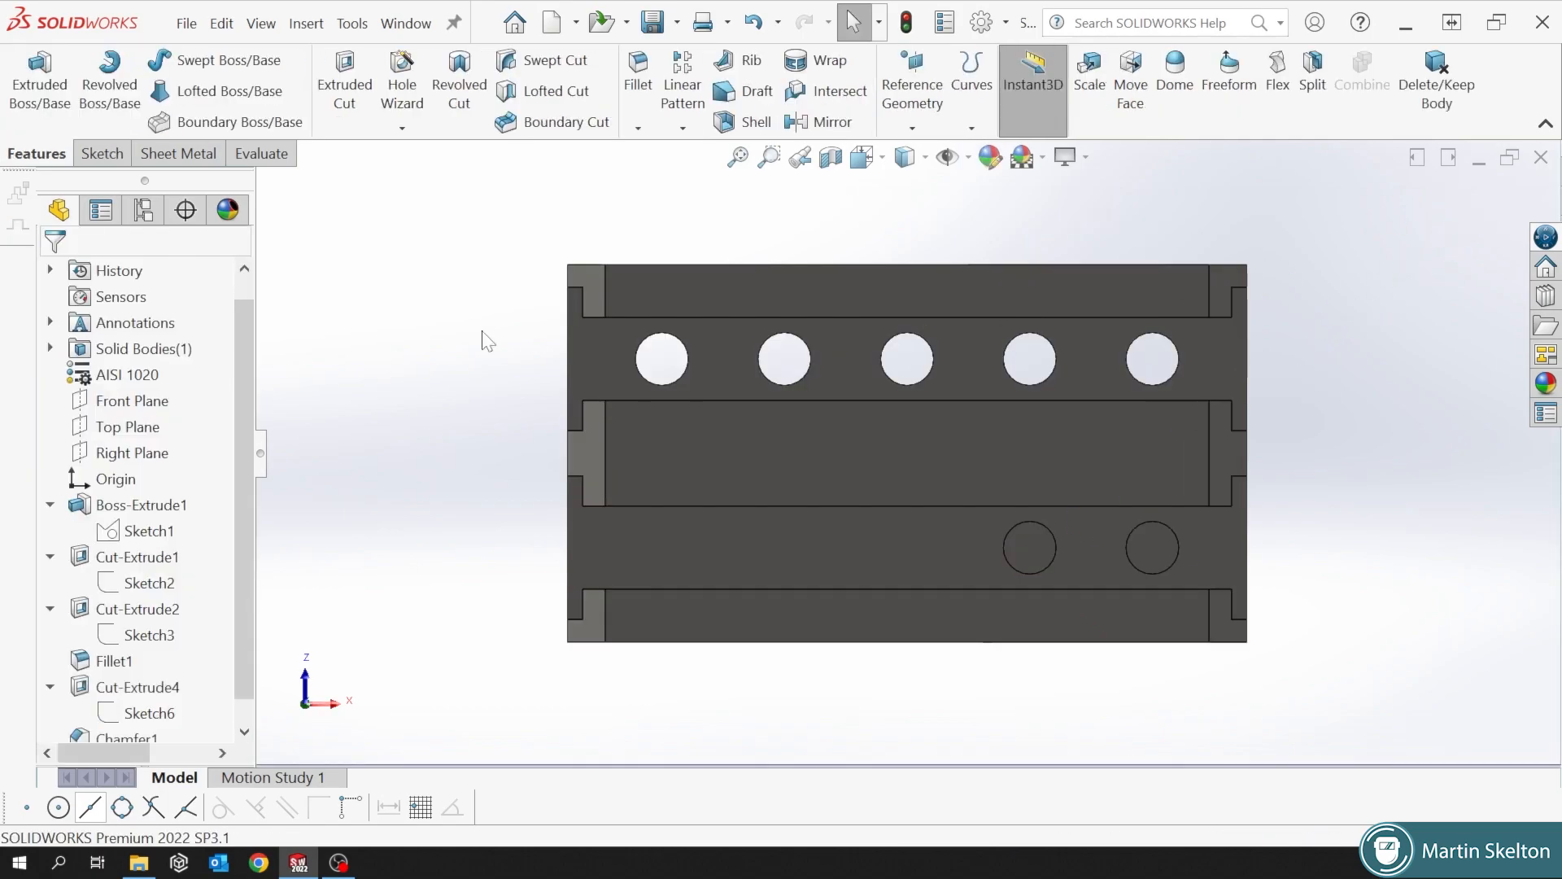
# Use File > New to bring up the Part, Assembly and Drawing templates.
pyautogui.click(141, 478)
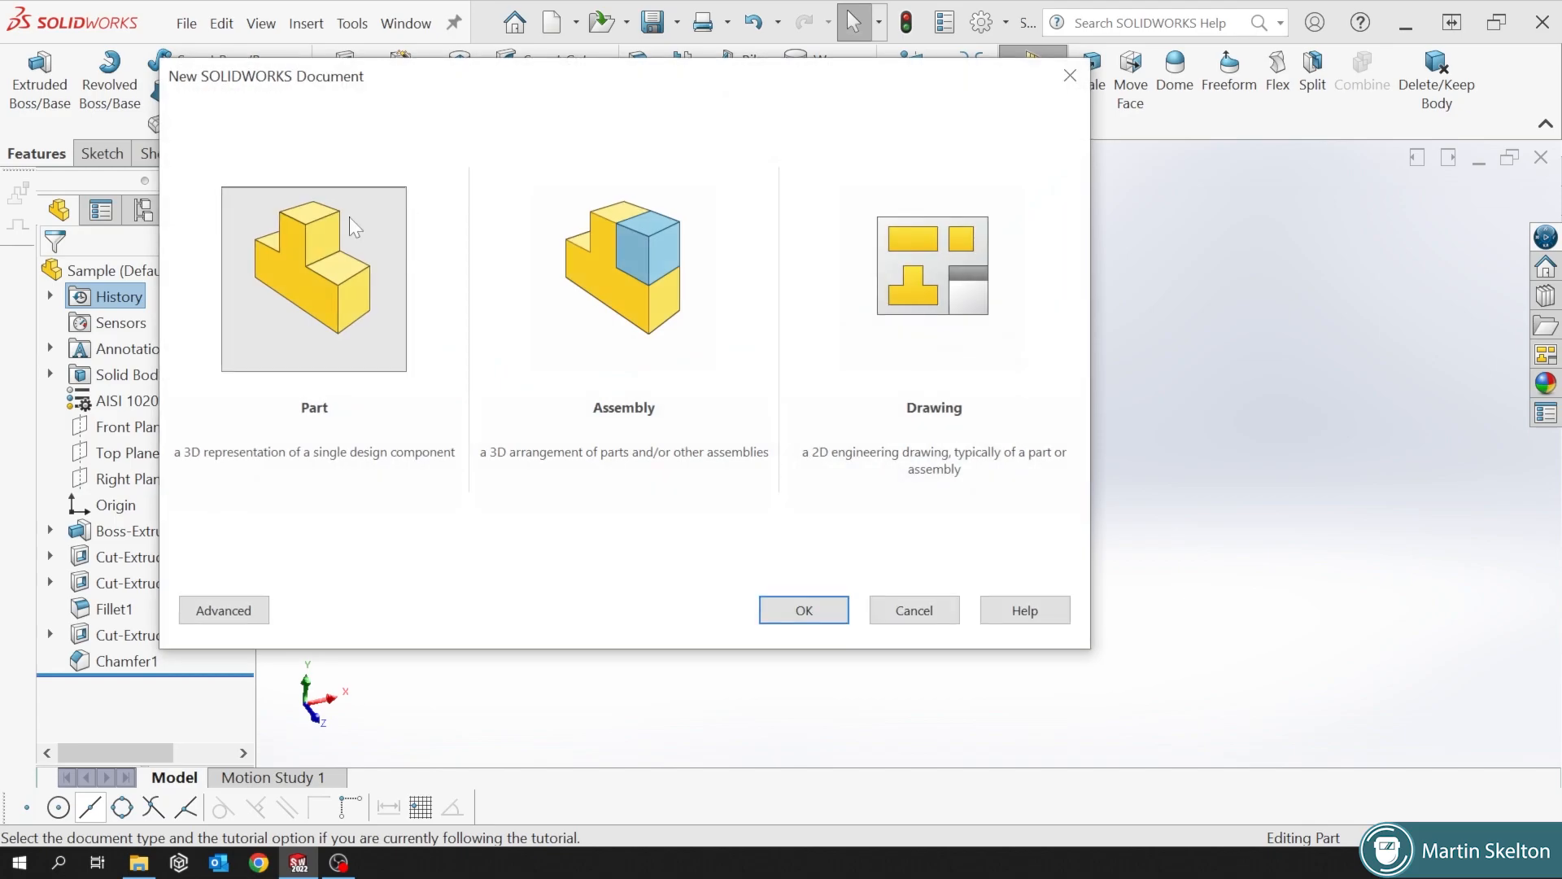
pyautogui.click(803, 610)
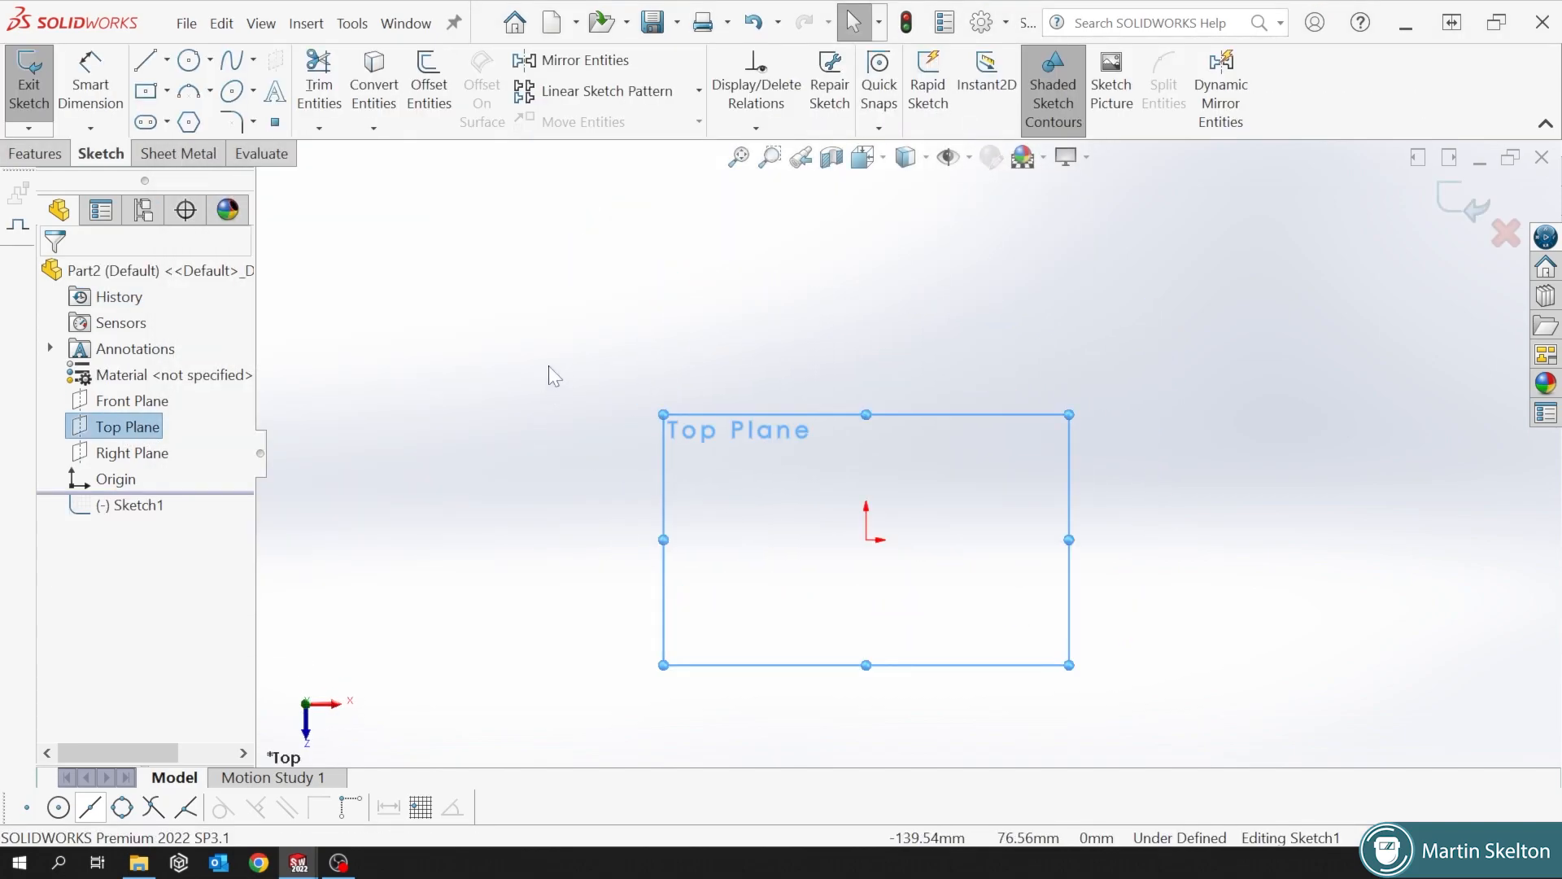
pyautogui.click(145, 59)
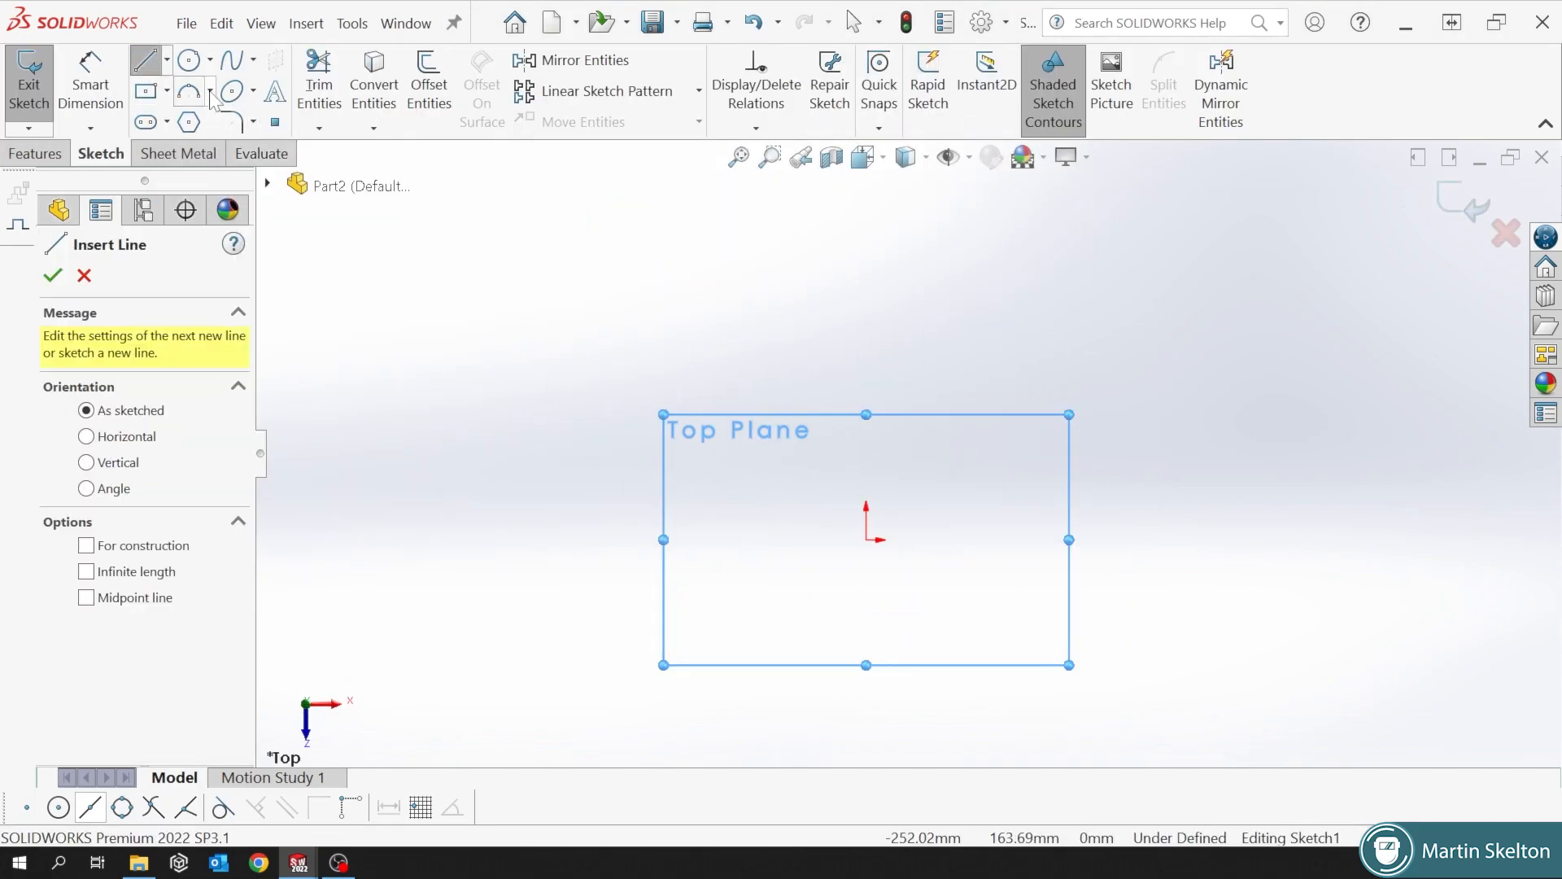
pyautogui.click(53, 276)
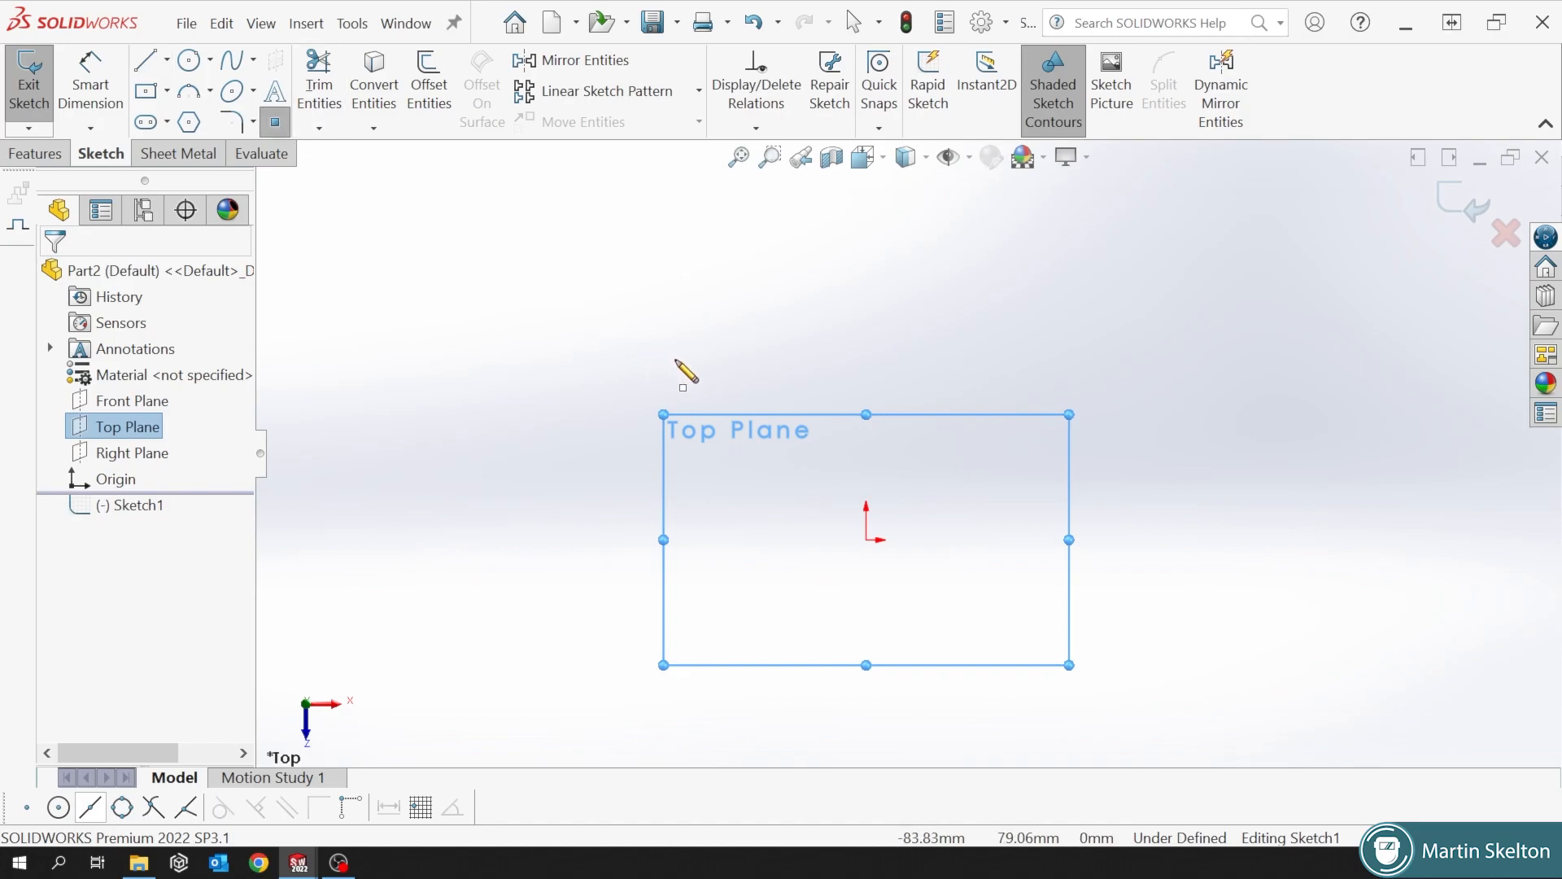
pyautogui.click(675, 359)
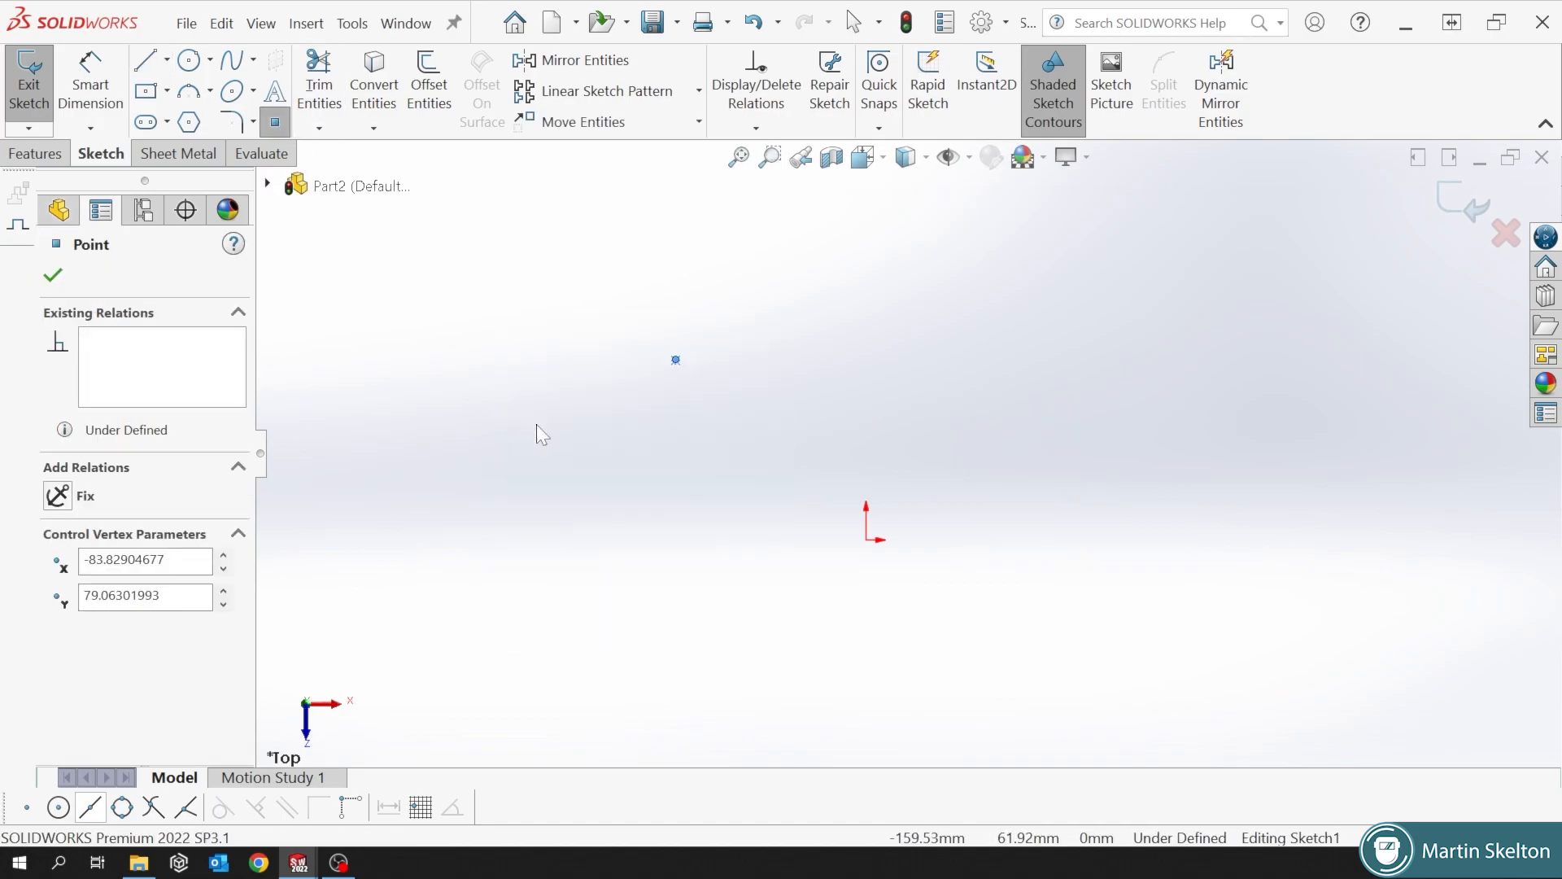
pyautogui.click(52, 275)
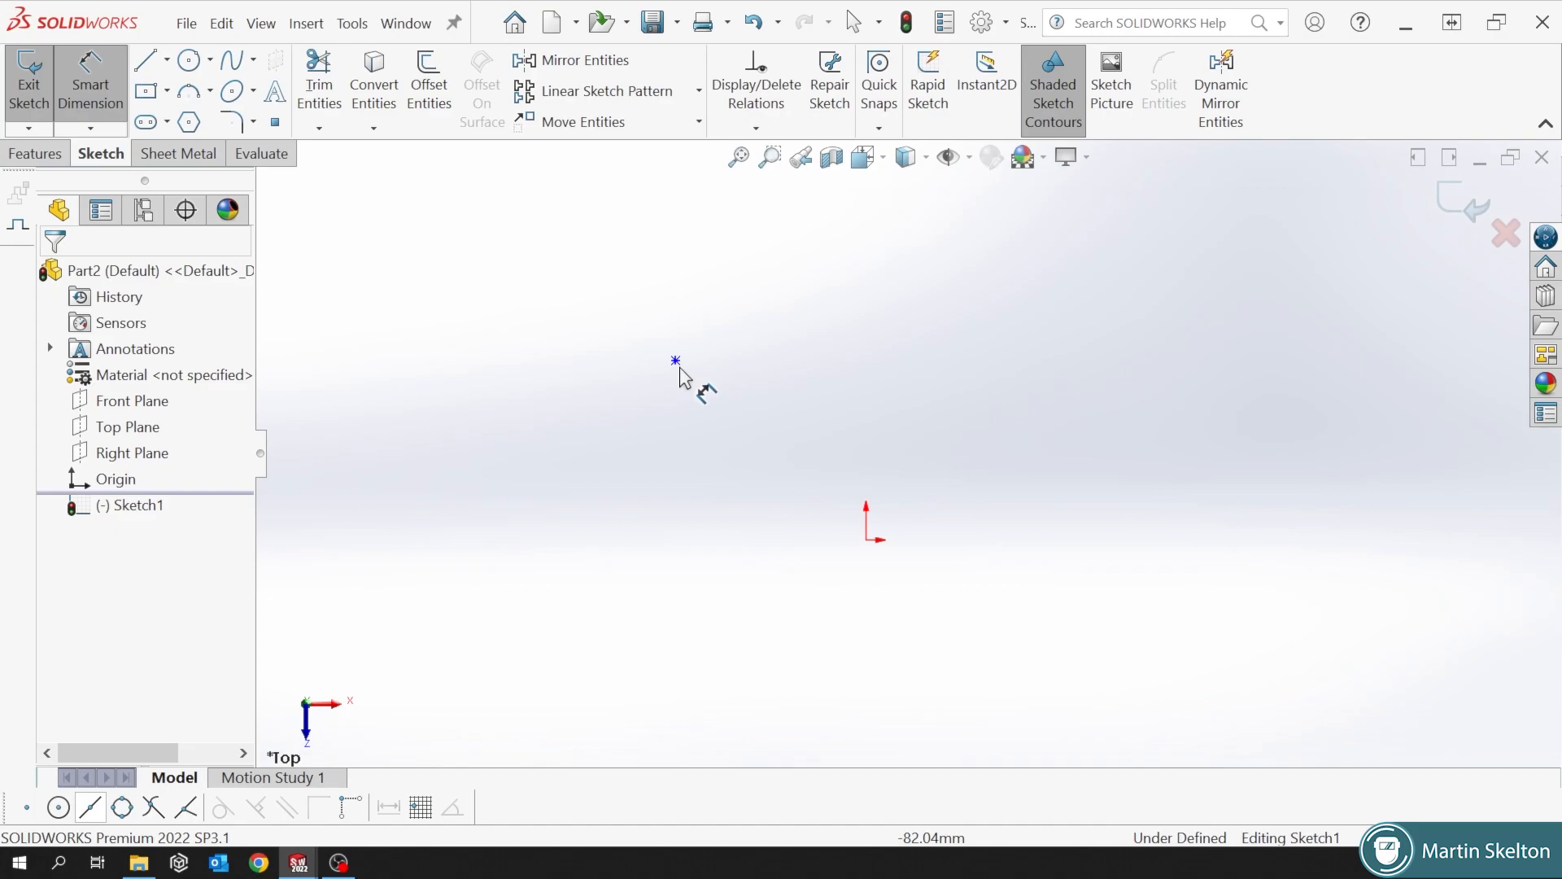
pyautogui.click(675, 359)
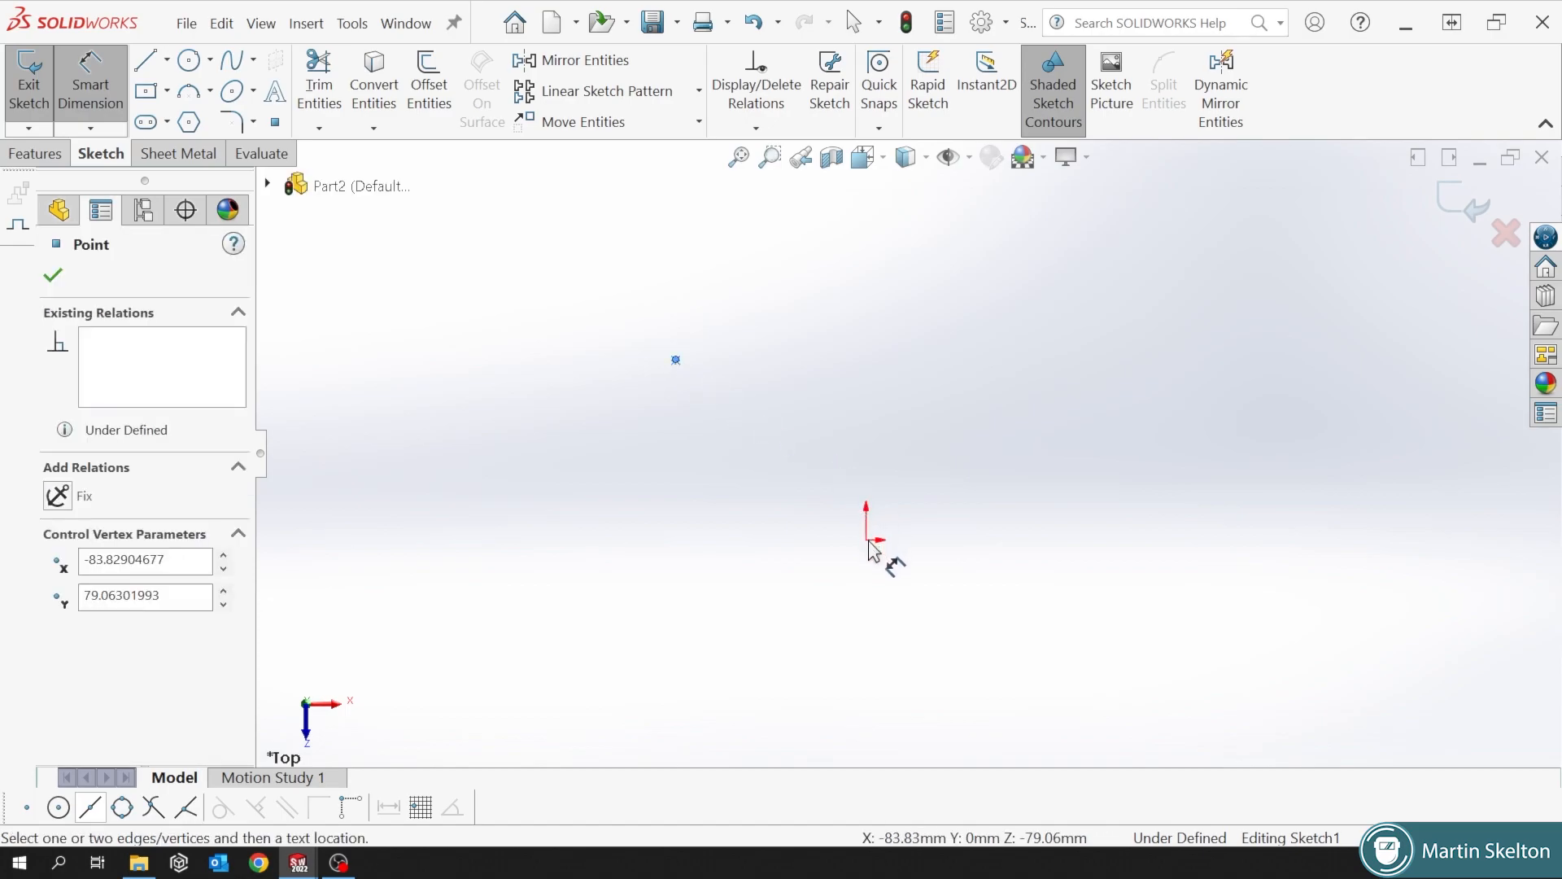
pyautogui.moveTo(688, 376)
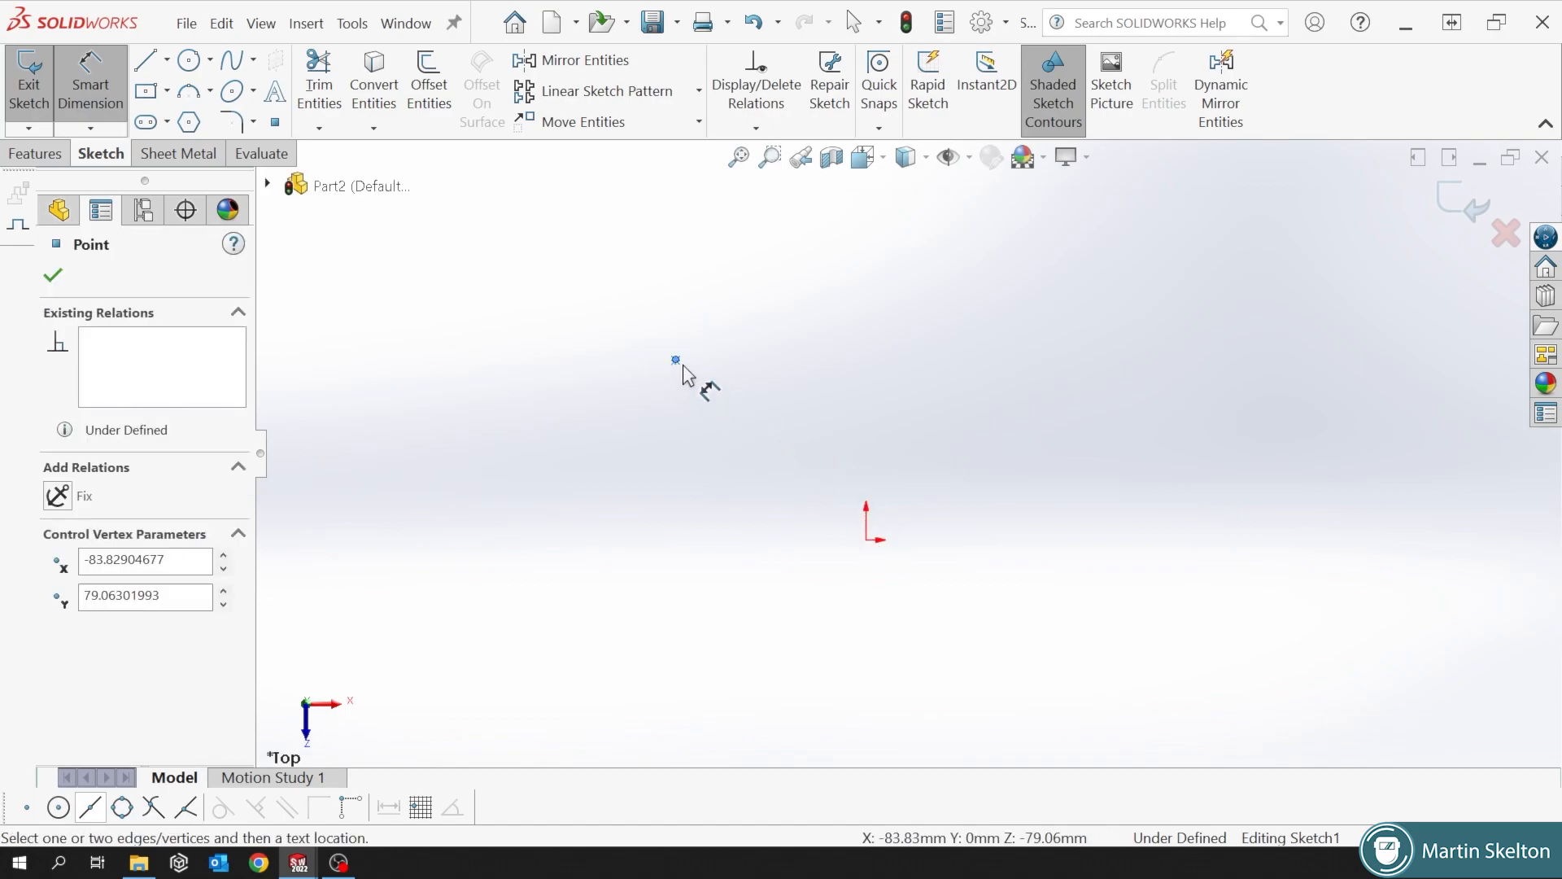
pyautogui.moveTo(872, 553)
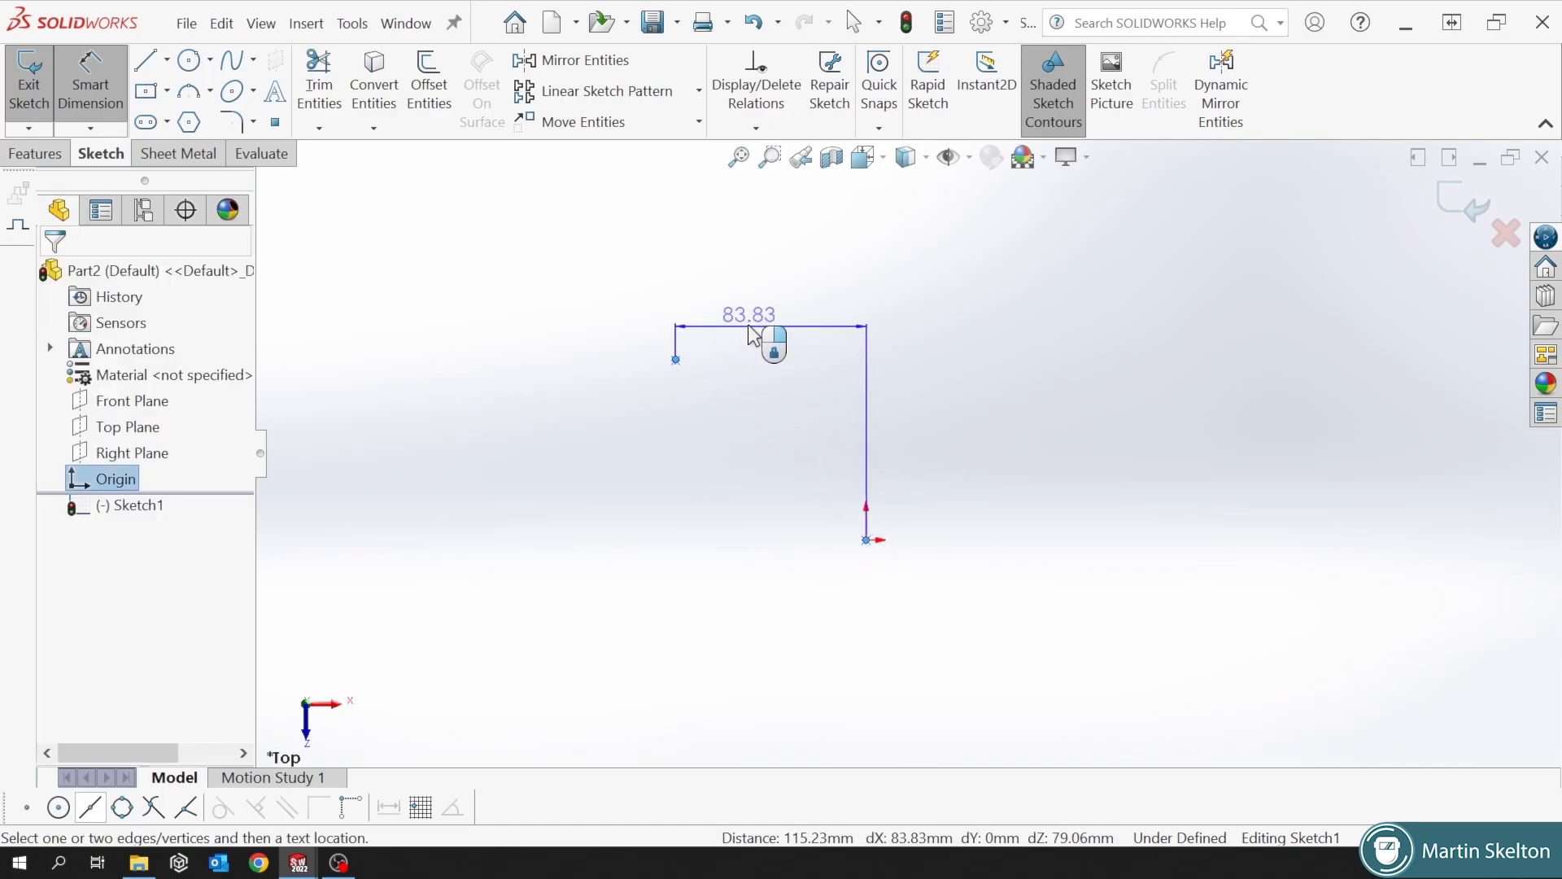
pyautogui.click(747, 327)
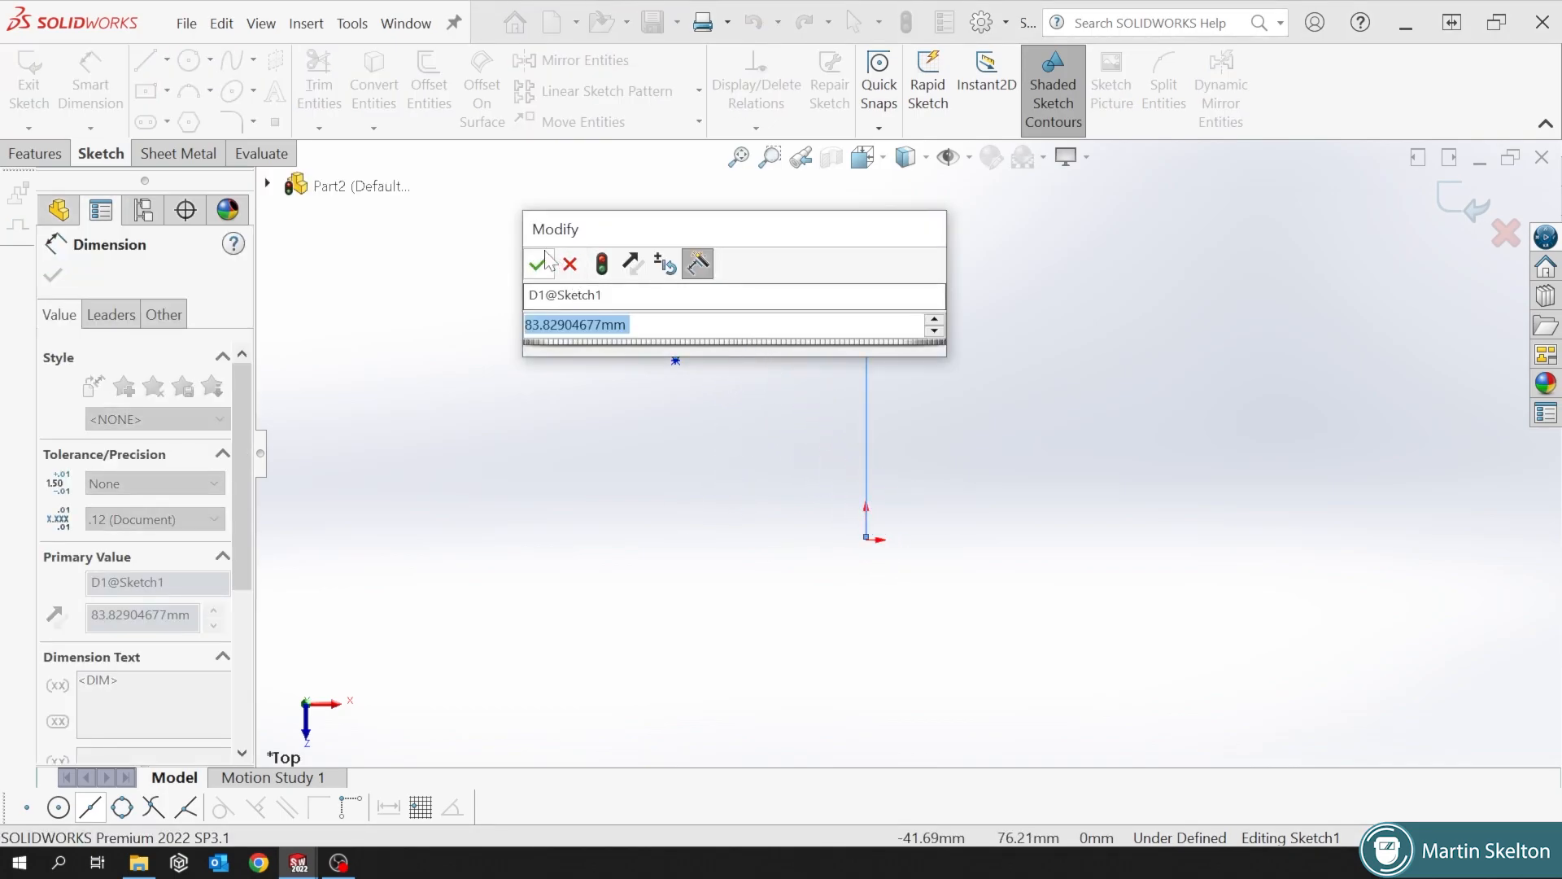
pyautogui.click(547, 263)
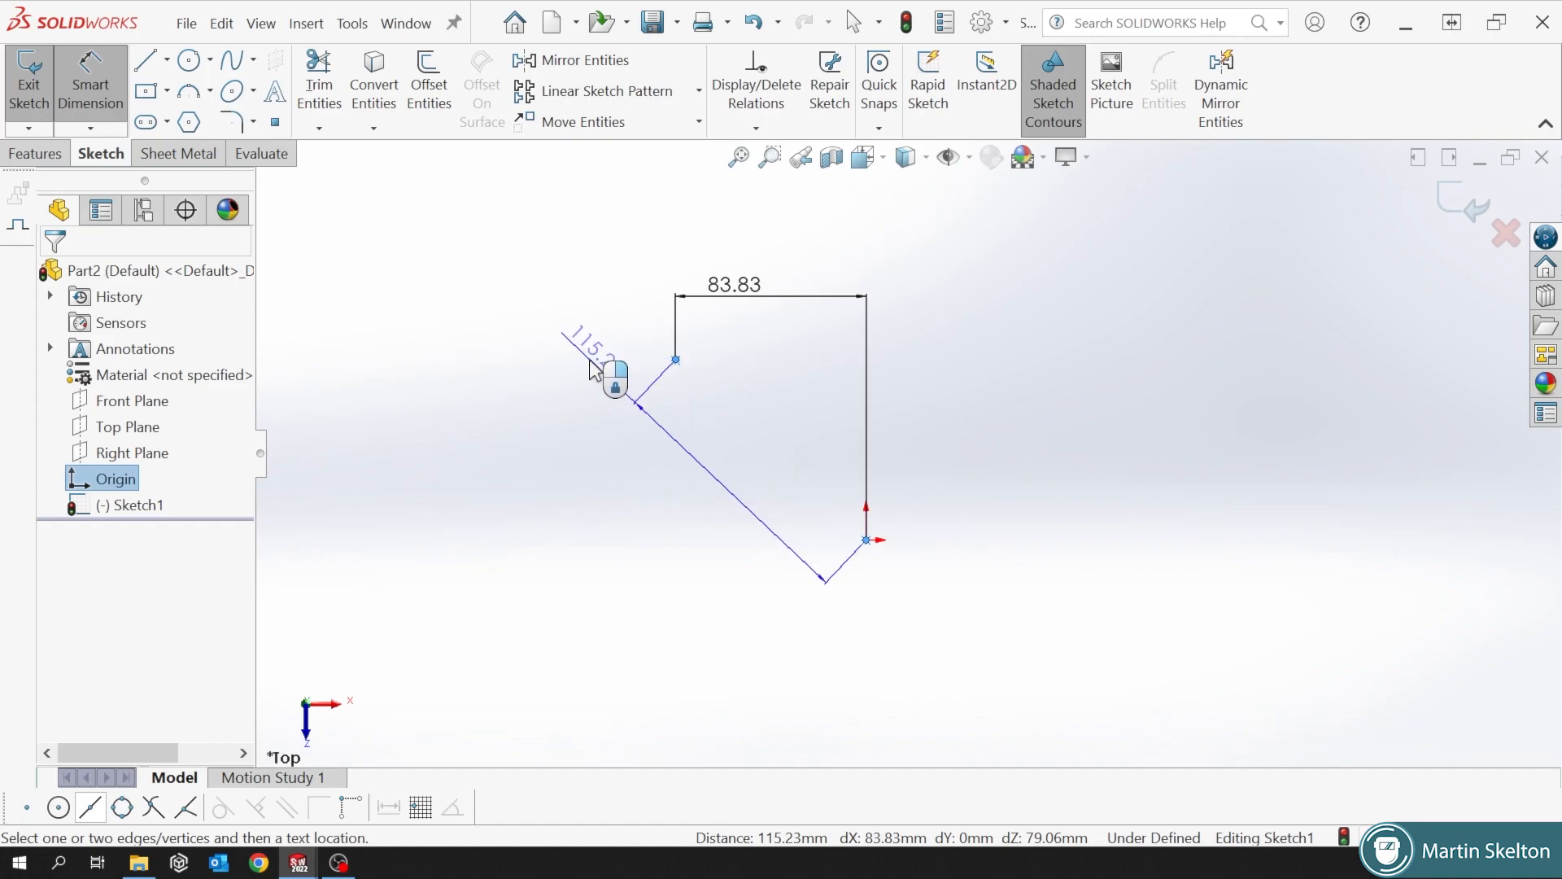
pyautogui.click(617, 384)
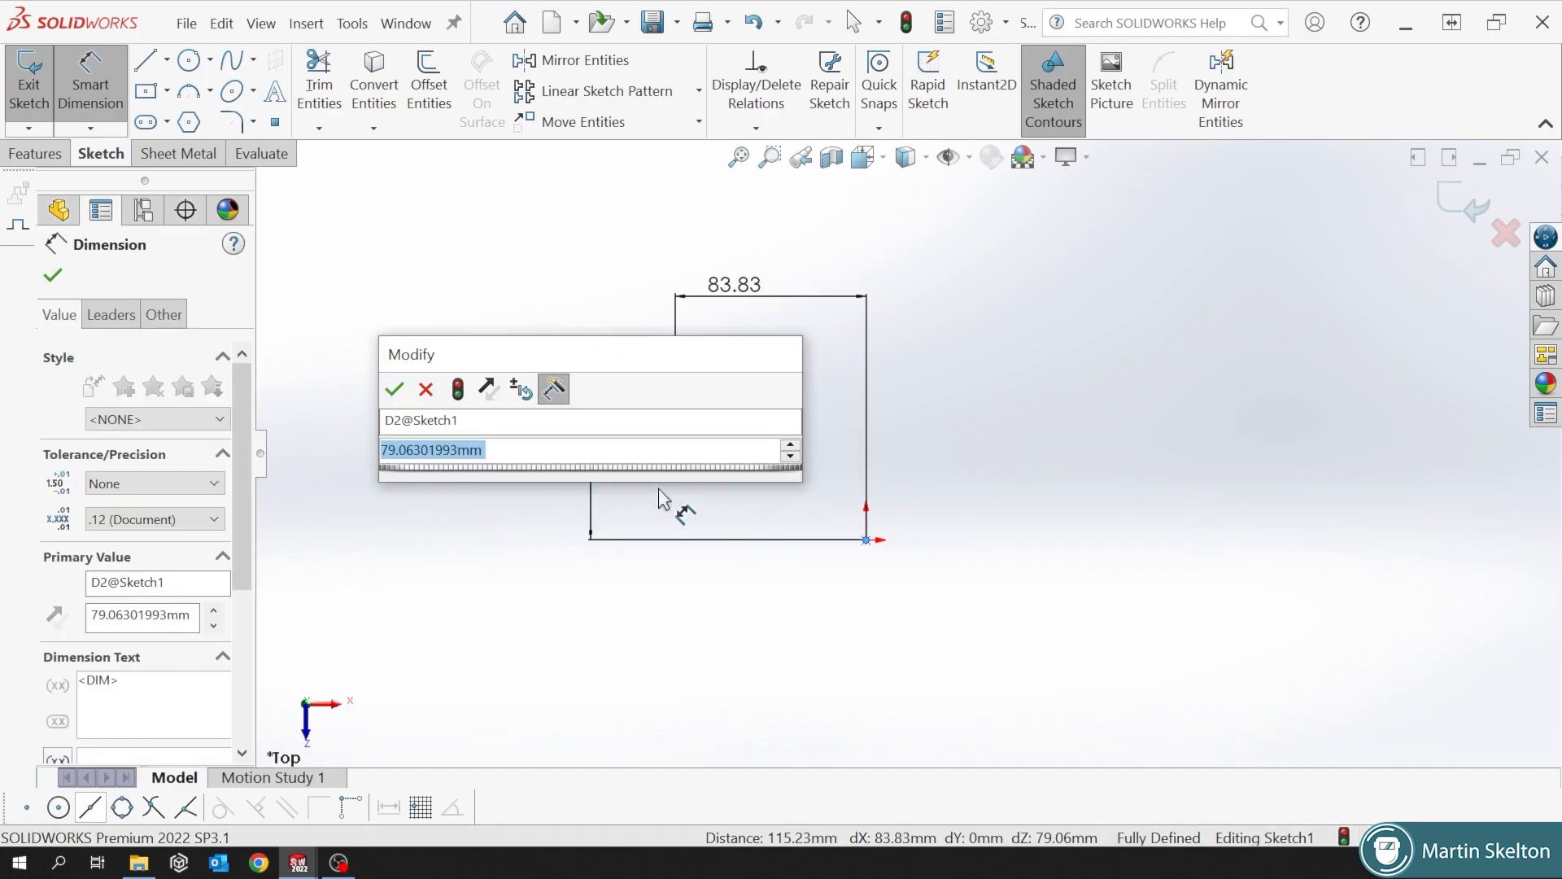
pyautogui.click(394, 389)
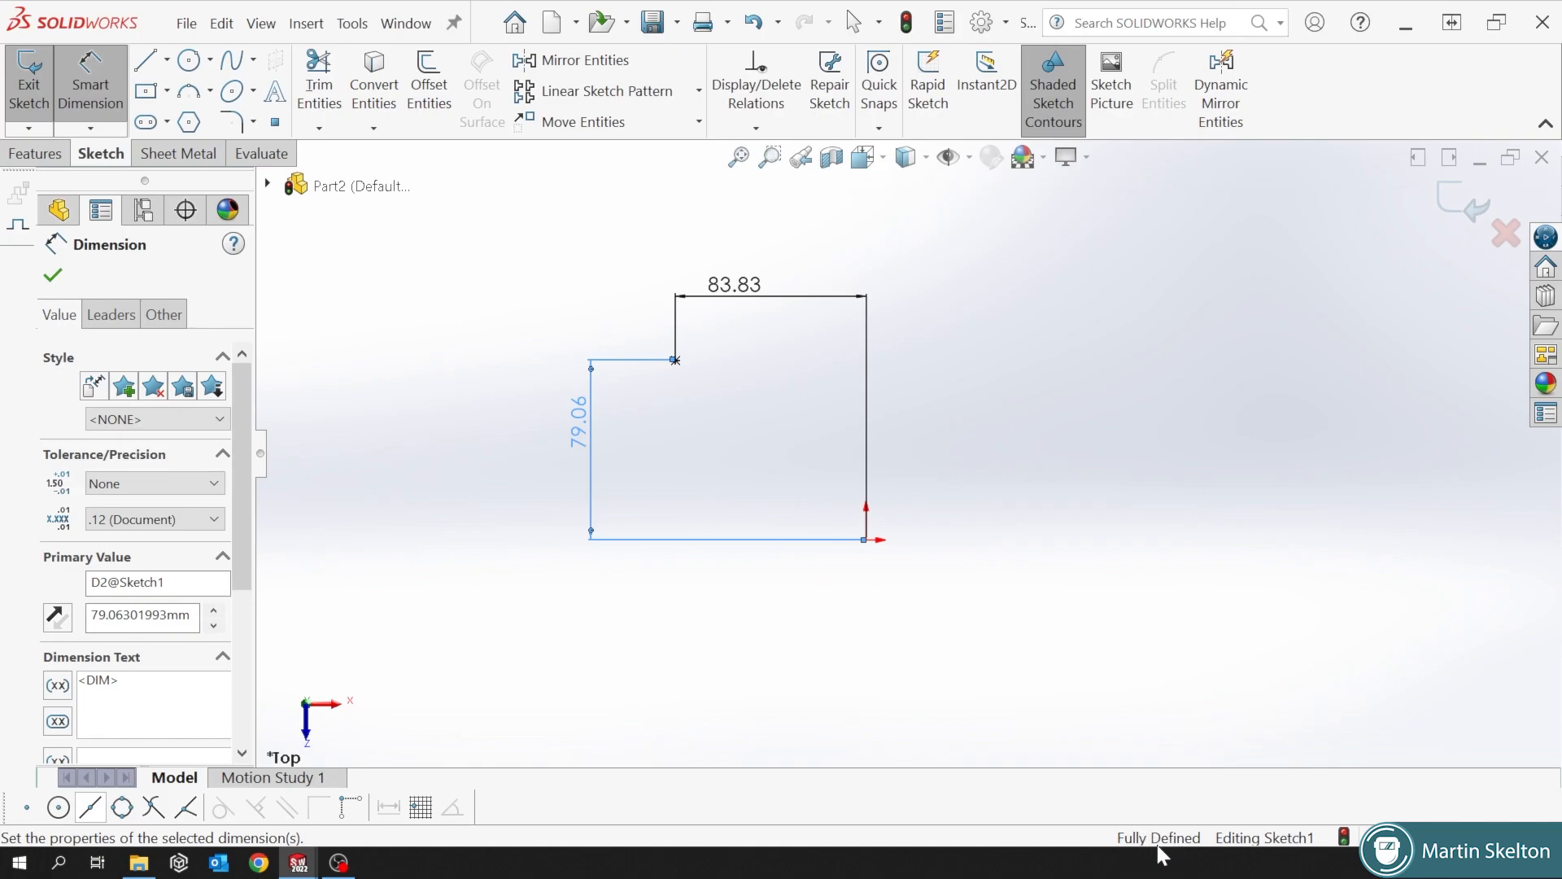
pyautogui.moveTo(683, 377)
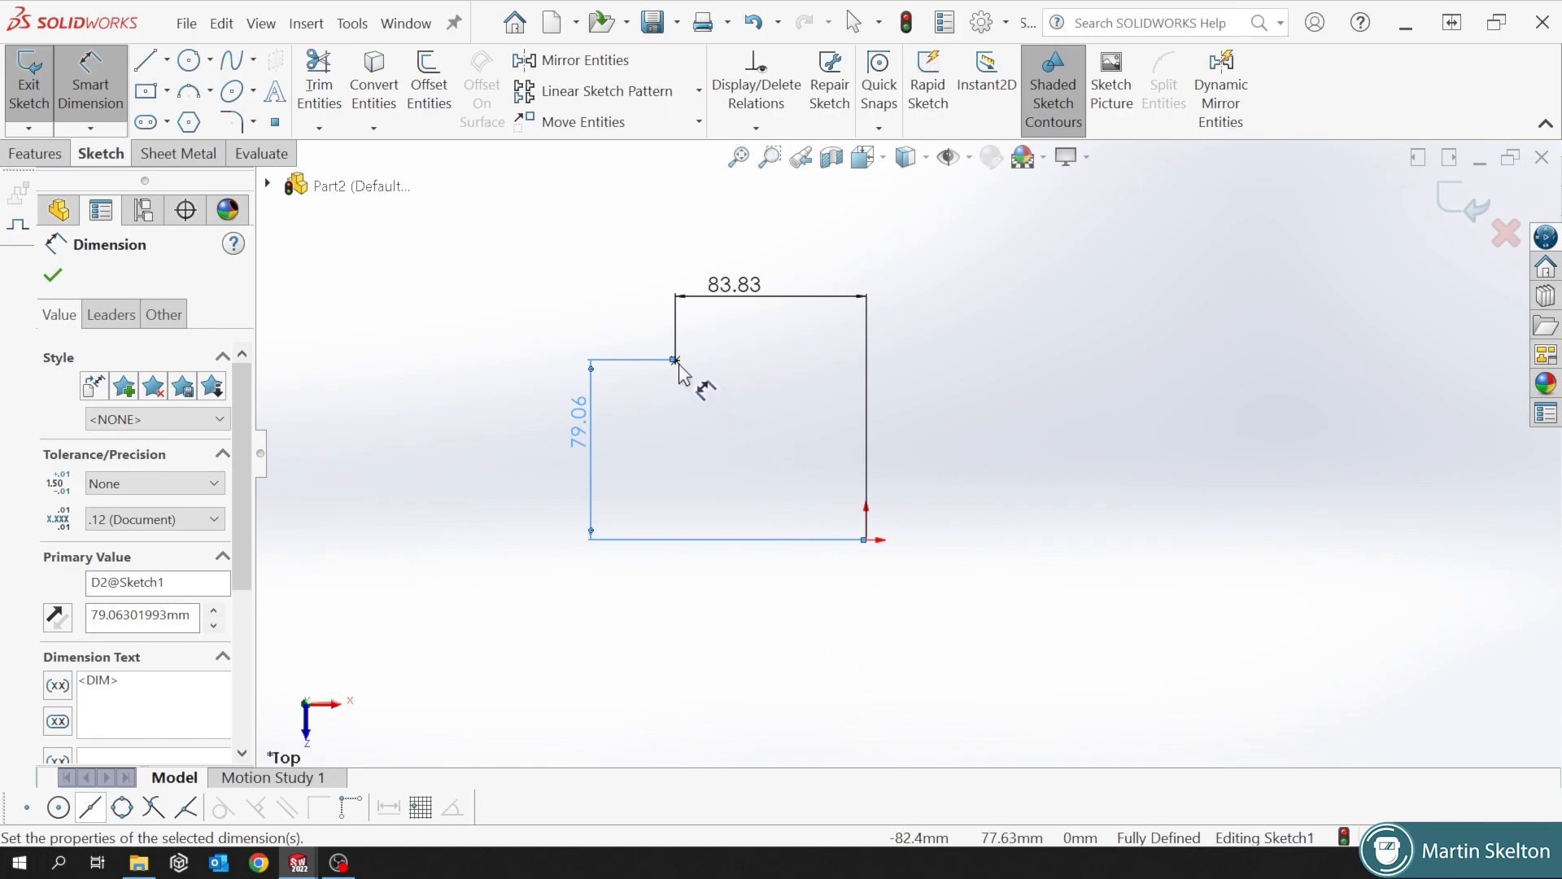
pyautogui.moveTo(627, 363)
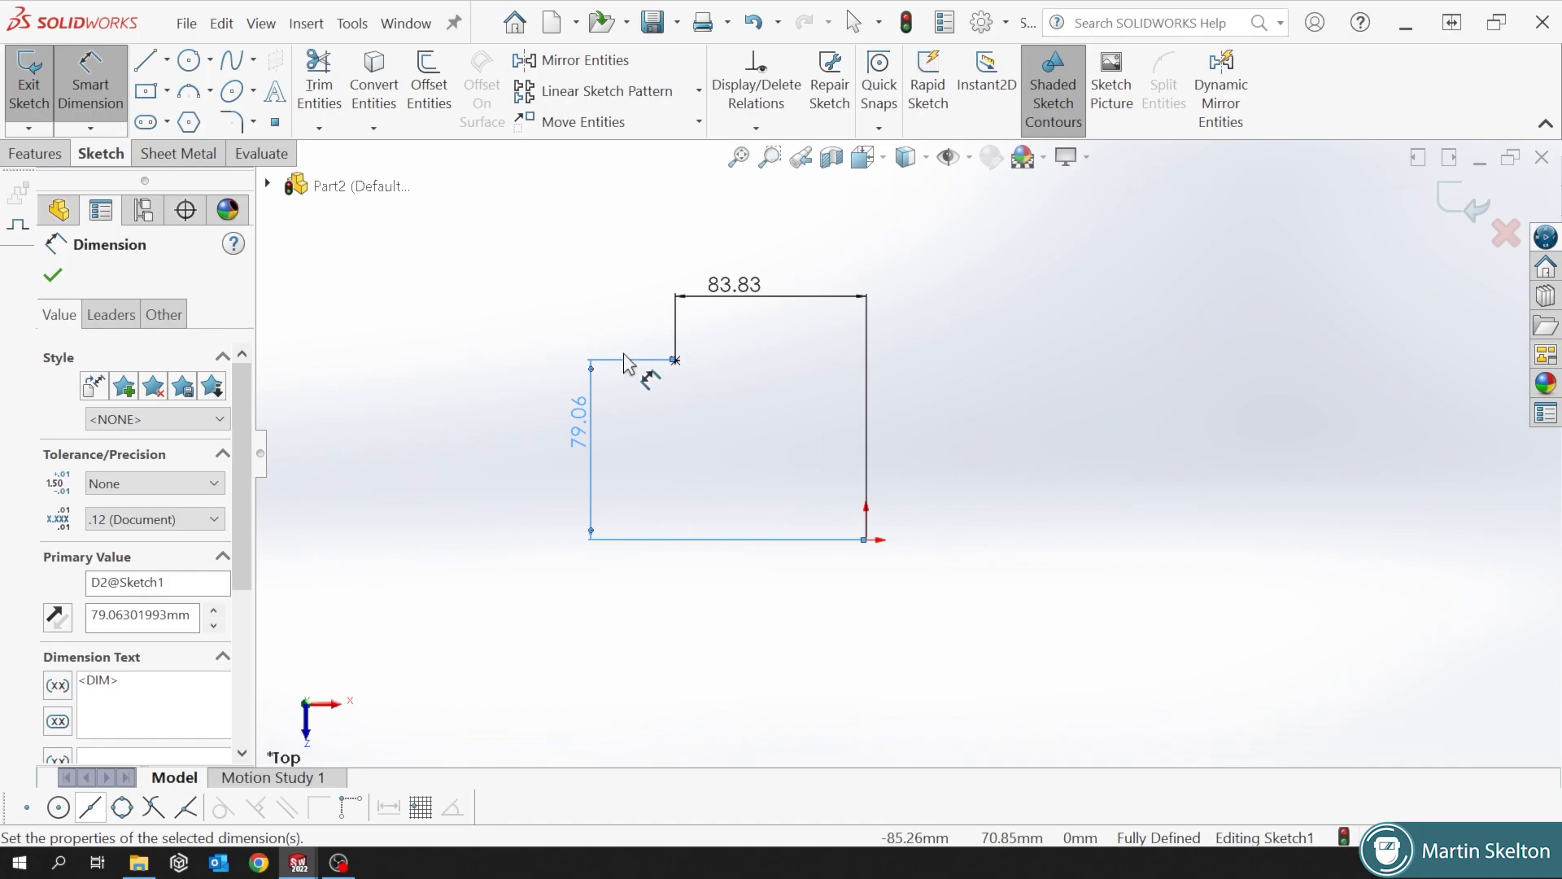
pyautogui.click(52, 275)
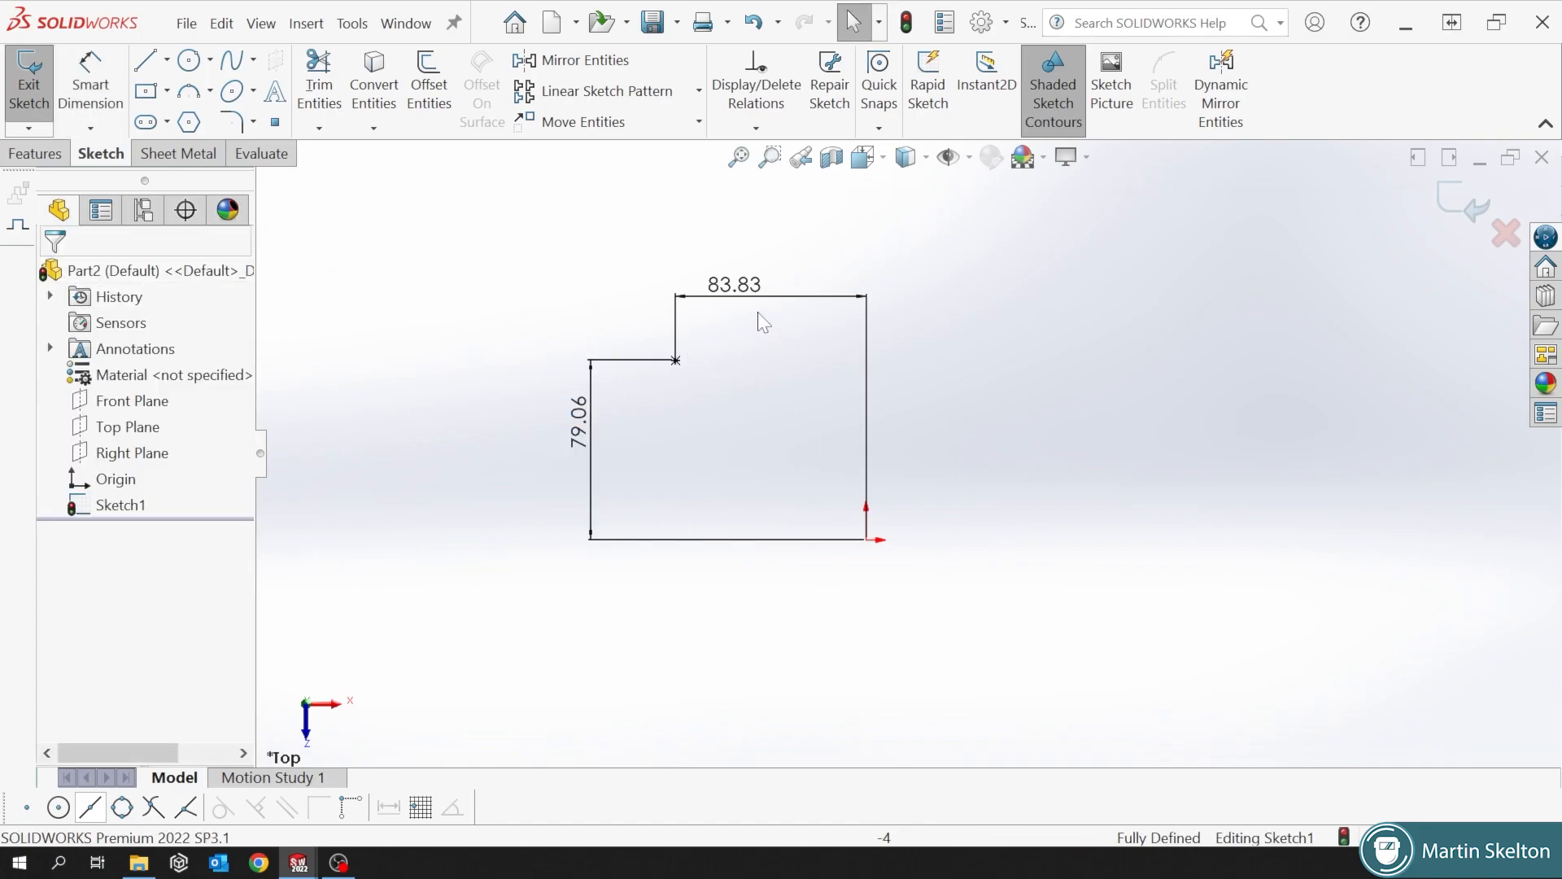
pyautogui.click(732, 296)
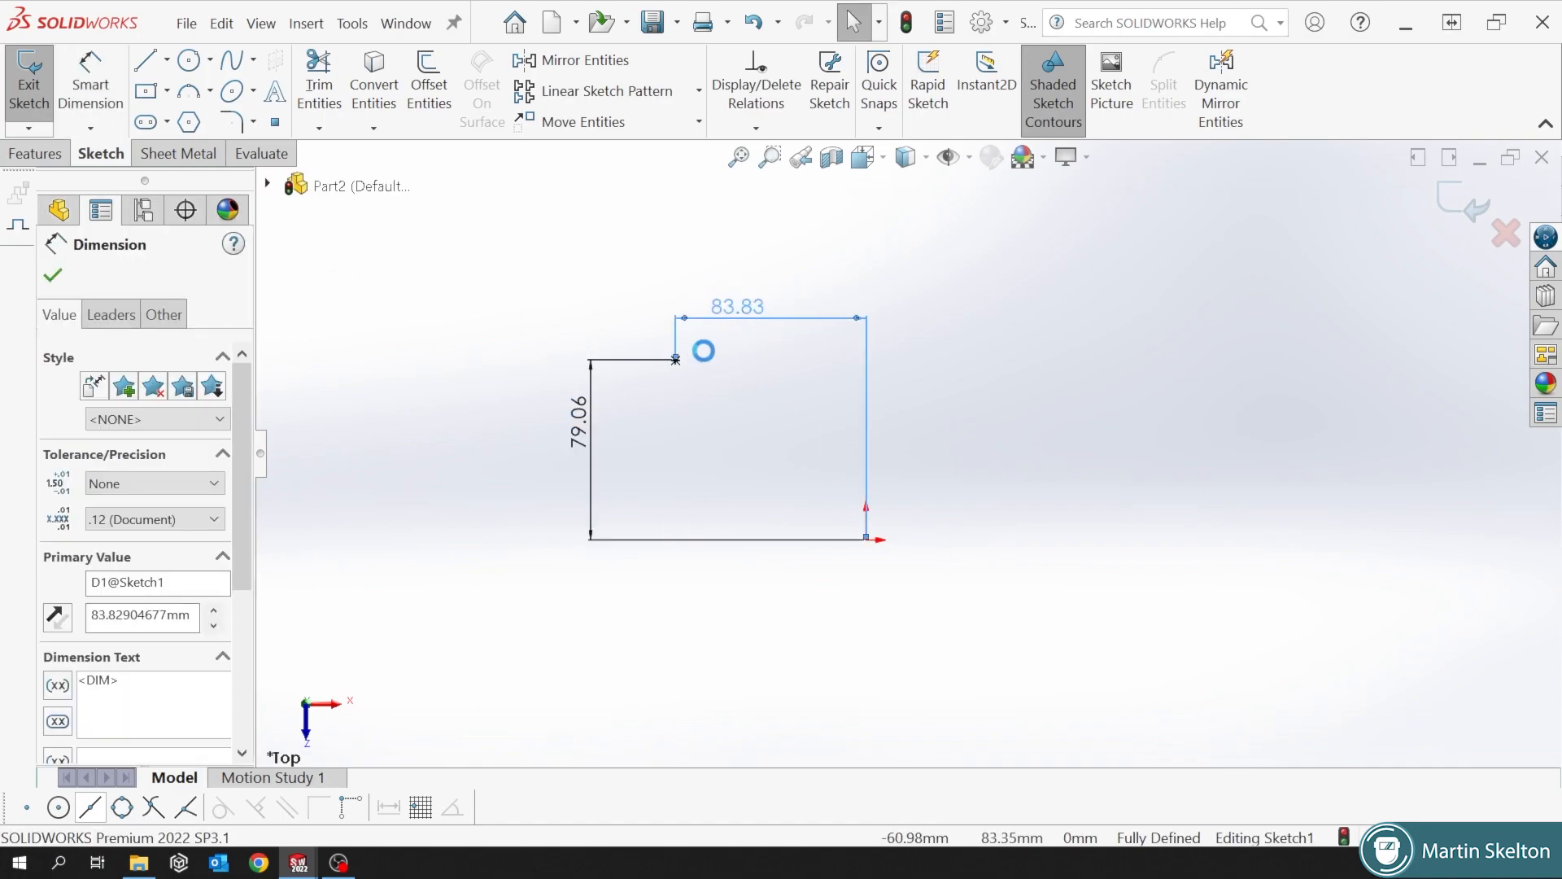
pyautogui.click(703, 349)
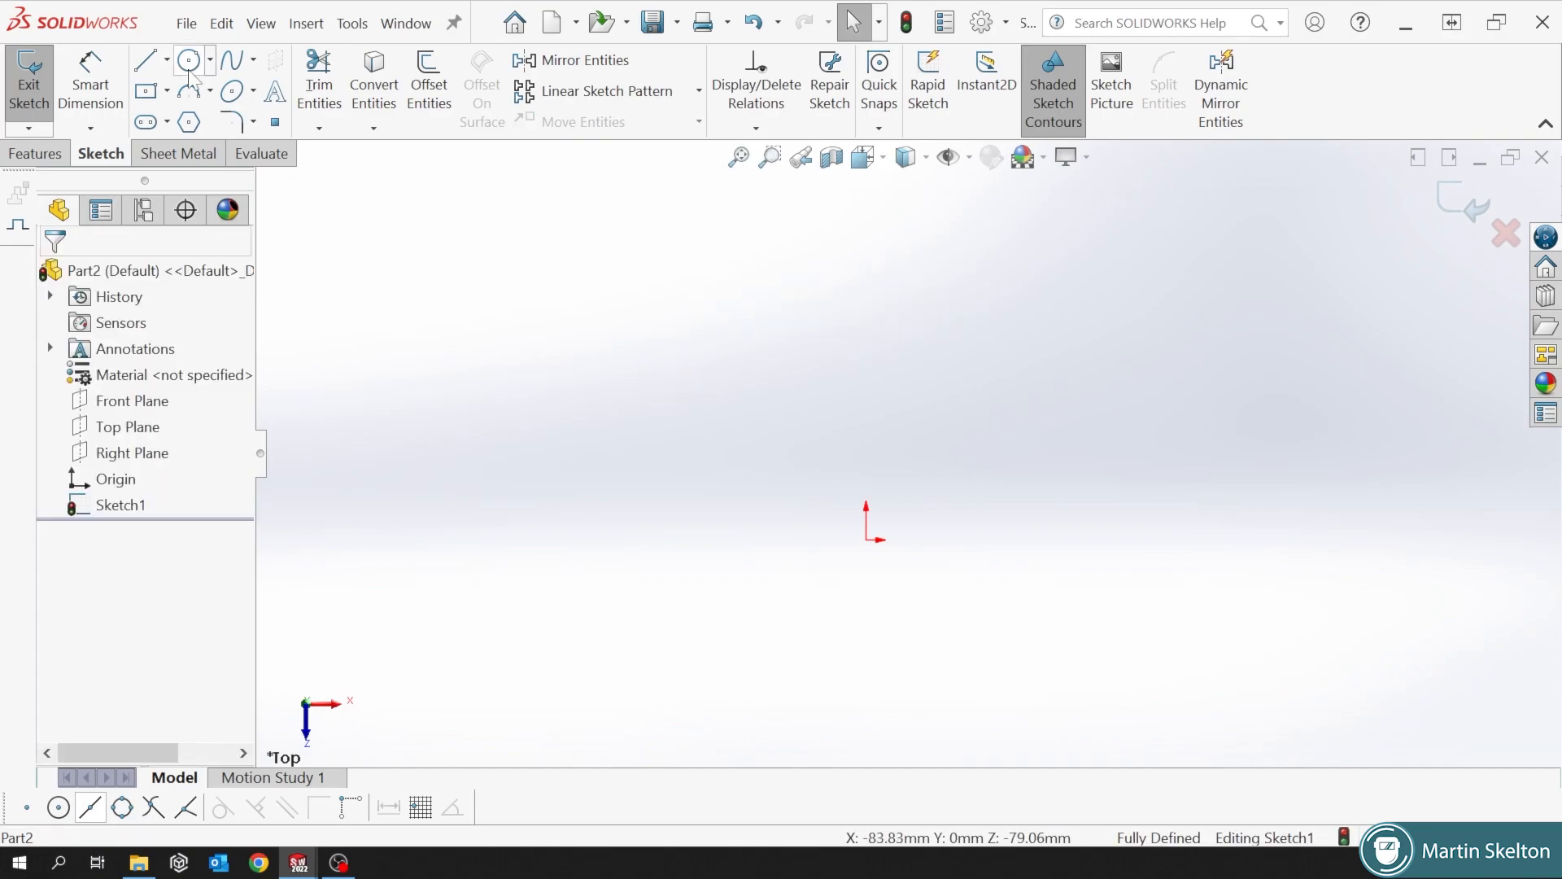
# Draw horizontal and vertical construction lines from the origin, dimensioning the vertical one 200.
pyautogui.click(143, 59)
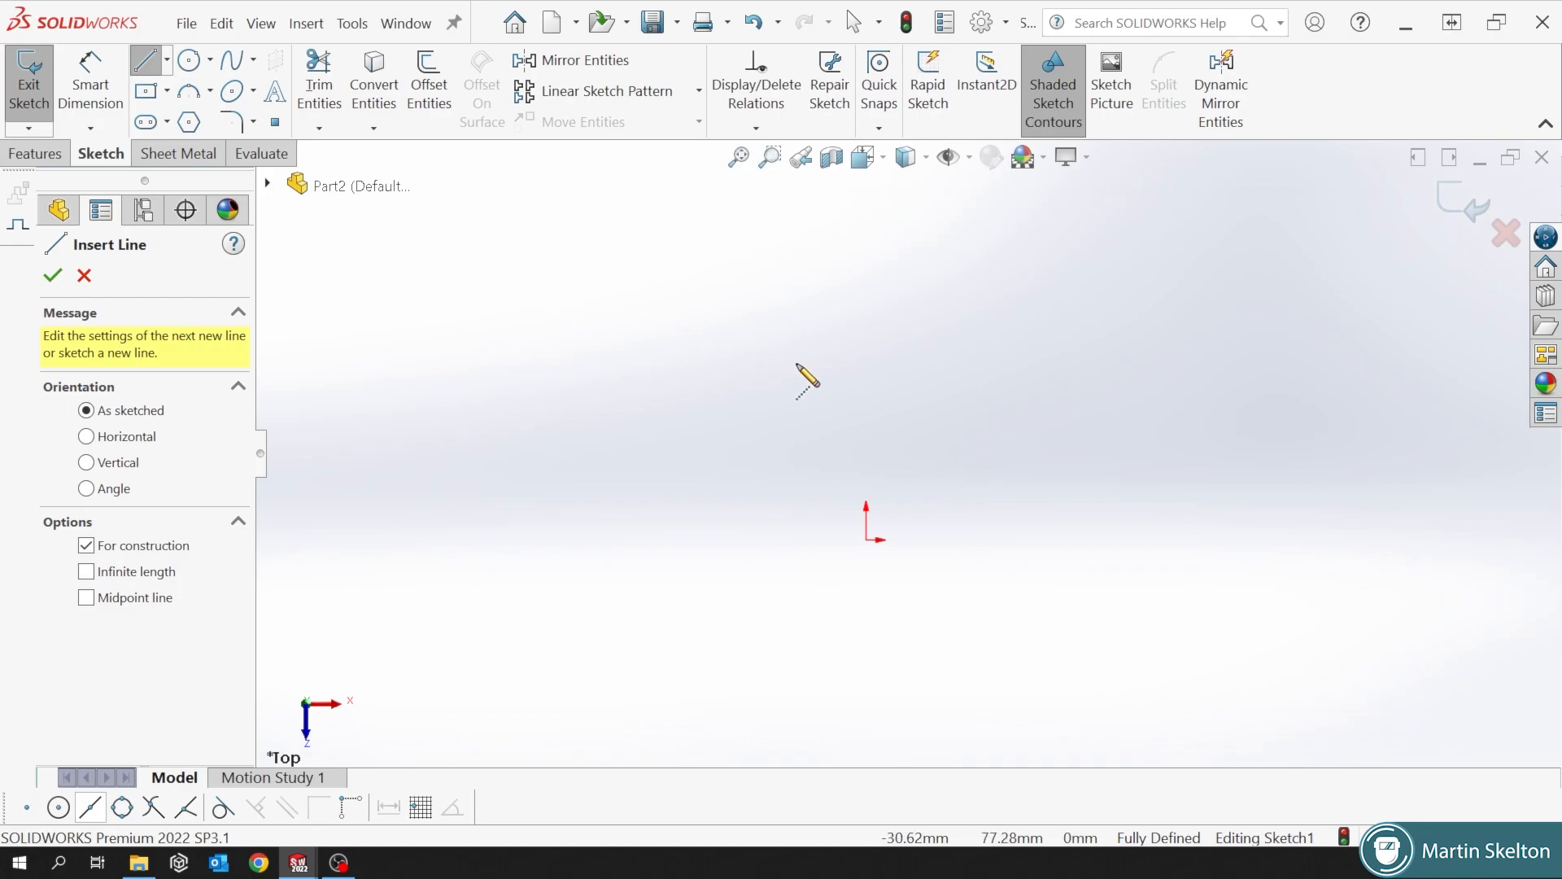
pyautogui.moveTo(877, 543)
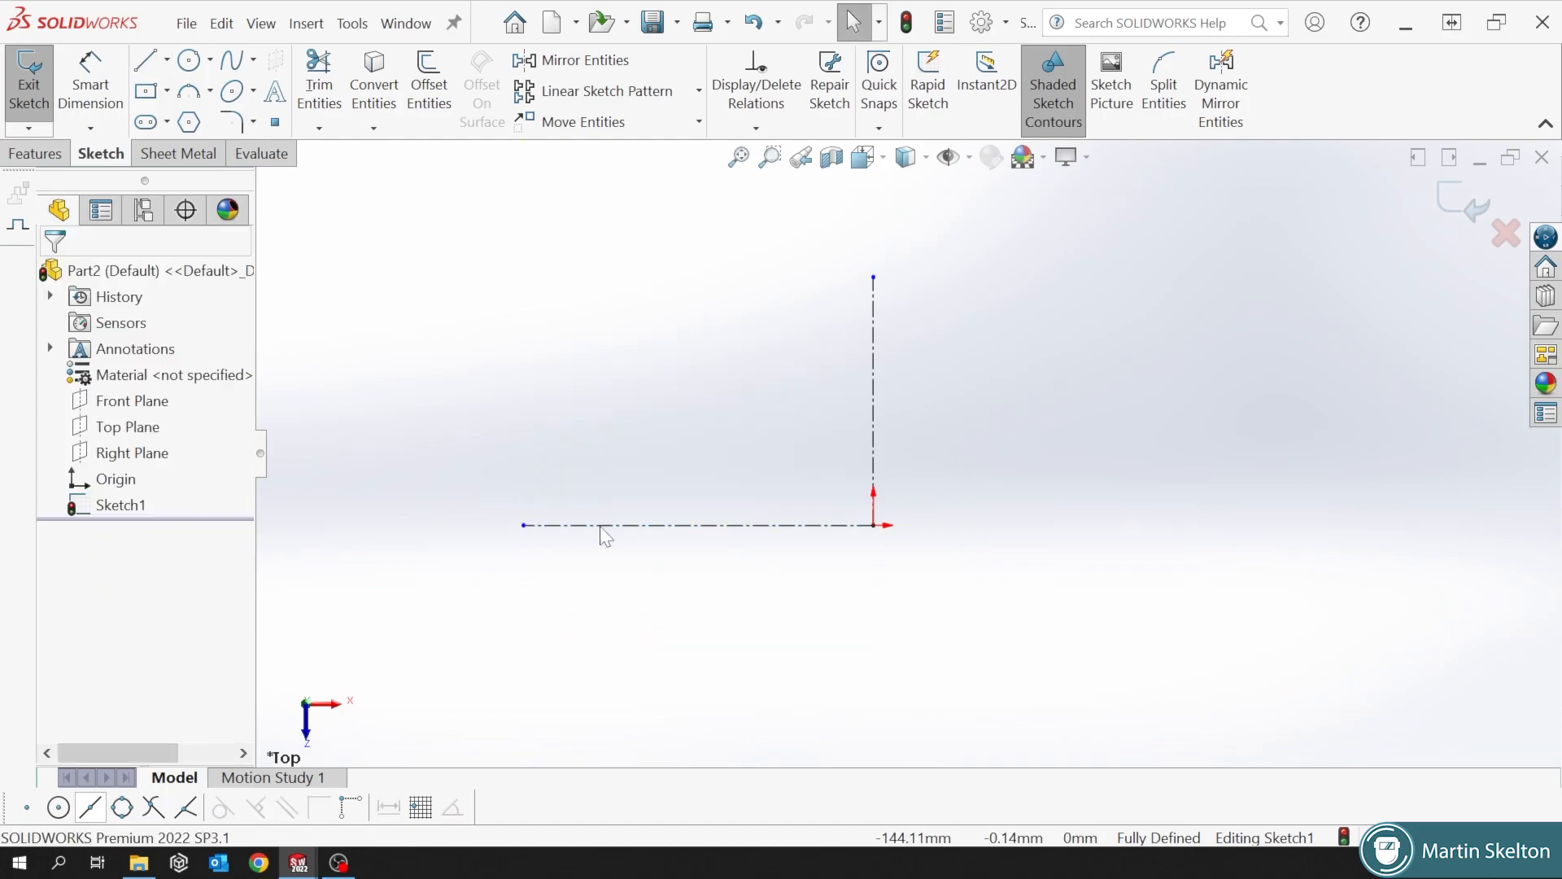
pyautogui.click(693, 524)
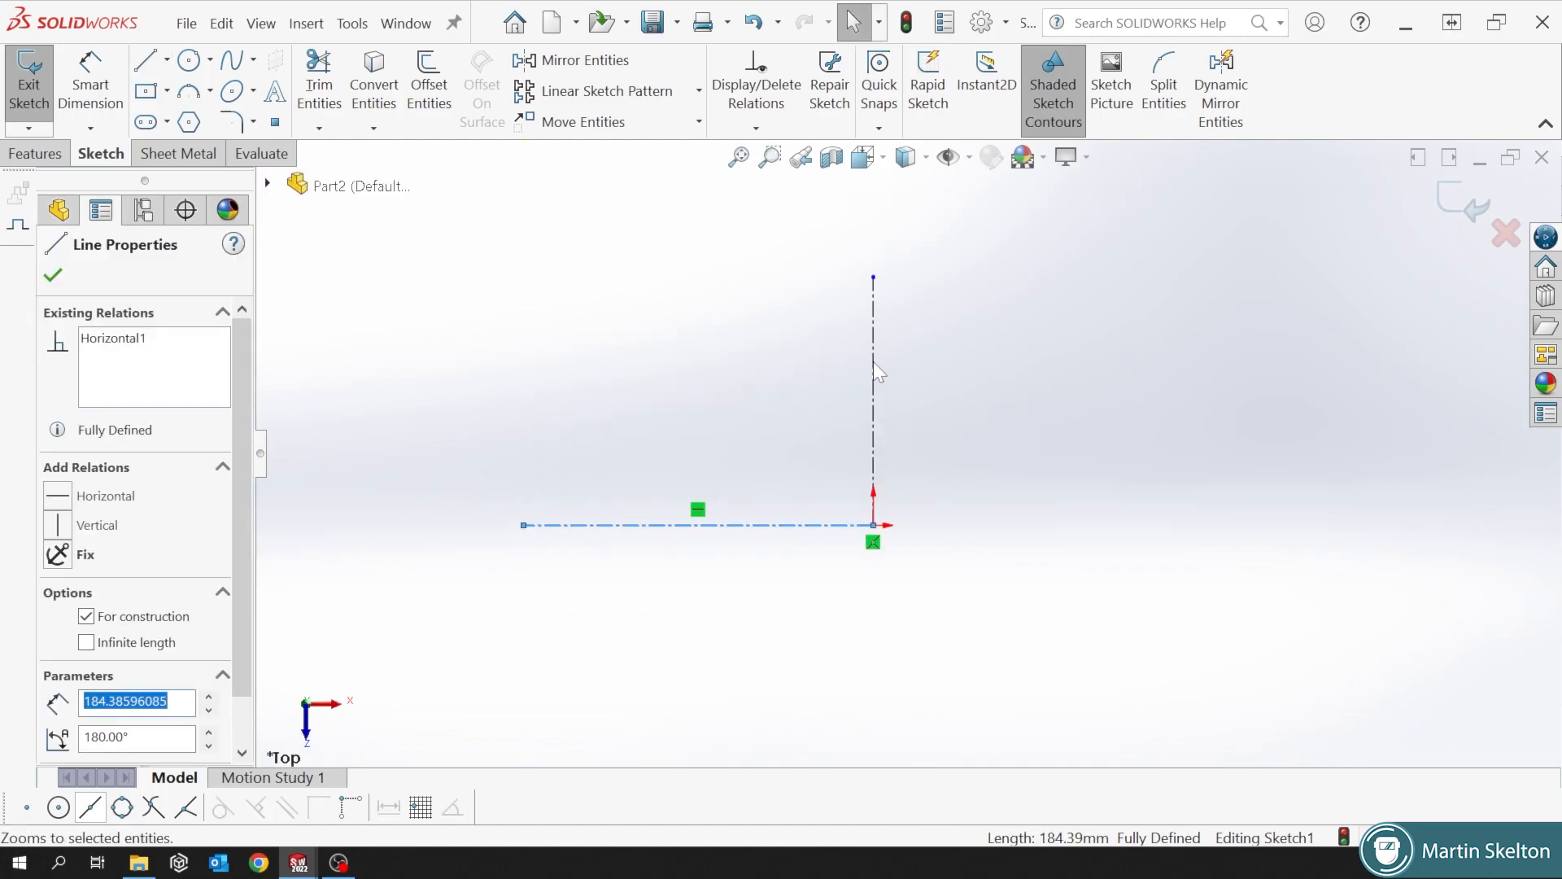
pyautogui.click(873, 399)
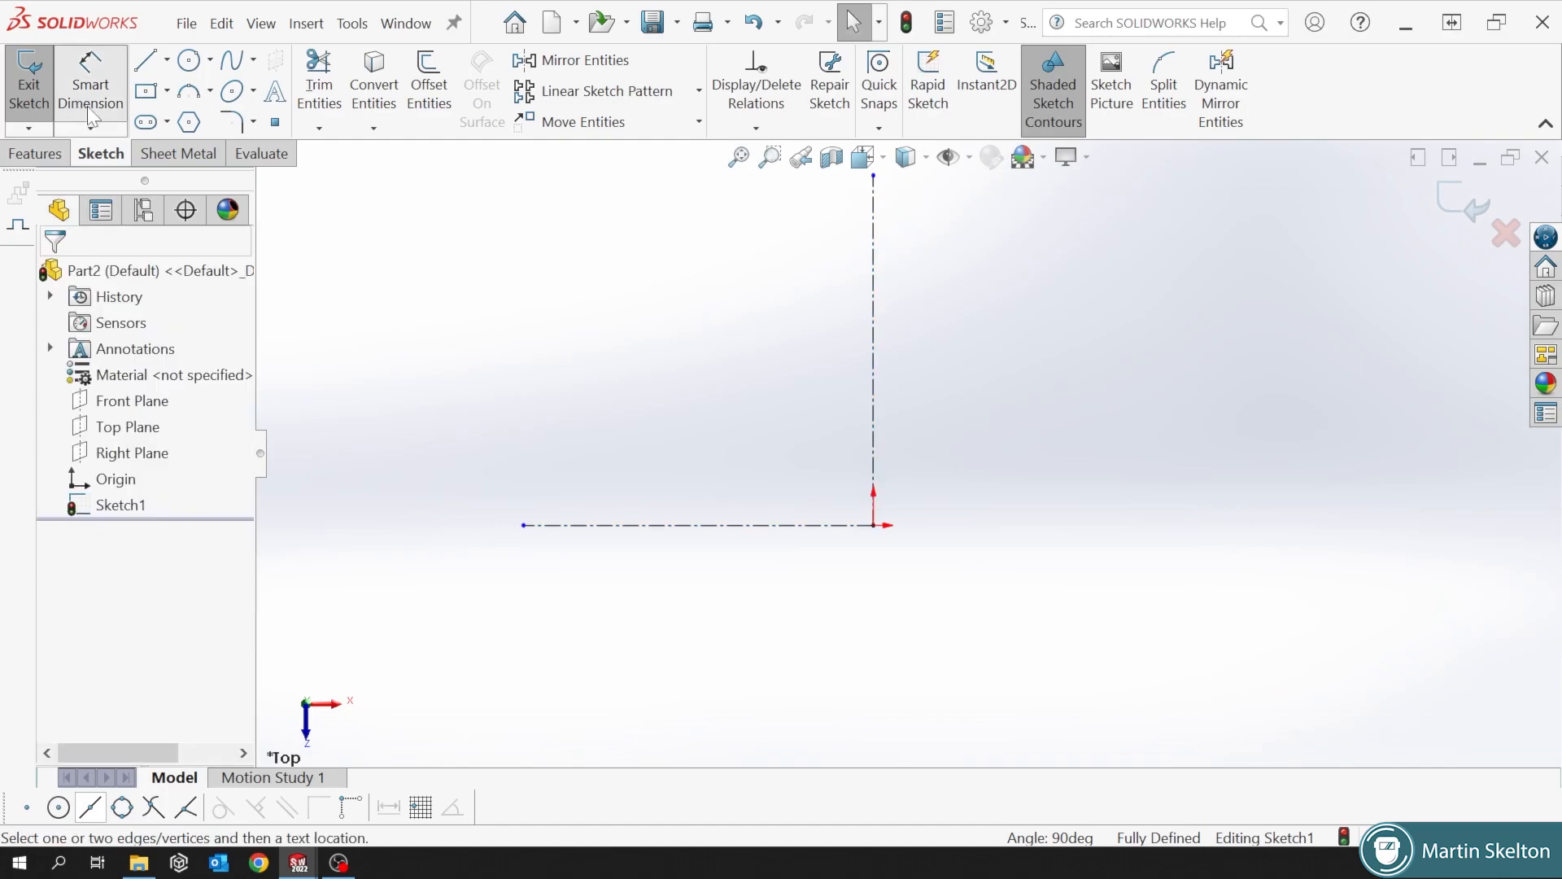
pyautogui.click(1042, 389)
pyautogui.write('200')
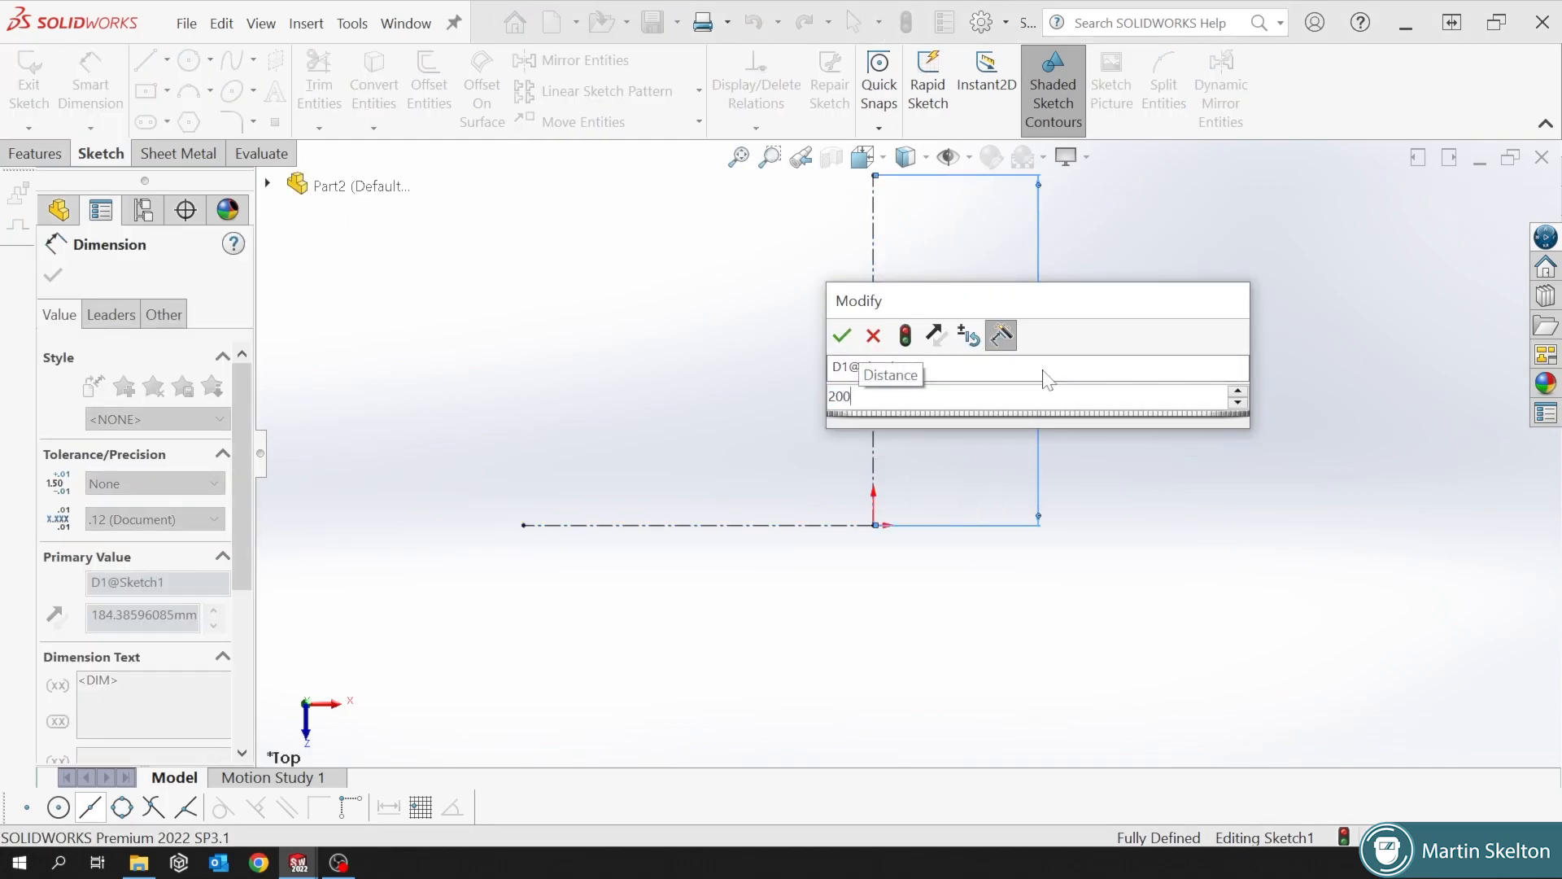
pyautogui.click(842, 336)
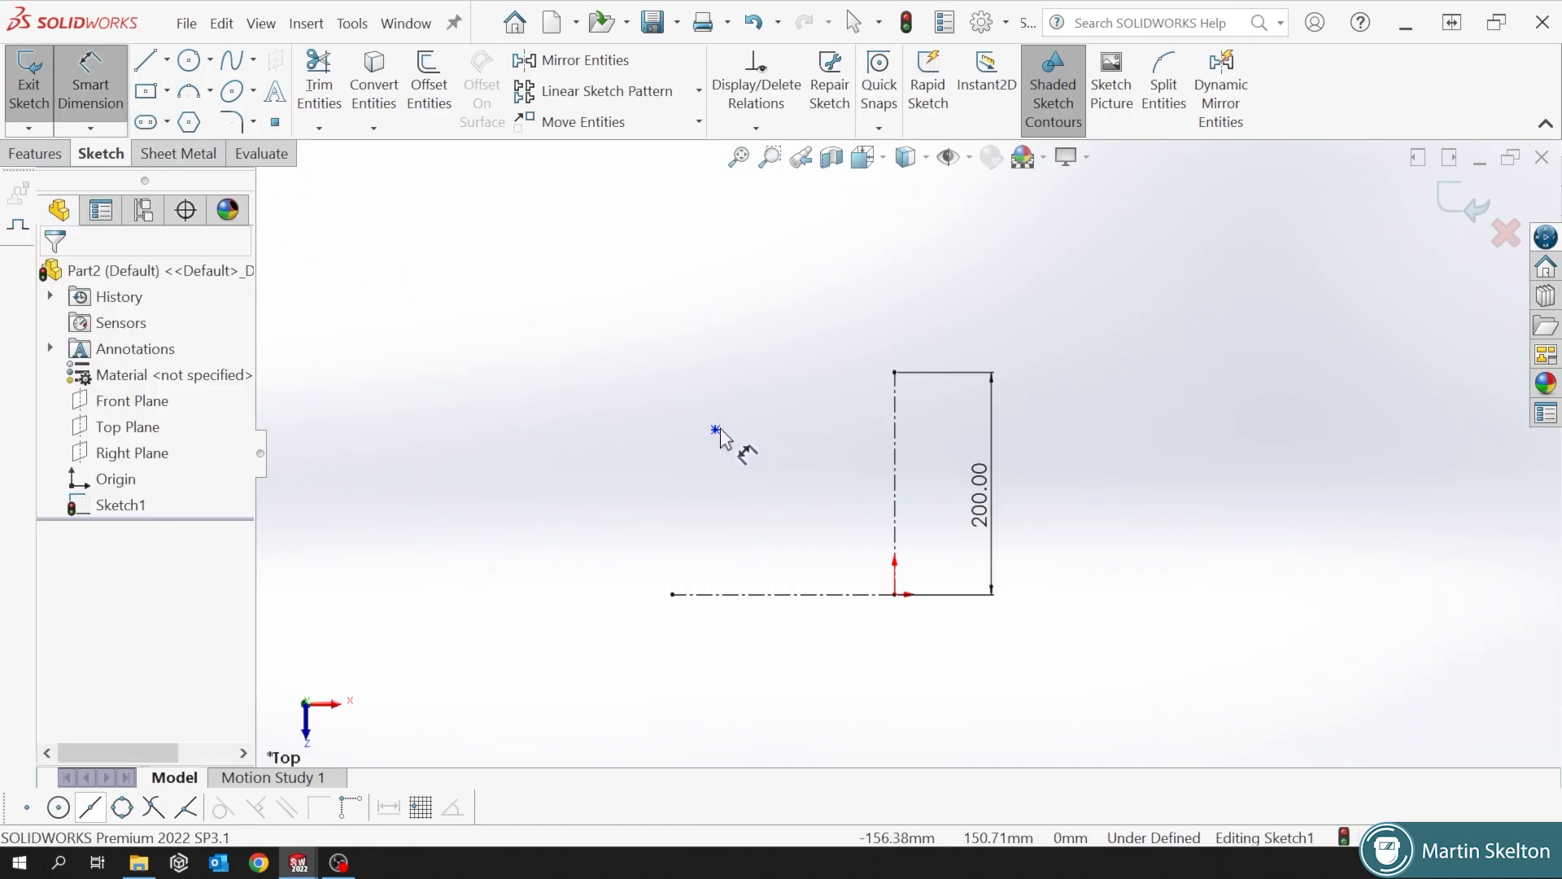
# Place a sketch point upper left, dimensioned 161.50 and 149.24 from the centerlines.
pyautogui.click(802, 322)
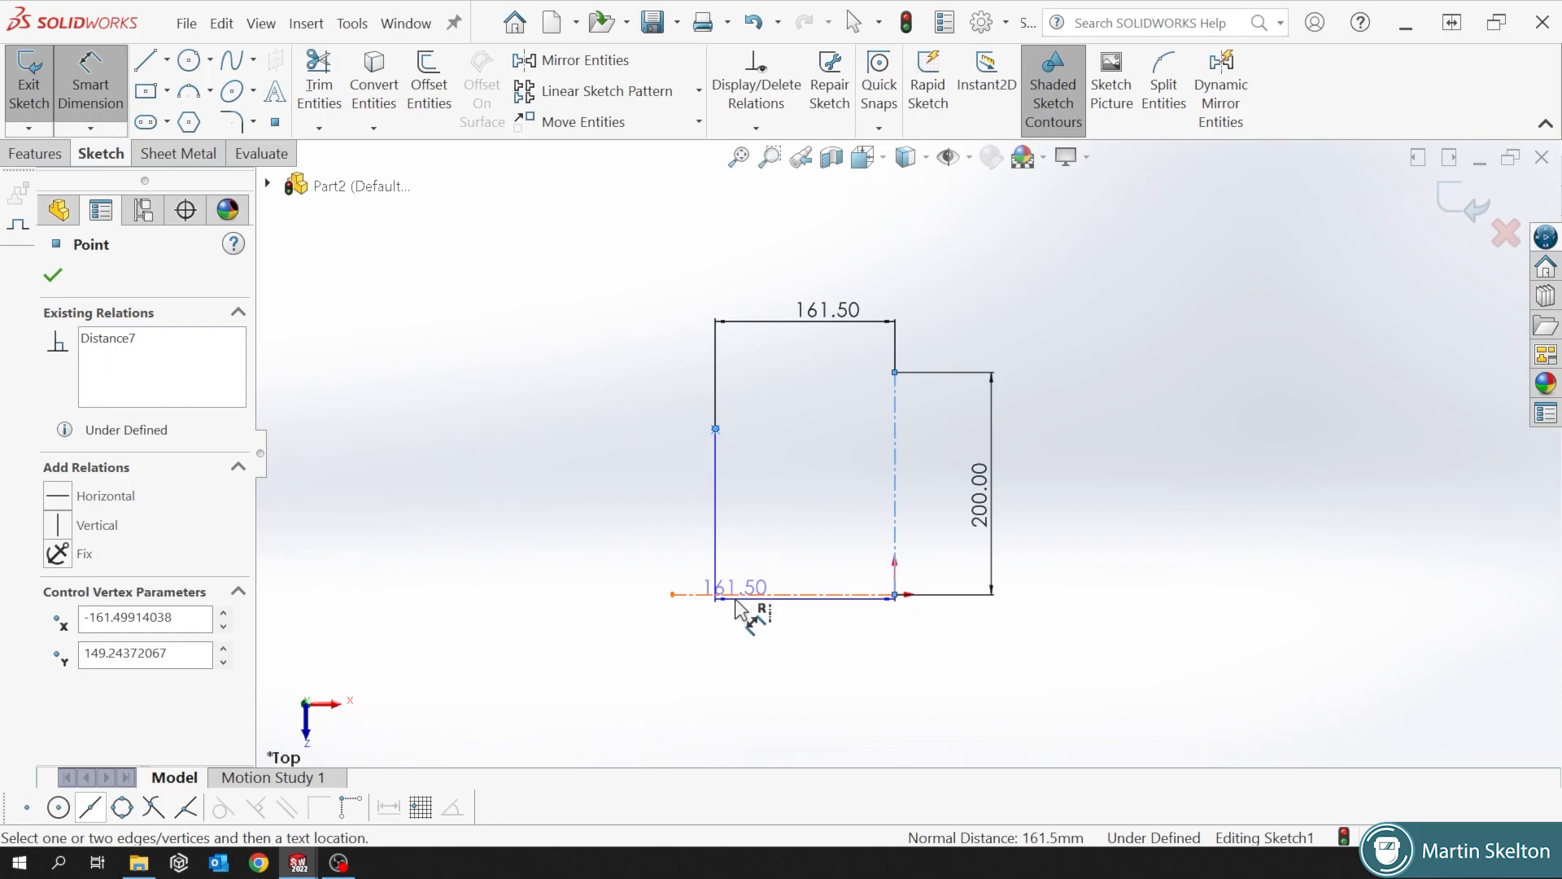
pyautogui.click(742, 595)
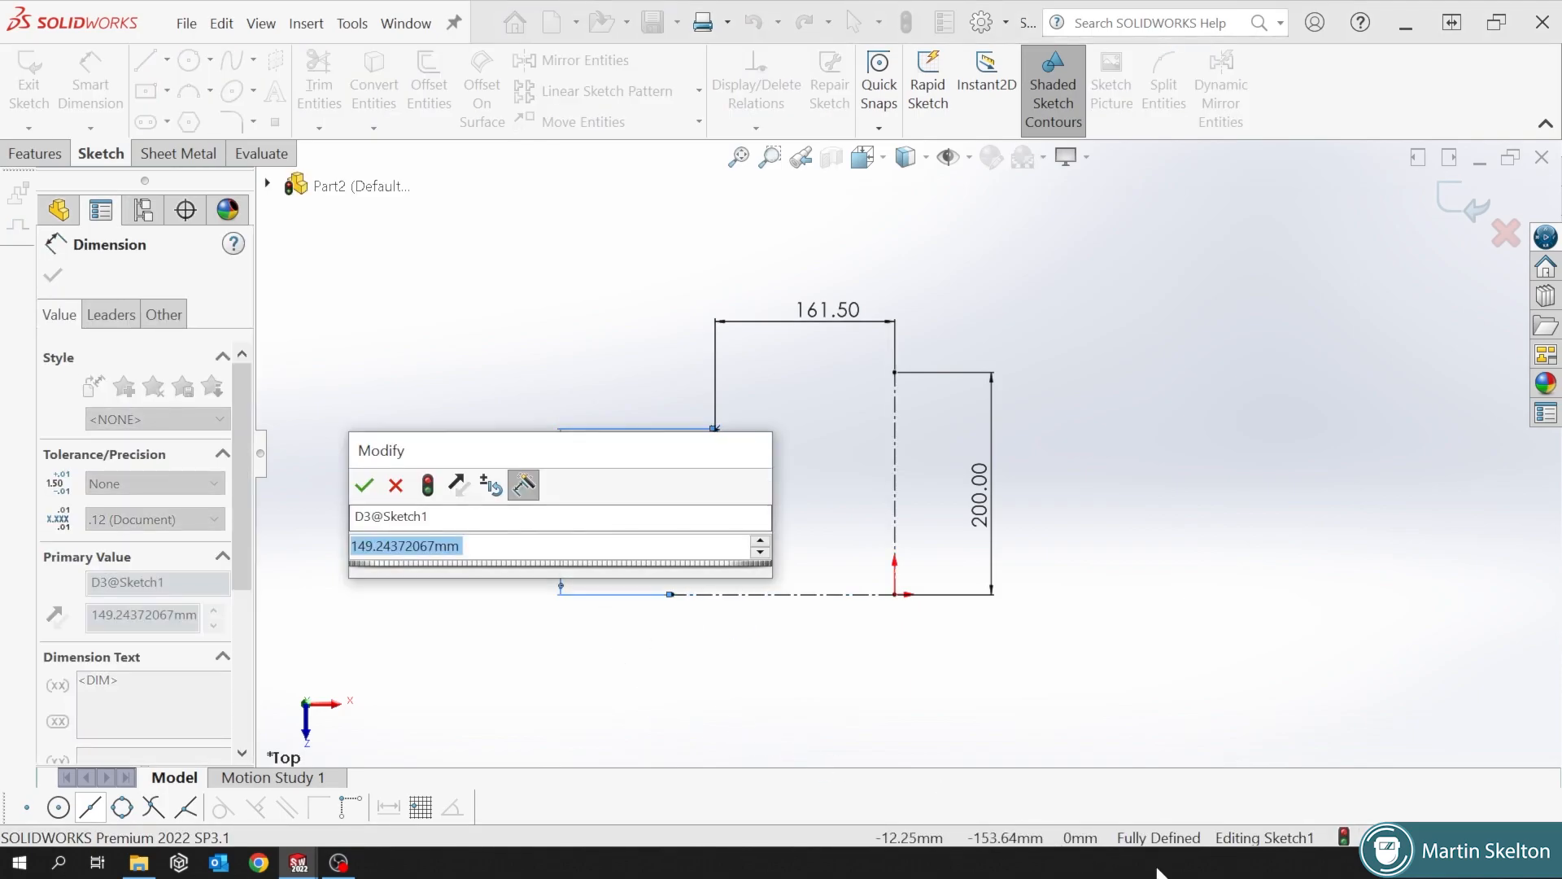
pyautogui.click(364, 485)
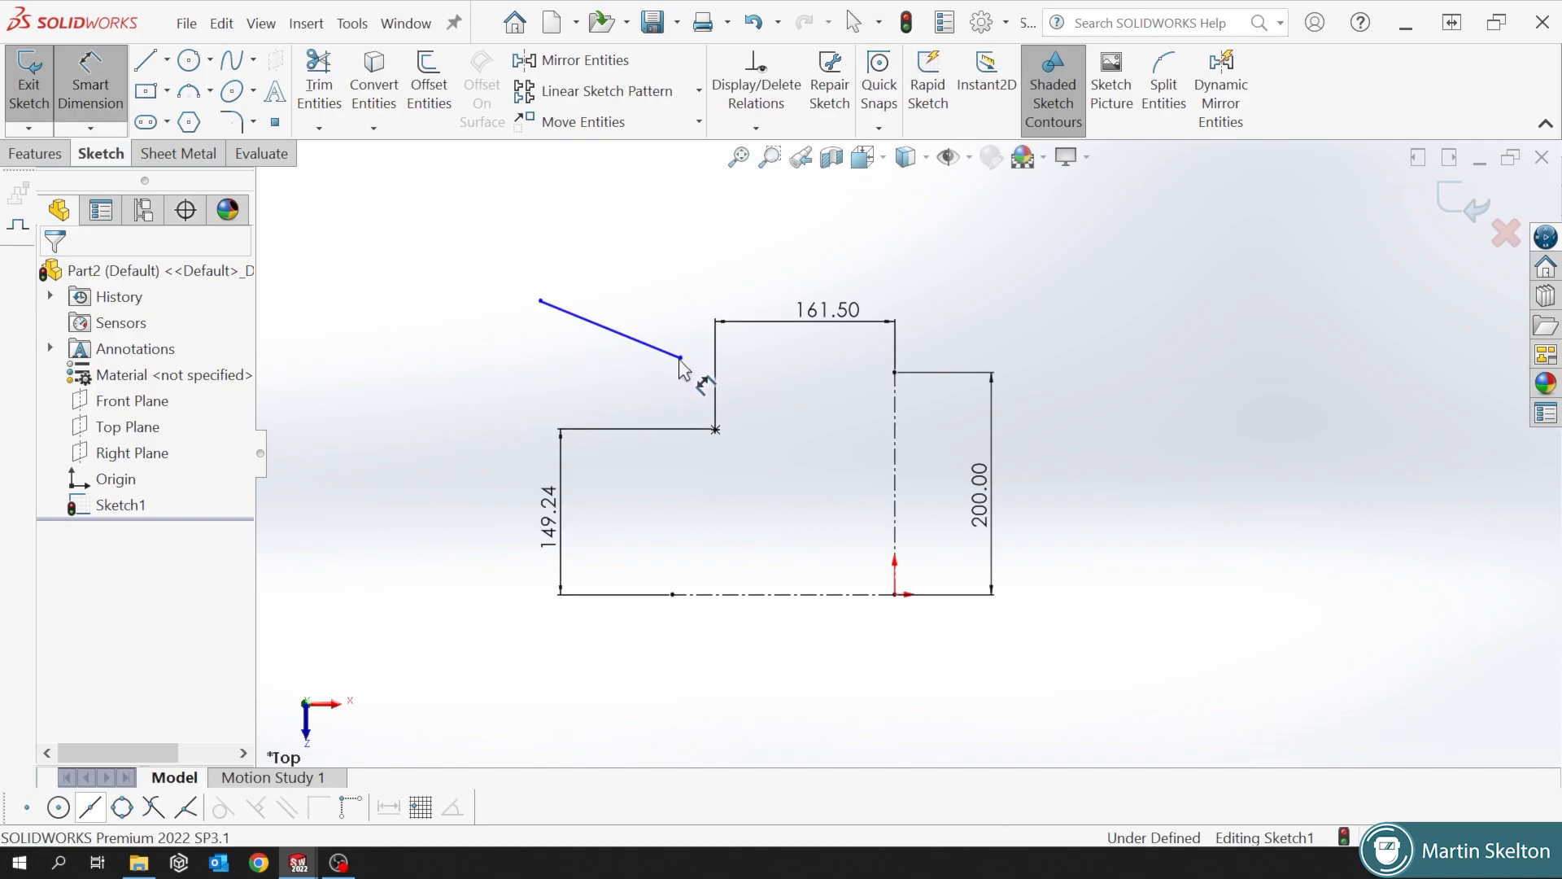
# Dimension the line end's height above the horizontal line and its 26.32° angle.
pyautogui.click(454, 488)
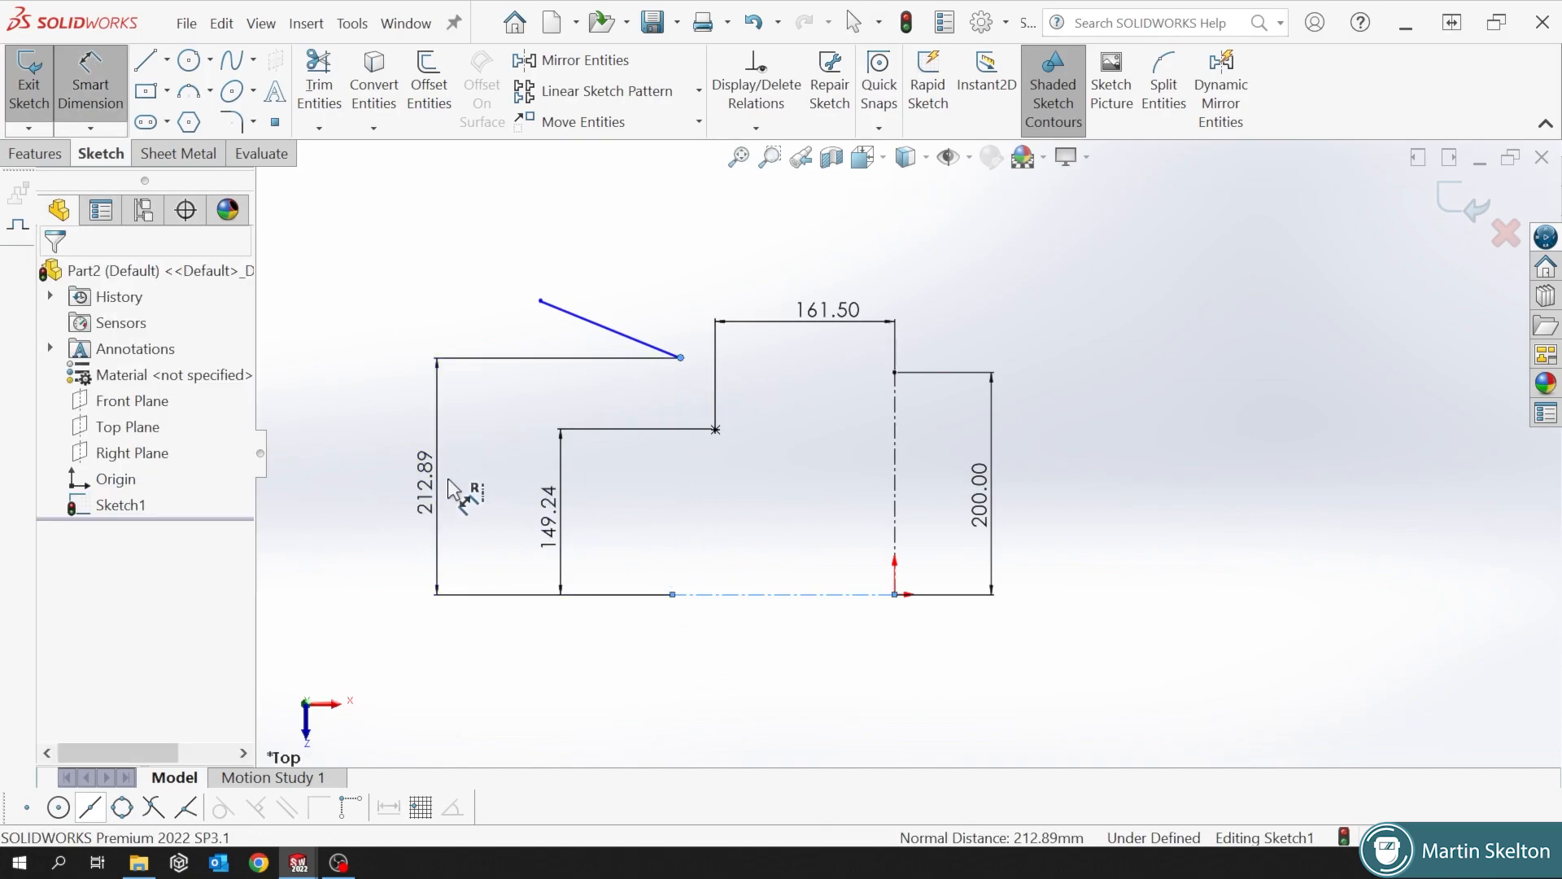
pyautogui.click(426, 484)
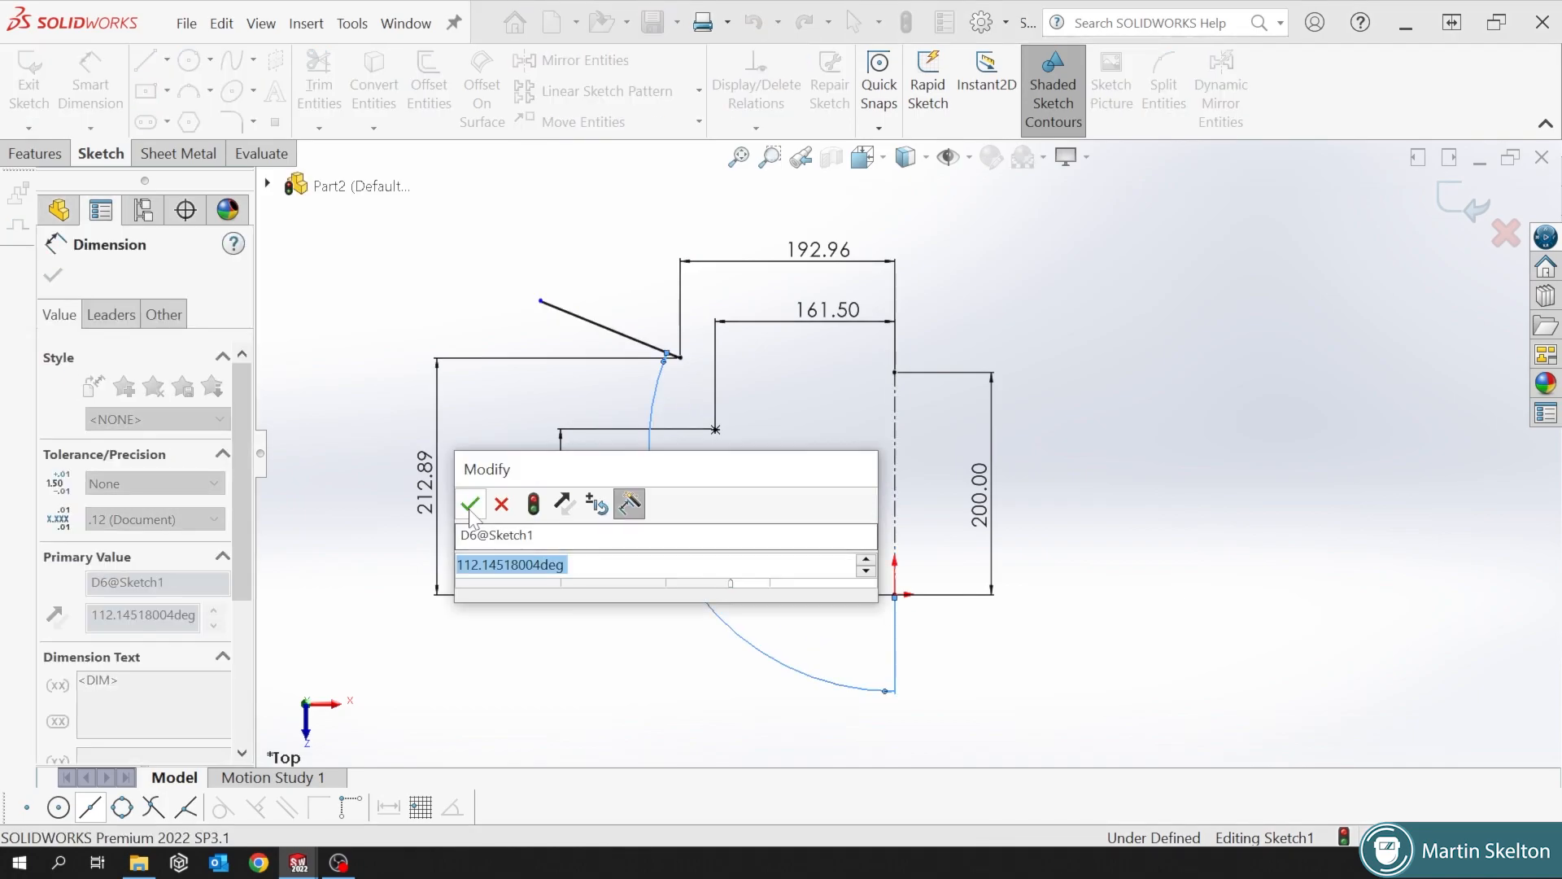
pyautogui.click(470, 504)
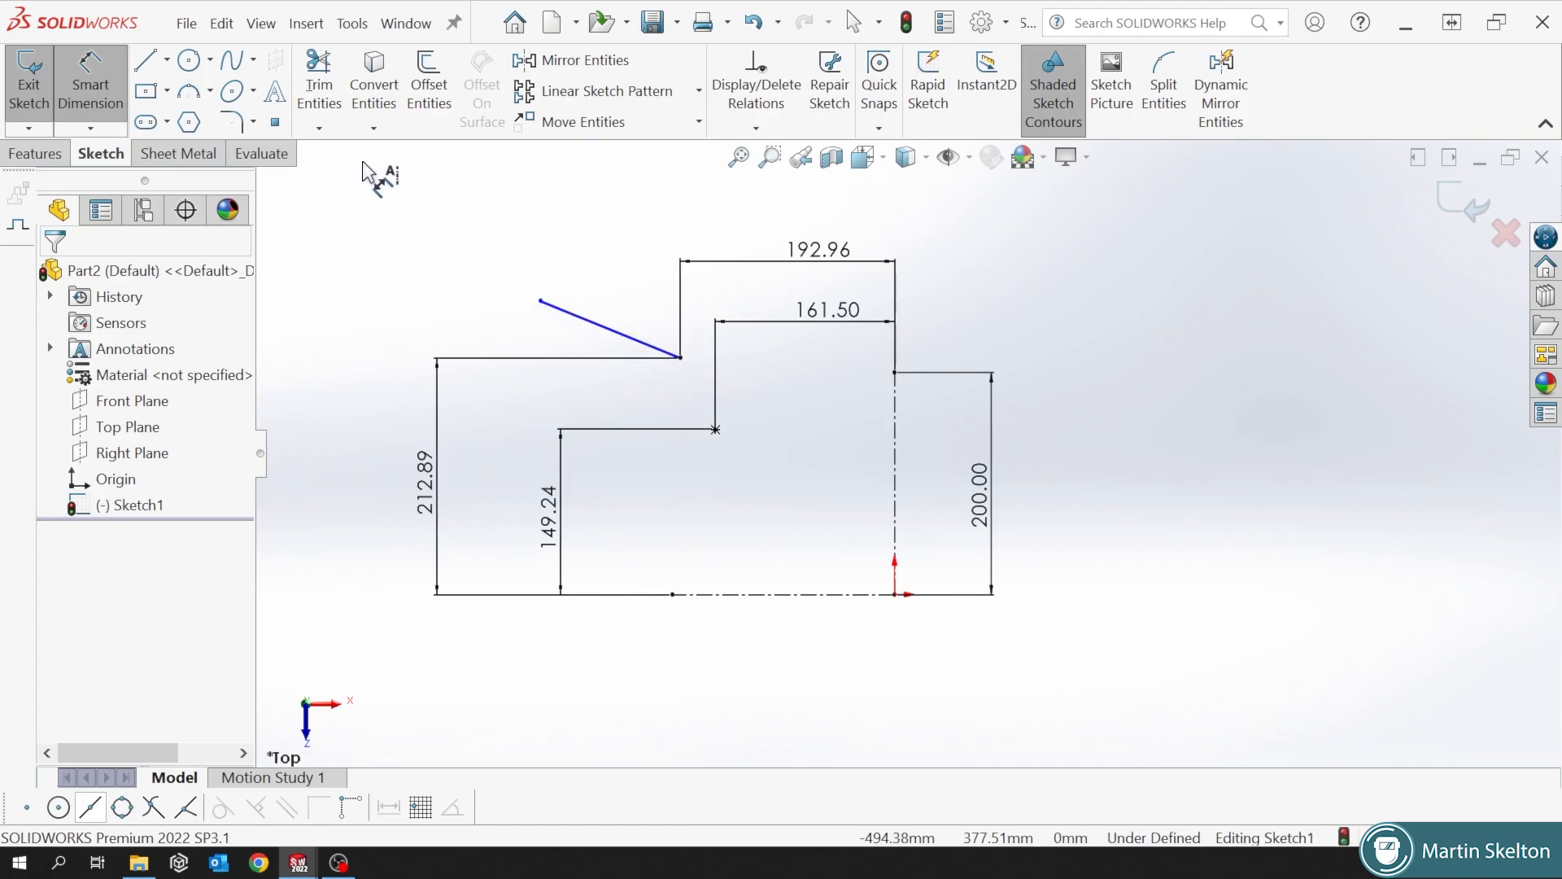
pyautogui.moveTo(543, 310)
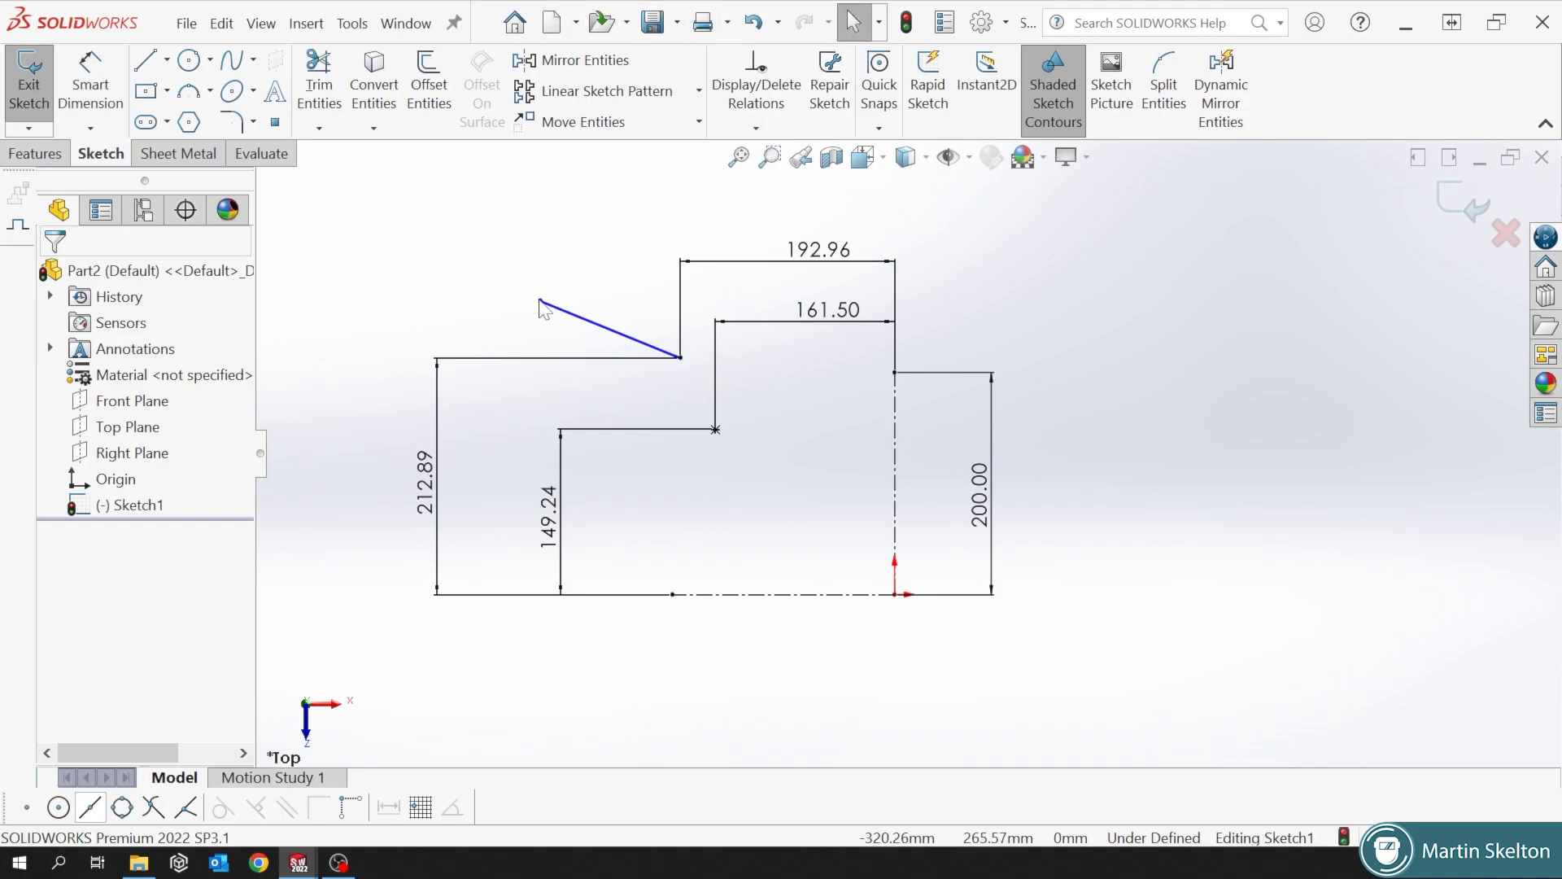
# Reposition the slanted line's free end and dimension its length to 151.82 mm.
pyautogui.click(555, 282)
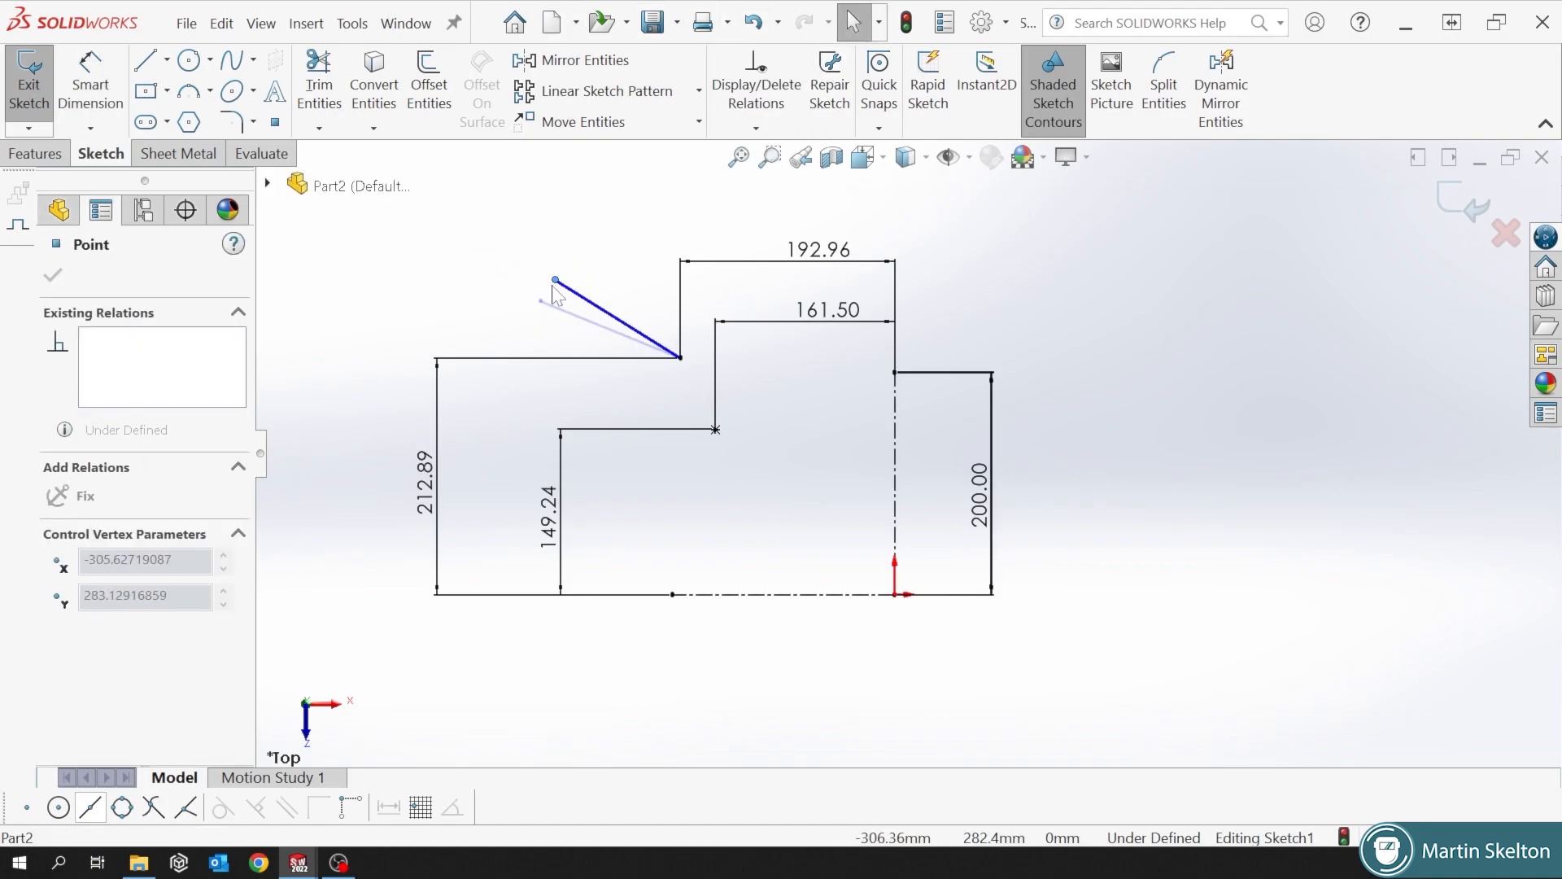
pyautogui.click(52, 275)
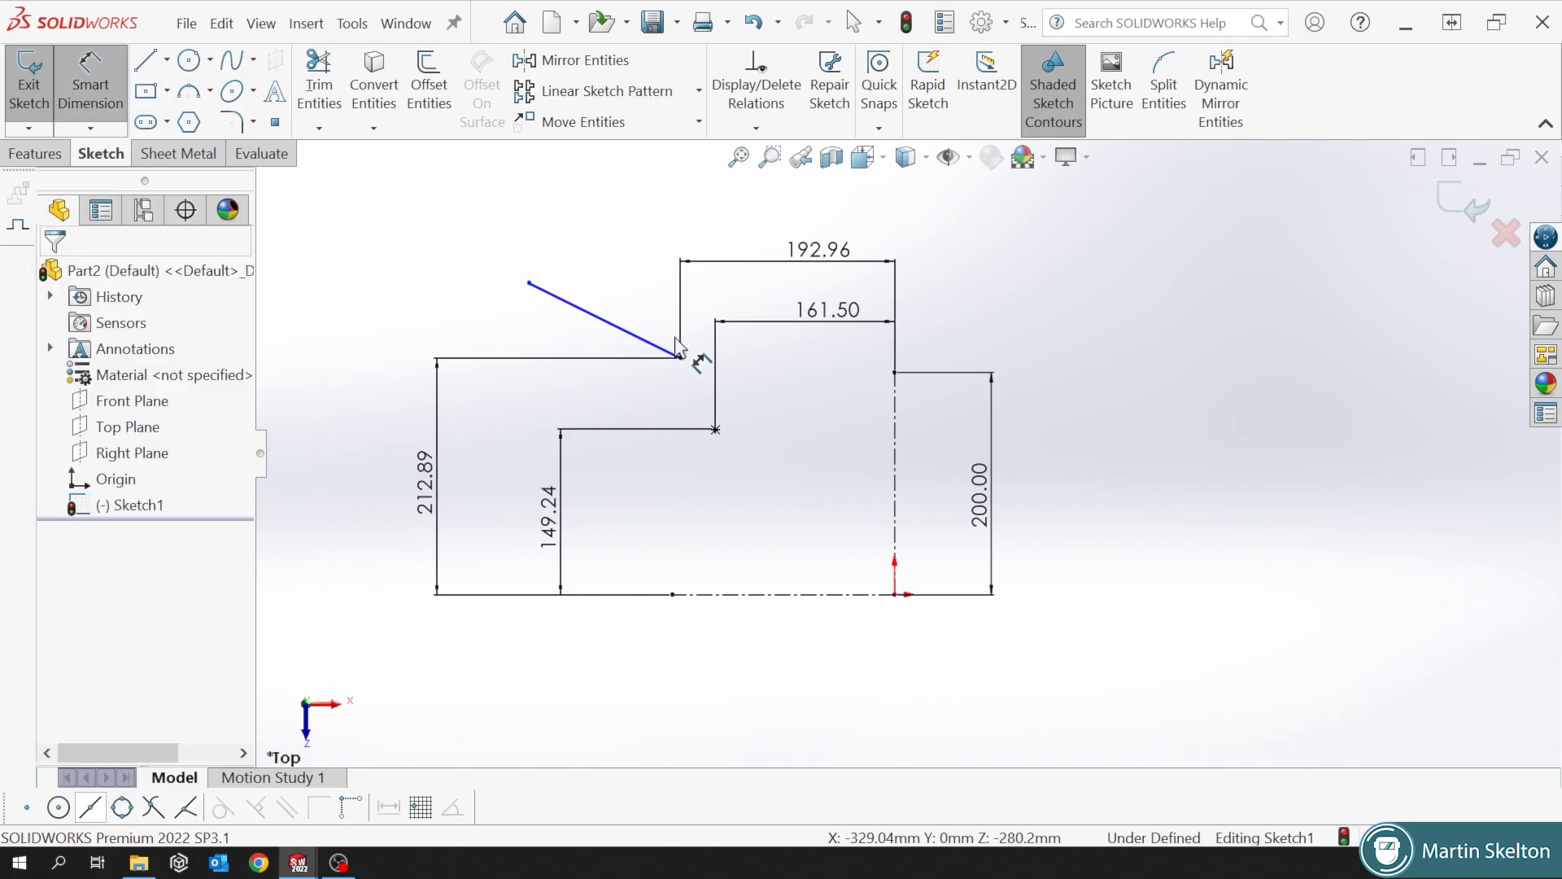
pyautogui.click(678, 349)
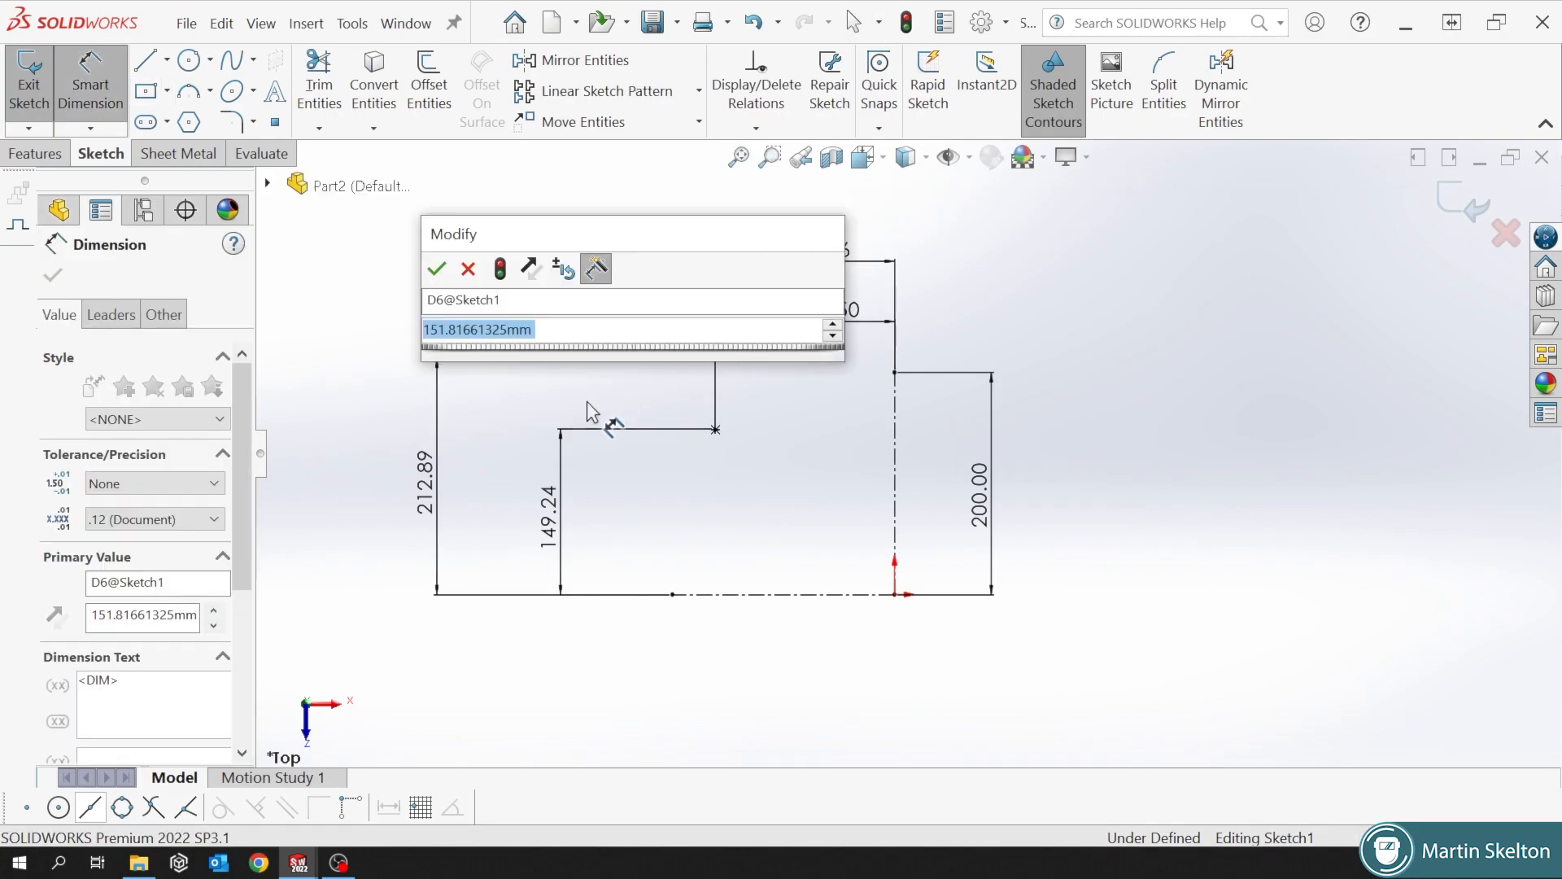
pyautogui.click(436, 269)
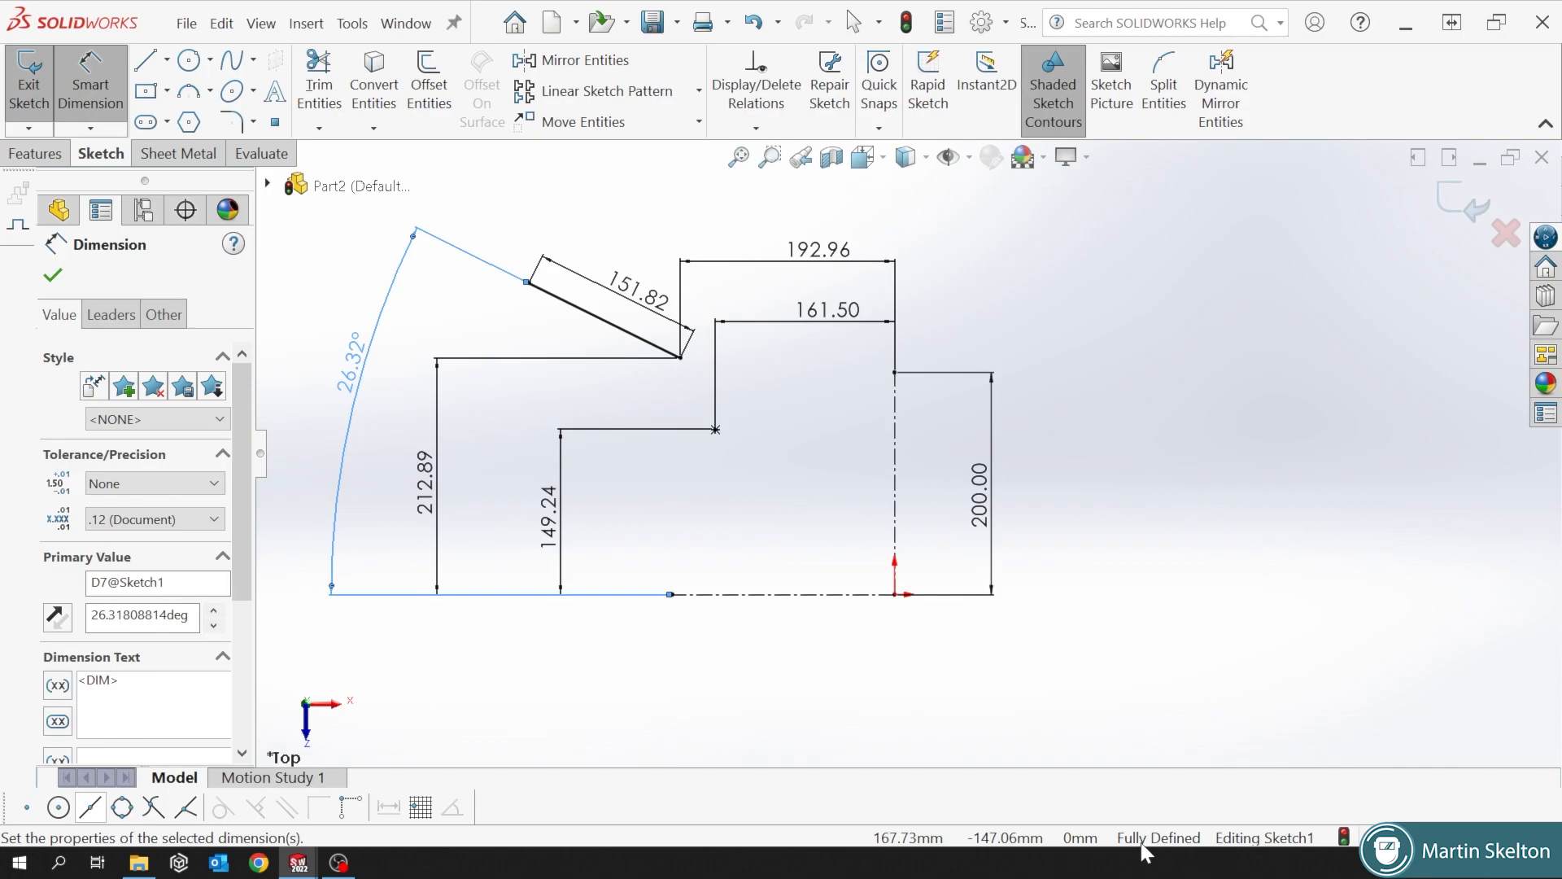
pyautogui.click(53, 275)
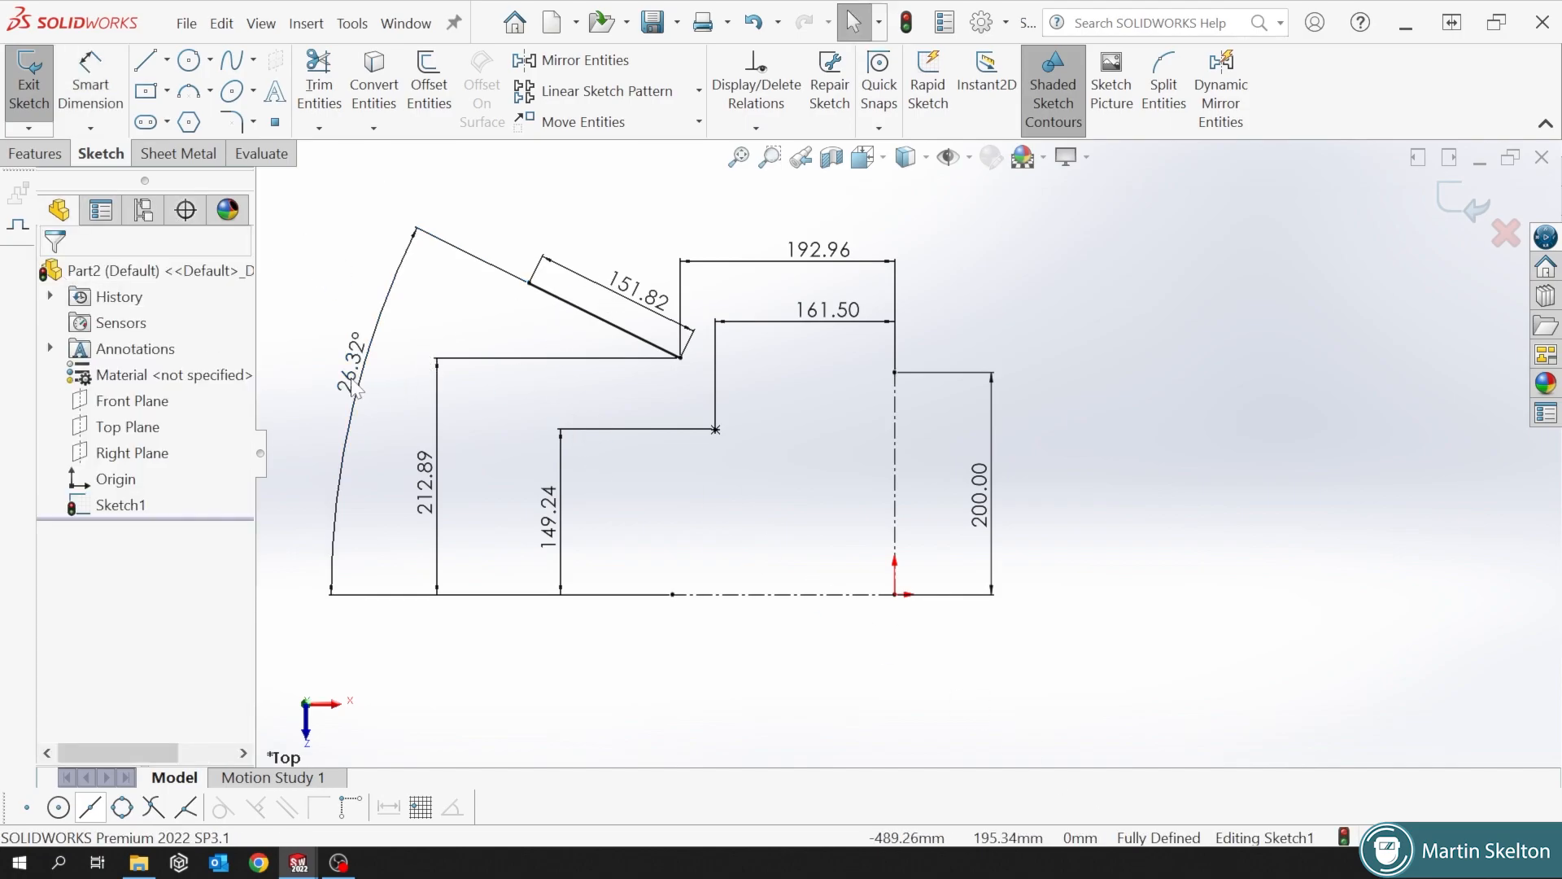
pyautogui.moveTo(563, 518)
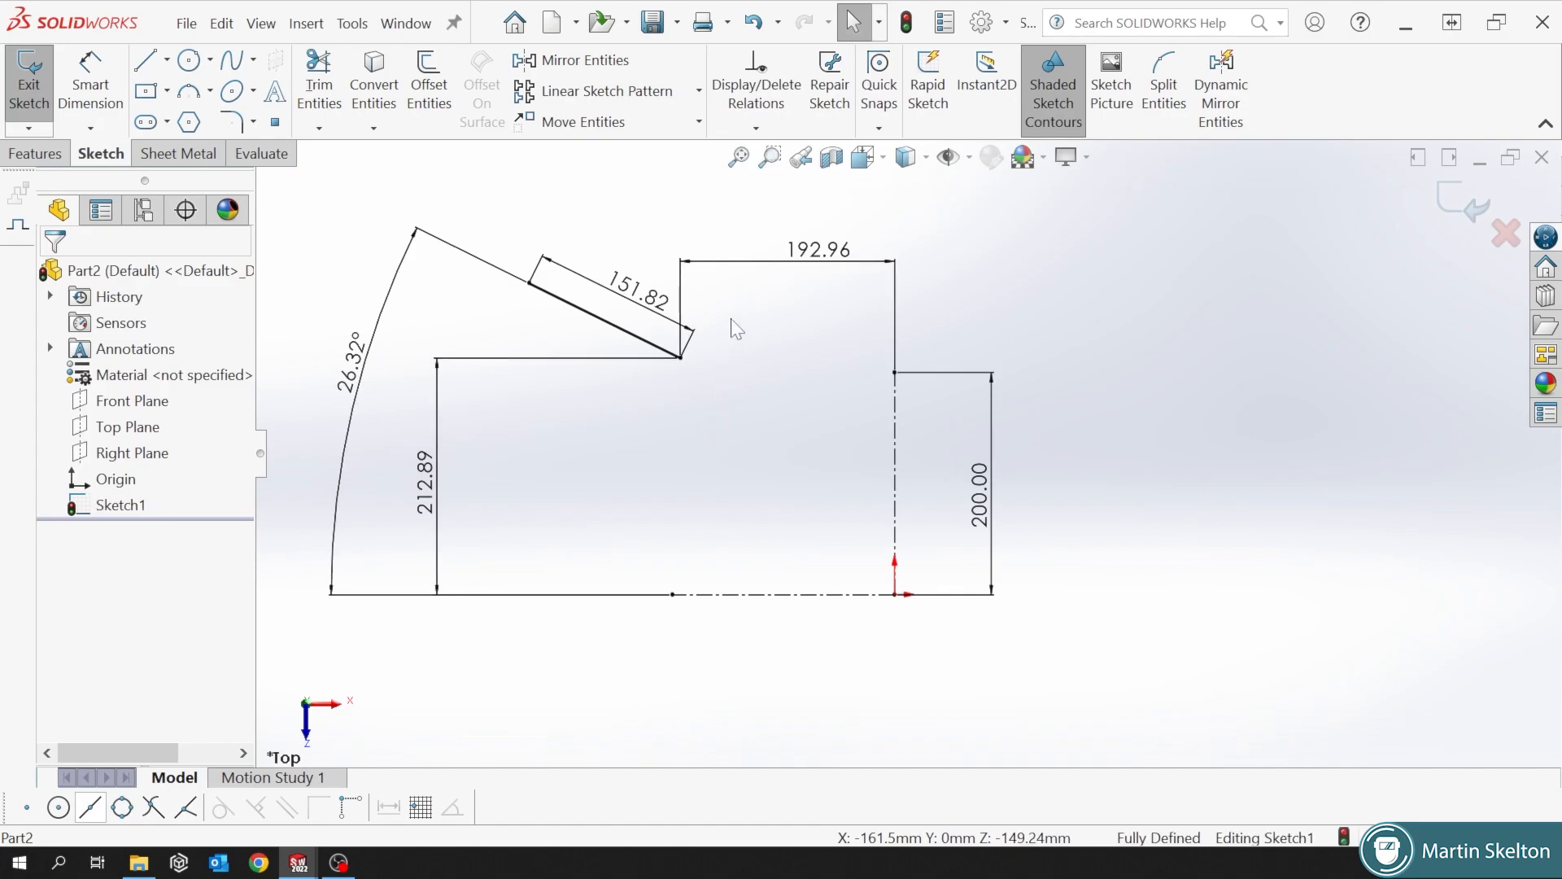
# Change the 192.96 and 212.89 dimensions to 10.00 and pick the 26.32° arc for removal.
pyautogui.doubleClick(817, 249)
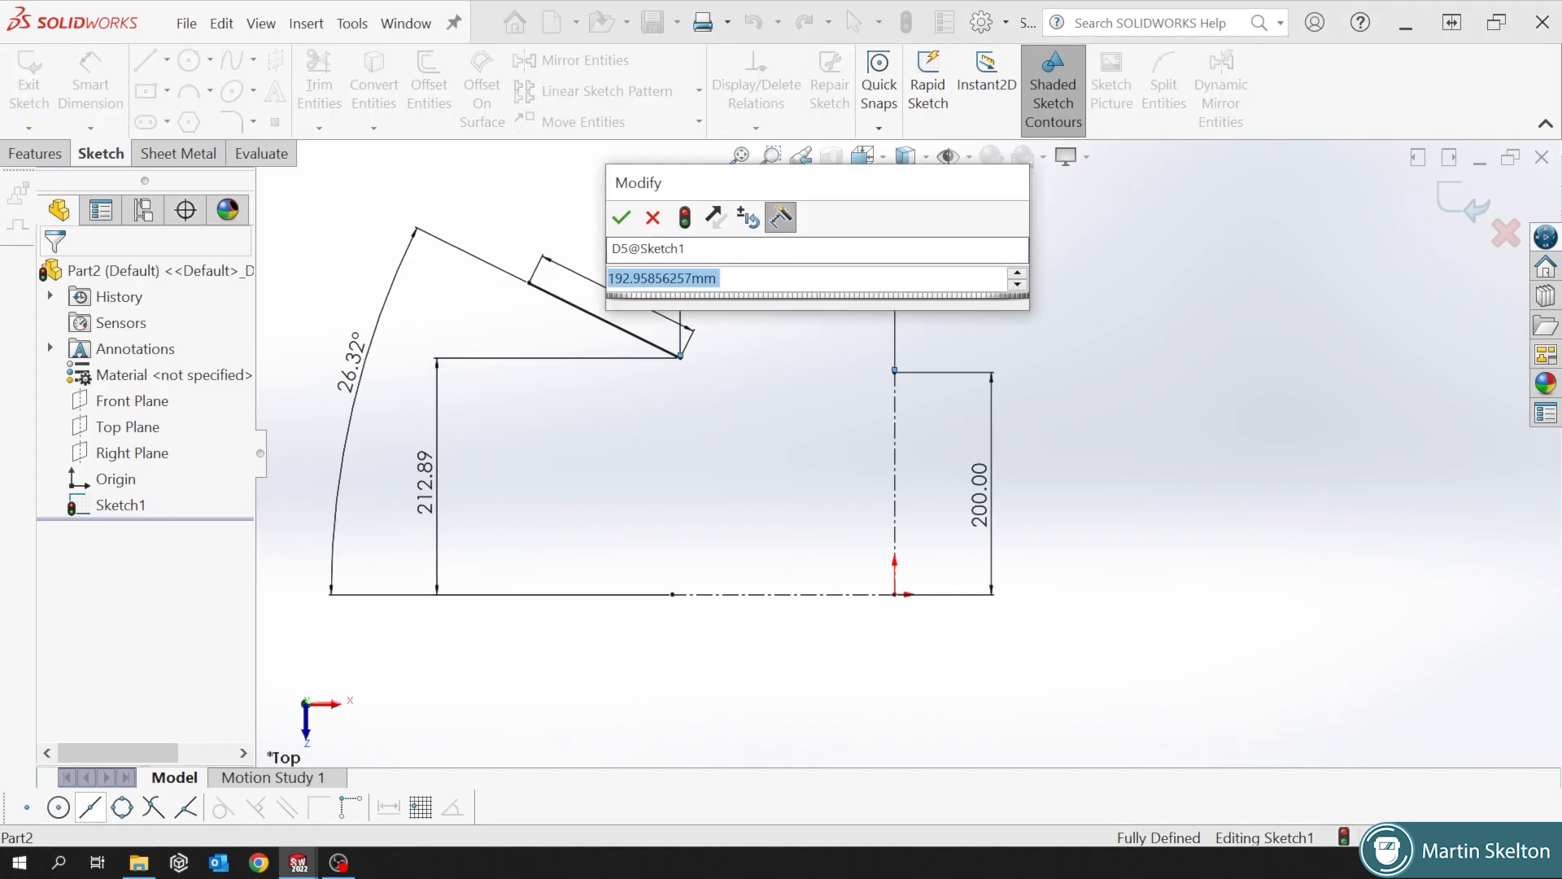
pyautogui.click(620, 217)
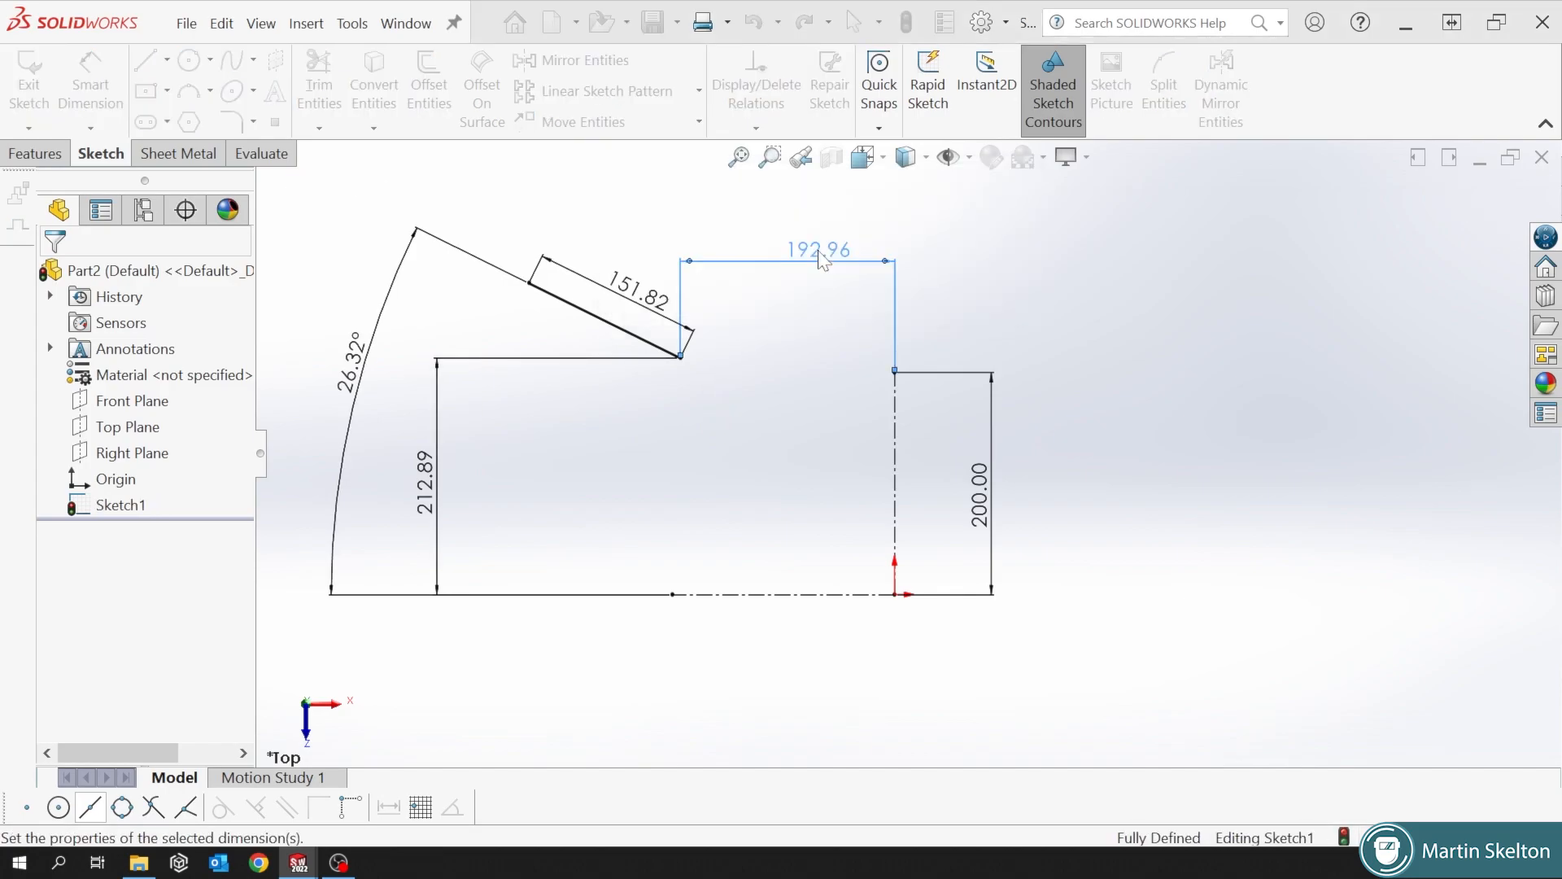
pyautogui.doubleClick(816, 249)
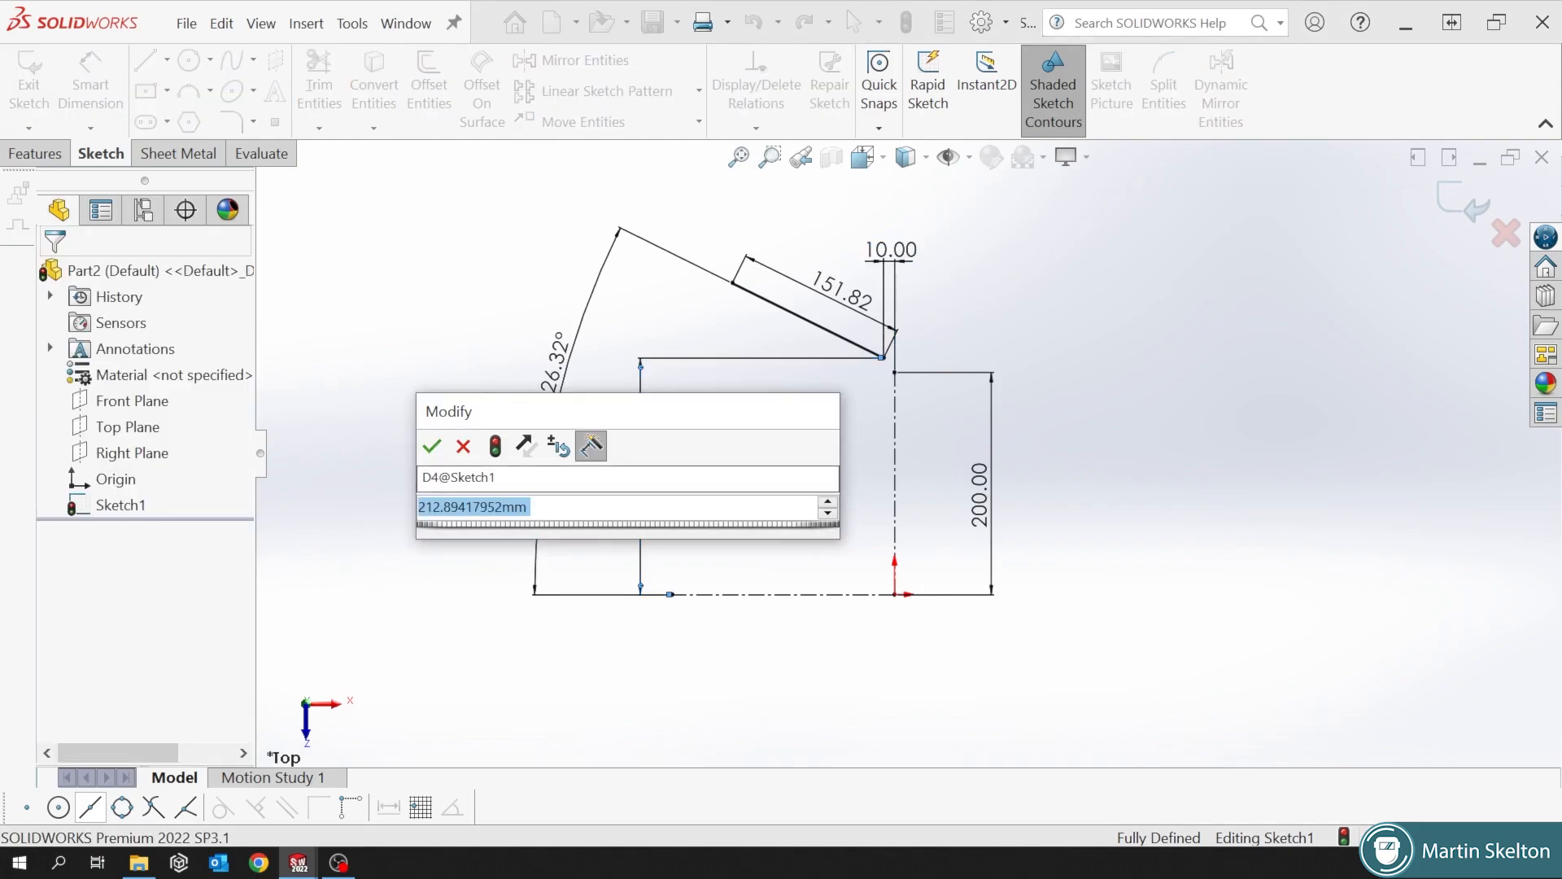
pyautogui.click(432, 445)
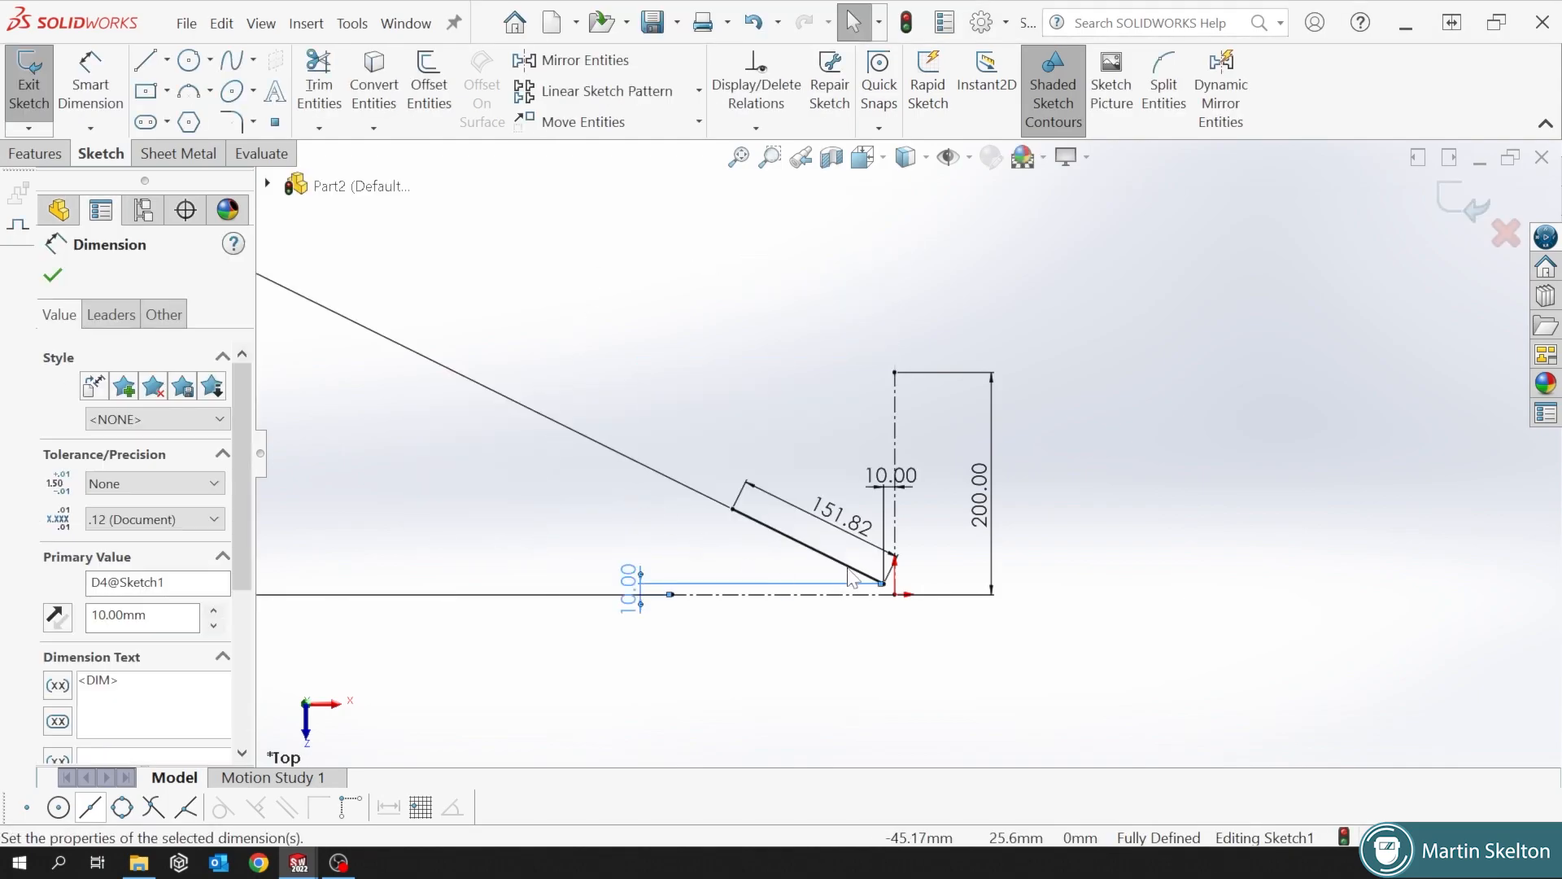
pyautogui.scroll(-3)
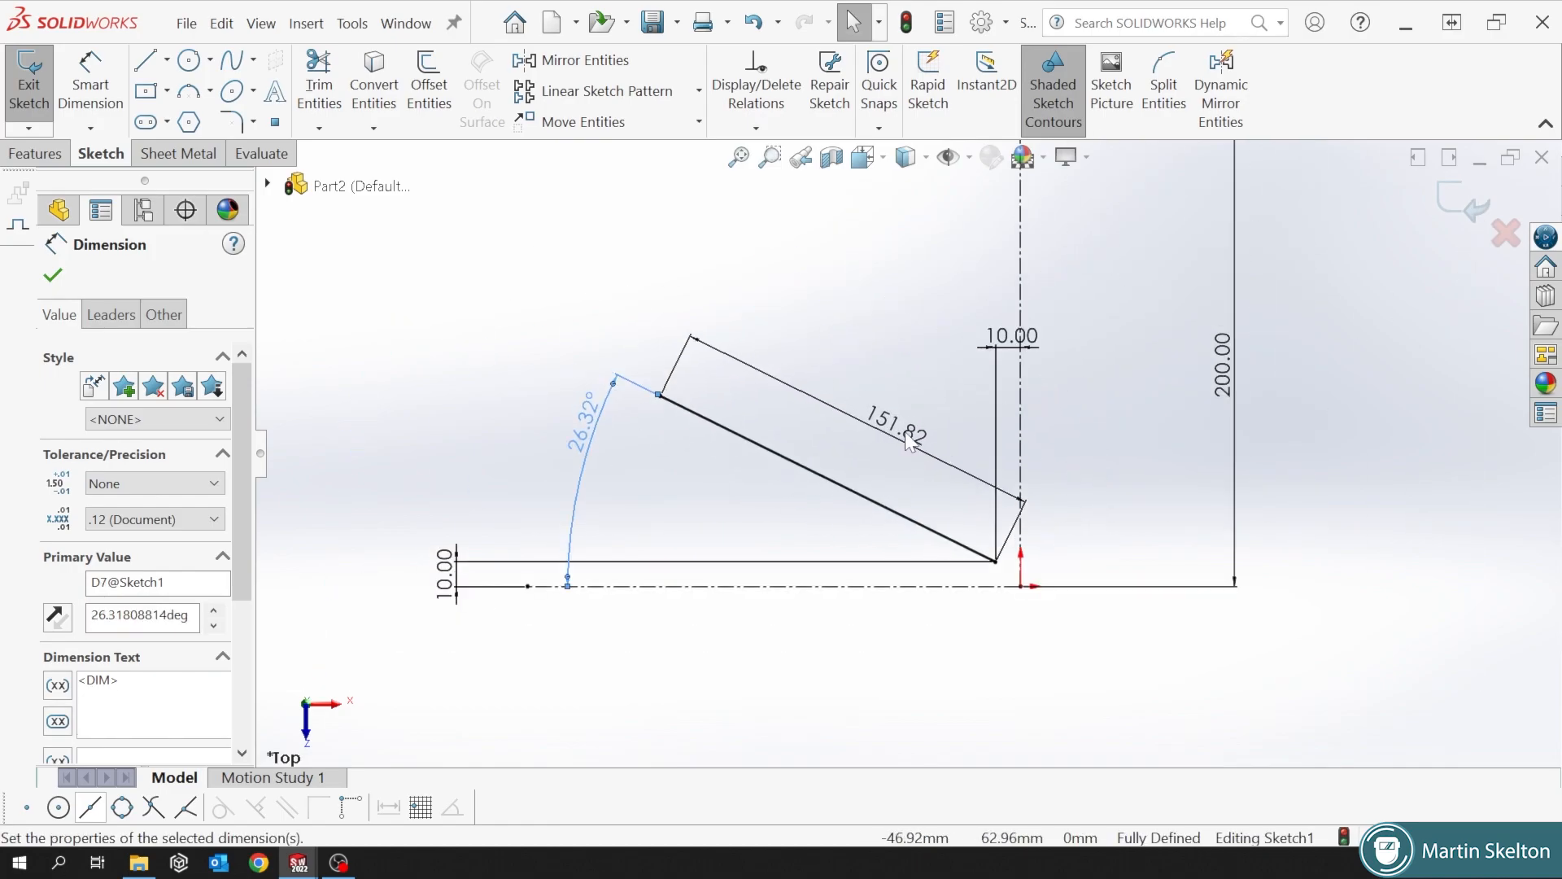
pyautogui.click(52, 275)
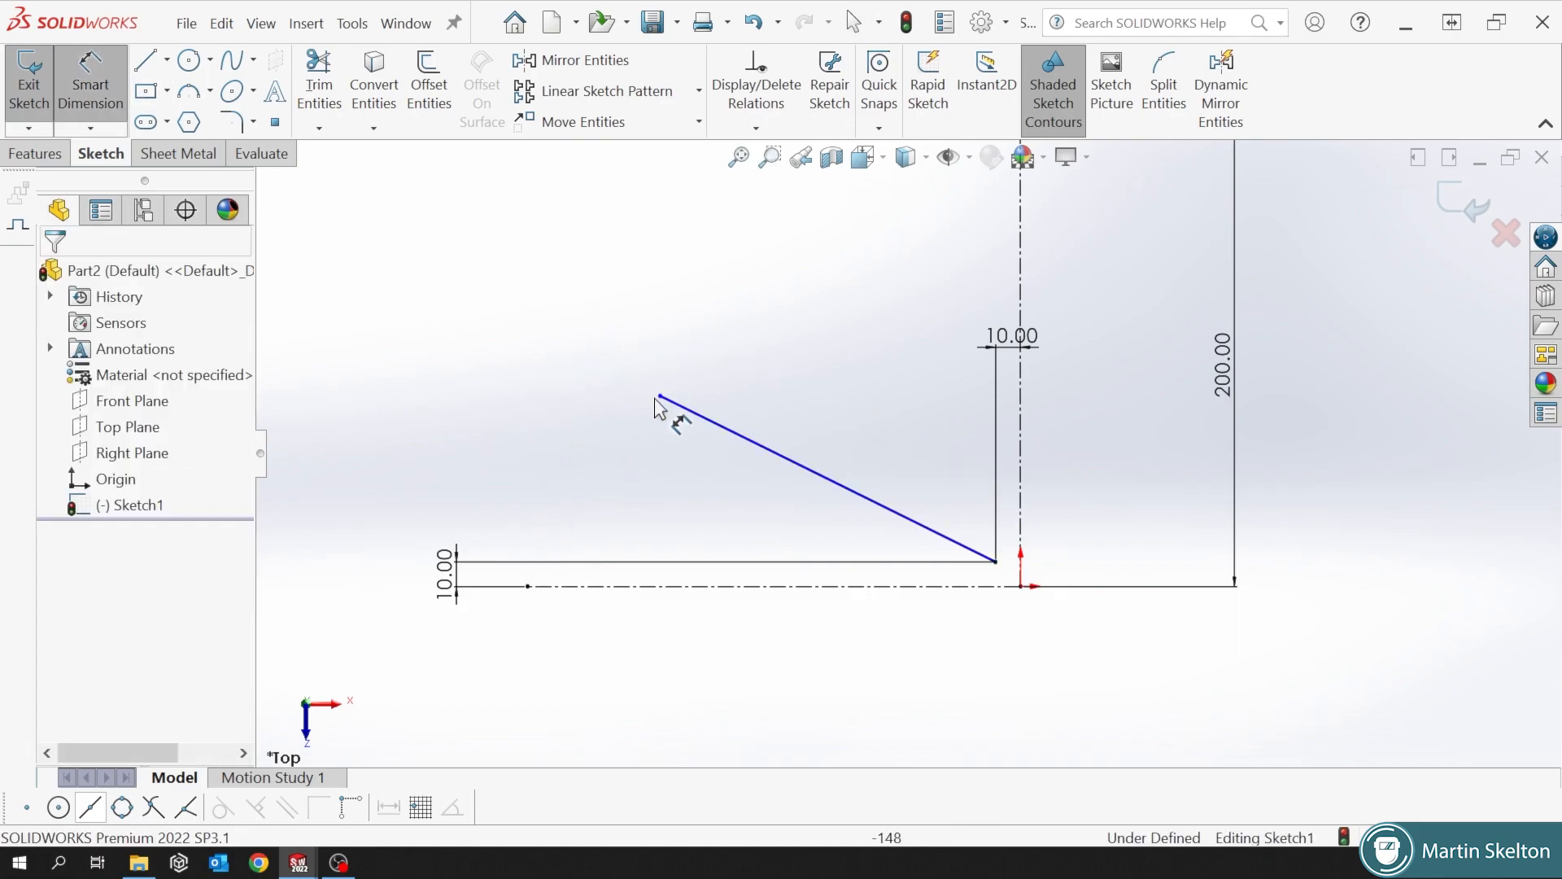
# Dimension the angled line's upper end 146.08 from the centerline, then add and remove a 77.31 height.
pyautogui.click(658, 398)
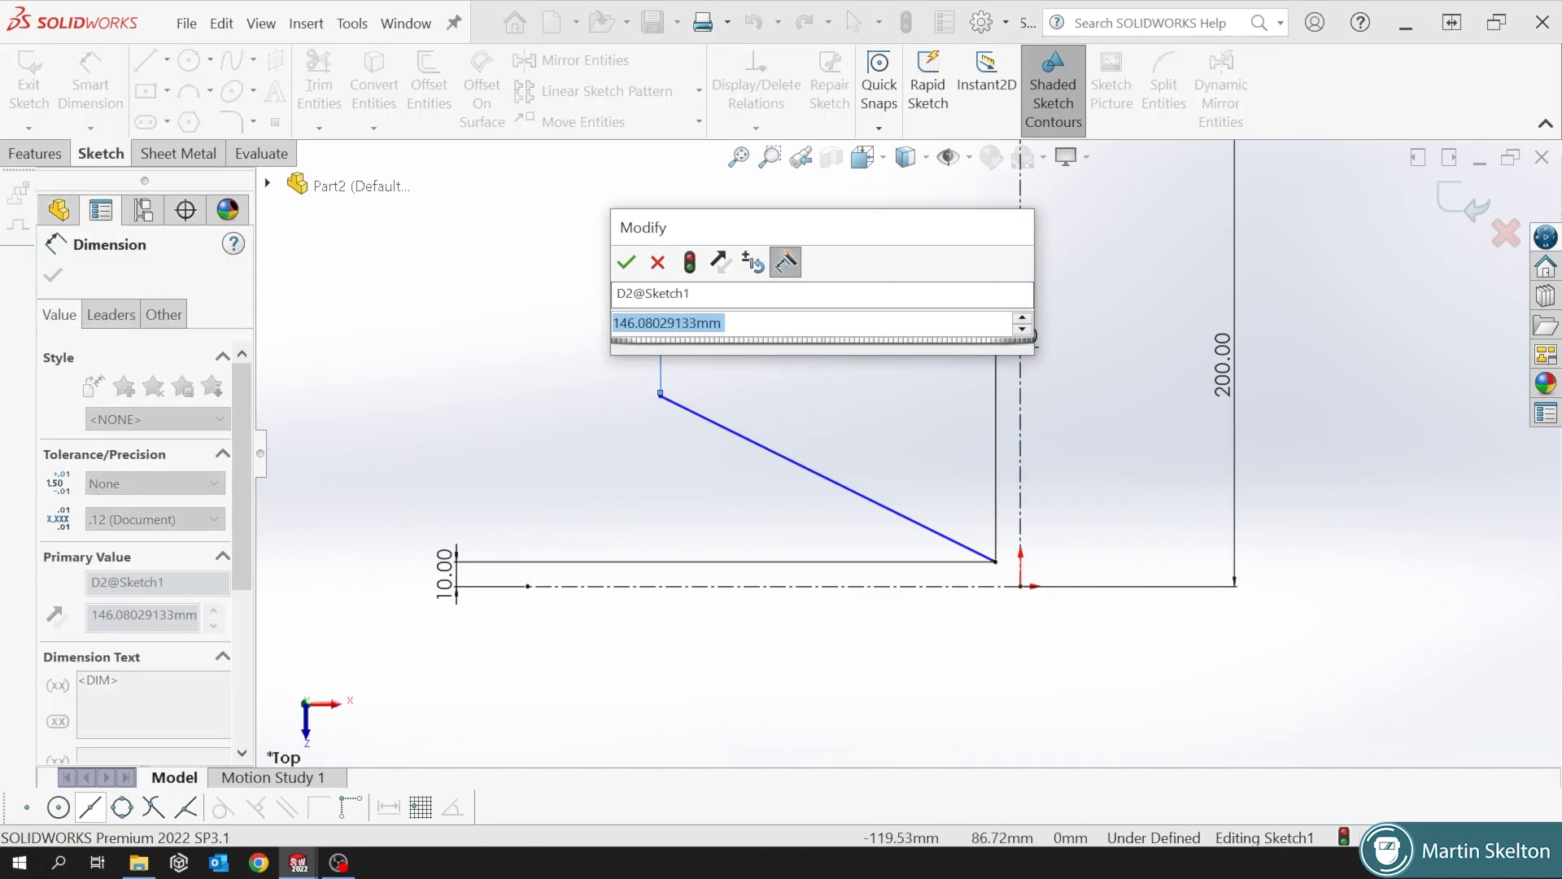
pyautogui.click(625, 261)
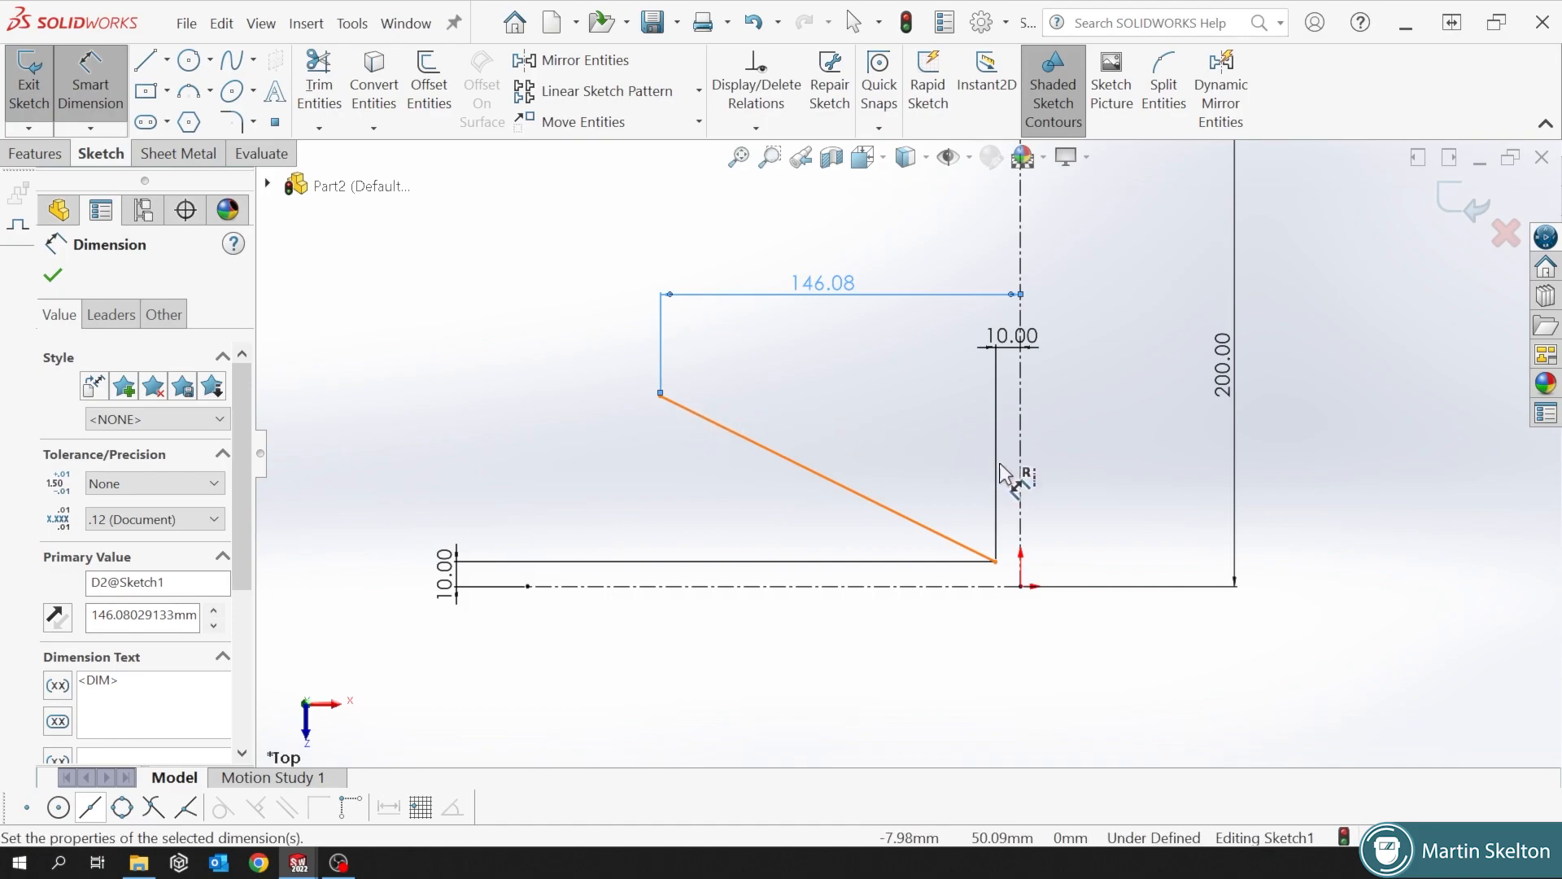
pyautogui.moveTo(821, 448)
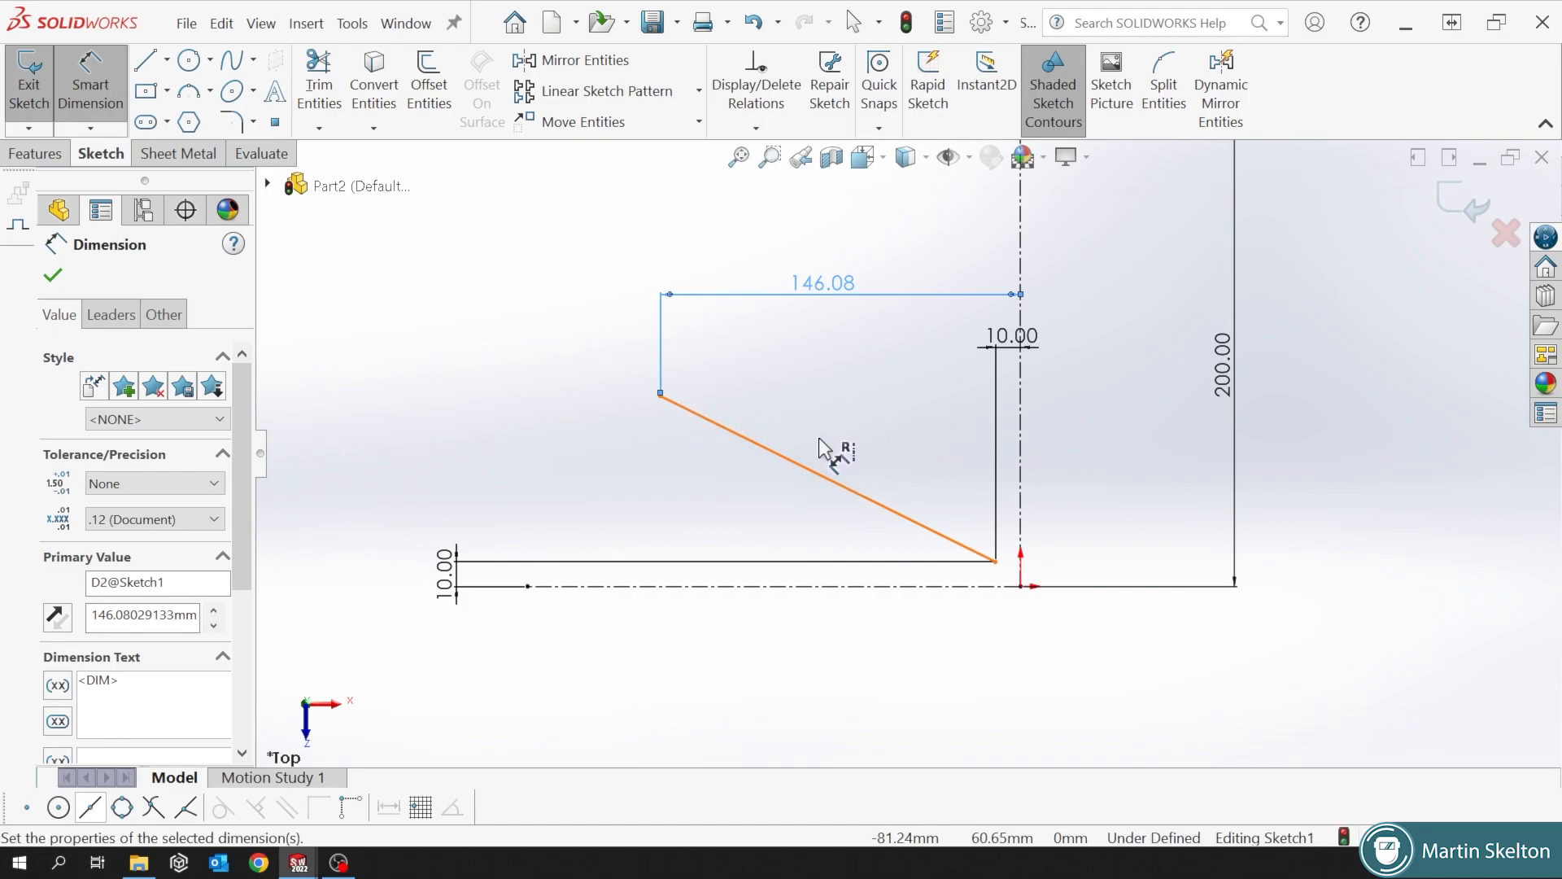
pyautogui.moveTo(666, 408)
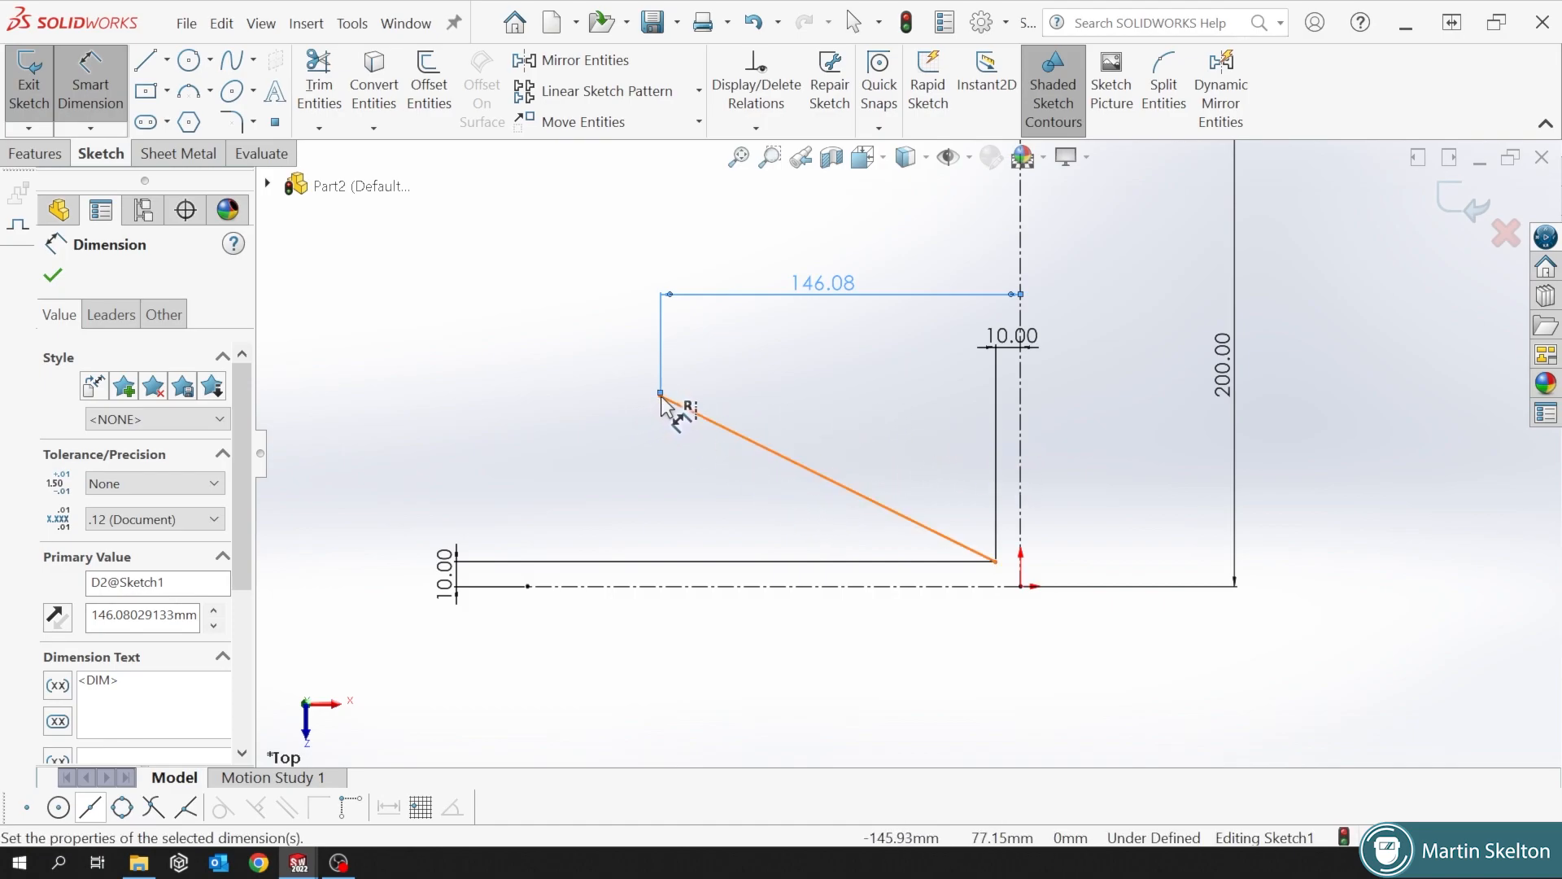
pyautogui.click(826, 488)
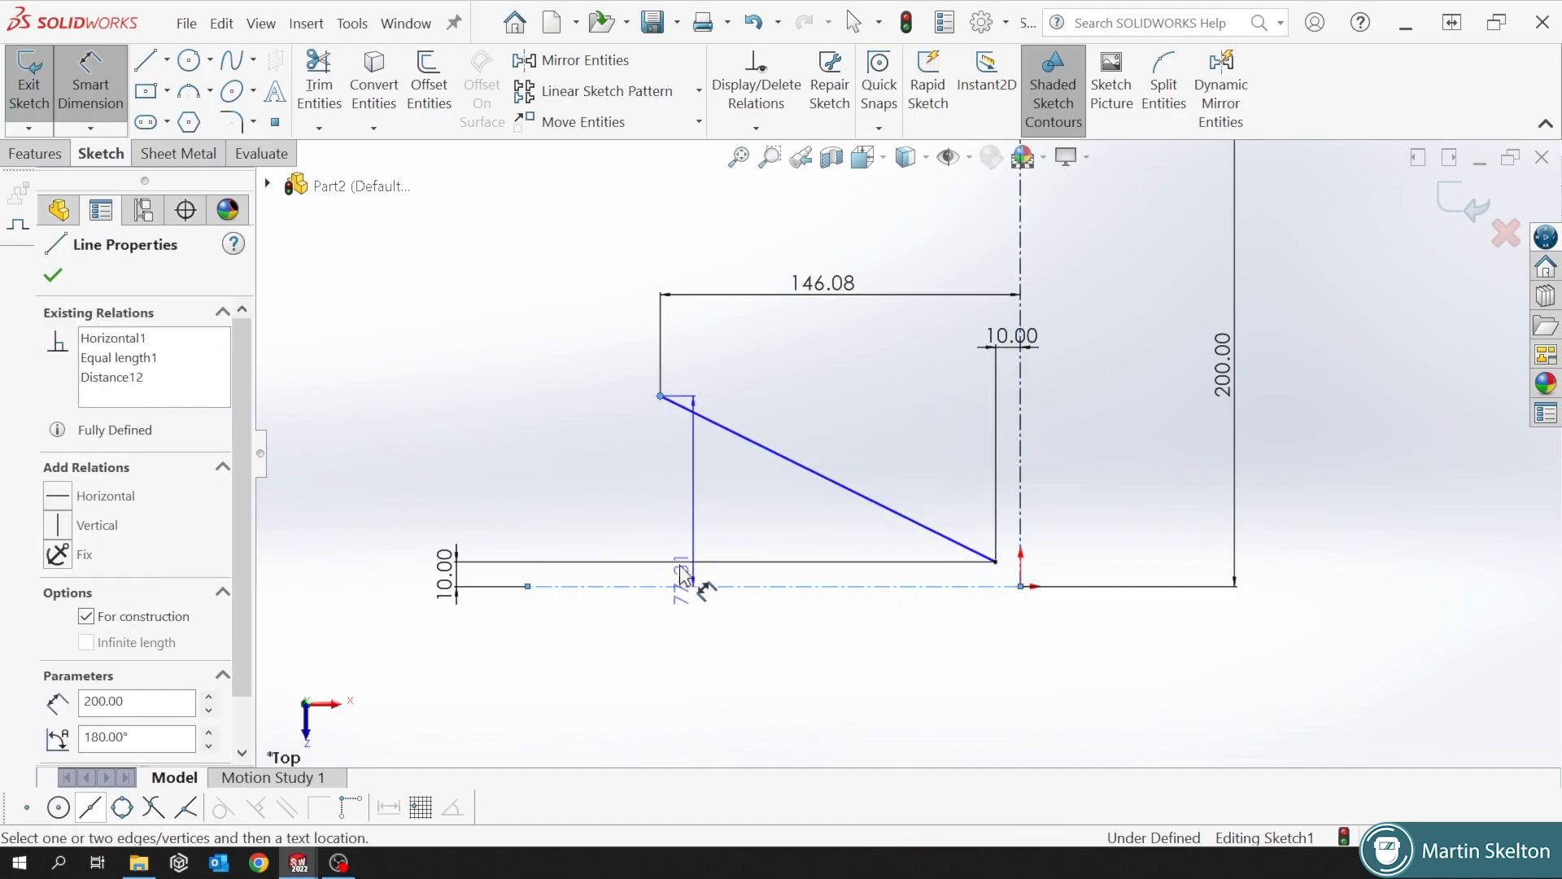
pyautogui.click(682, 577)
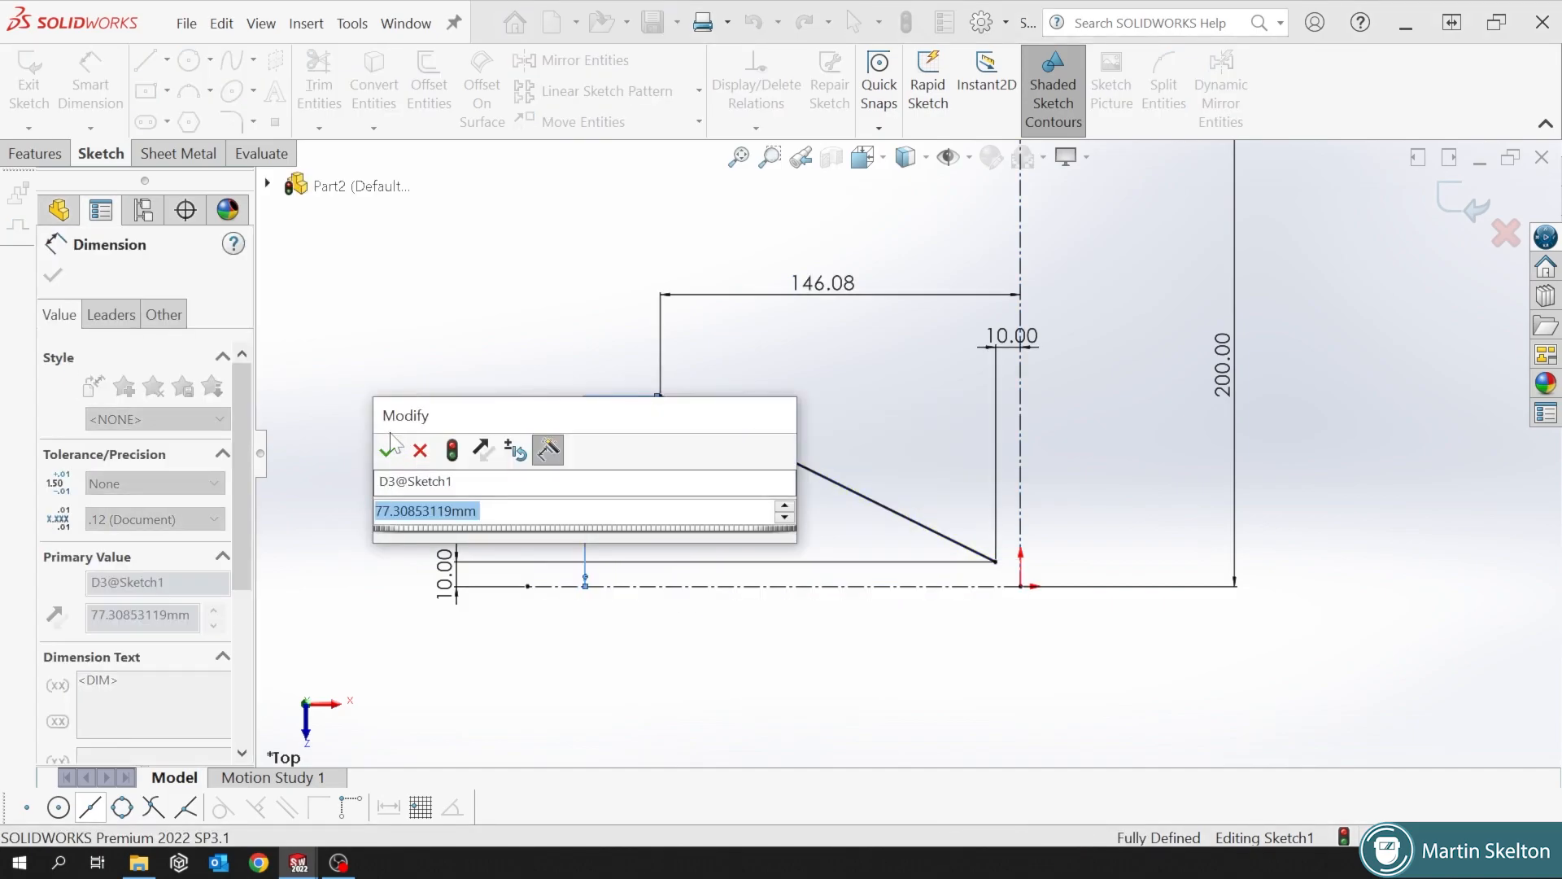
pyautogui.click(392, 449)
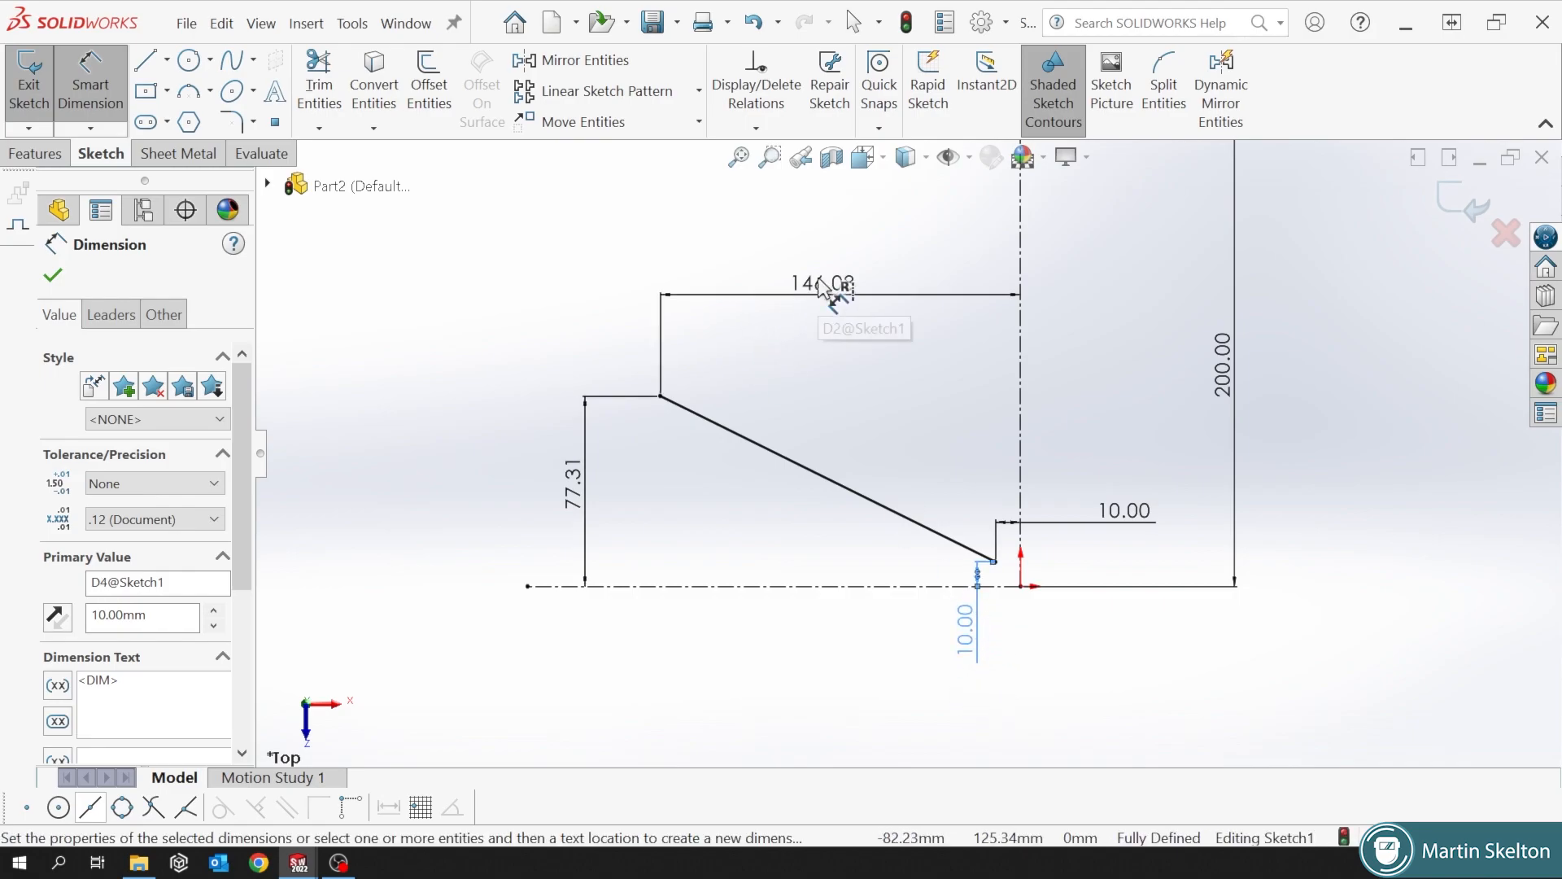
pyautogui.moveTo(669, 409)
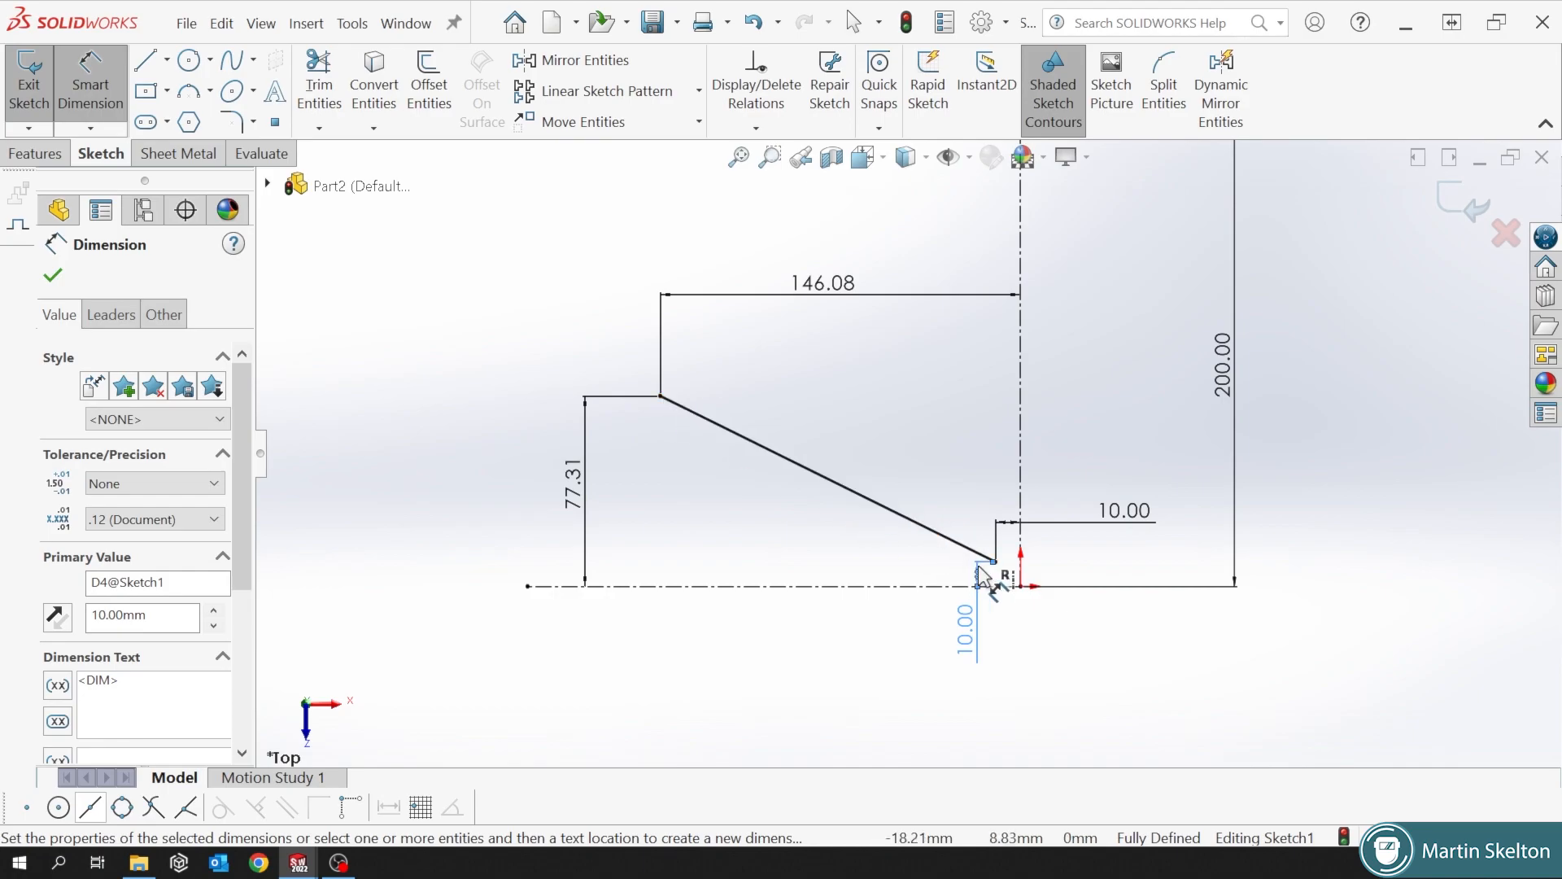
pyautogui.moveTo(832, 548)
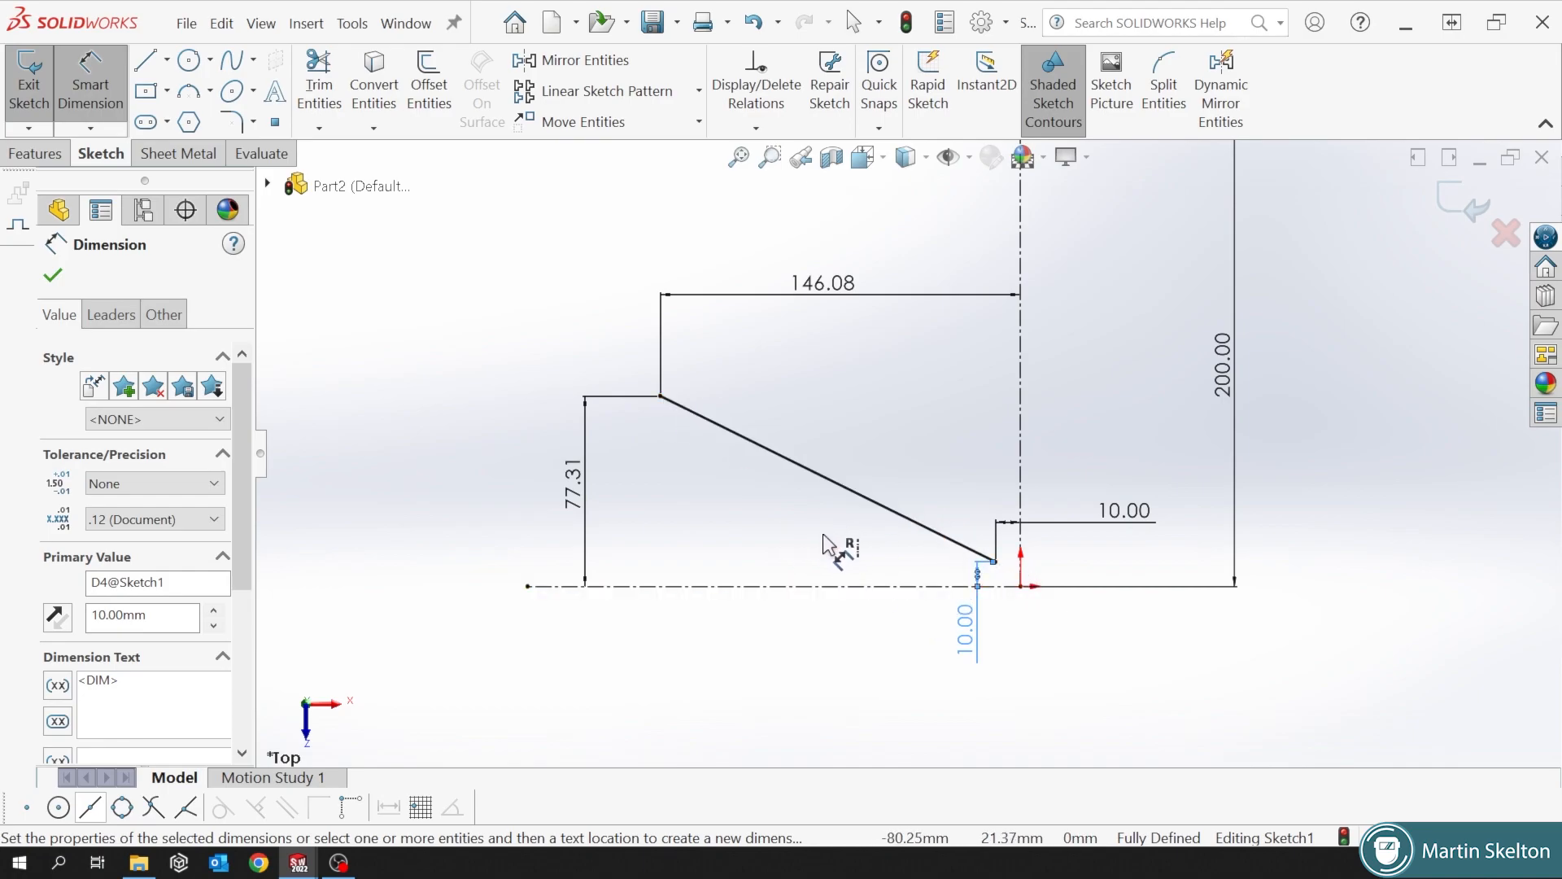
pyautogui.click(52, 276)
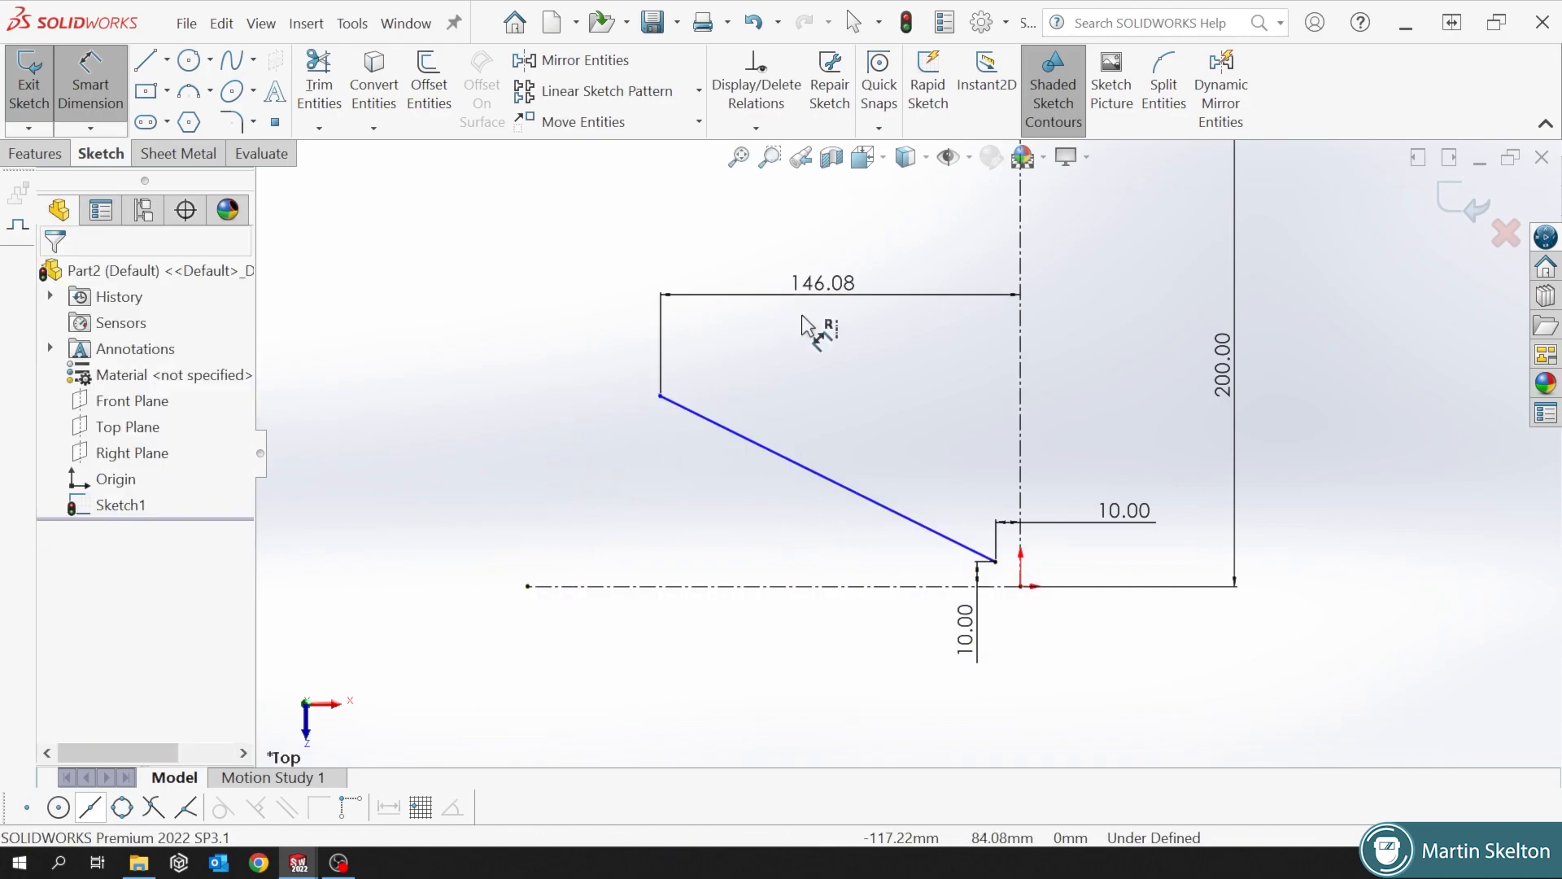
# Dimension the angled line's angle (153.68°) and length (151.82).
pyautogui.click(797, 458)
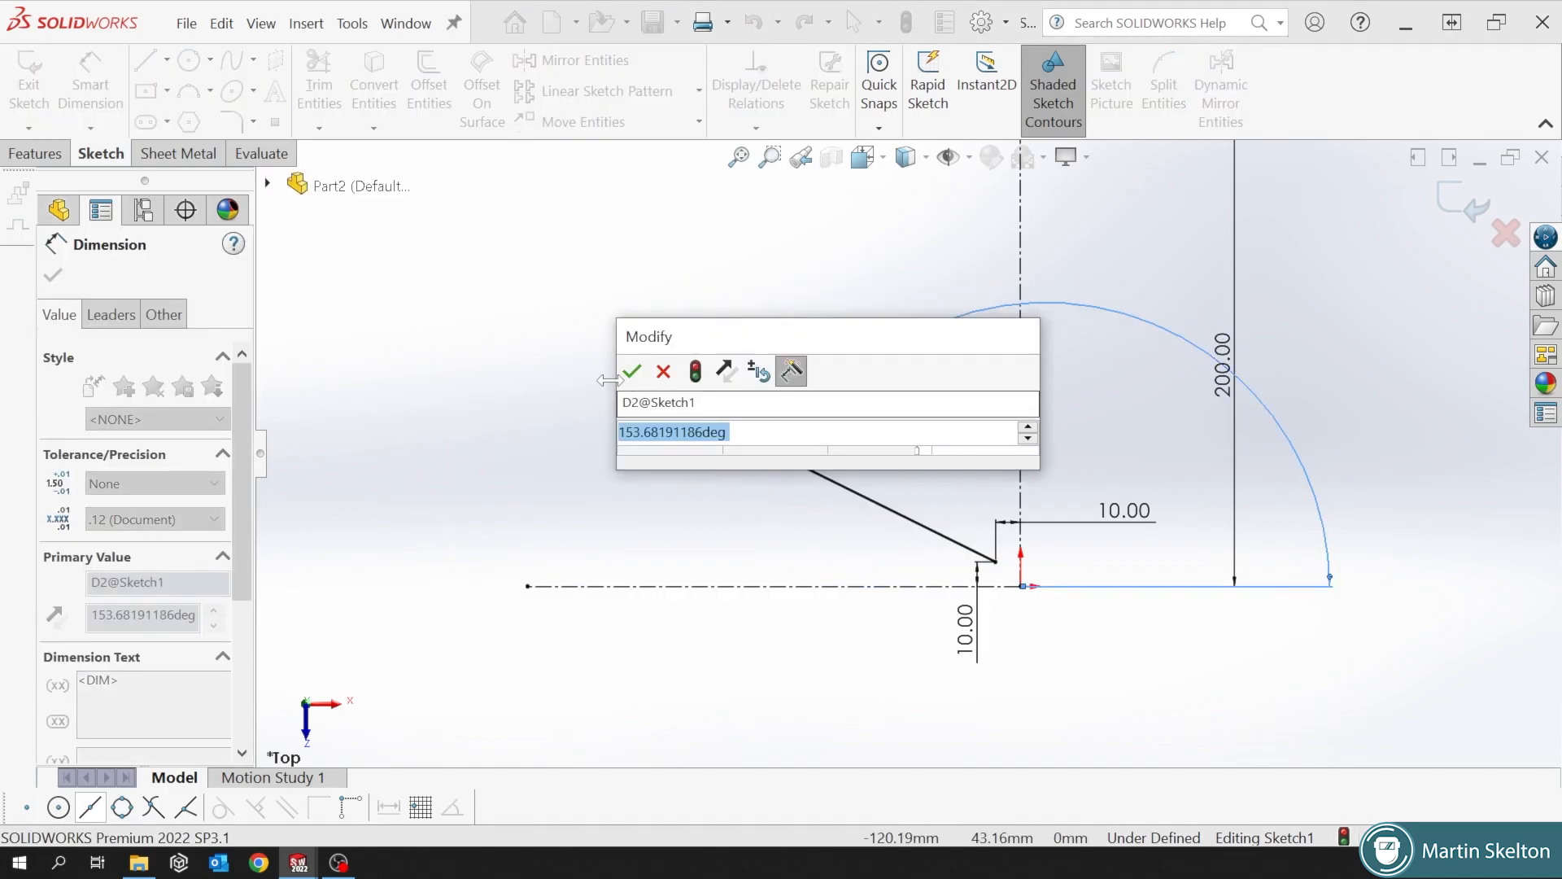
pyautogui.click(632, 371)
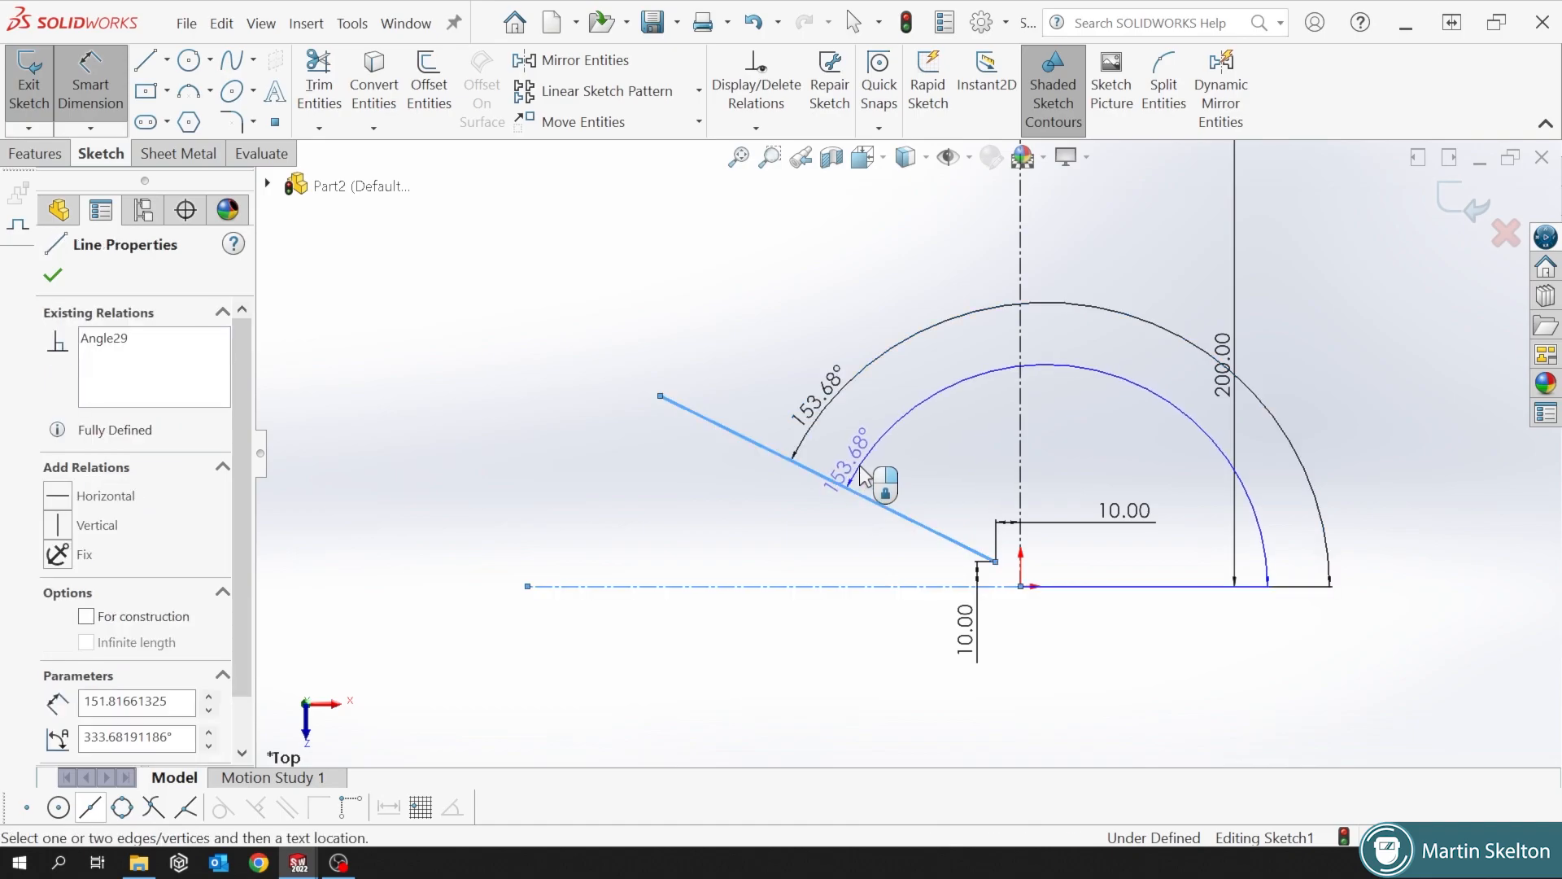
pyautogui.click(53, 275)
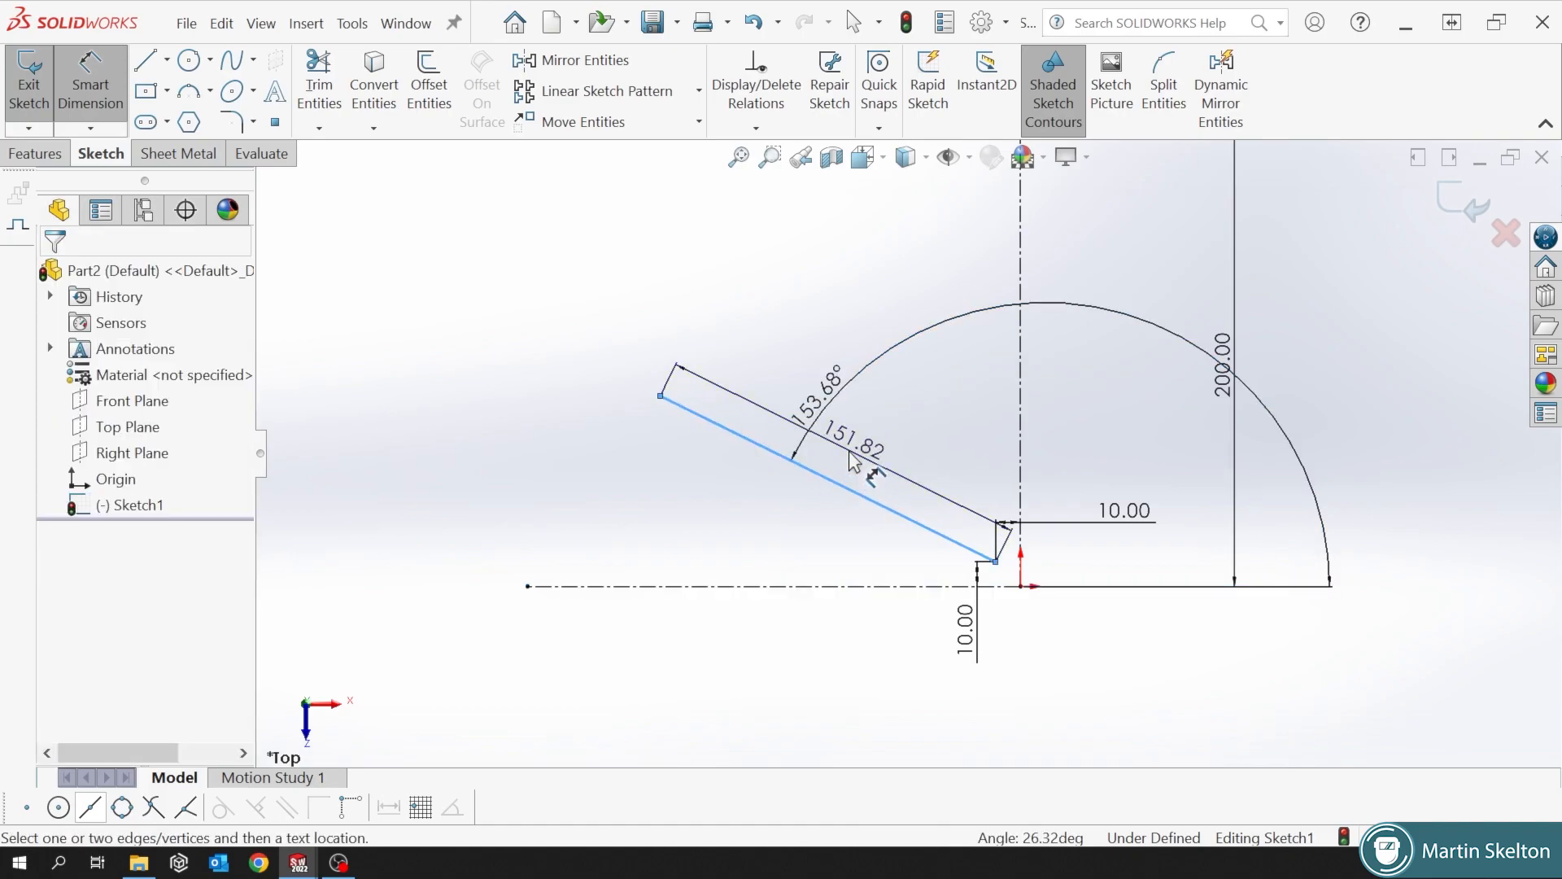
pyautogui.click(852, 448)
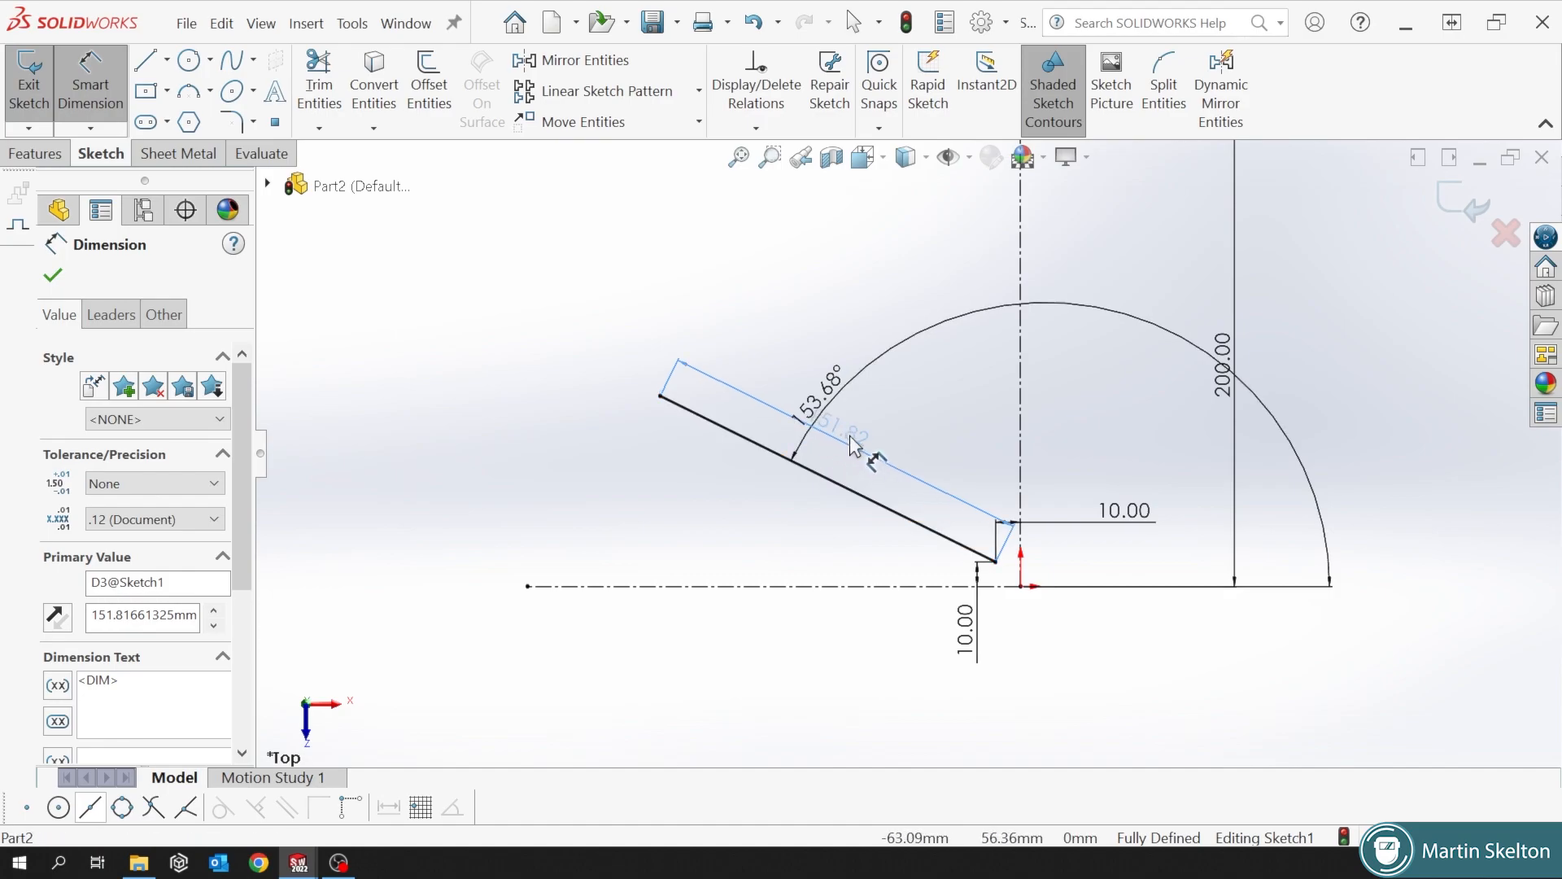
# Delete those dimensions and then the angled line itself.
pyautogui.click(52, 276)
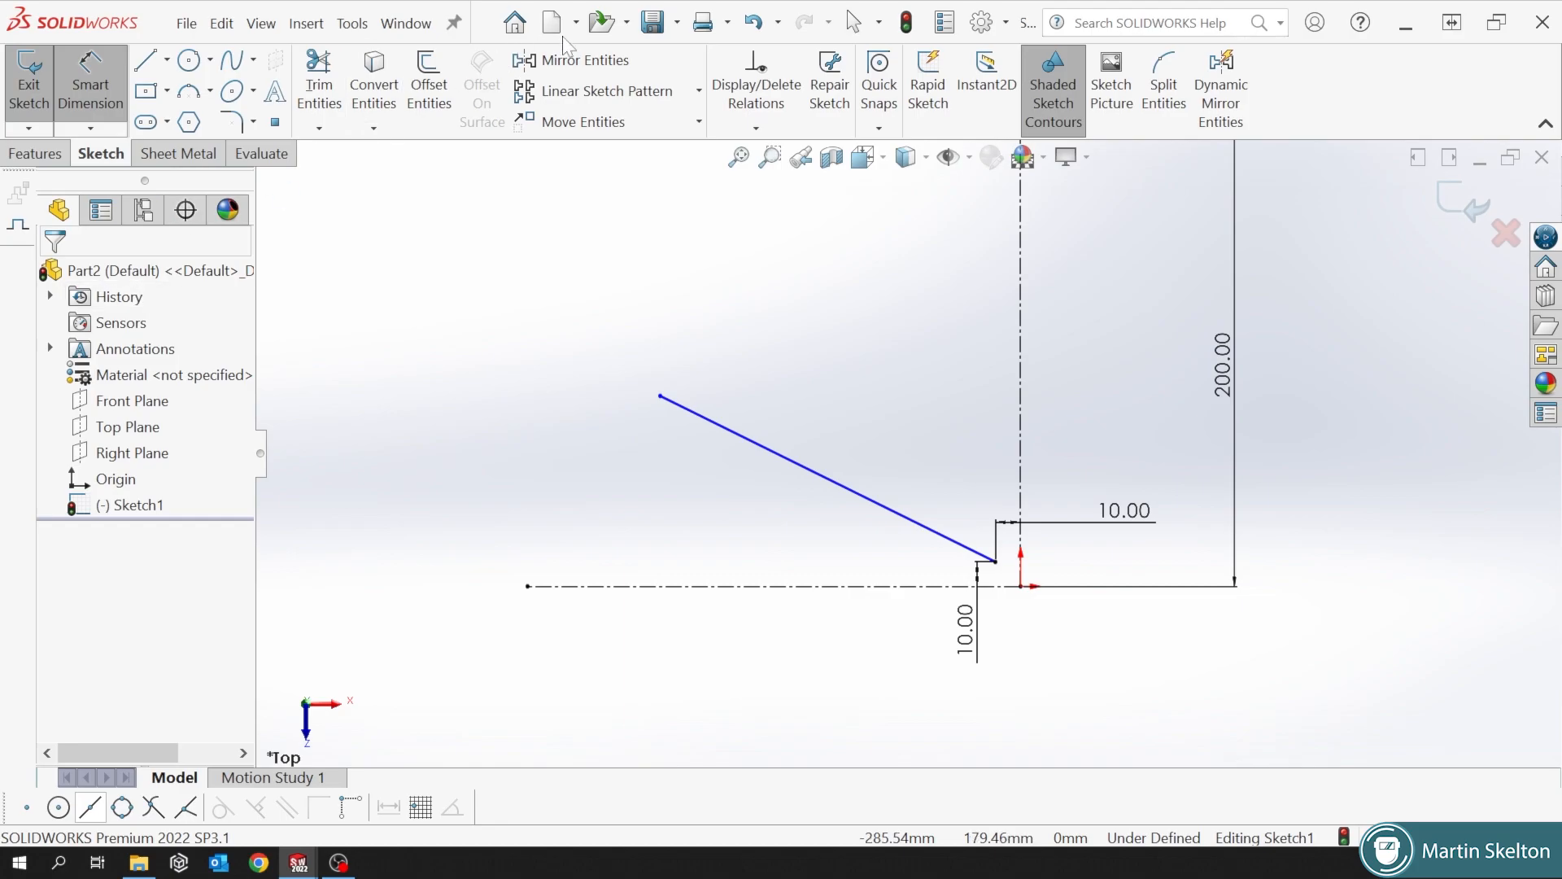
pyautogui.click(847, 479)
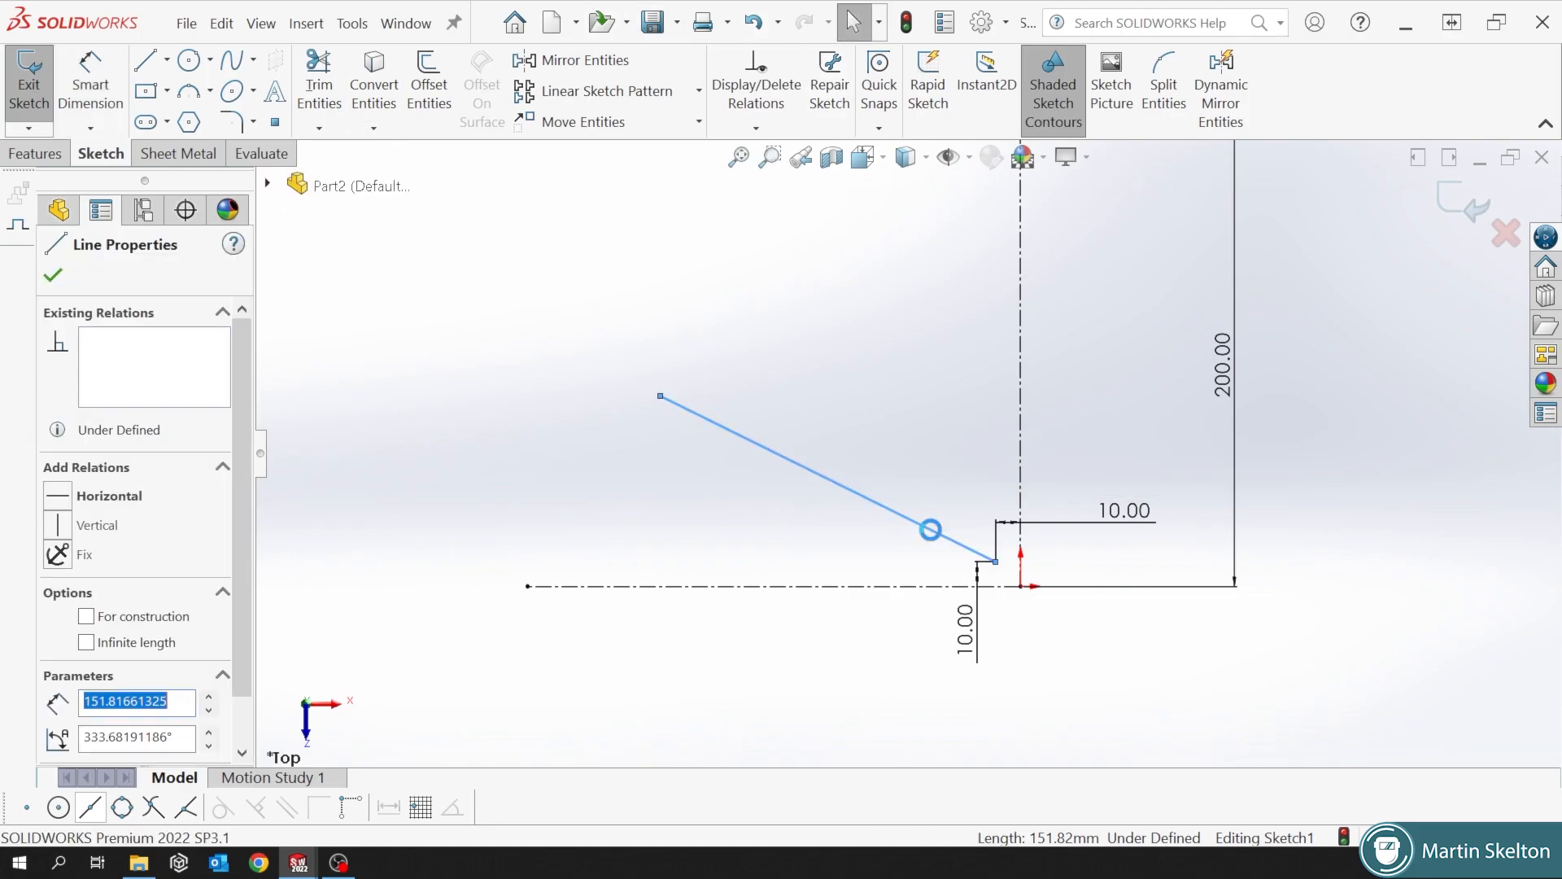
pyautogui.click(52, 275)
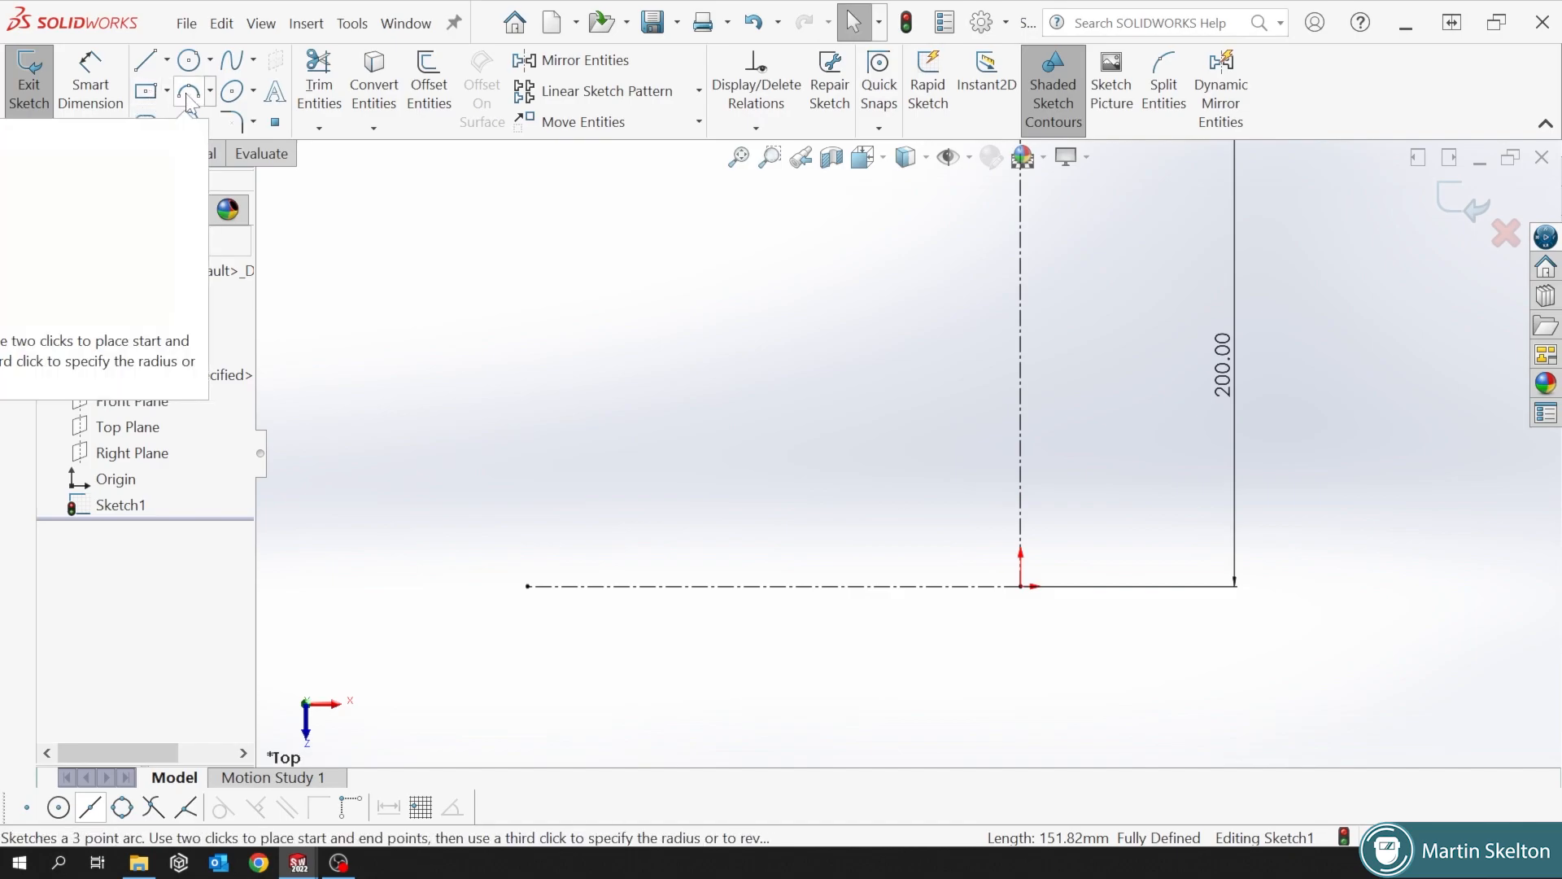
# Dimension the rectangle's height to 75 mm alongside its 100 mm width.
pyautogui.click(145, 90)
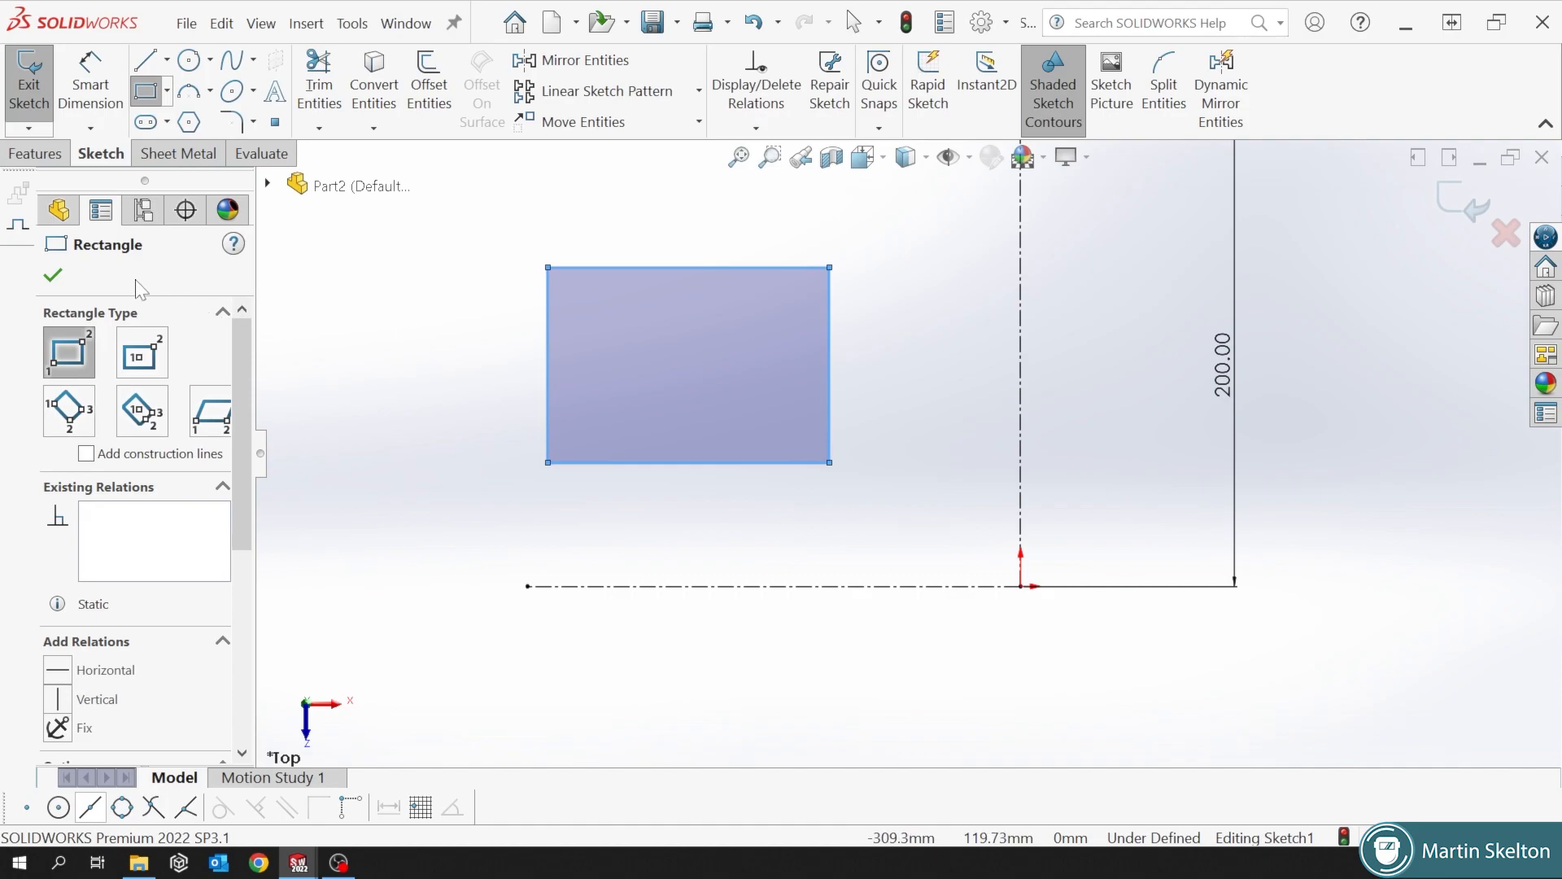
pyautogui.click(52, 275)
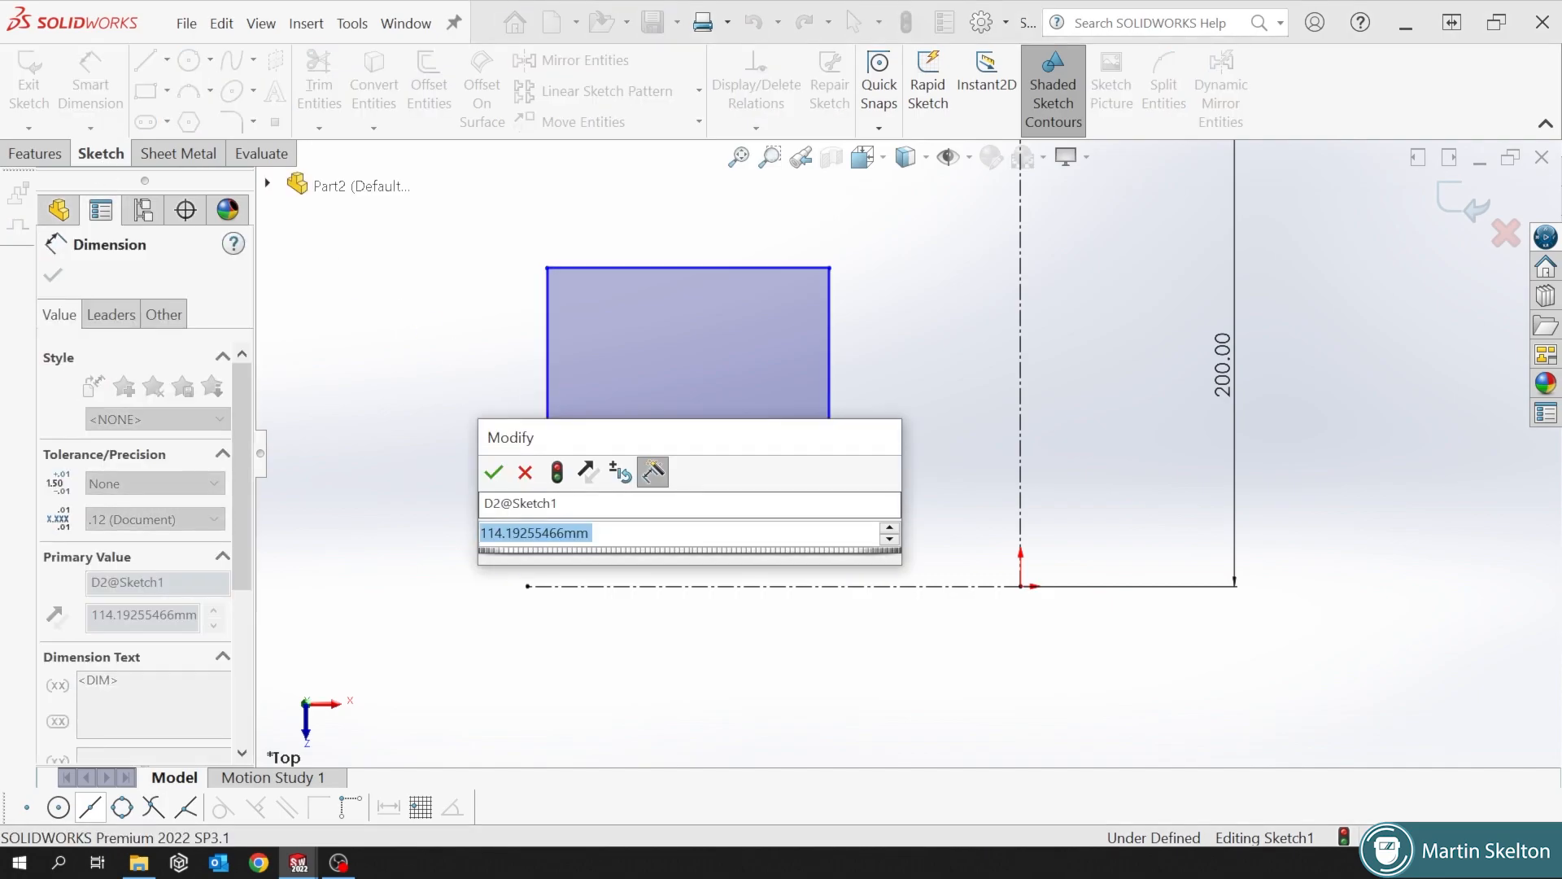
pyautogui.click(493, 471)
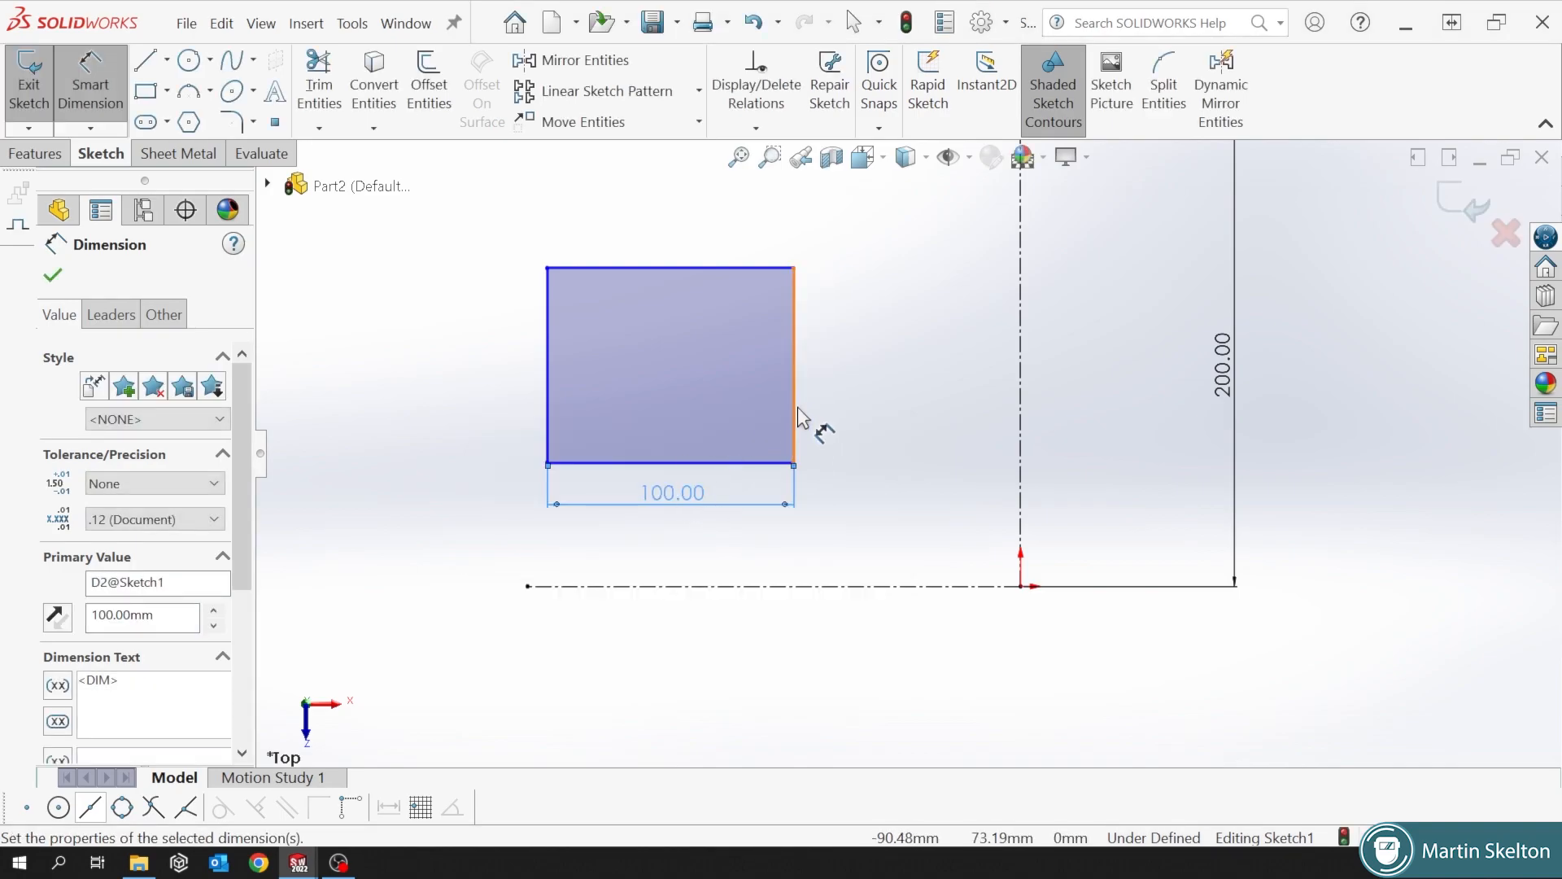
pyautogui.click(792, 364)
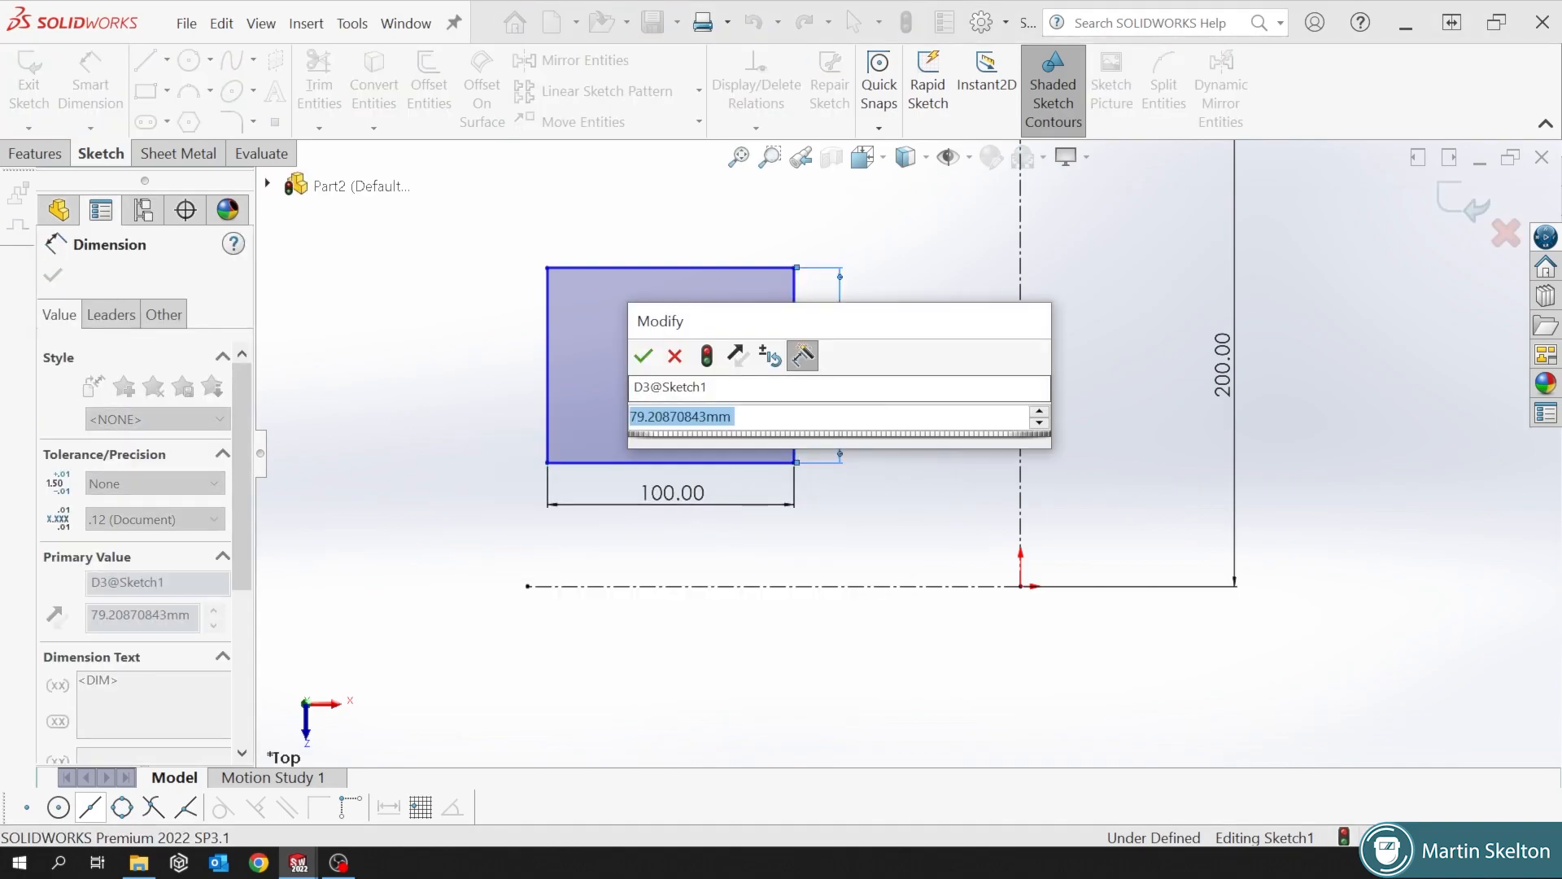
pyautogui.click(643, 356)
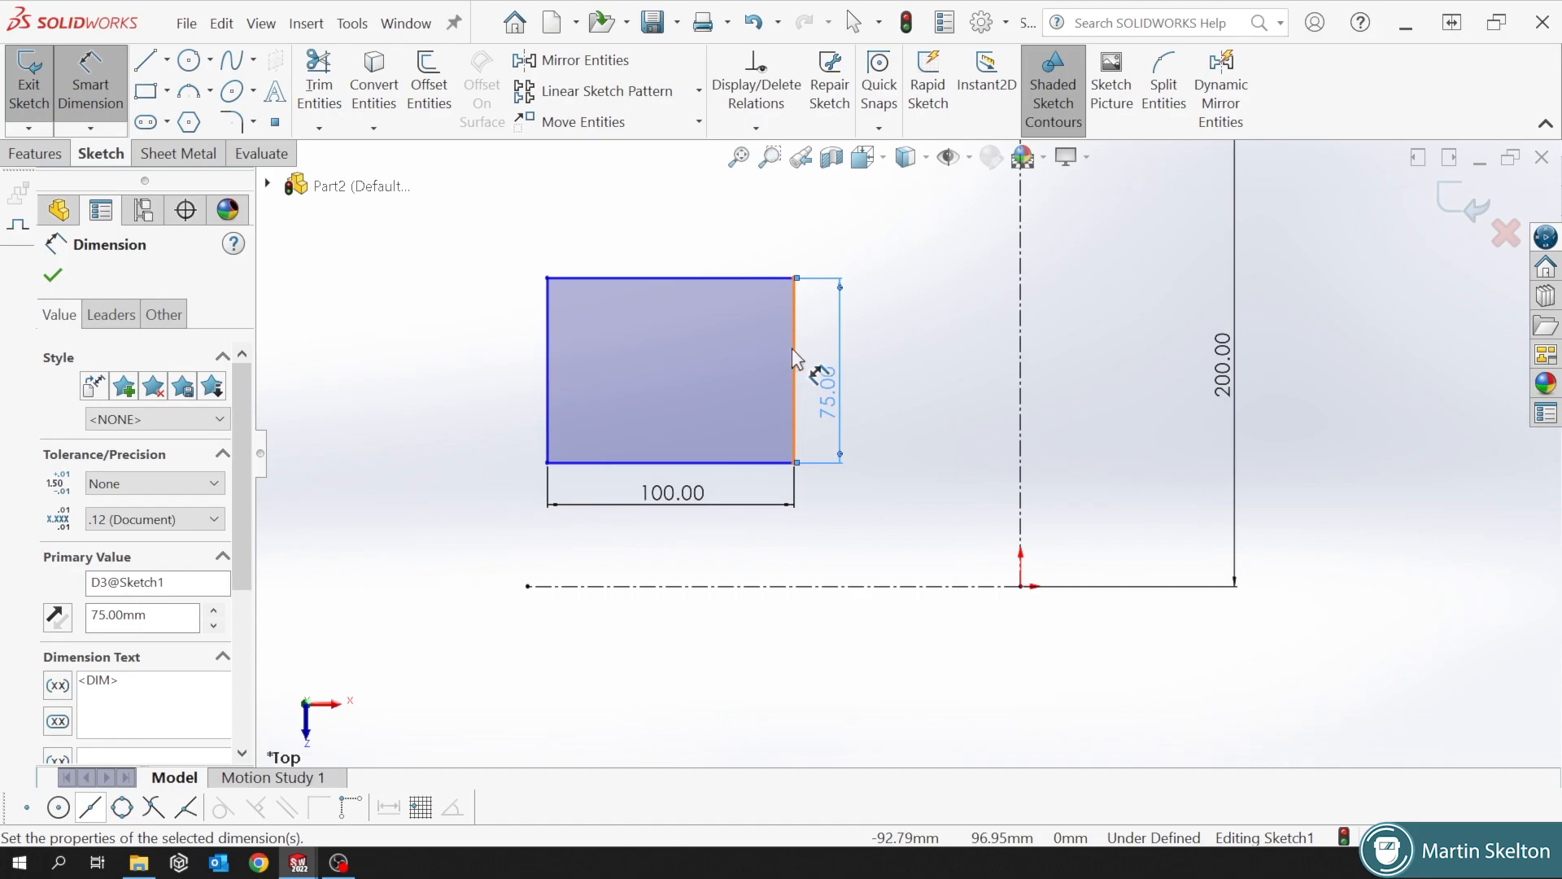
# Locate the rectangle 100 mm from the vertical centerline and 50 mm above the horizontal one.
pyautogui.click(52, 276)
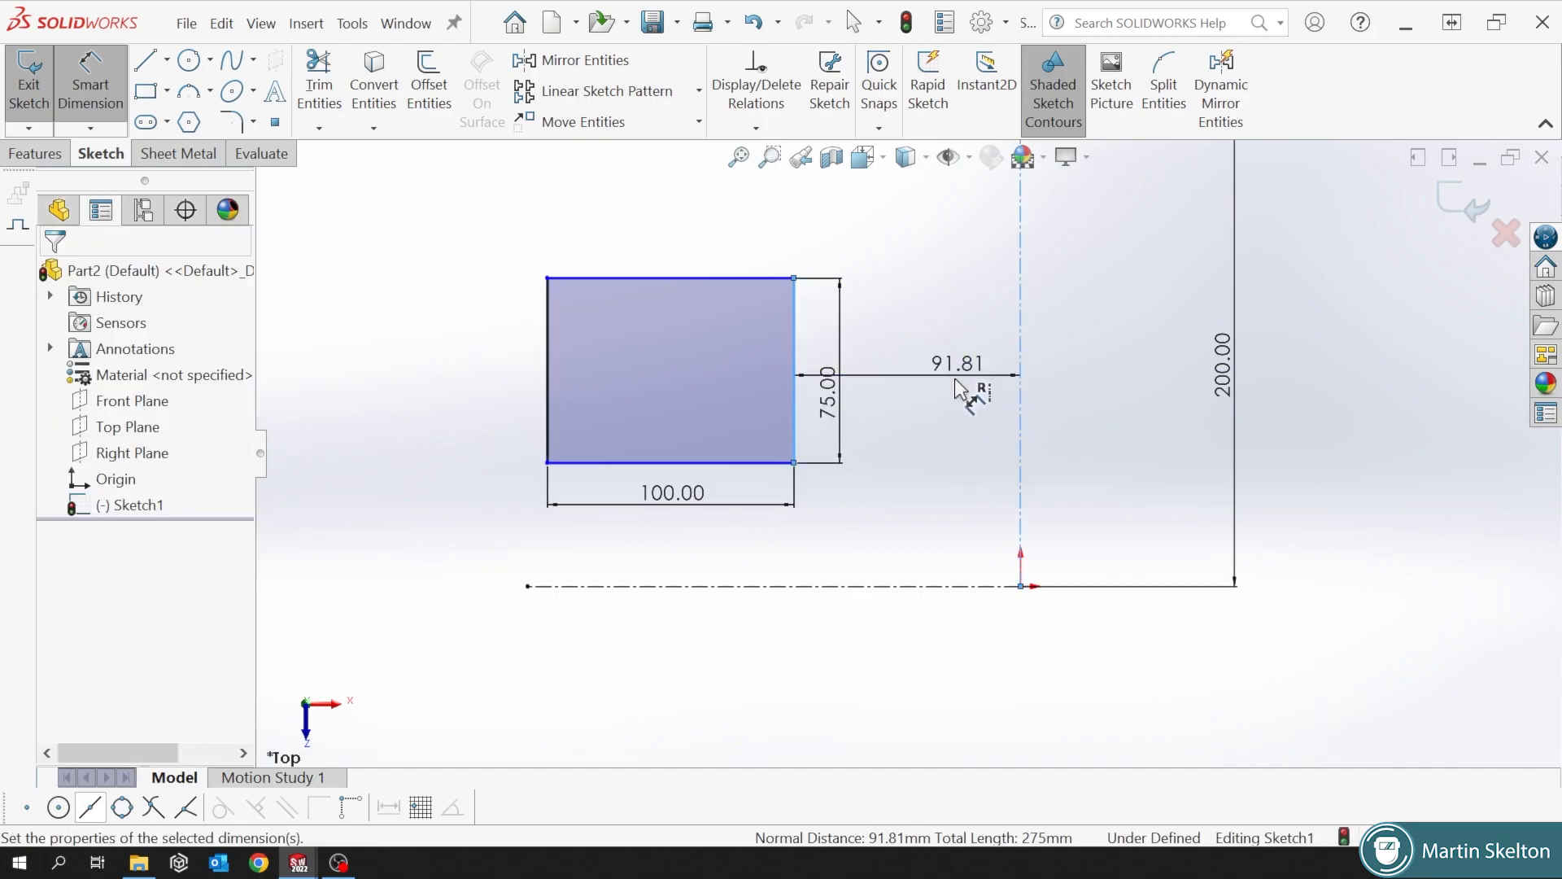
pyautogui.click(955, 374)
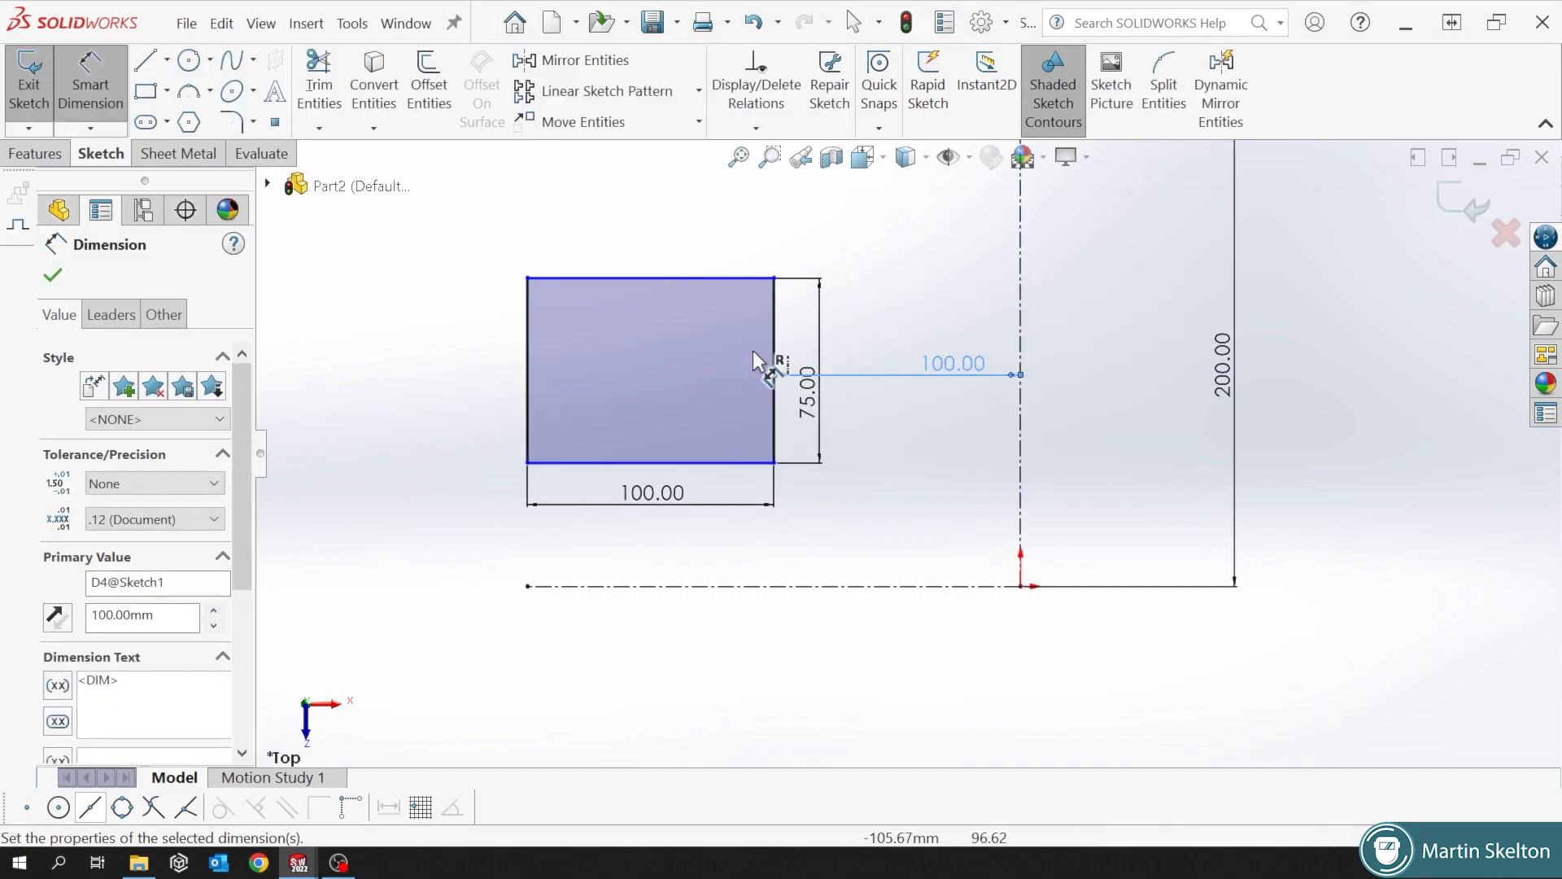
pyautogui.click(648, 462)
pyautogui.write('50')
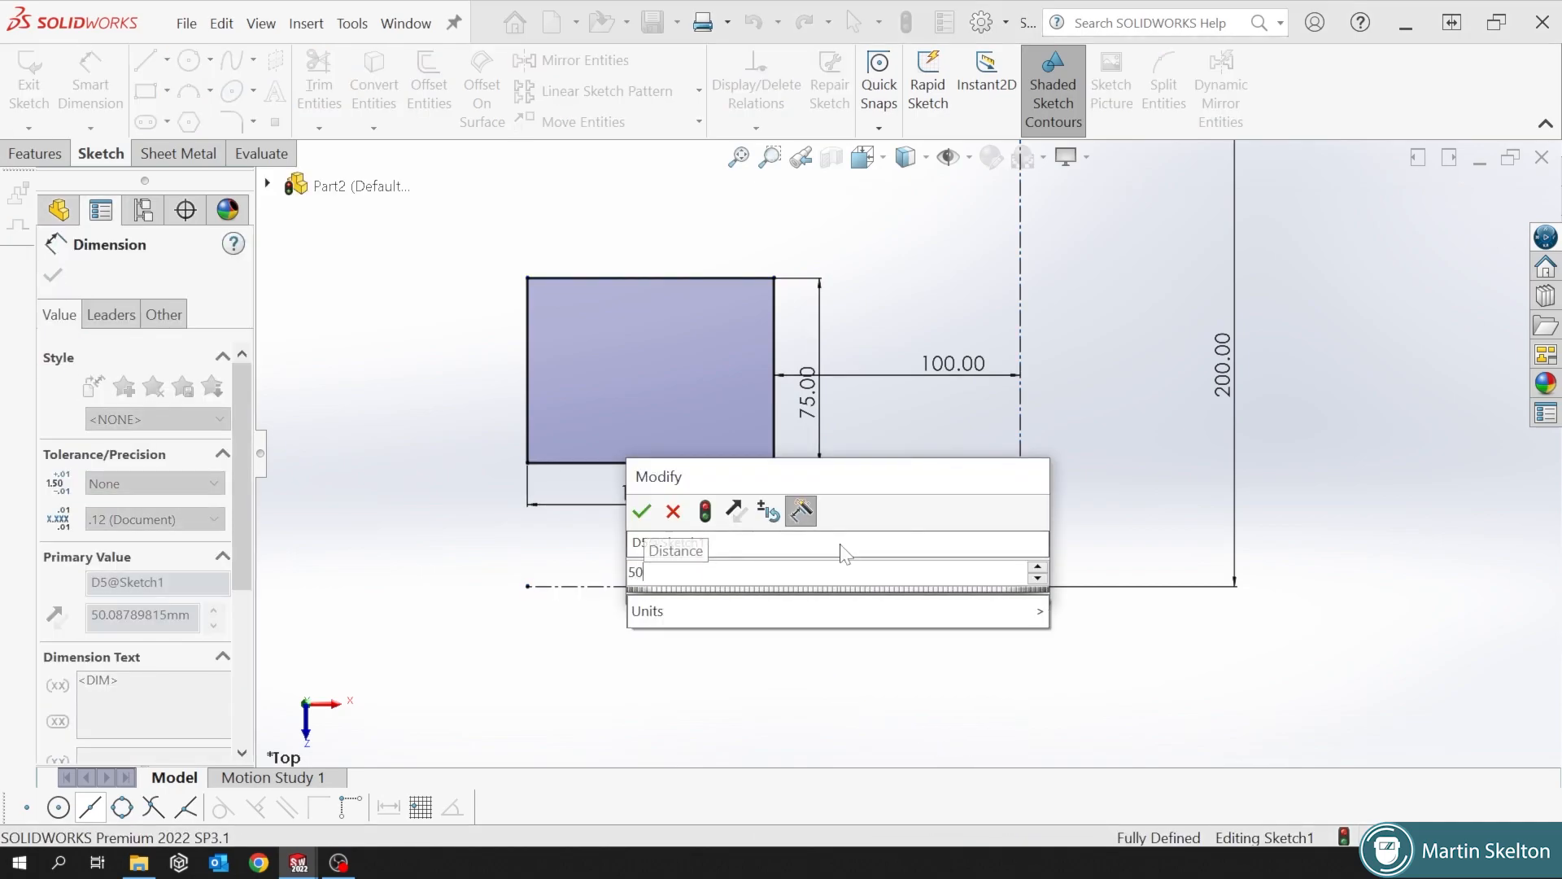
pyautogui.click(640, 511)
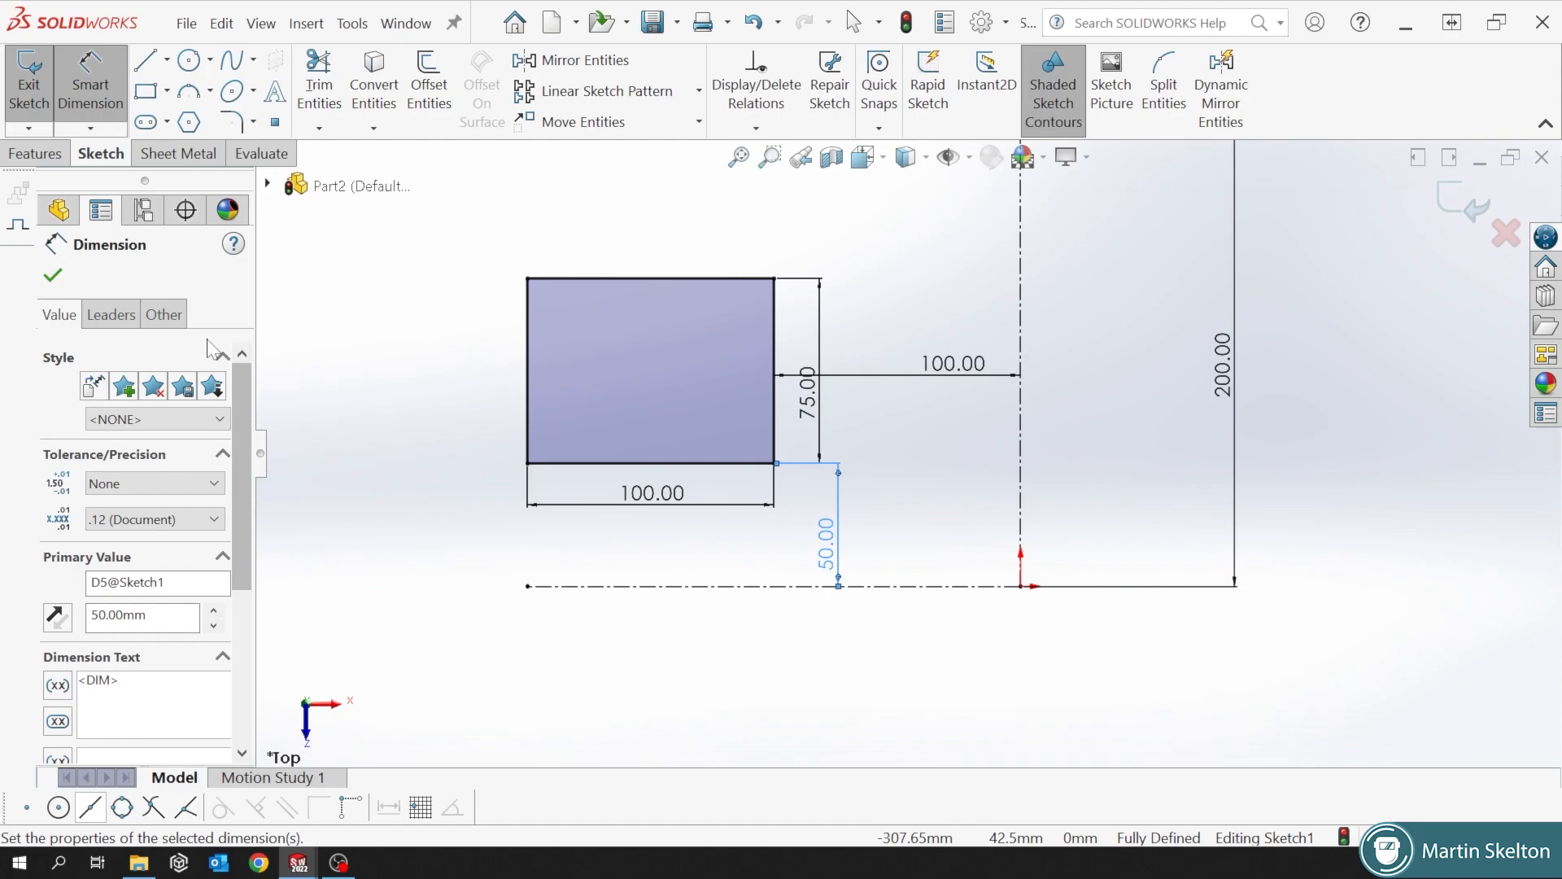
pyautogui.click(52, 275)
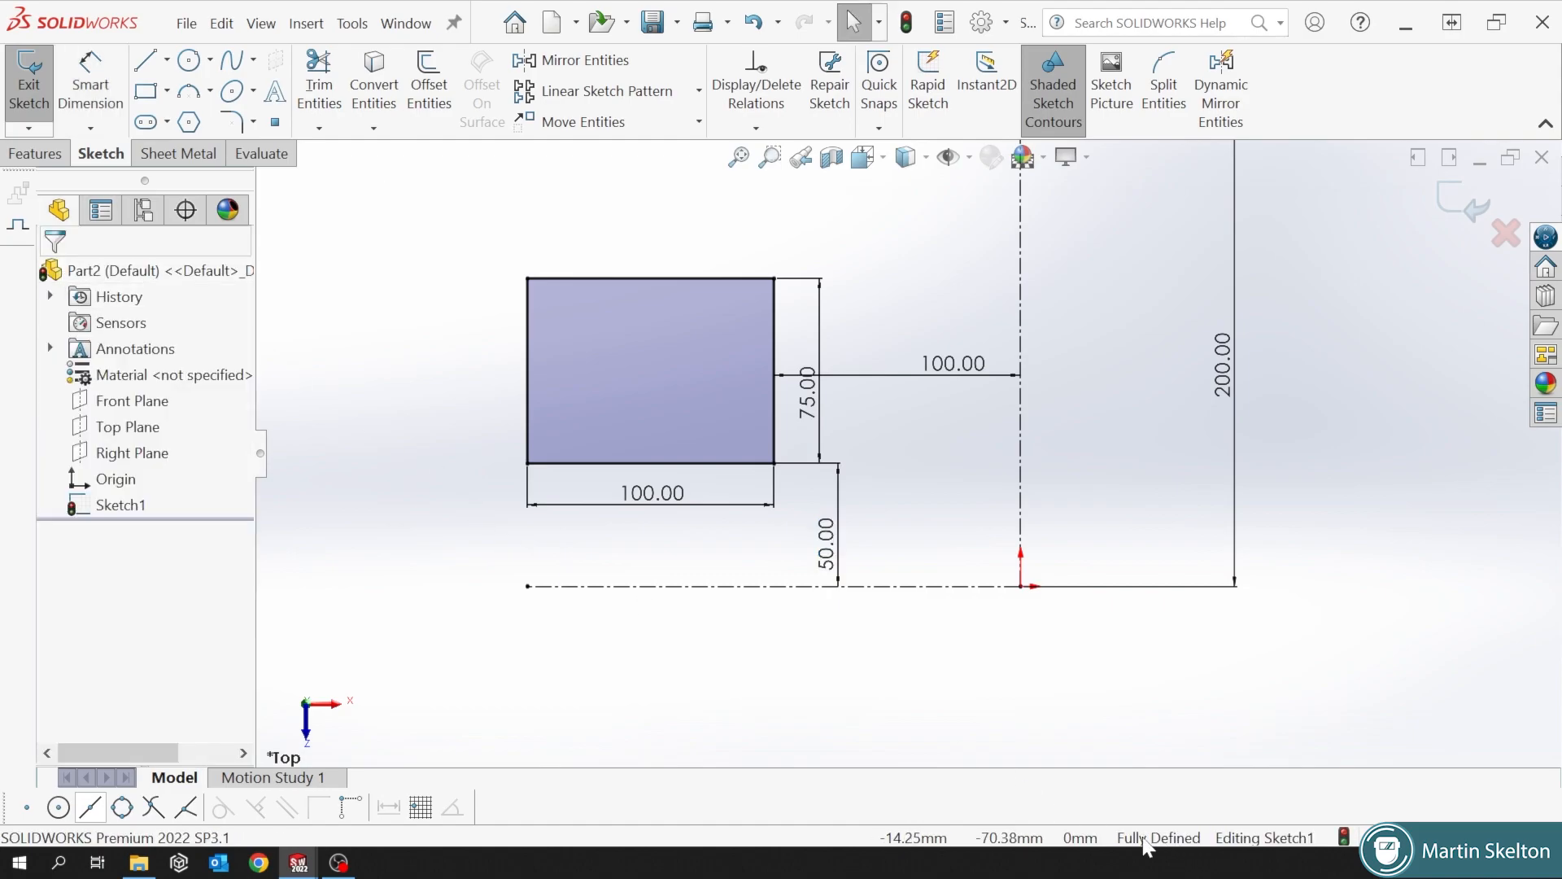
pyautogui.moveTo(1185, 829)
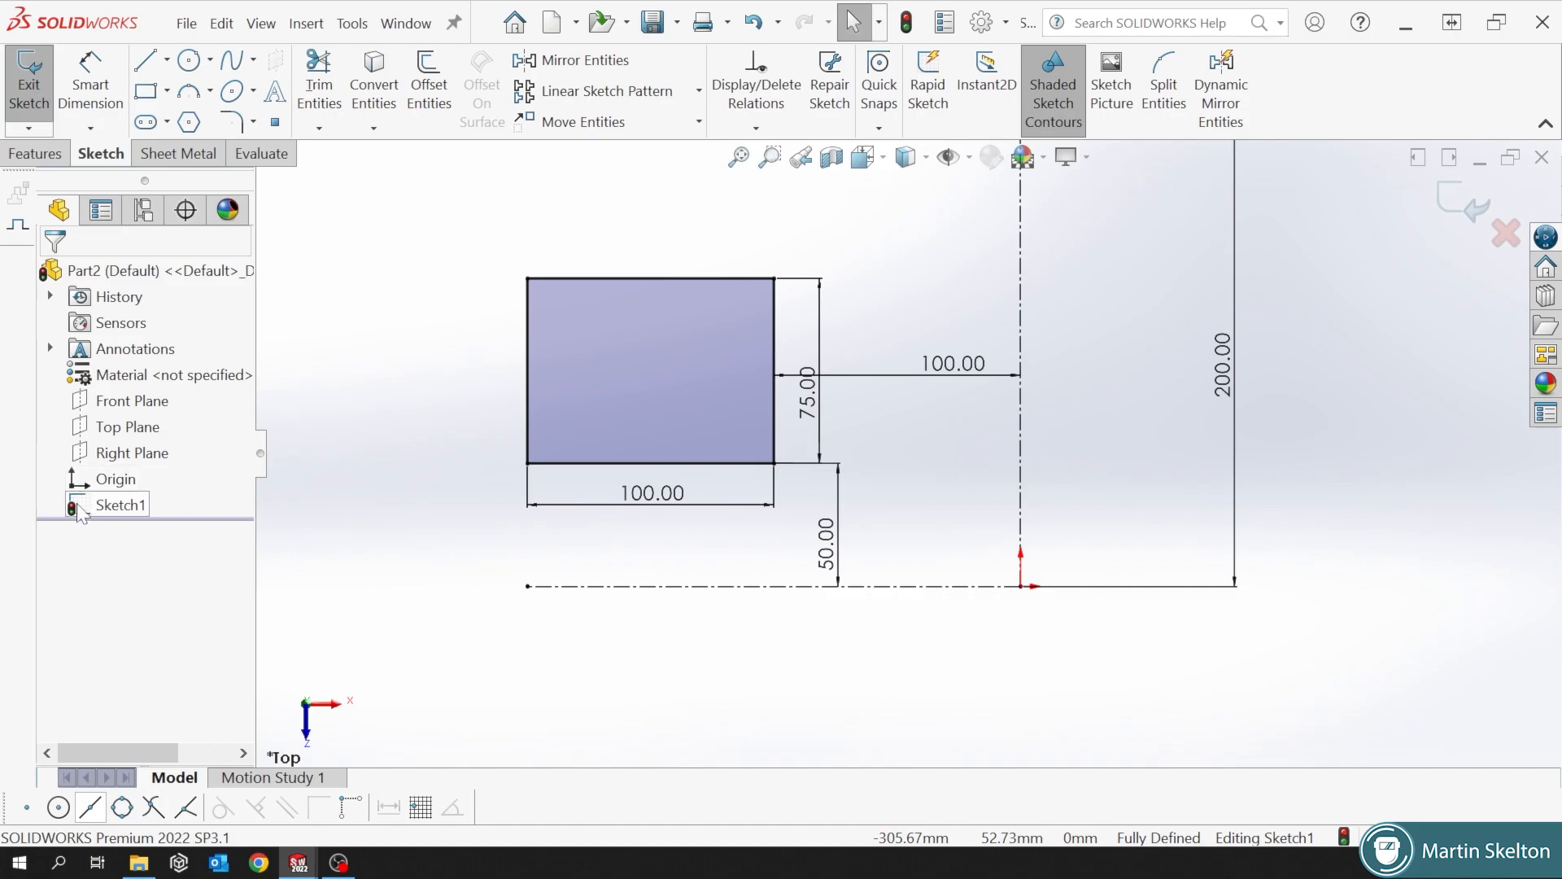
pyautogui.moveTo(94, 519)
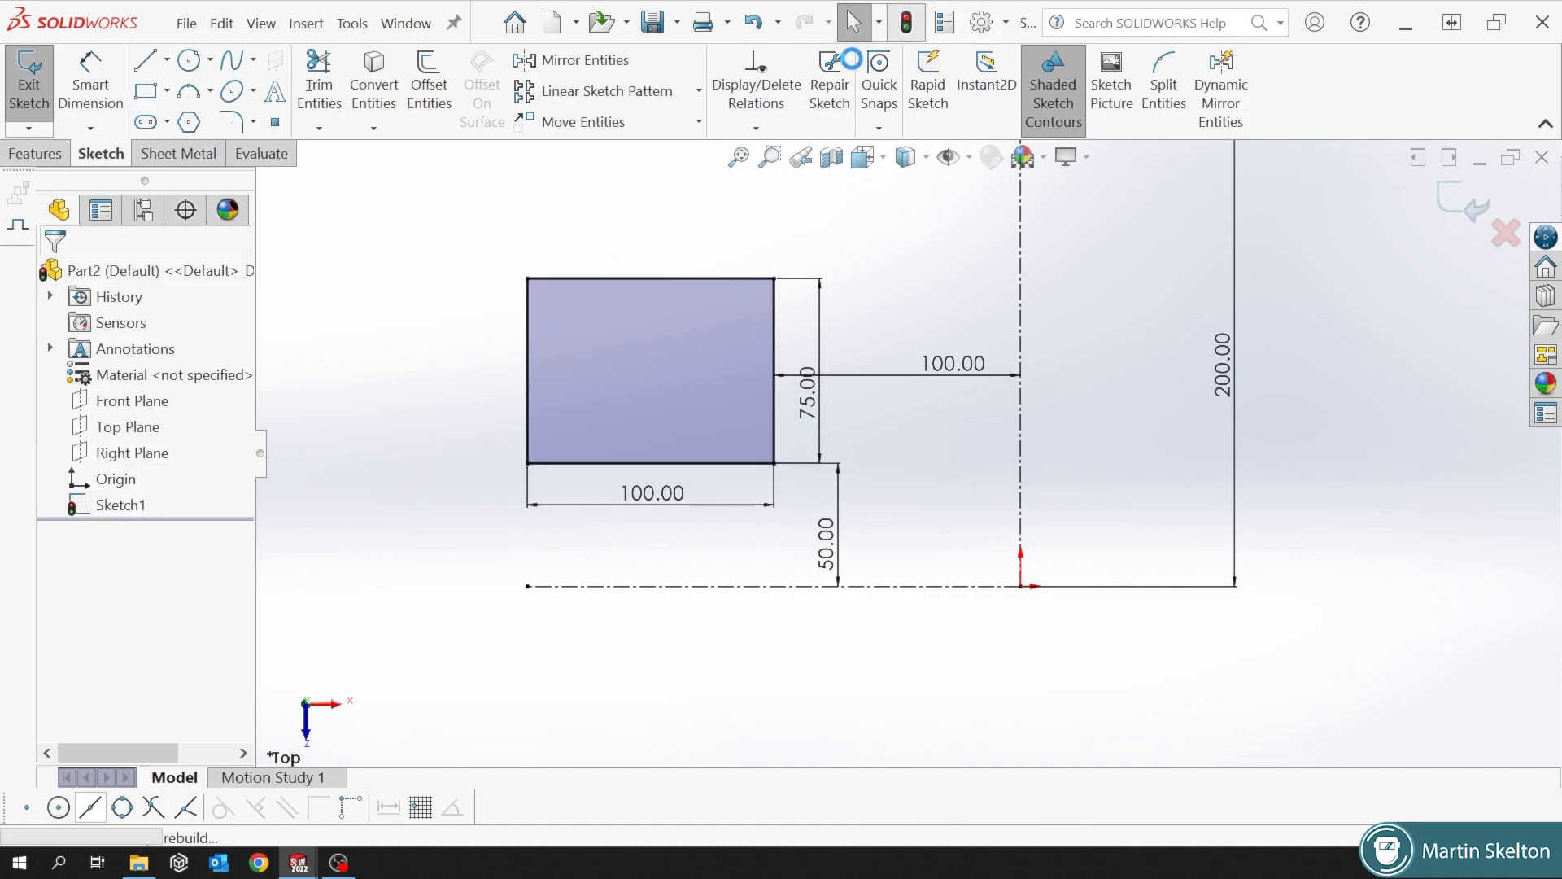
# Exit Sketch1, reopen it from the FeatureManager tree, and delete the 75 mm height dimension.
pyautogui.click(29, 79)
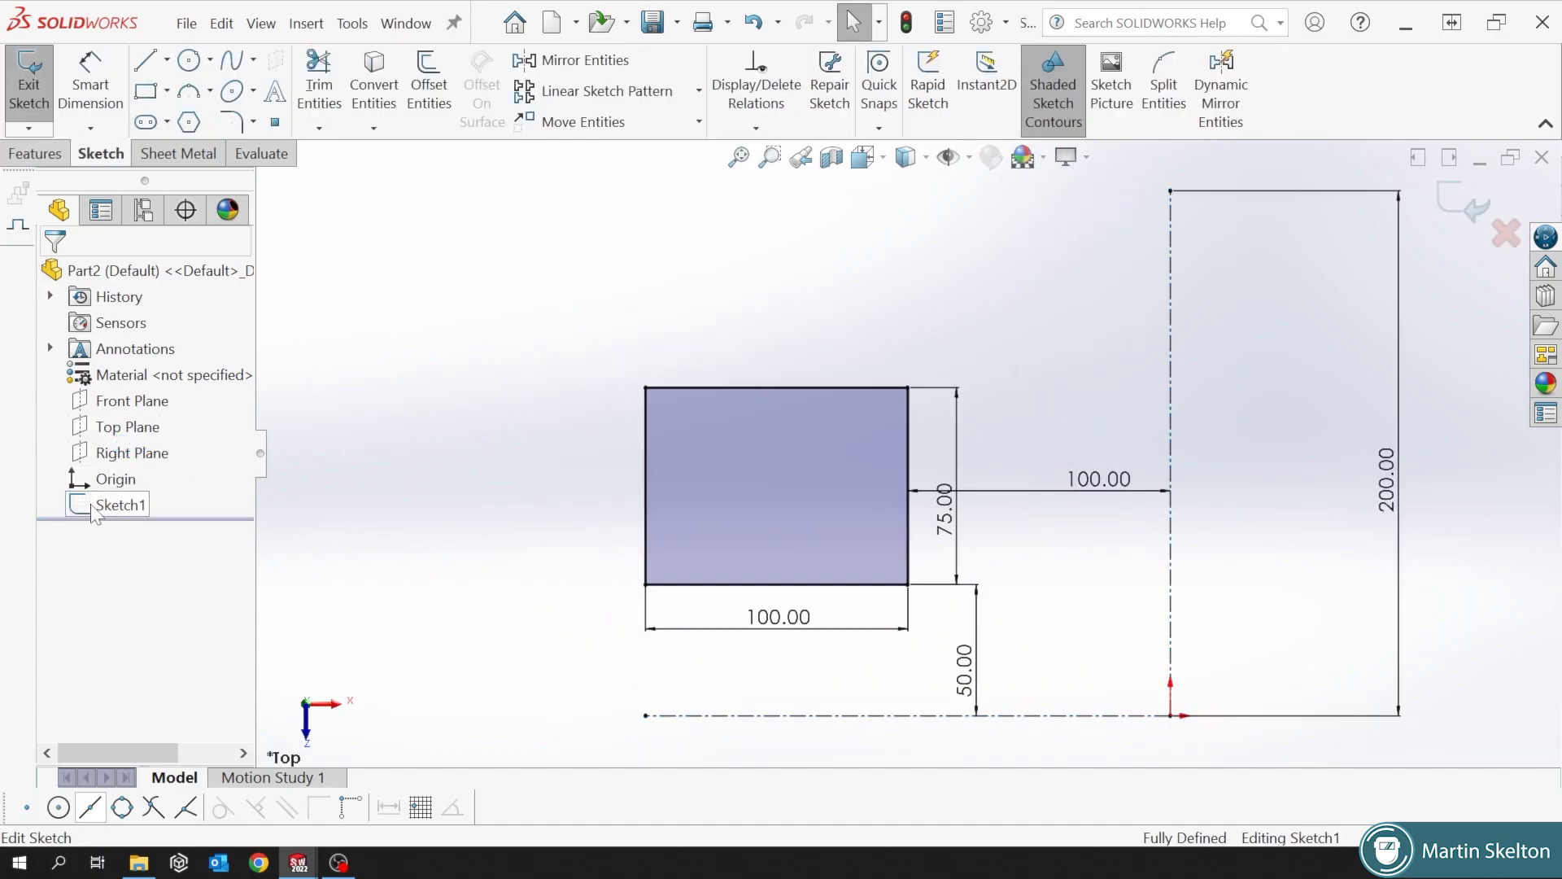
pyautogui.moveTo(718, 707)
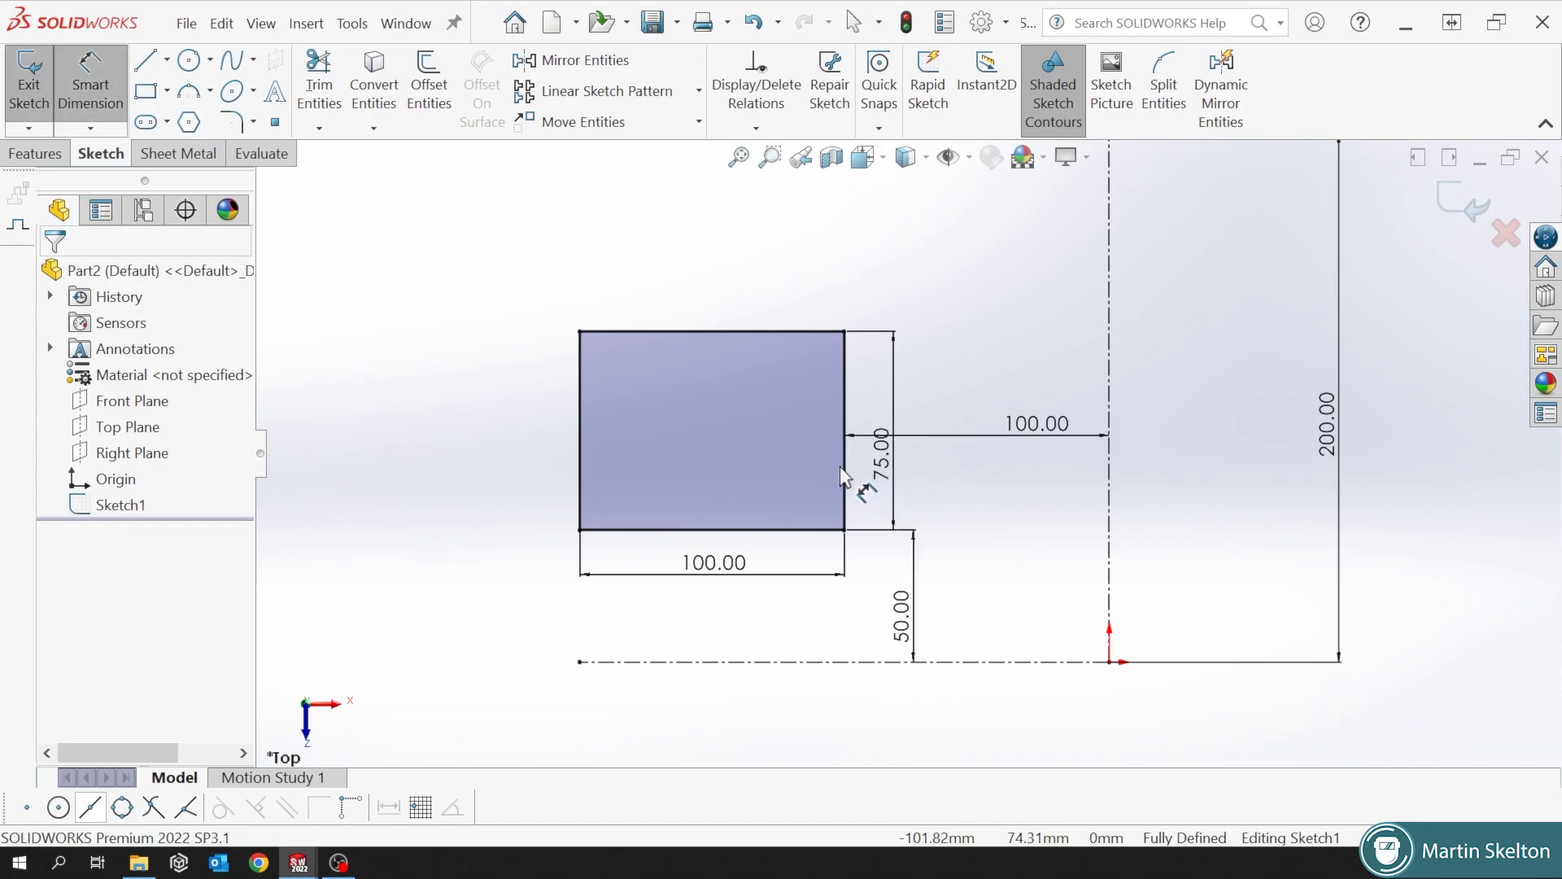
pyautogui.click(1109, 429)
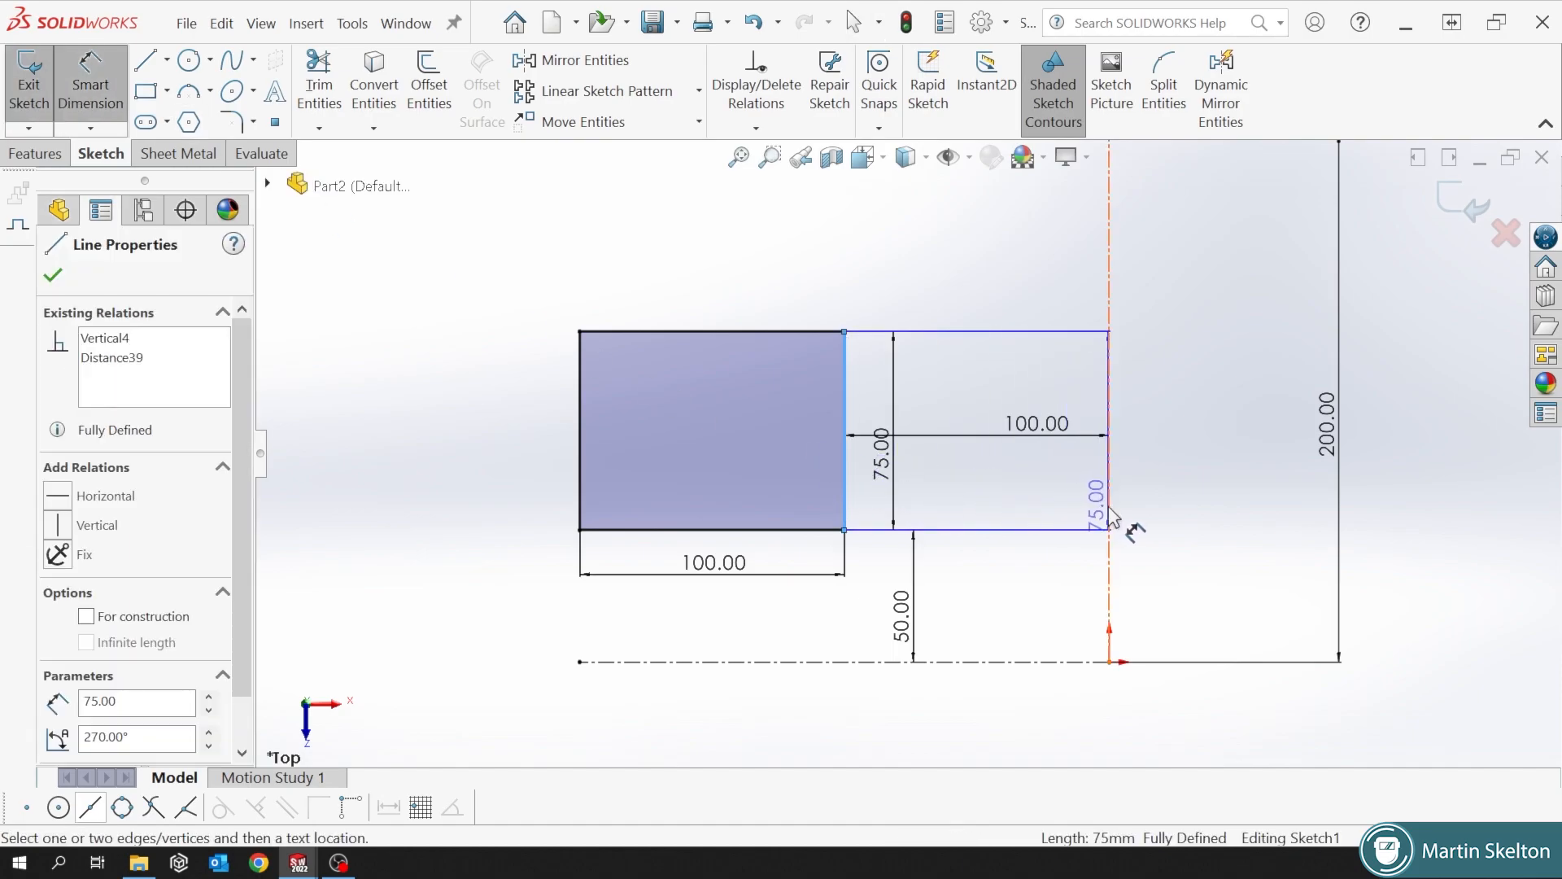
pyautogui.click(1104, 528)
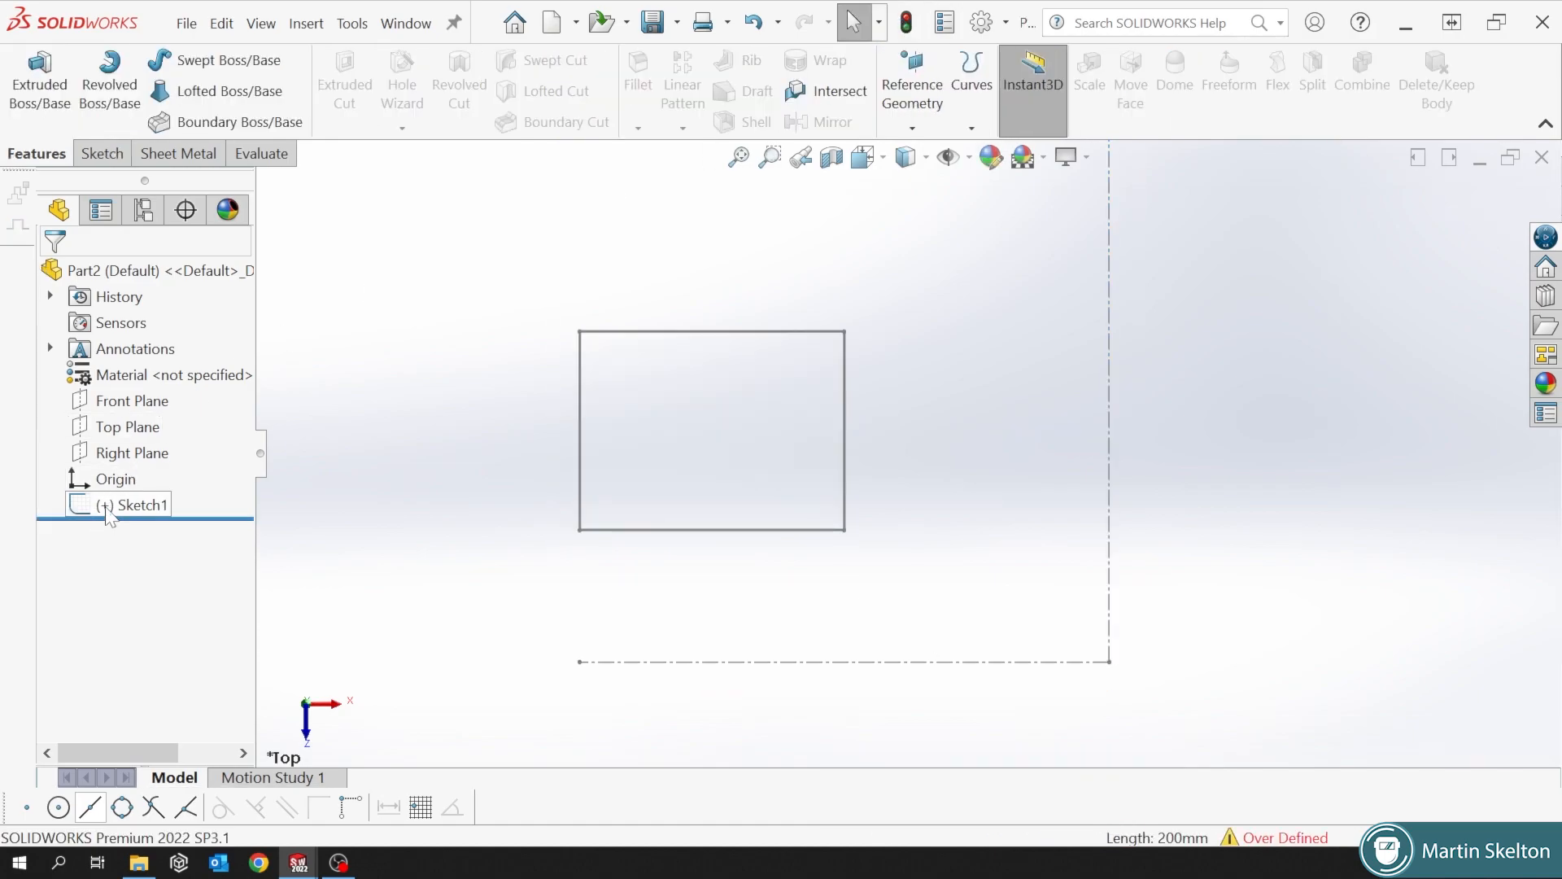
pyautogui.doubleClick(139, 504)
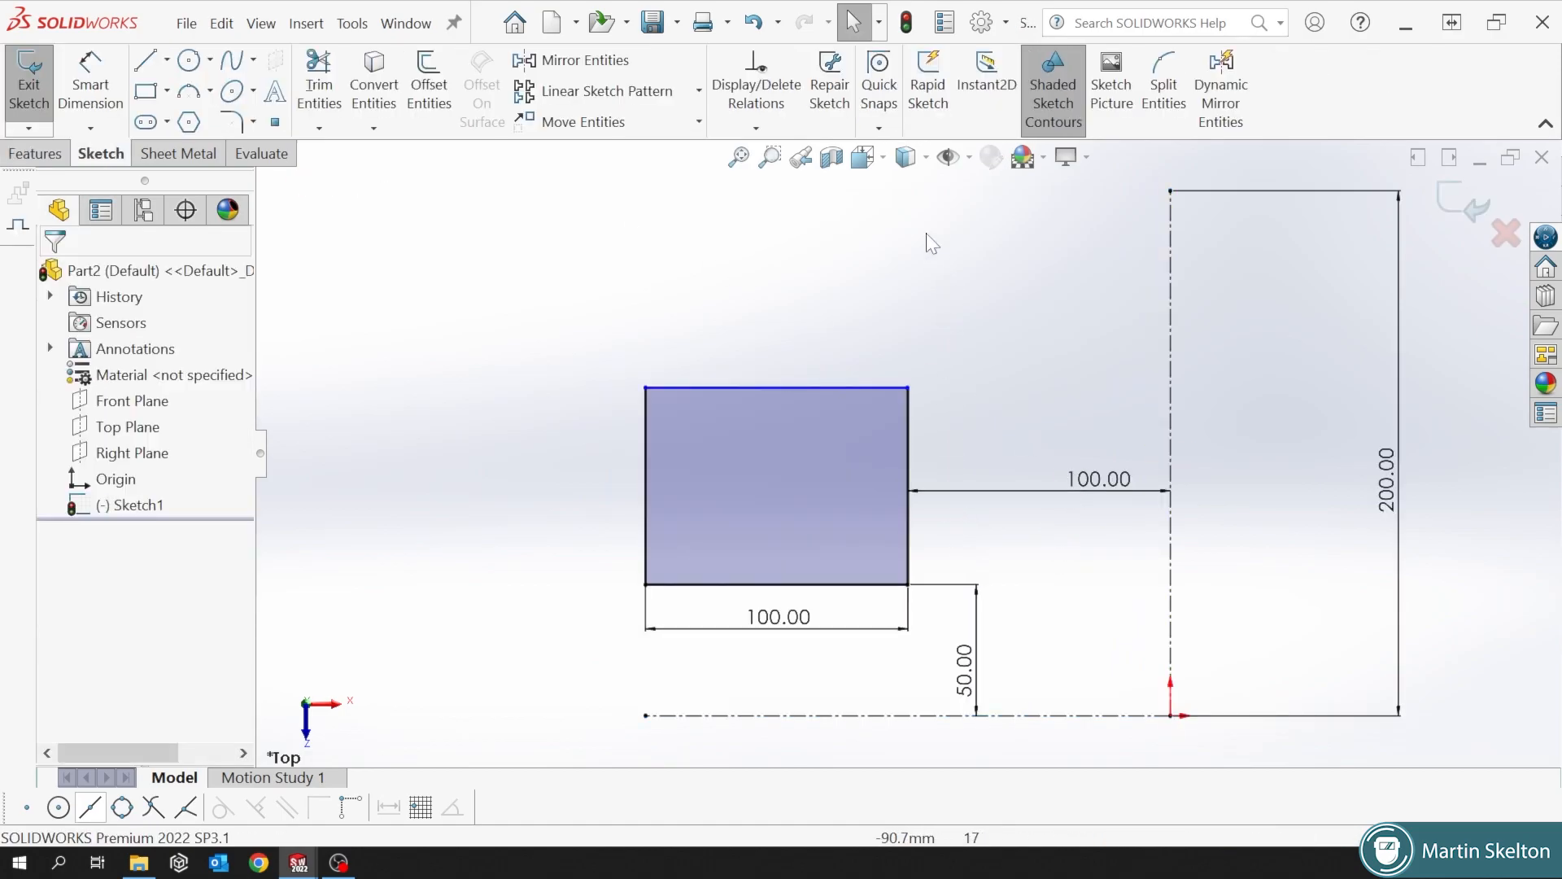
pyautogui.click(755, 128)
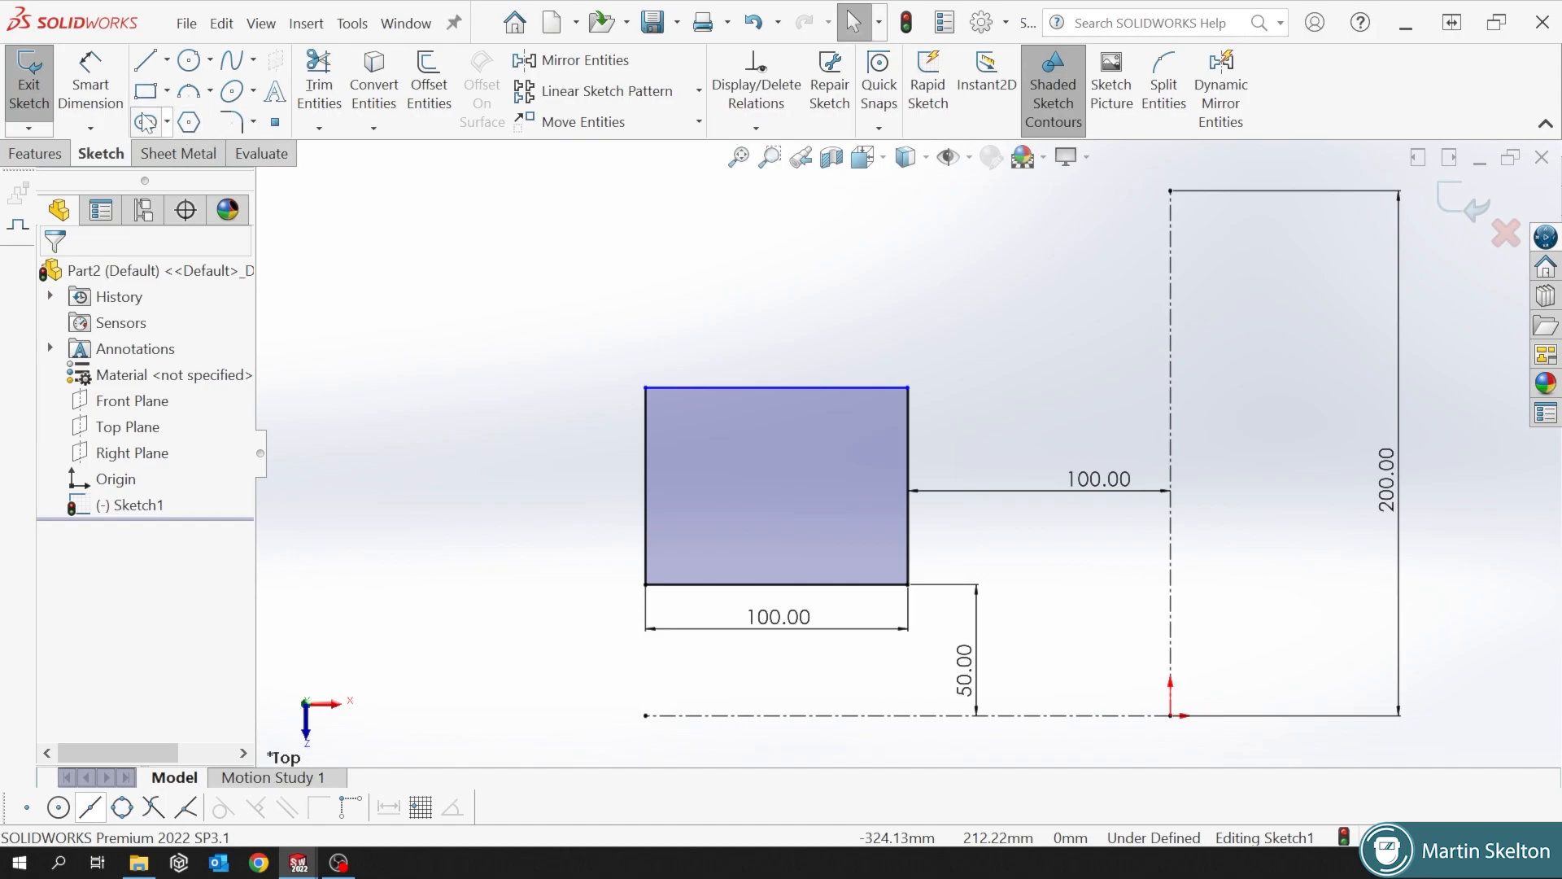
# Re-dimension the rectangle's left side to 75 mm.
pyautogui.click(644, 488)
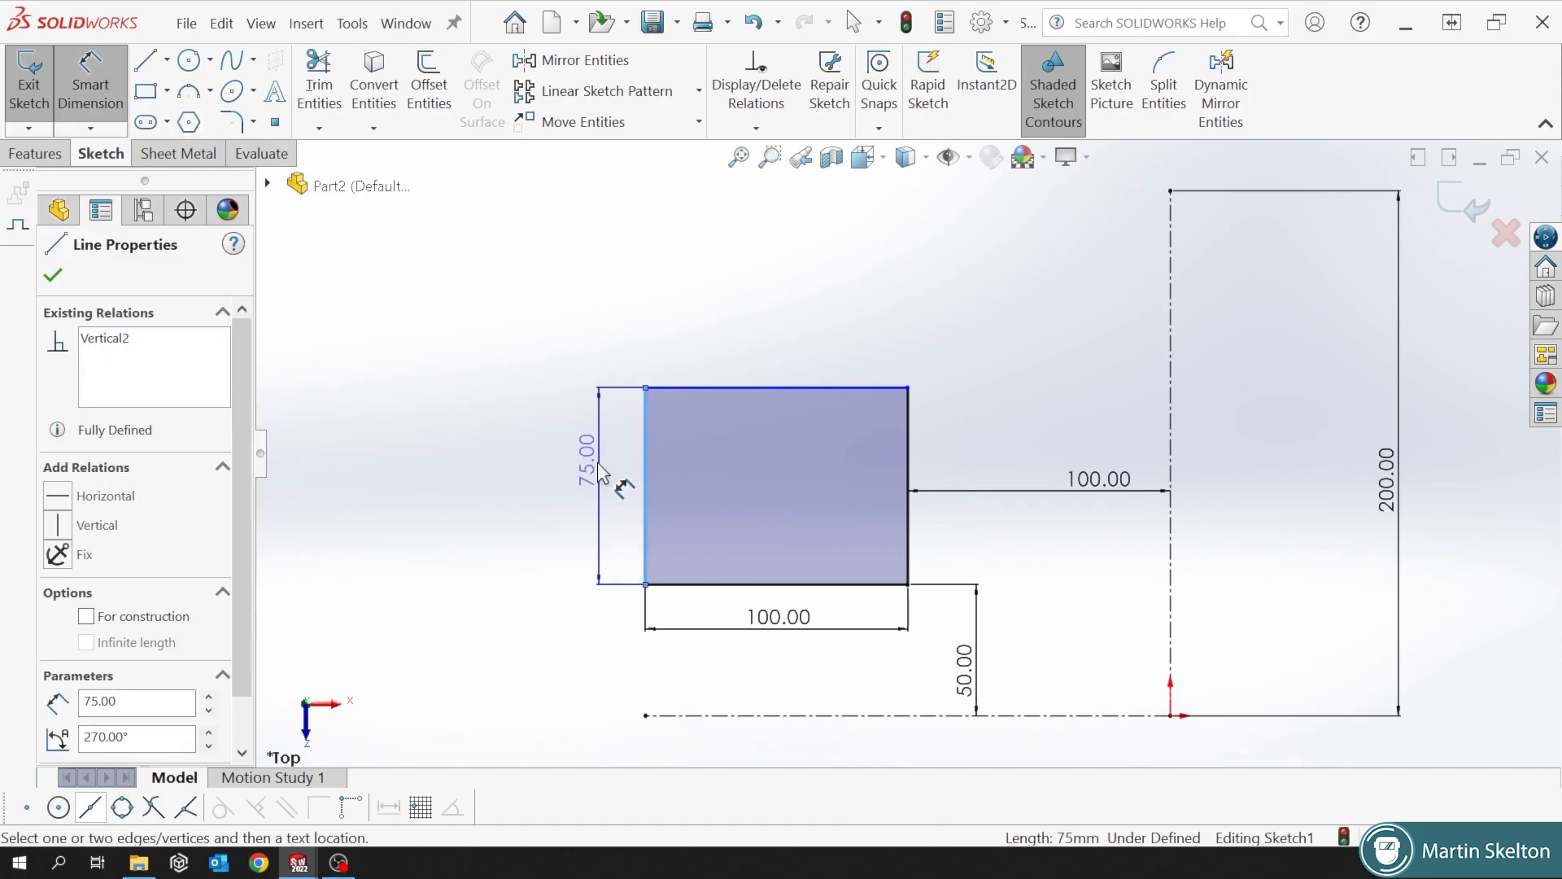
pyautogui.click(596, 488)
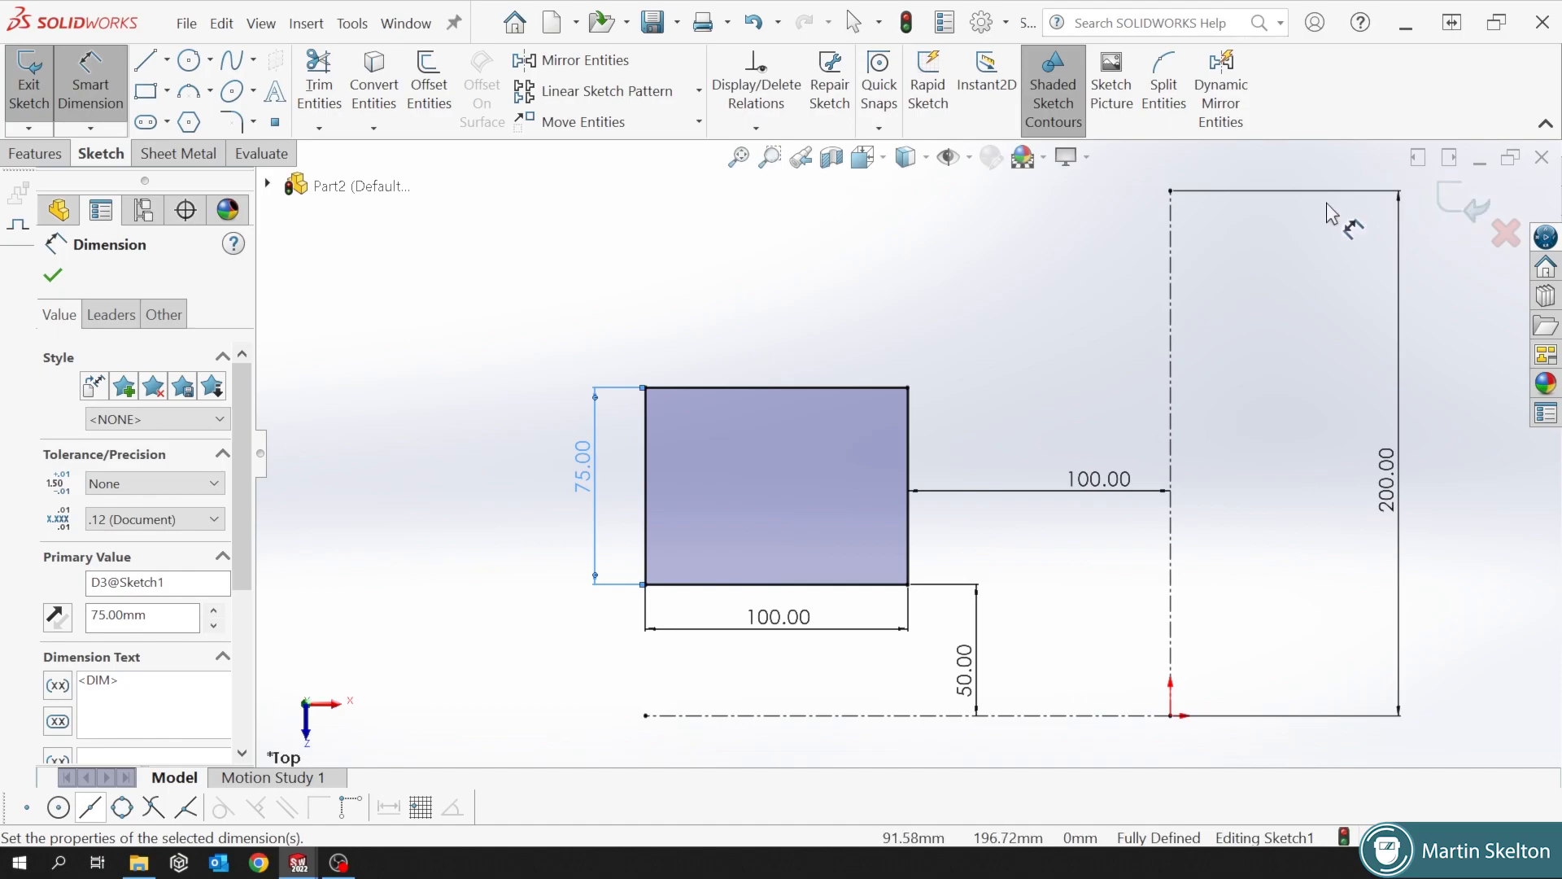
pyautogui.click(187, 59)
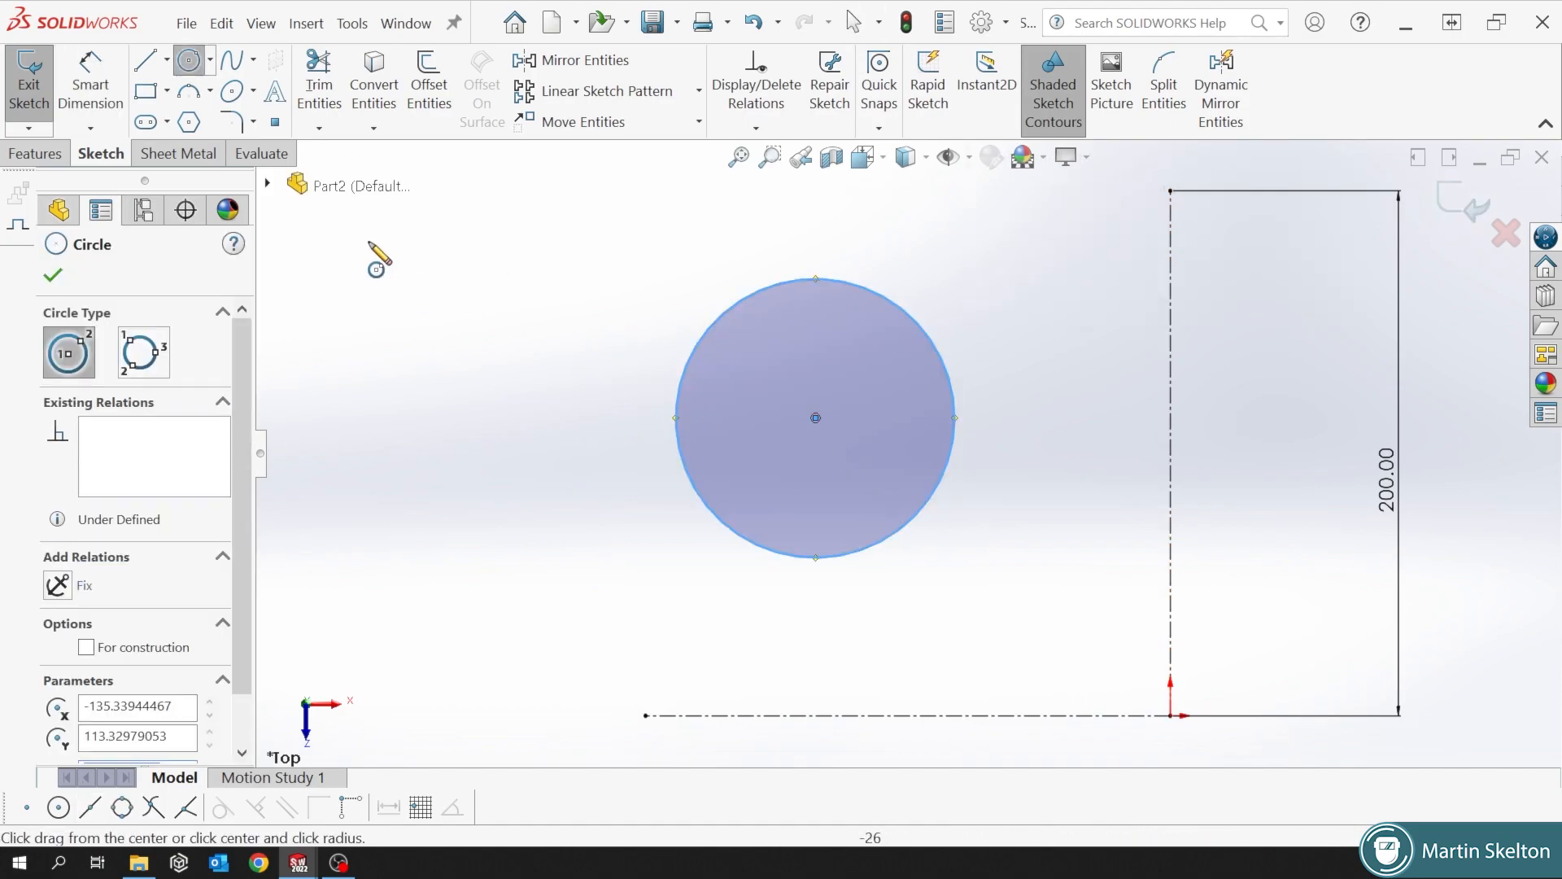
# Dimension a Ø100 circle and its centre position, then select its diameter dimension.
pyautogui.click(52, 275)
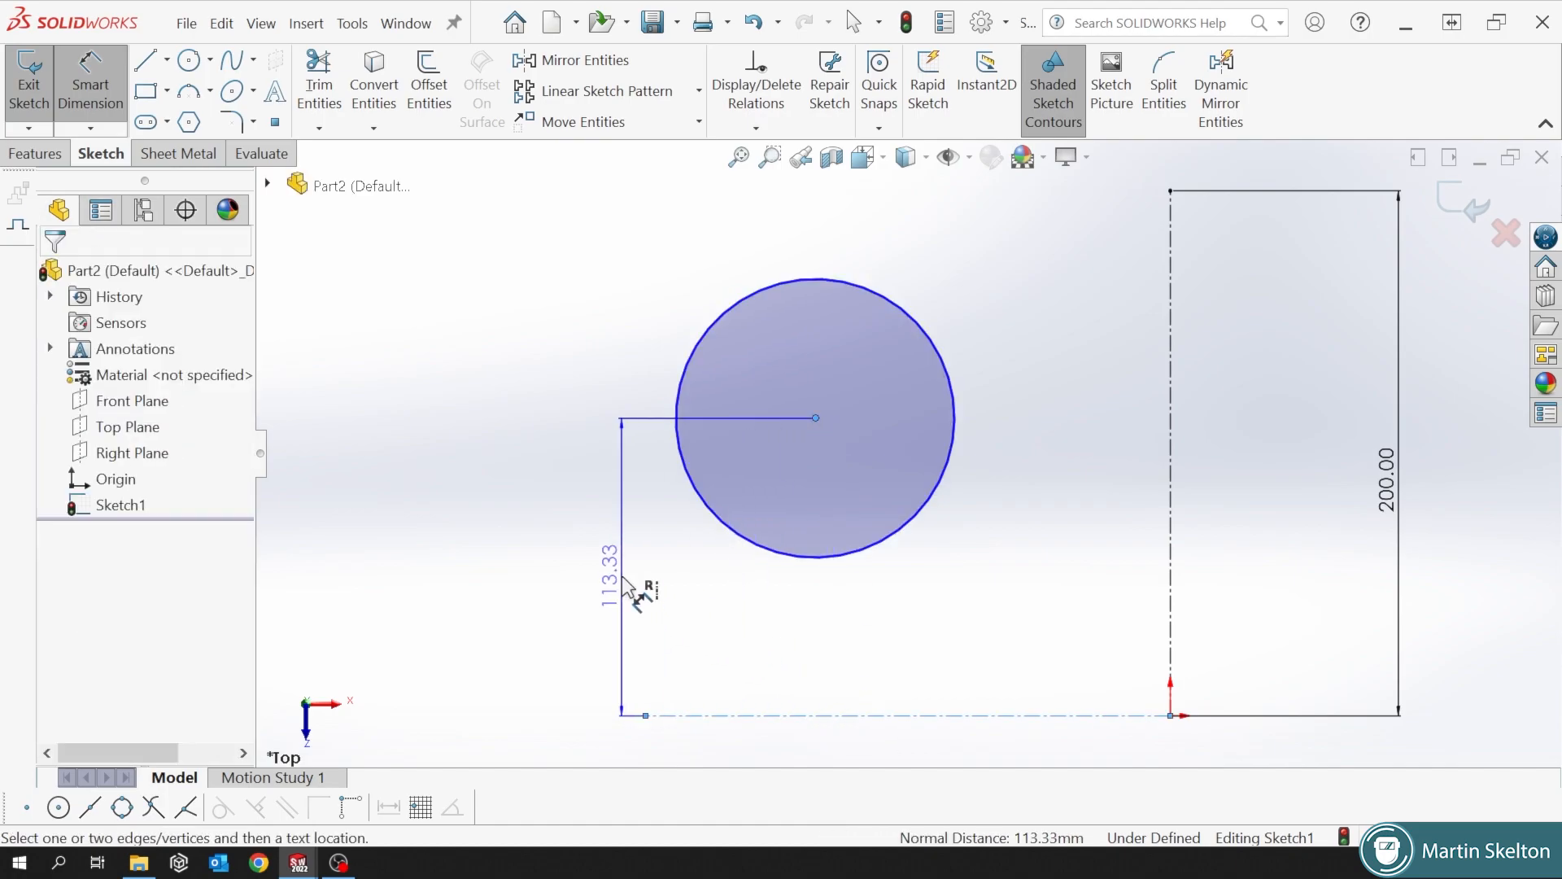
pyautogui.click(638, 593)
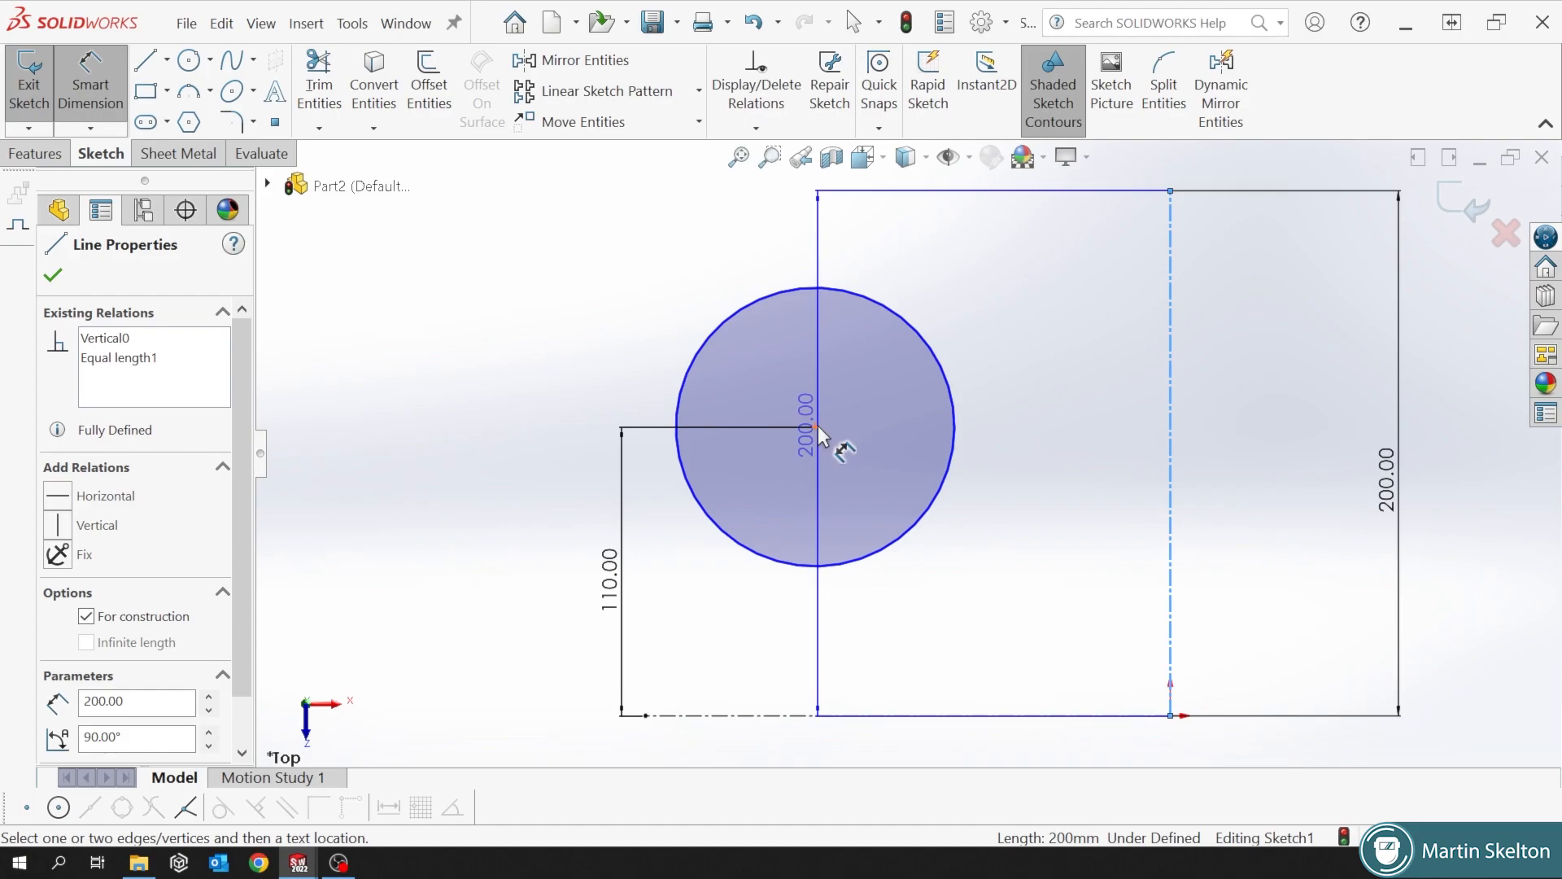
pyautogui.click(814, 426)
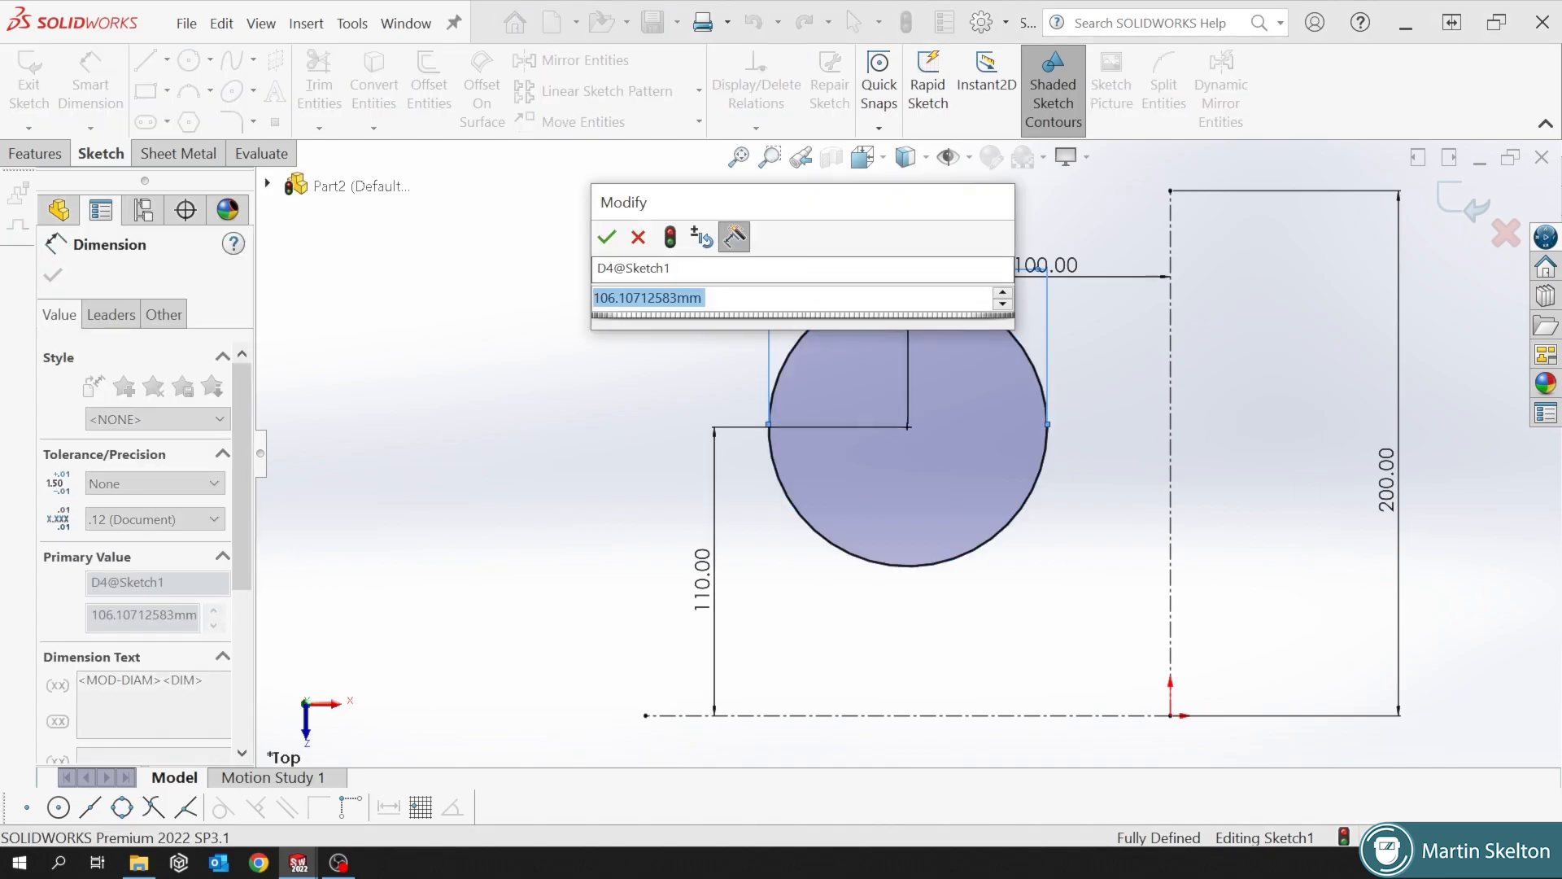
pyautogui.click(607, 236)
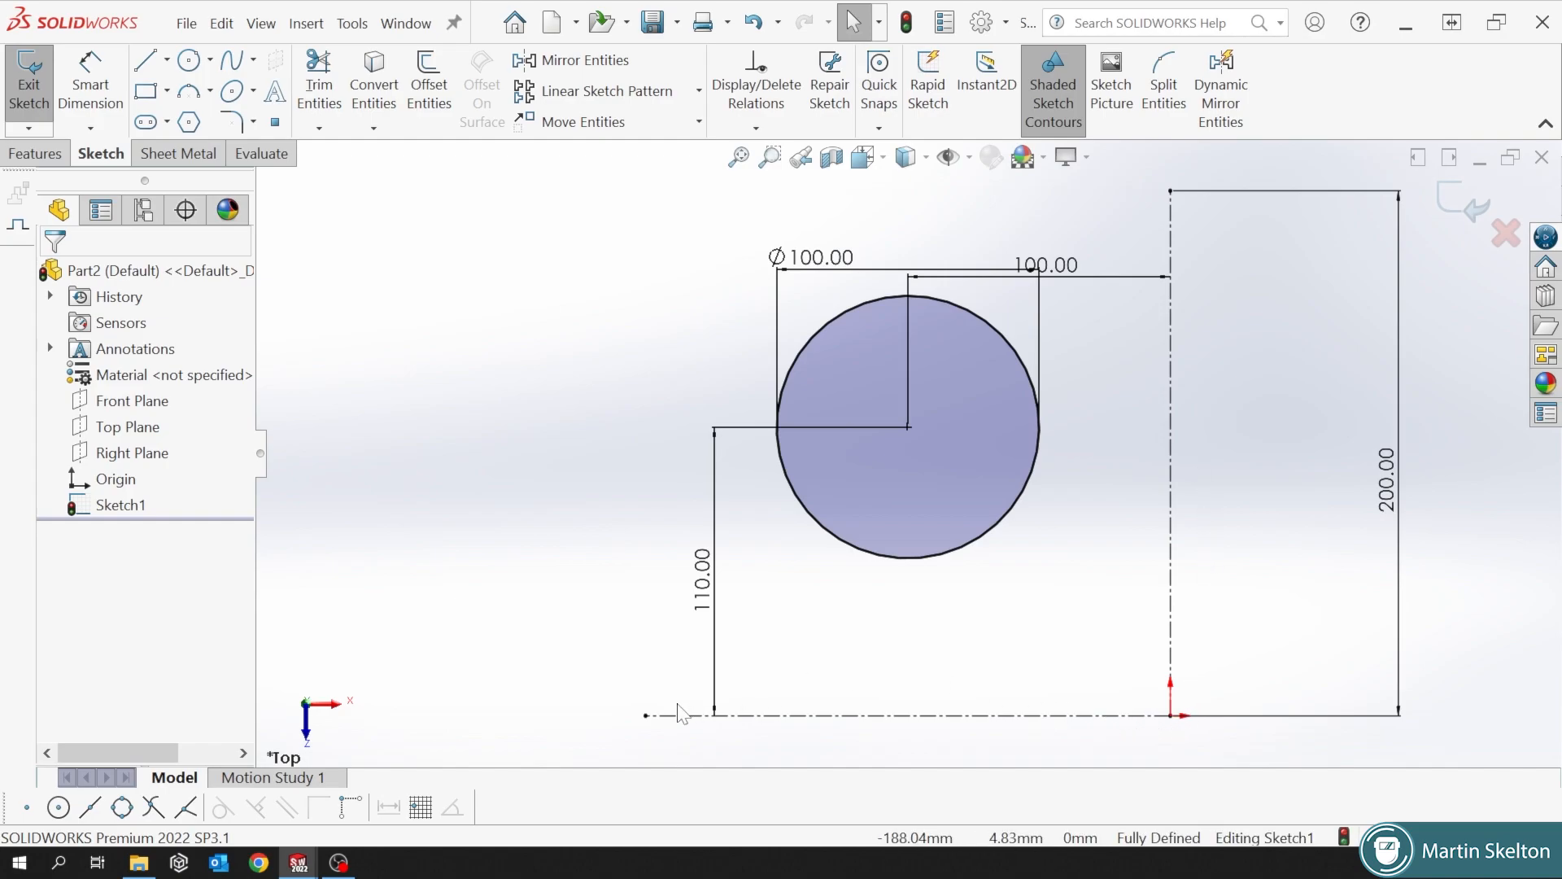
pyautogui.moveTo(1176, 221)
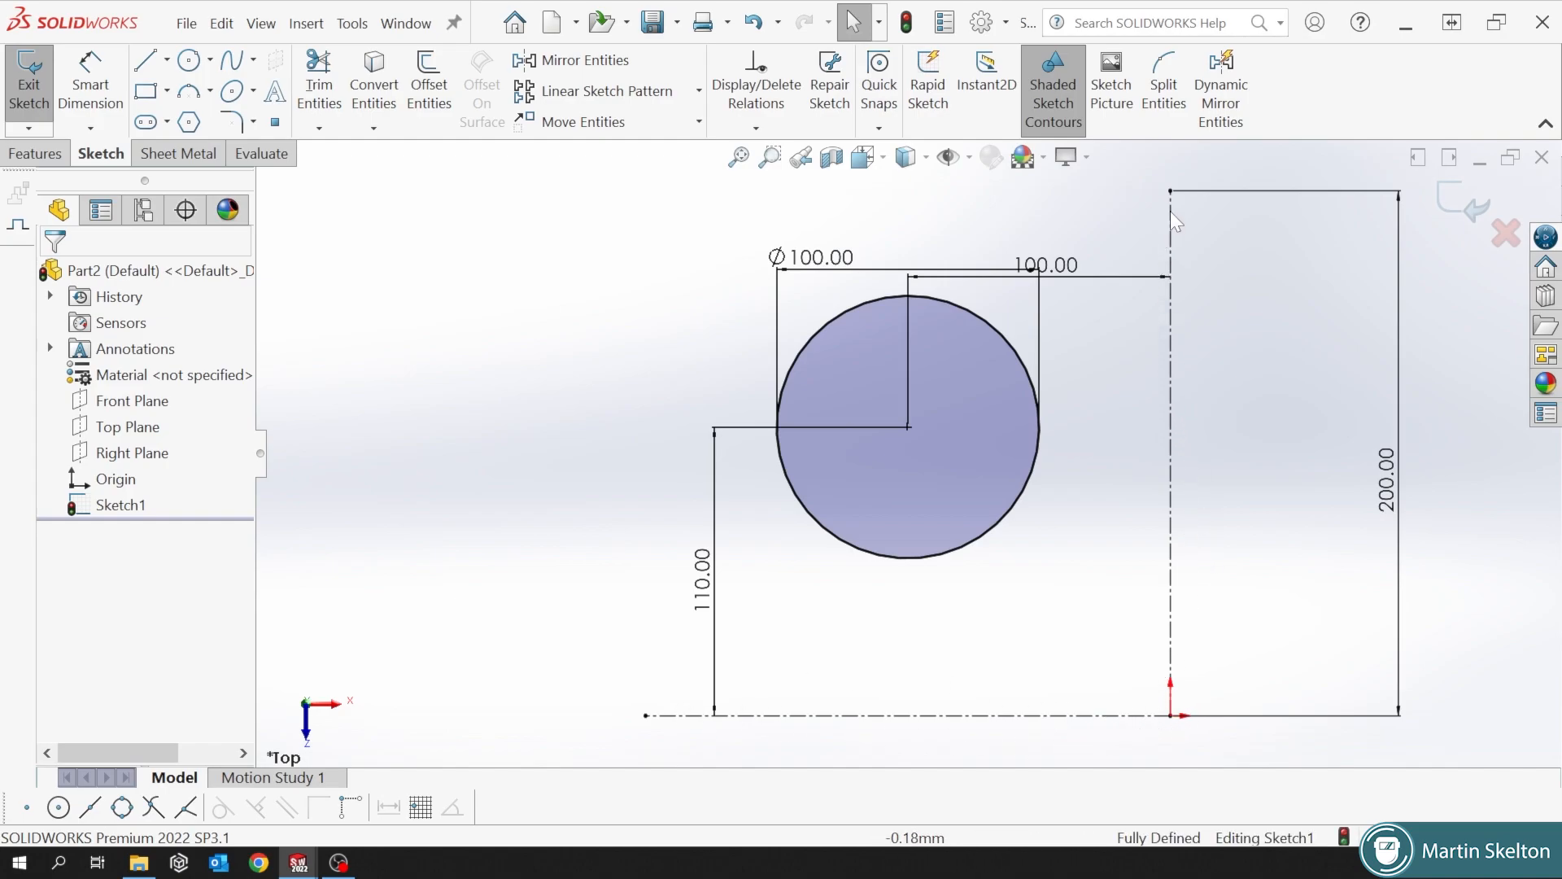
pyautogui.moveTo(1173, 372)
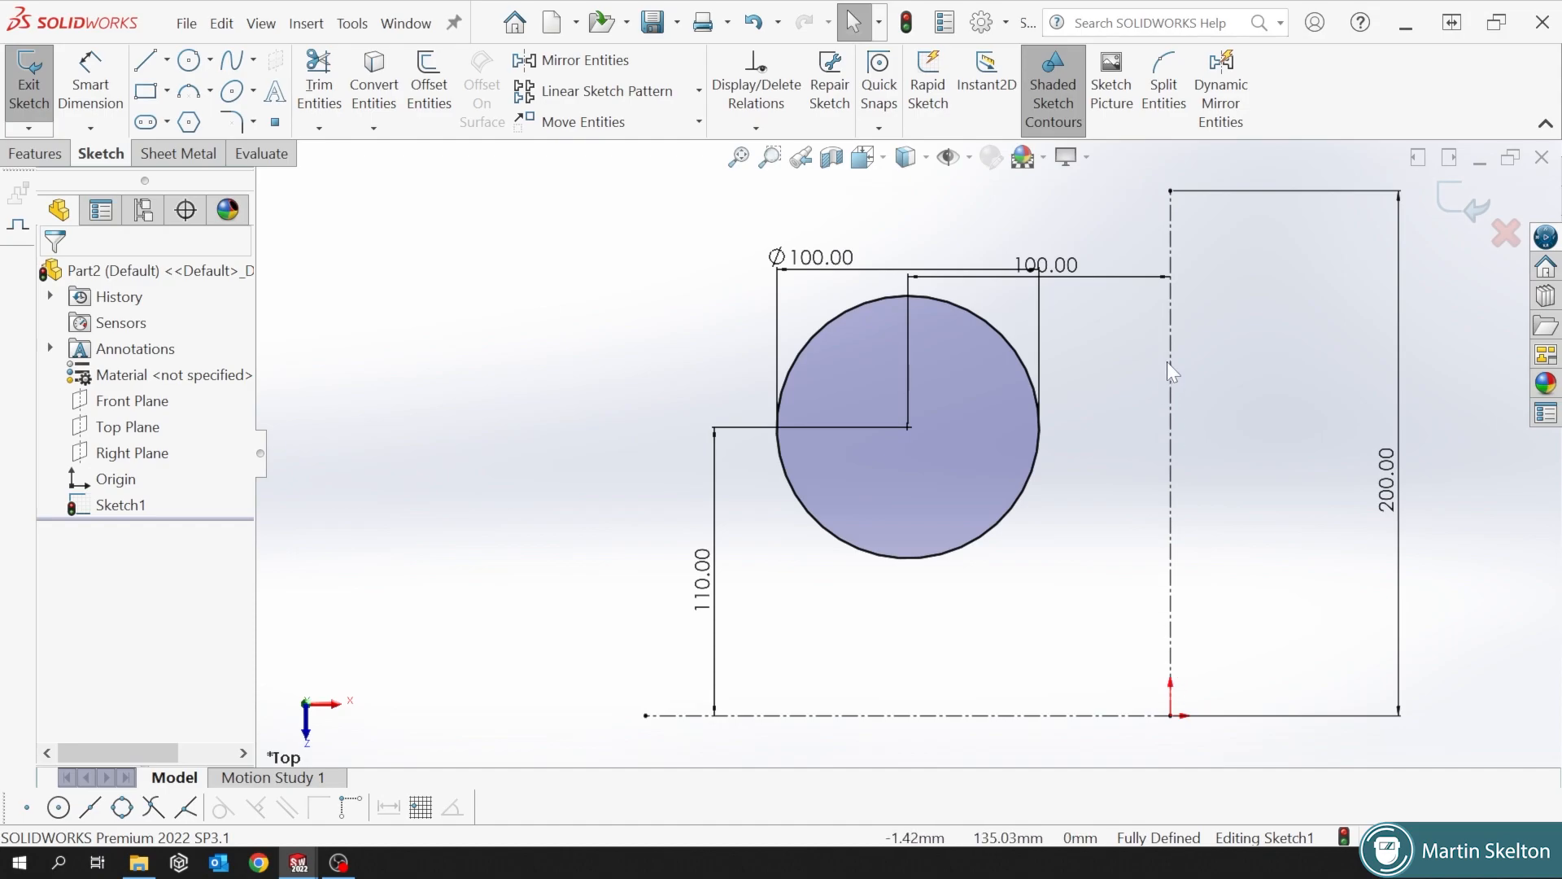
pyautogui.moveTo(1173, 725)
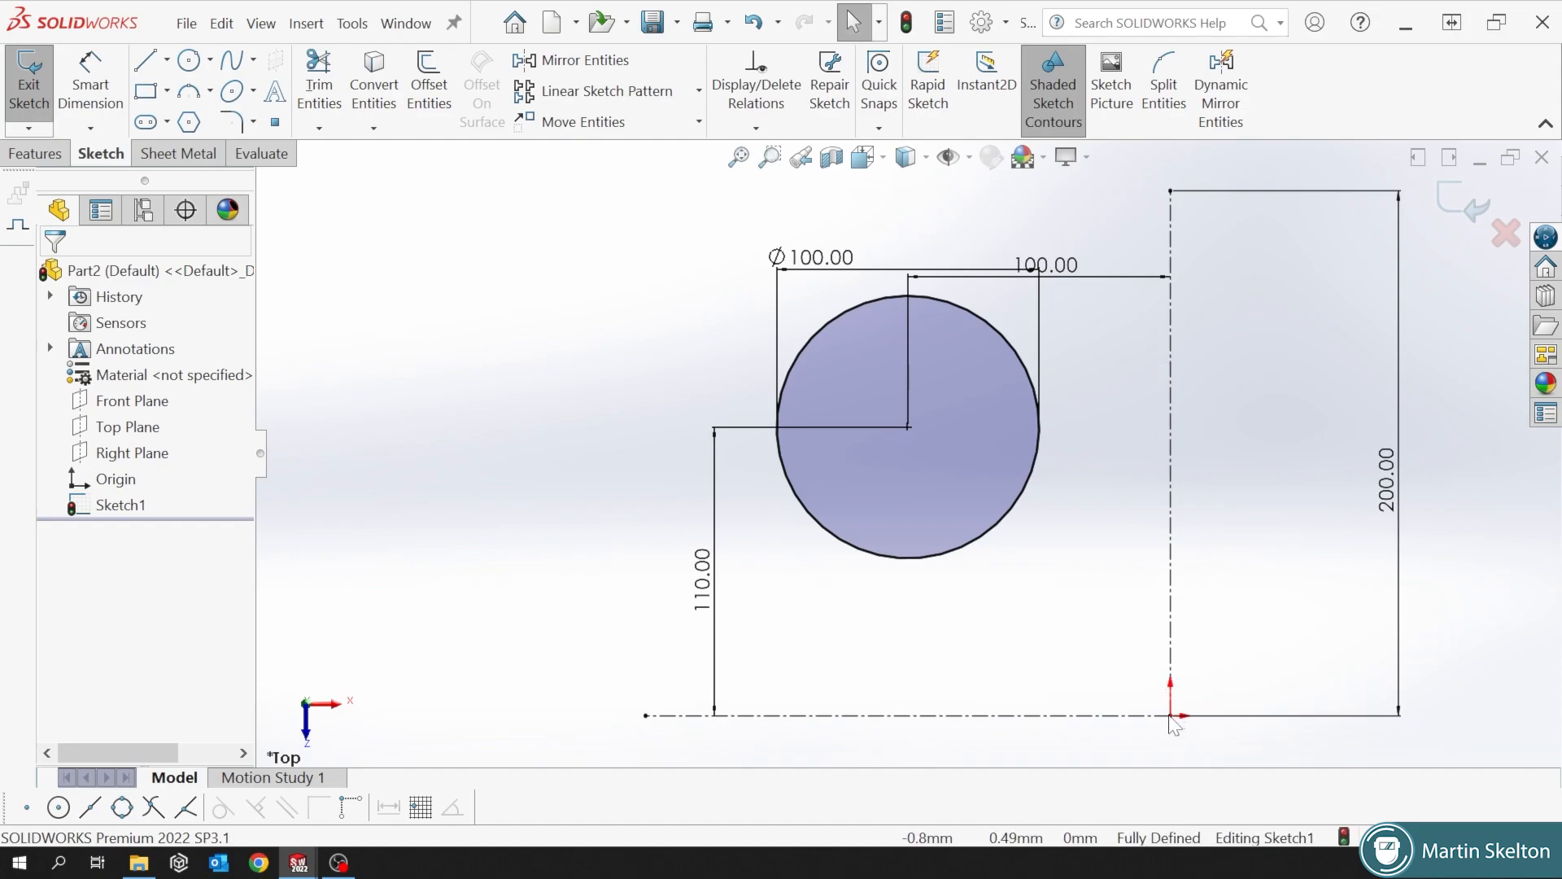
pyautogui.moveTo(1013, 711)
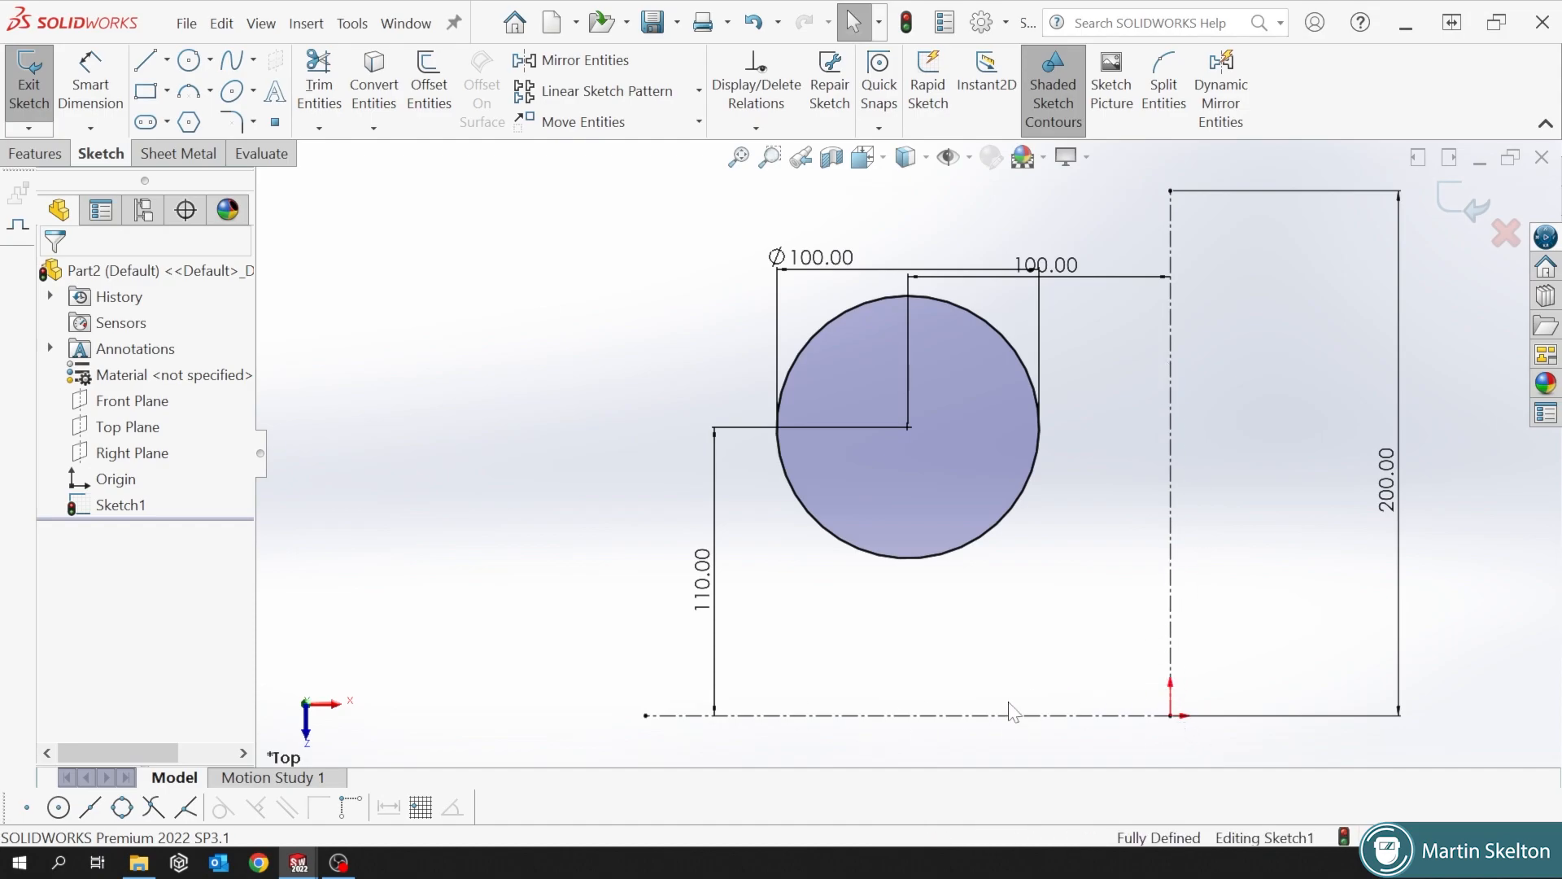
pyautogui.moveTo(963, 249)
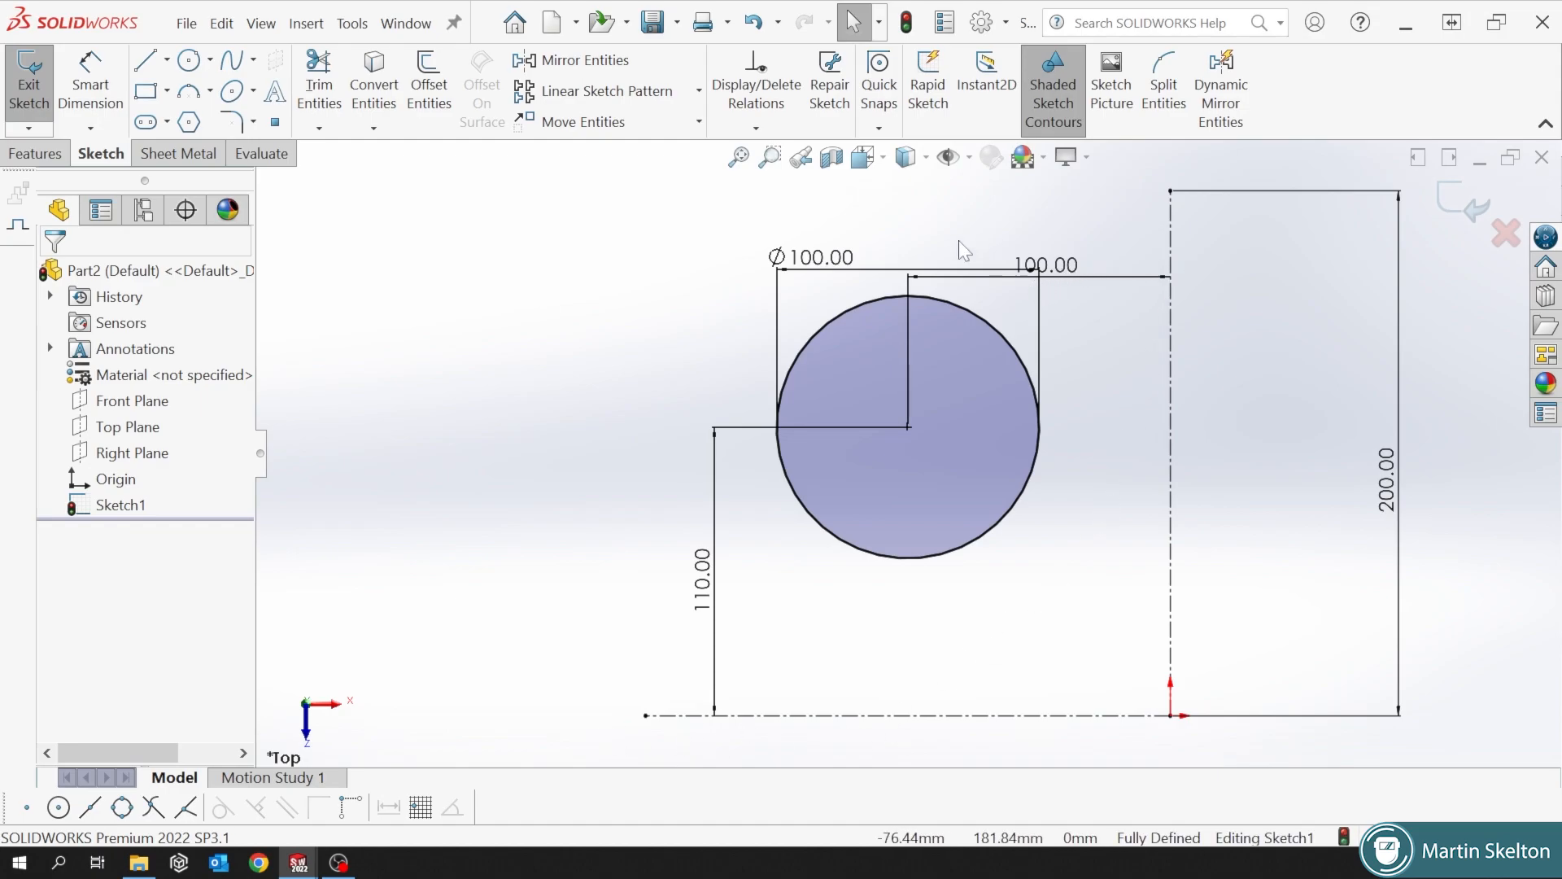
pyautogui.click(814, 257)
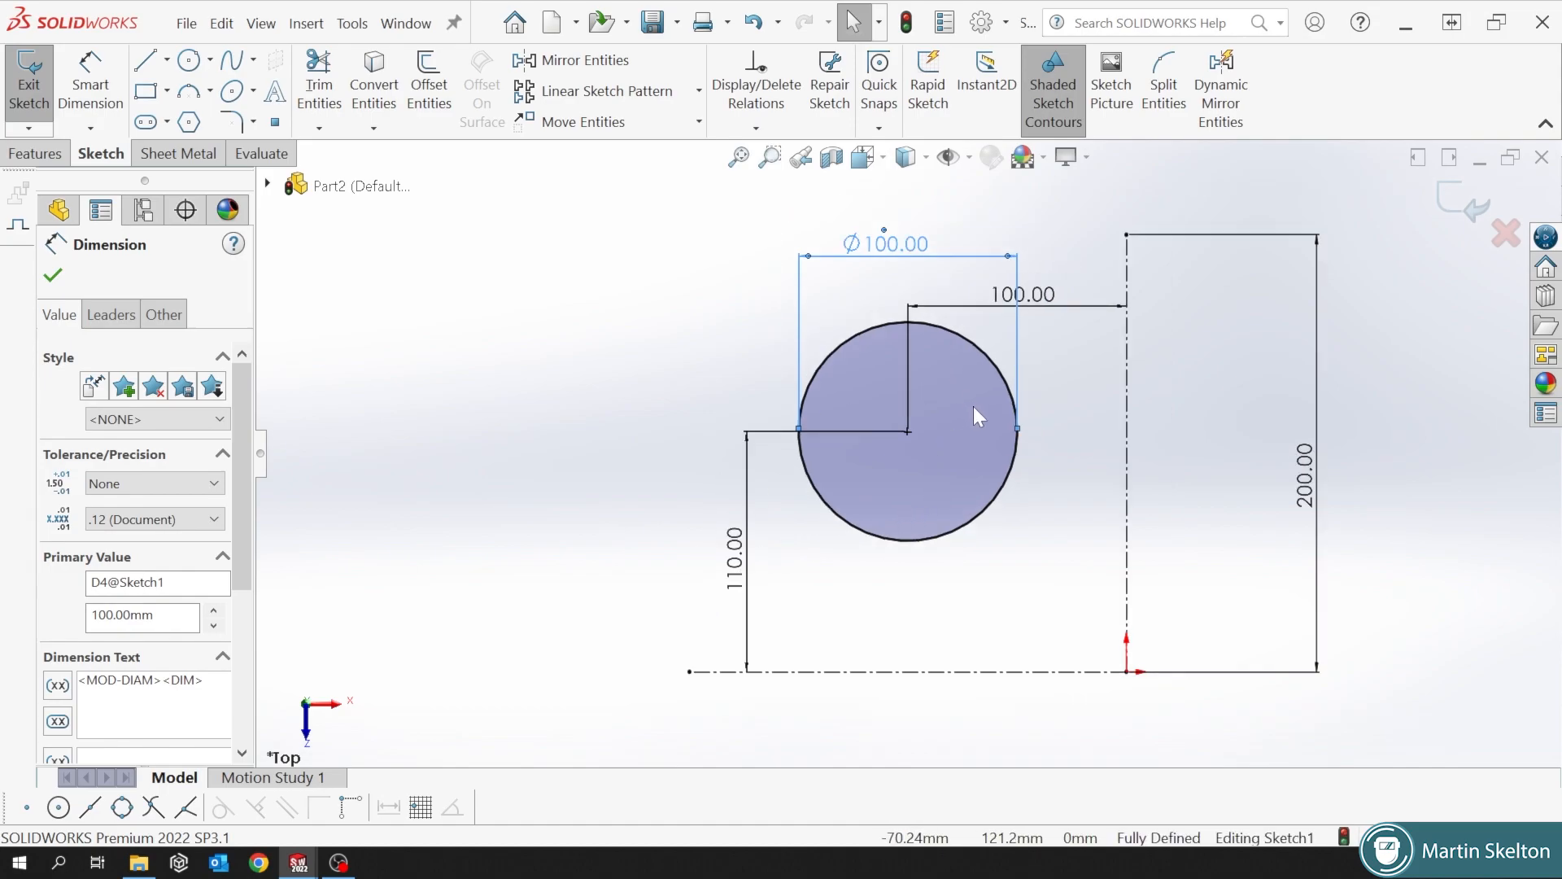
pyautogui.moveTo(749, 545)
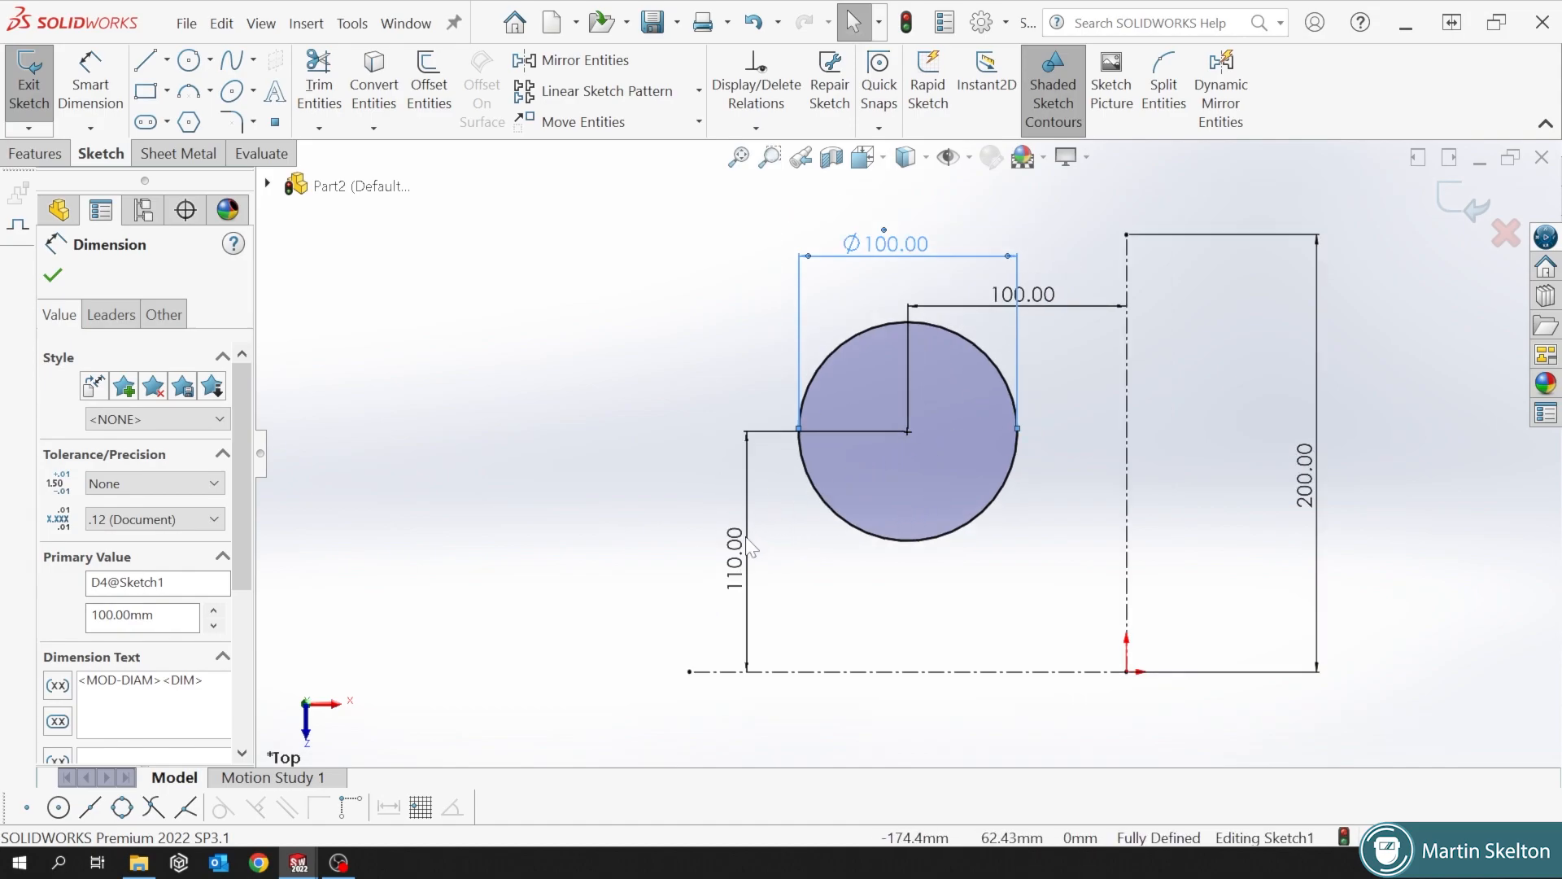
pyautogui.moveTo(901, 253)
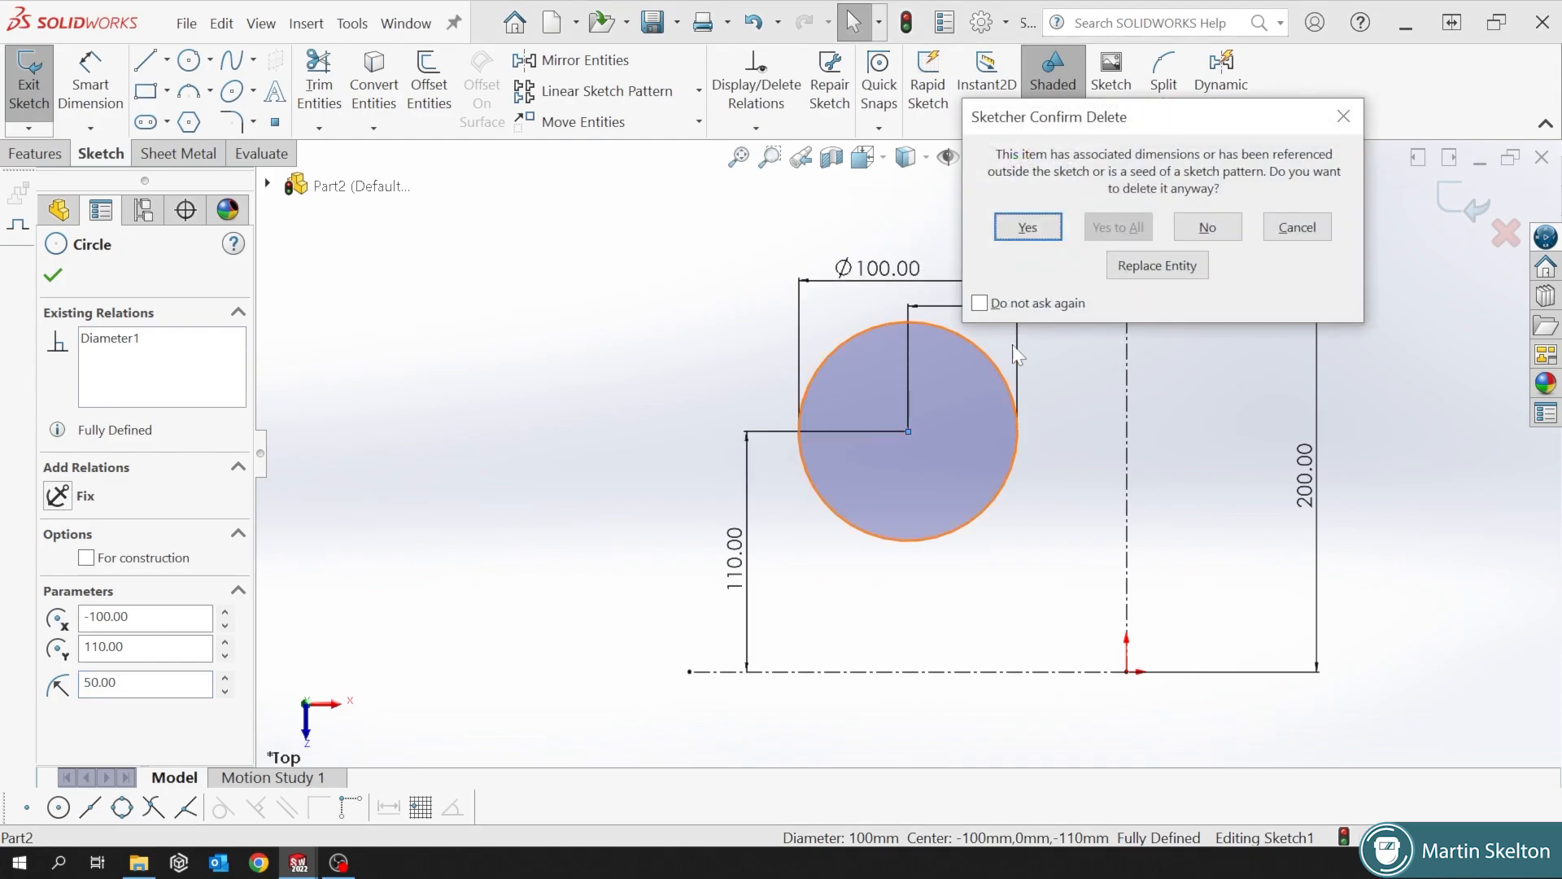
# Confirm deleting the circle, finish the arc, and dimension its radius.
pyautogui.click(1025, 226)
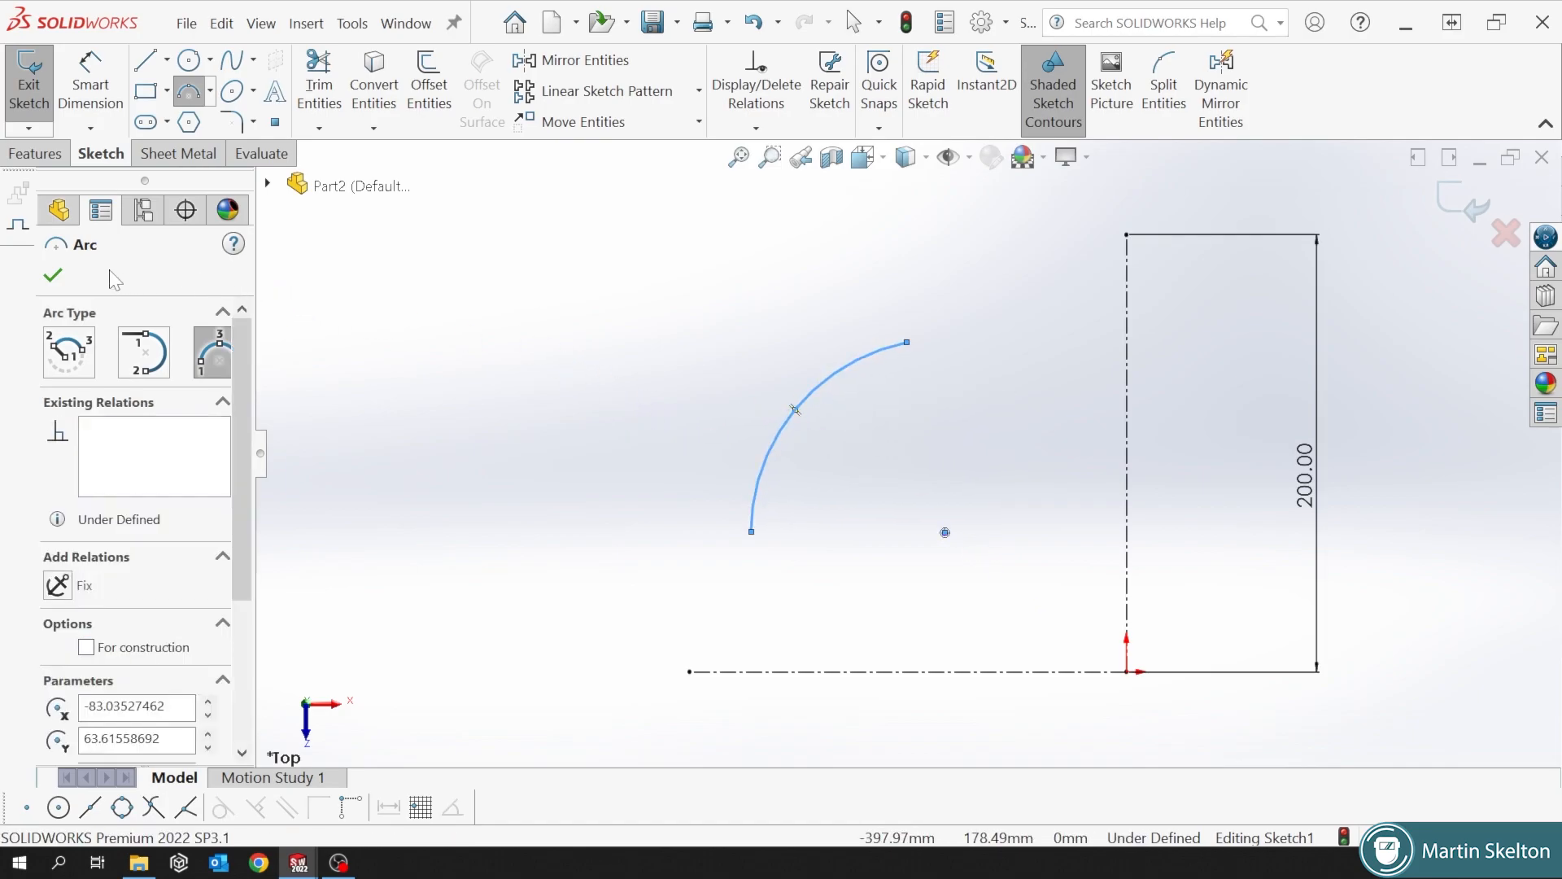
pyautogui.click(53, 275)
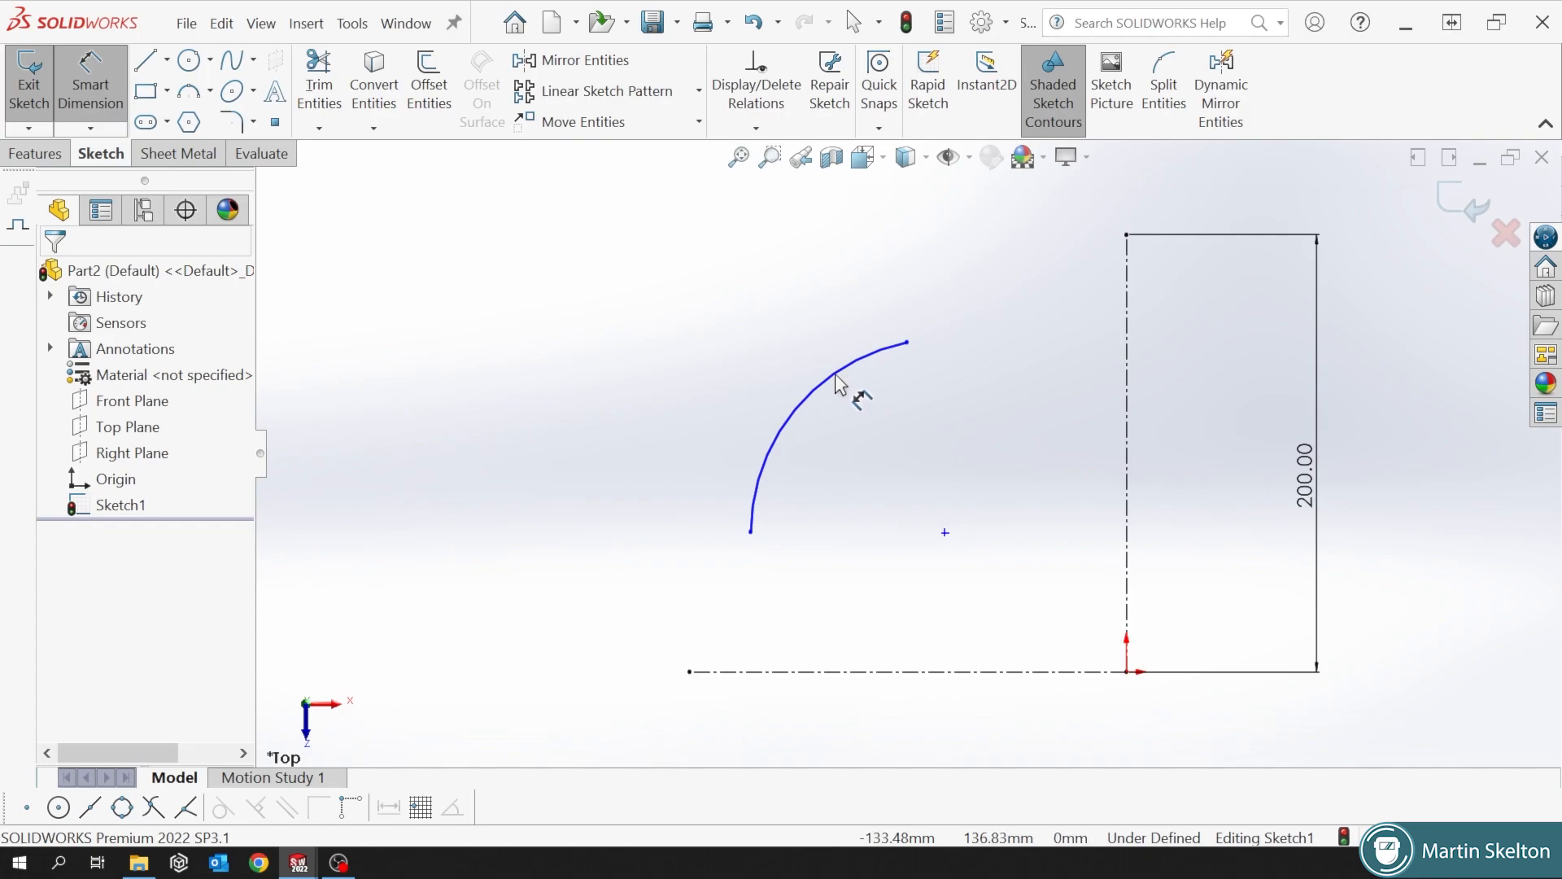
pyautogui.click(837, 383)
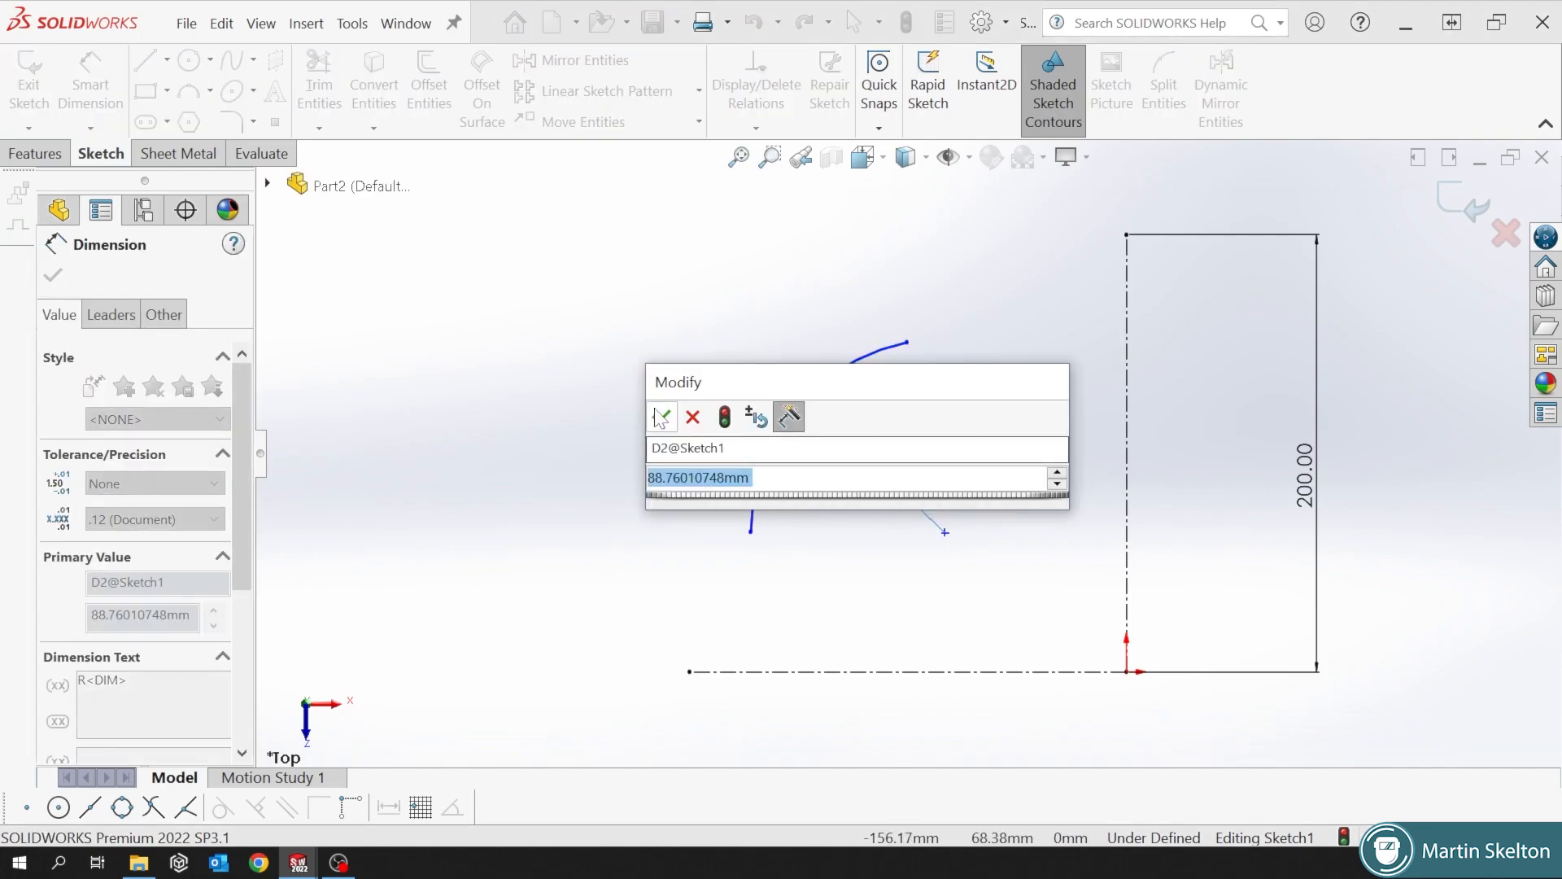
pyautogui.click(662, 417)
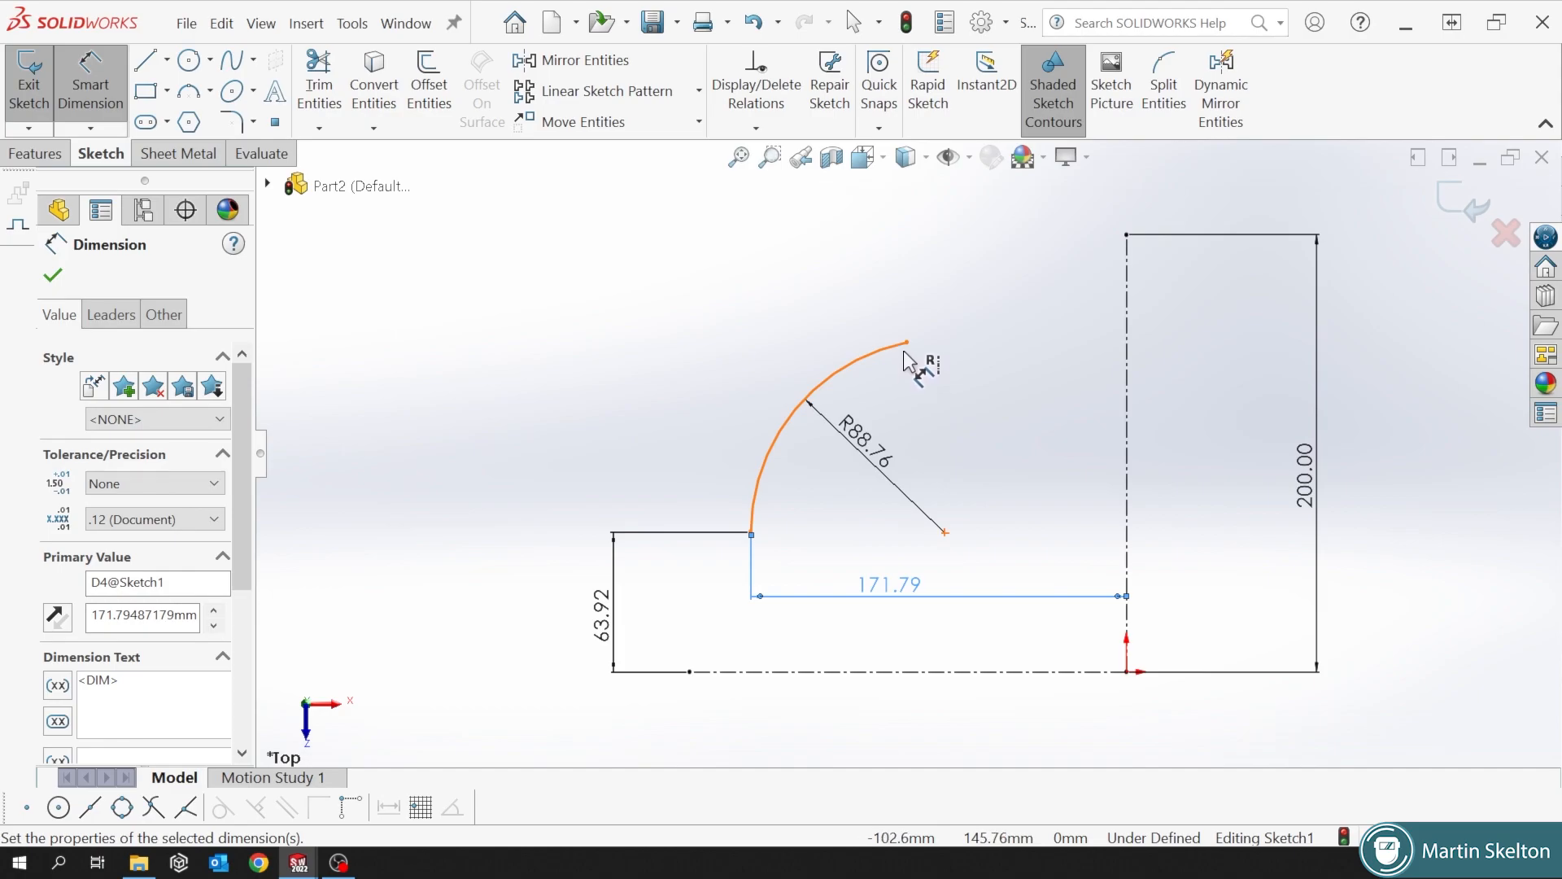
pyautogui.moveTo(909, 548)
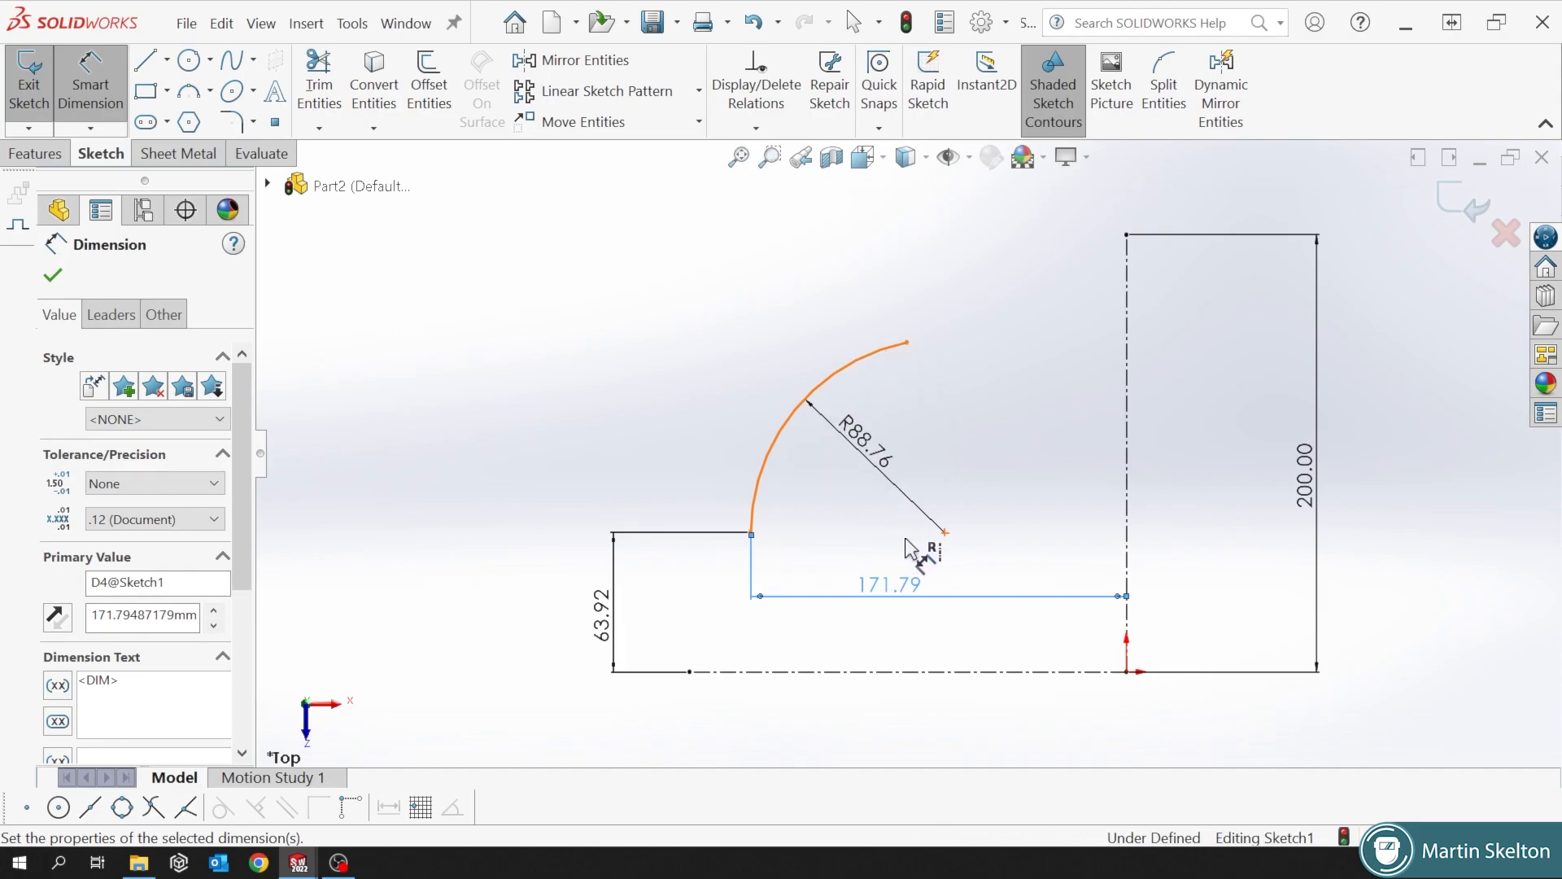
pyautogui.moveTo(912, 354)
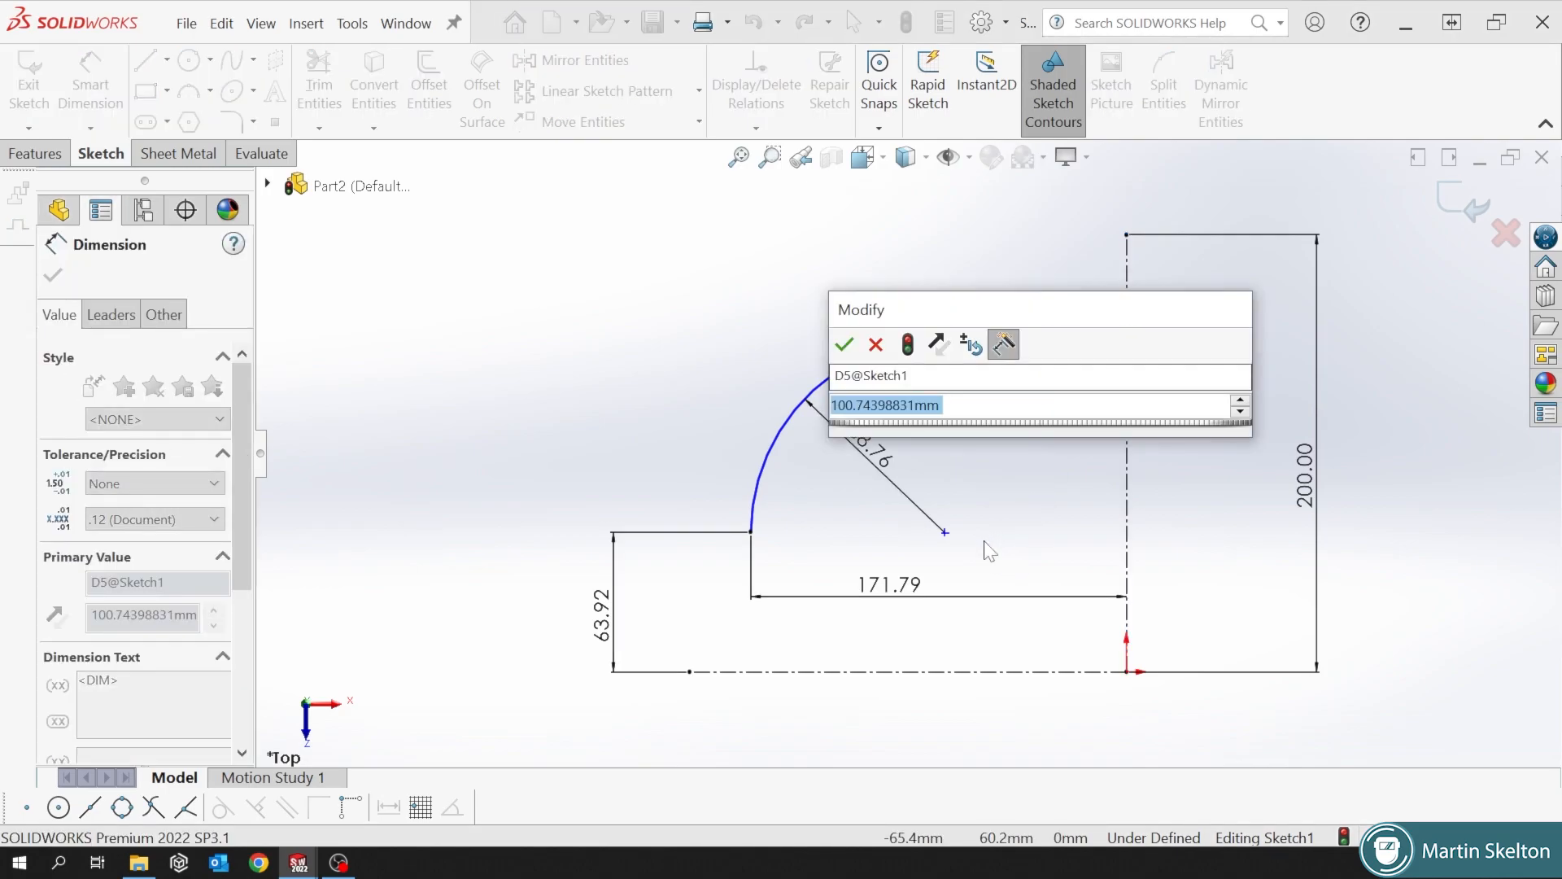
# Dimension the arc's upper end (100.74, 150.59), then remove those two dimensions.
pyautogui.click(843, 343)
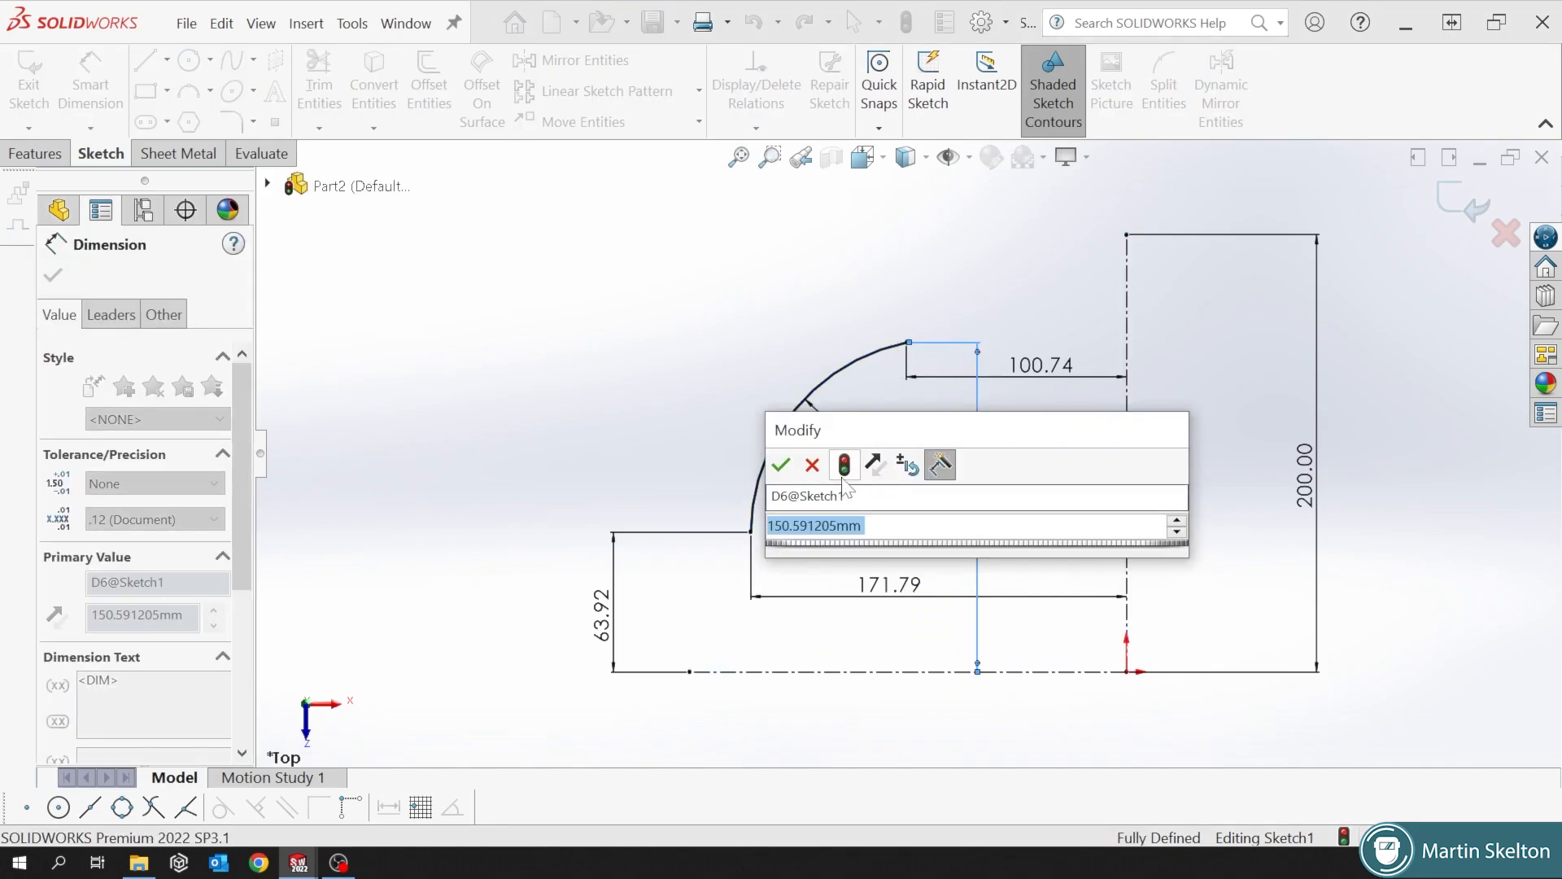
pyautogui.click(781, 465)
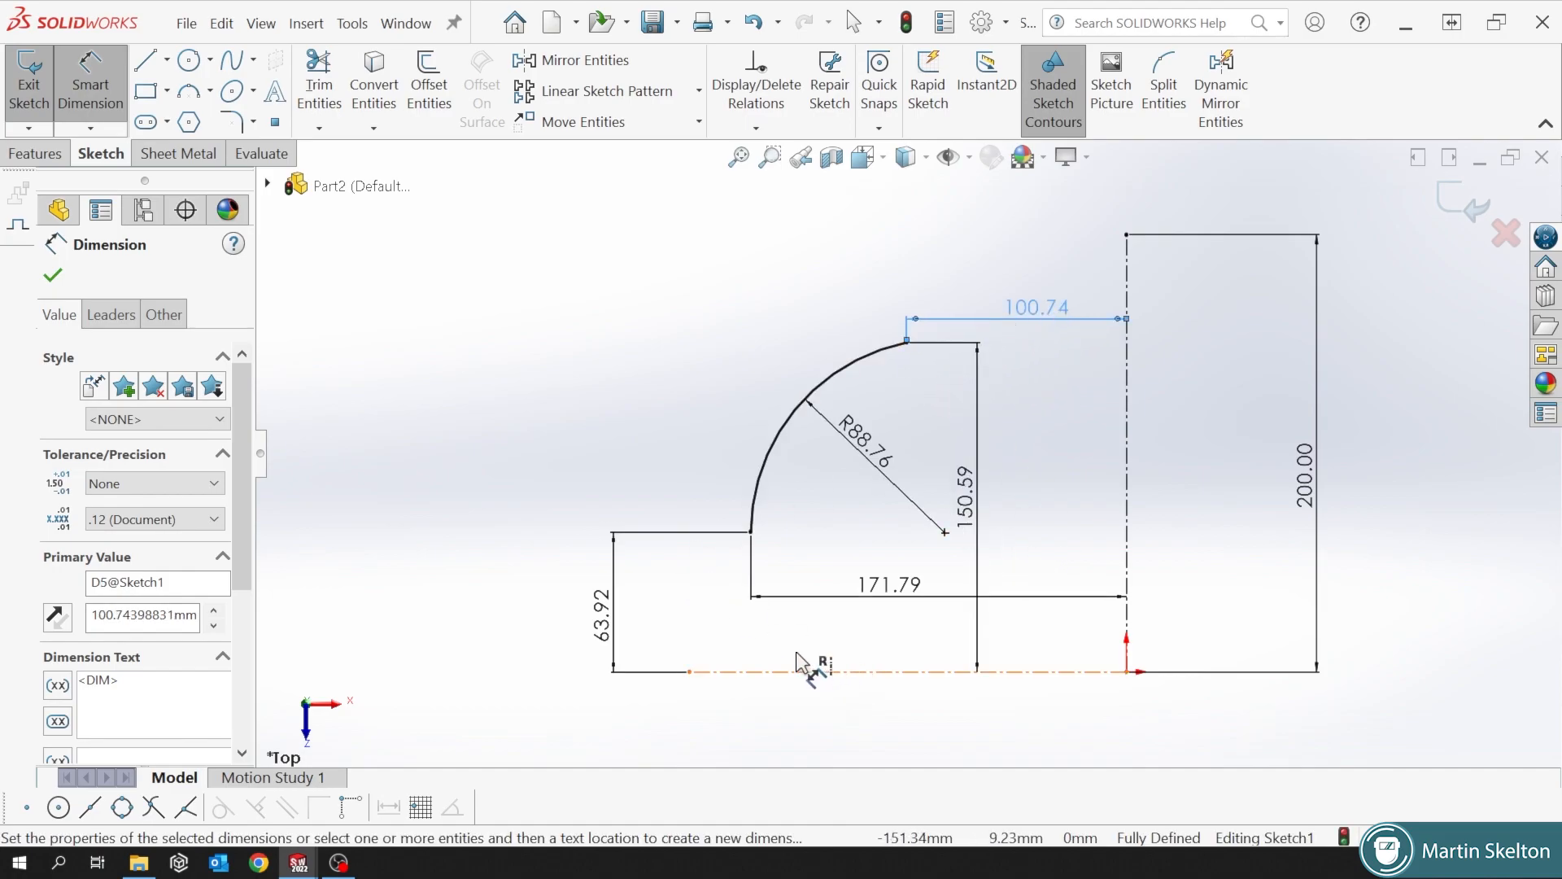
pyautogui.click(52, 276)
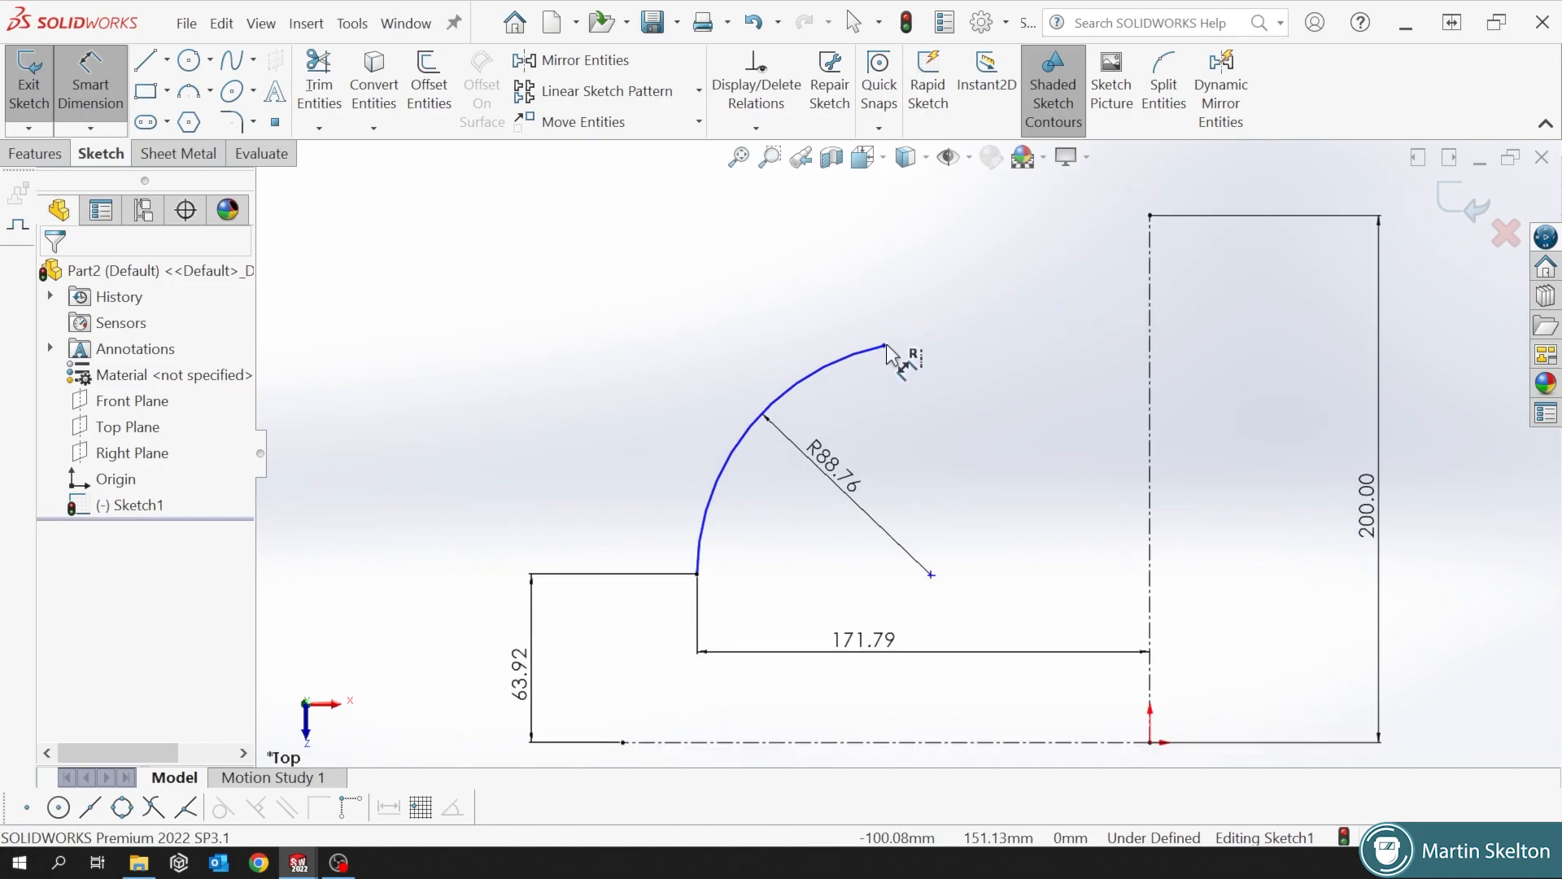
# Add a 112.07 chord dimension, then add and discard a 150.59 upper-end height.
pyautogui.click(882, 346)
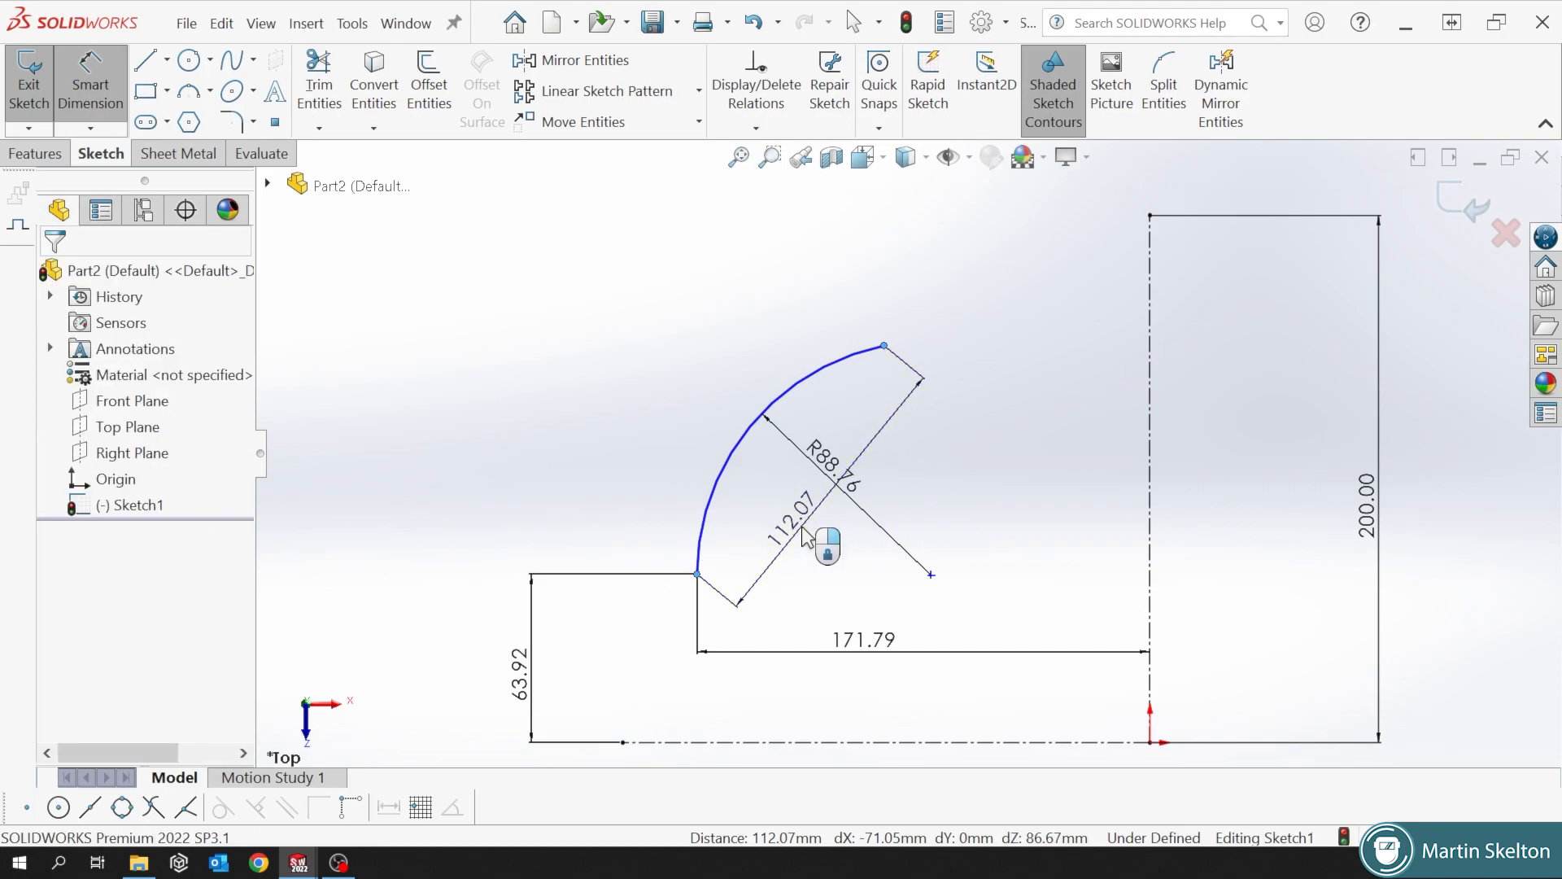
pyautogui.click(792, 528)
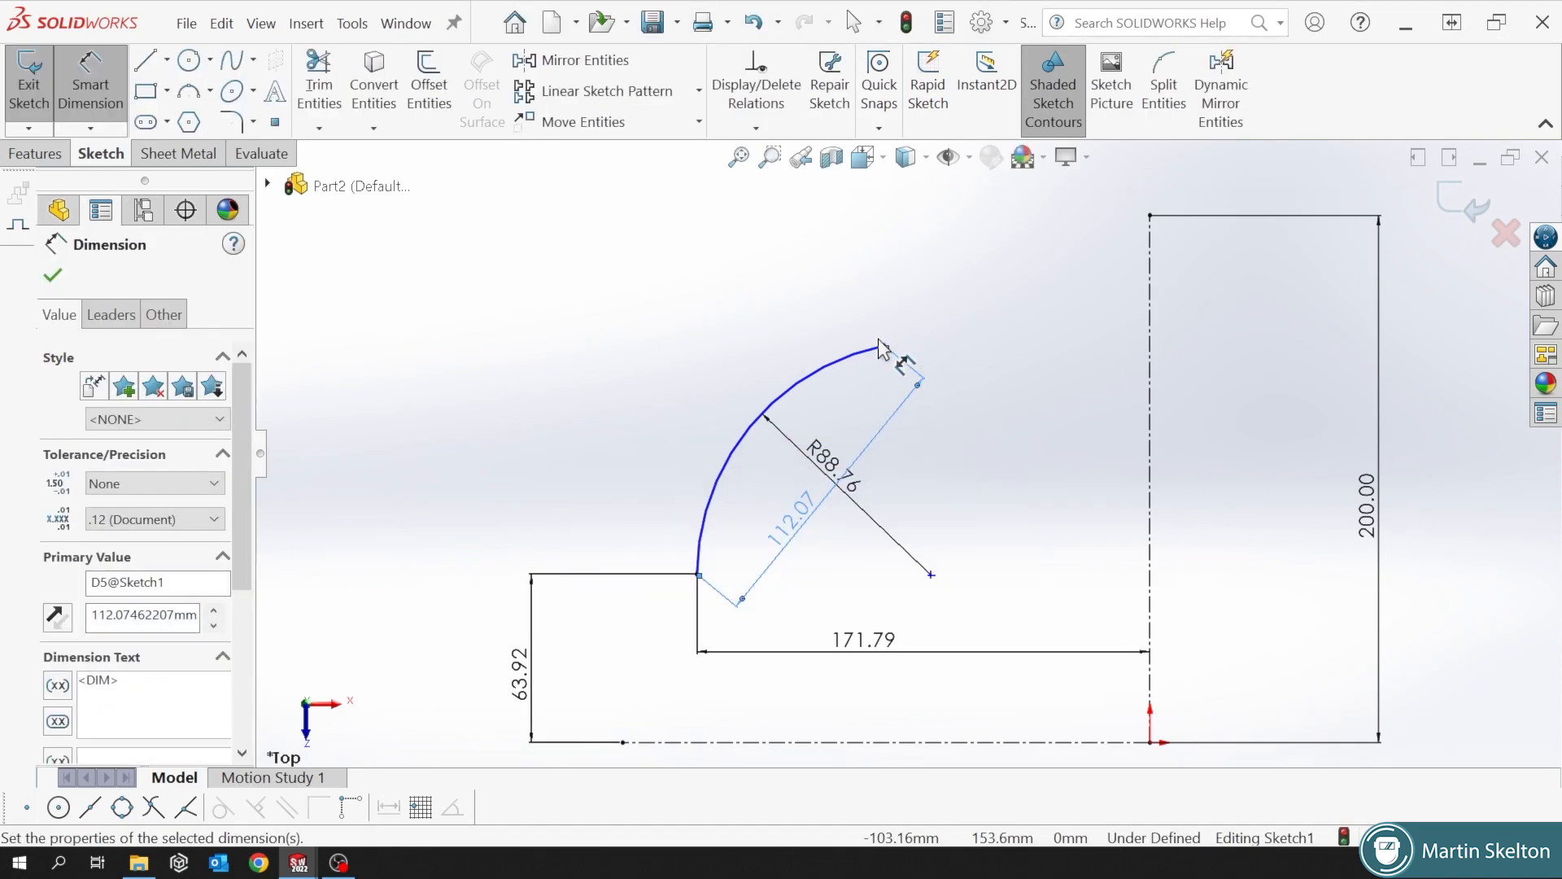
pyautogui.click(883, 346)
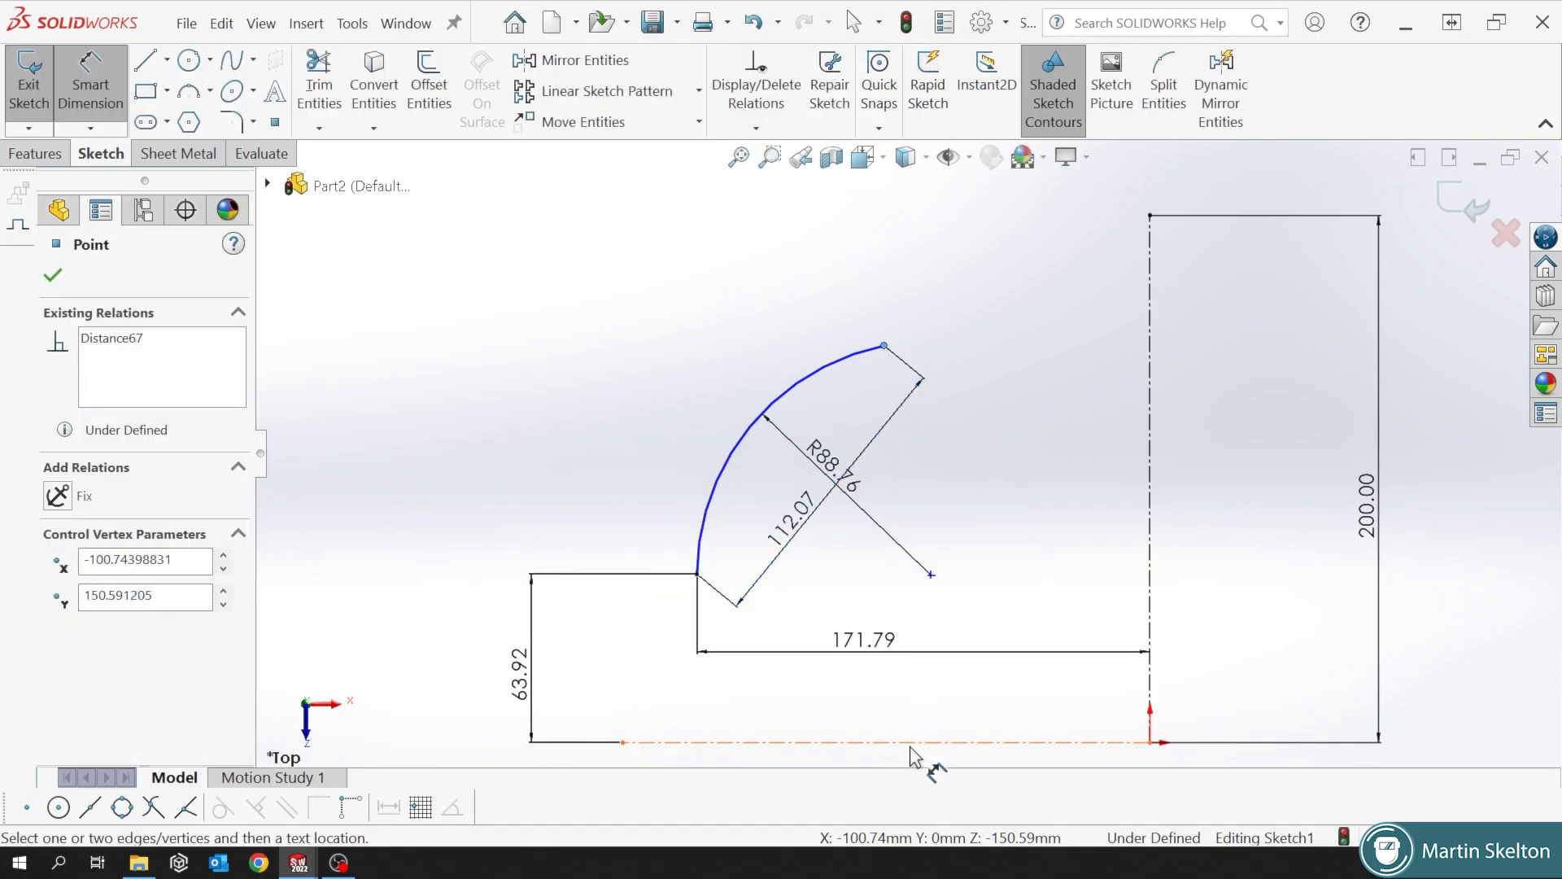
pyautogui.click(996, 354)
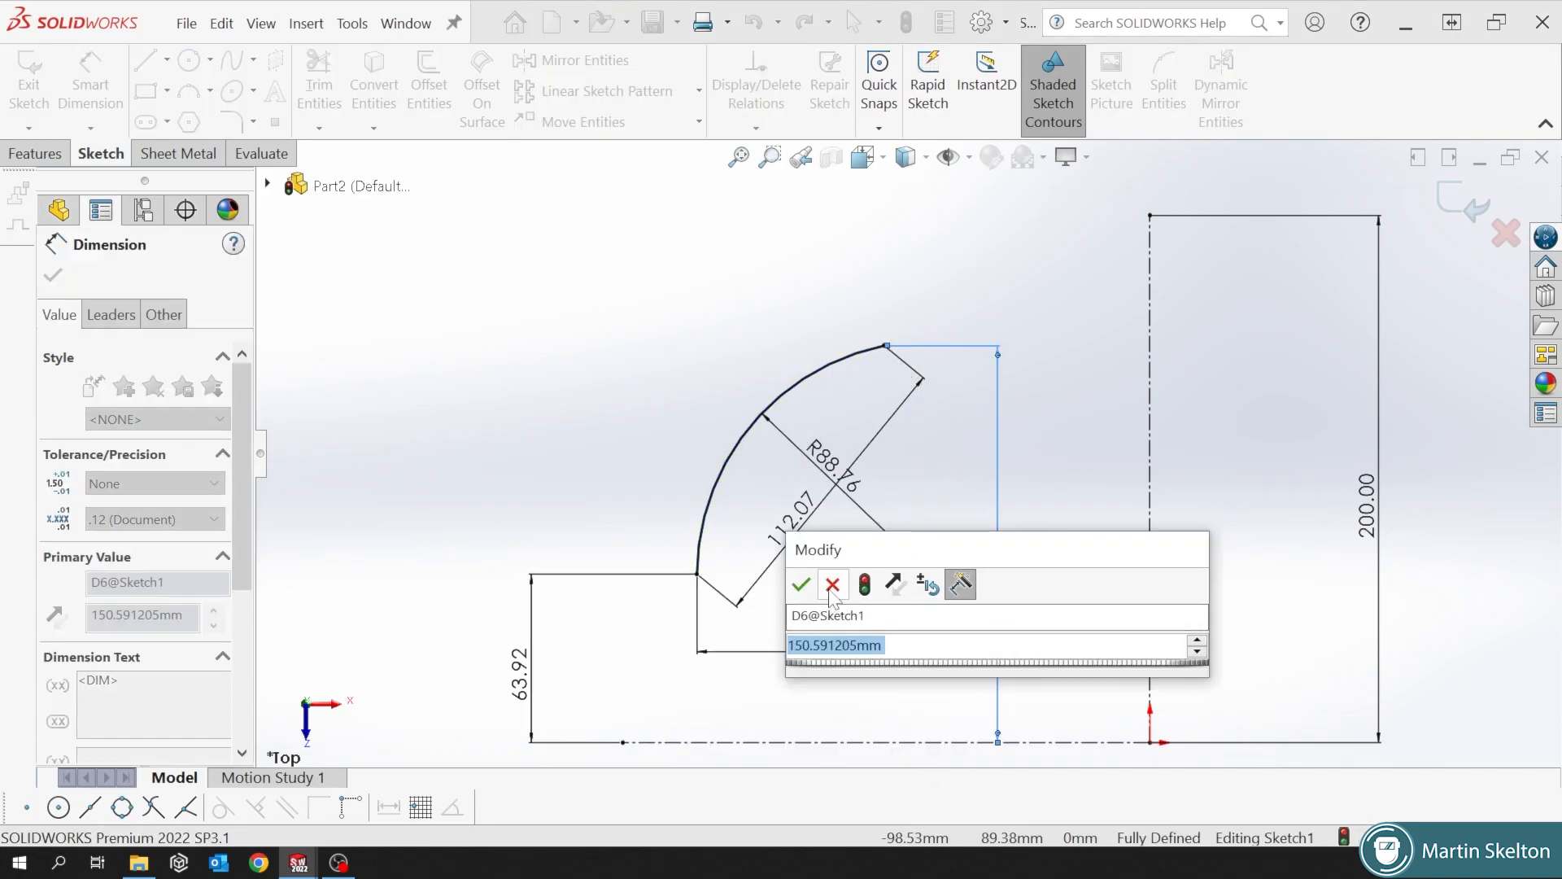
pyautogui.click(800, 585)
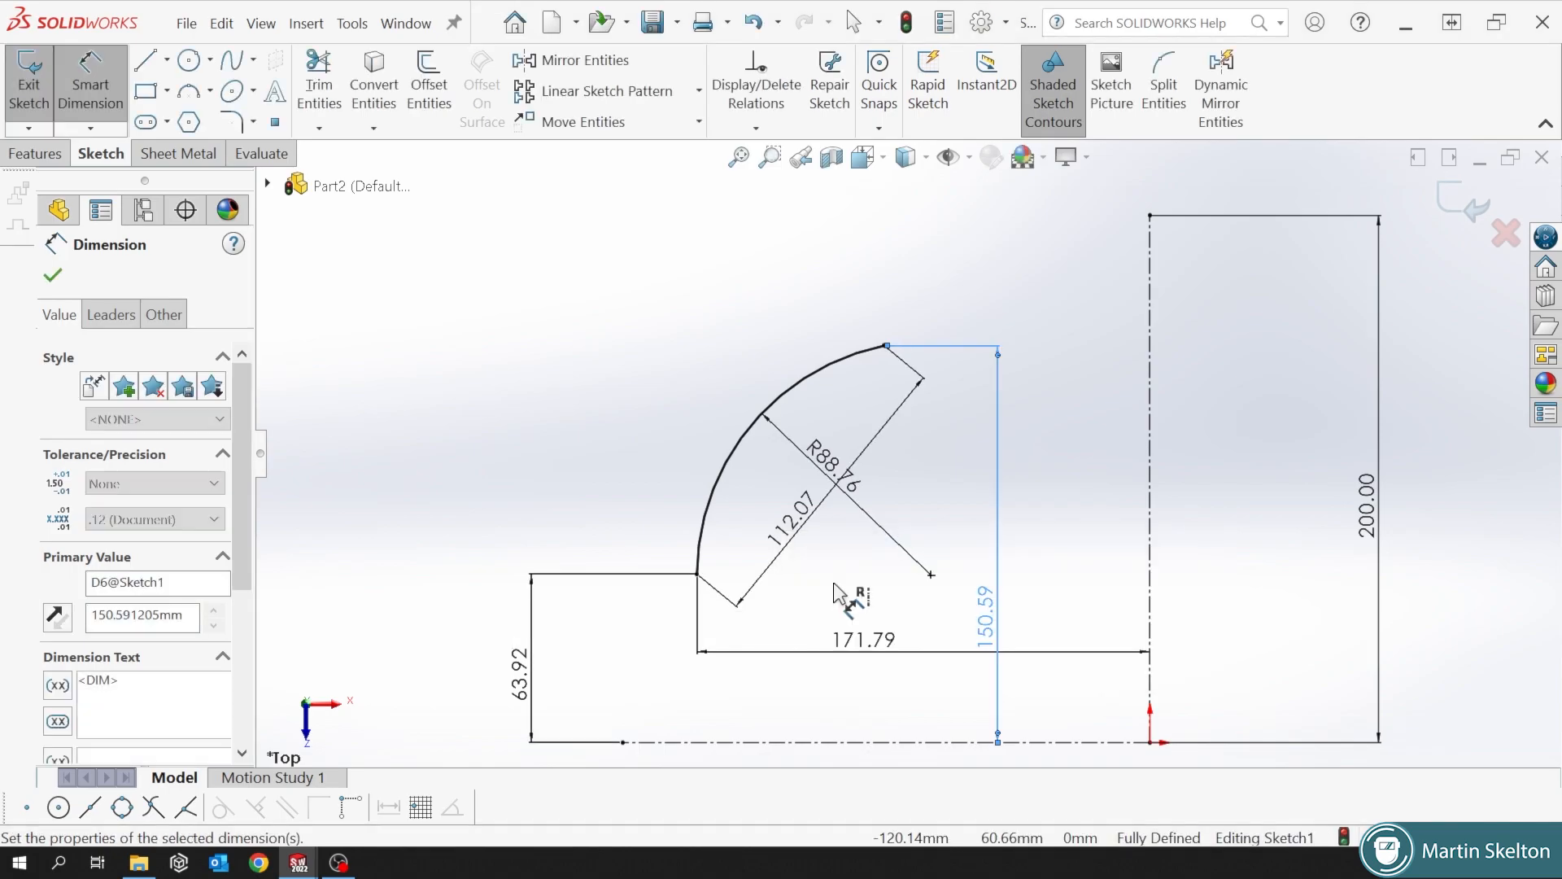
pyautogui.click(52, 276)
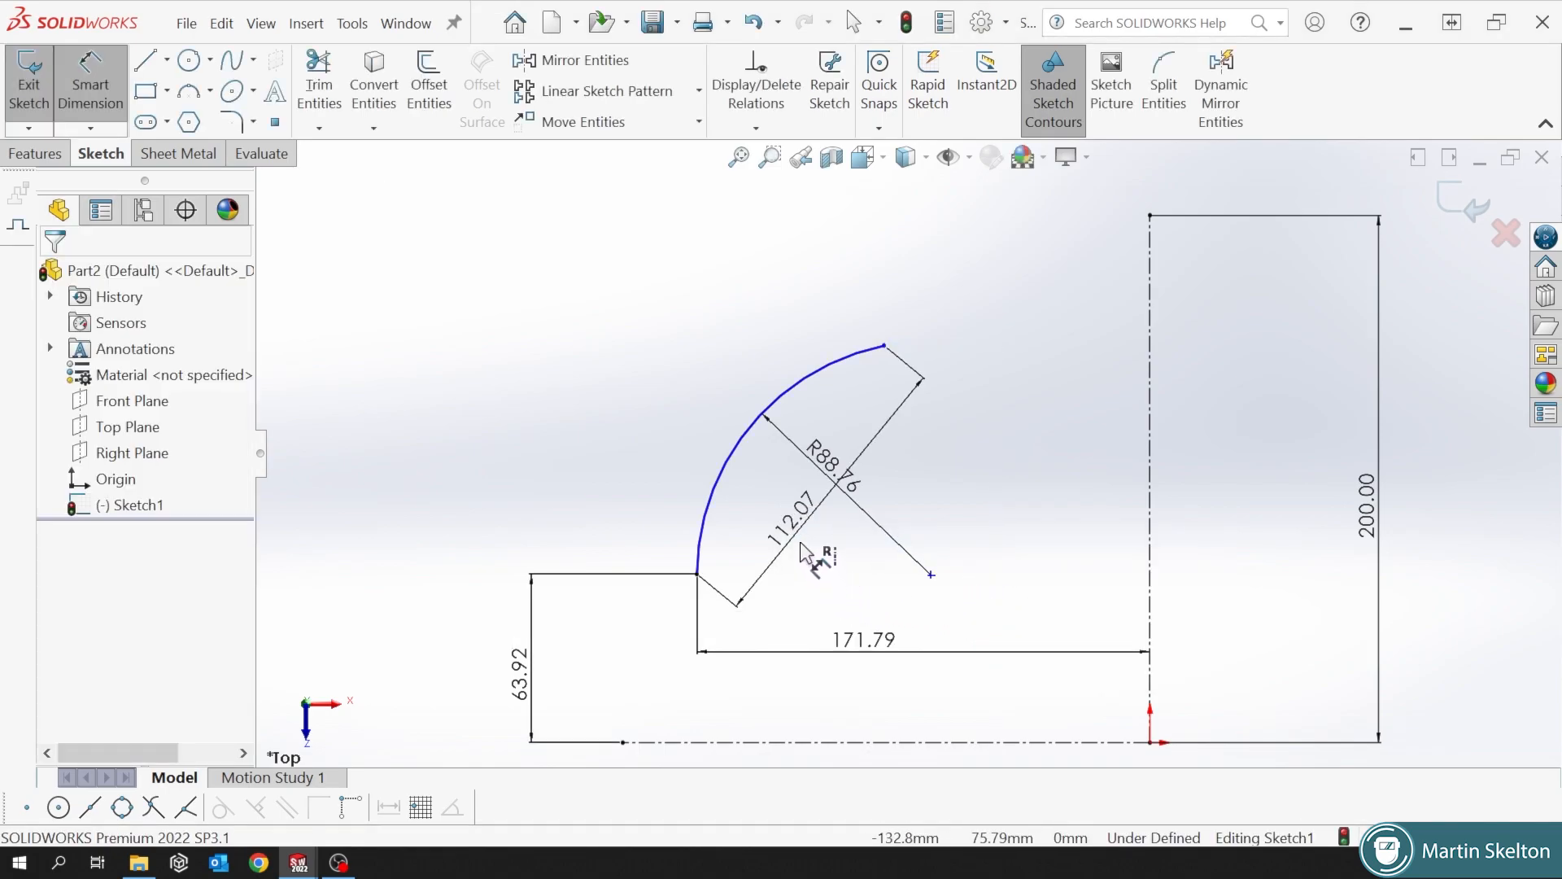
# Dimension the arc centre 63.62 above the baseline and the upper end 100.74 from the centreline.
pyautogui.click(932, 576)
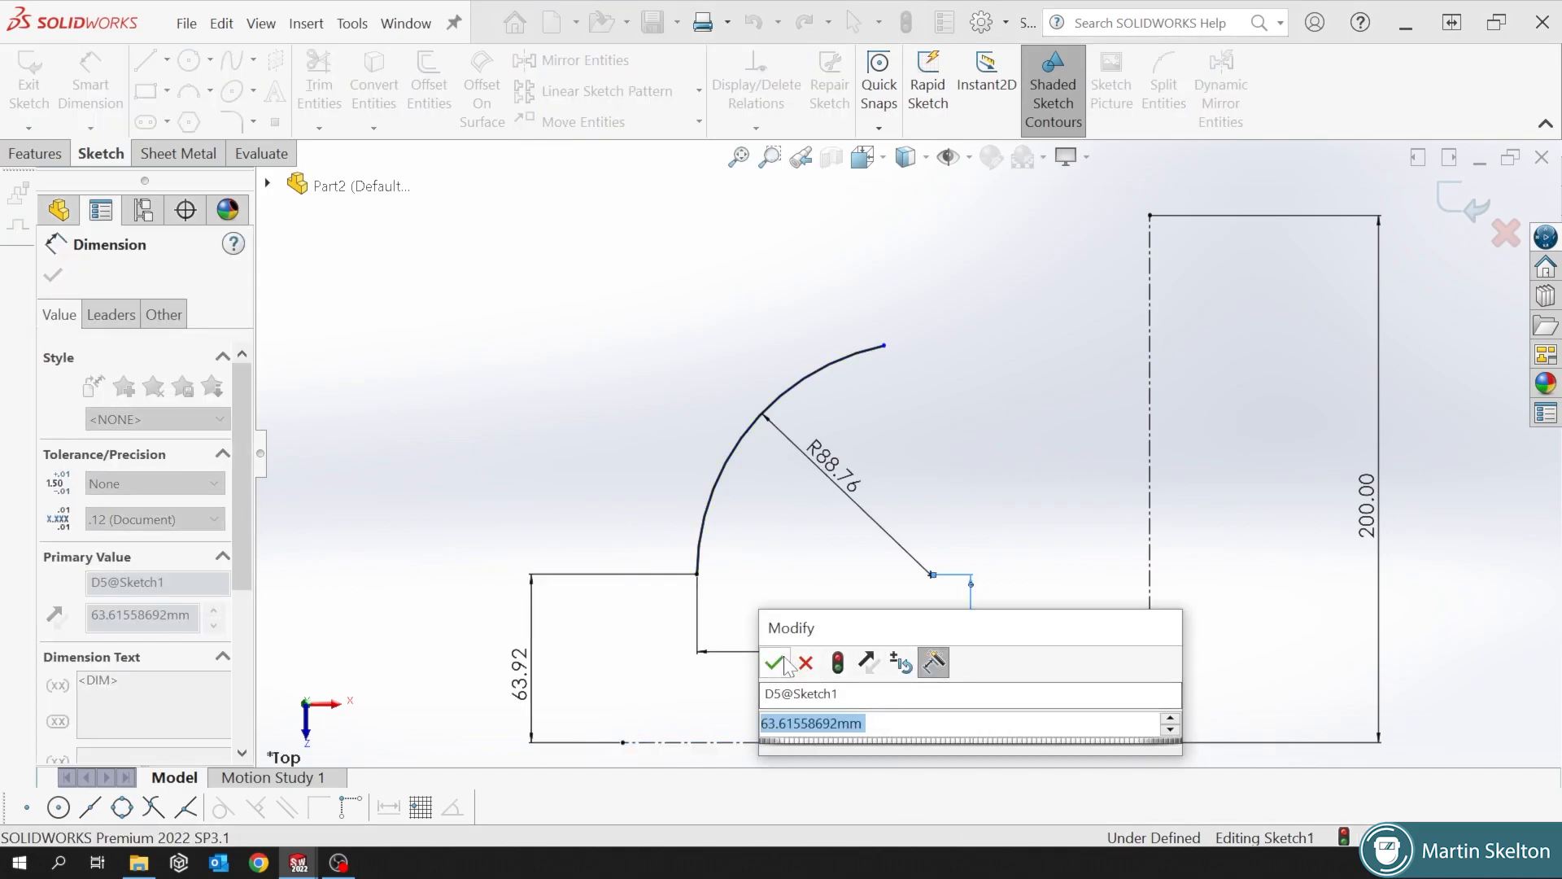
pyautogui.click(775, 662)
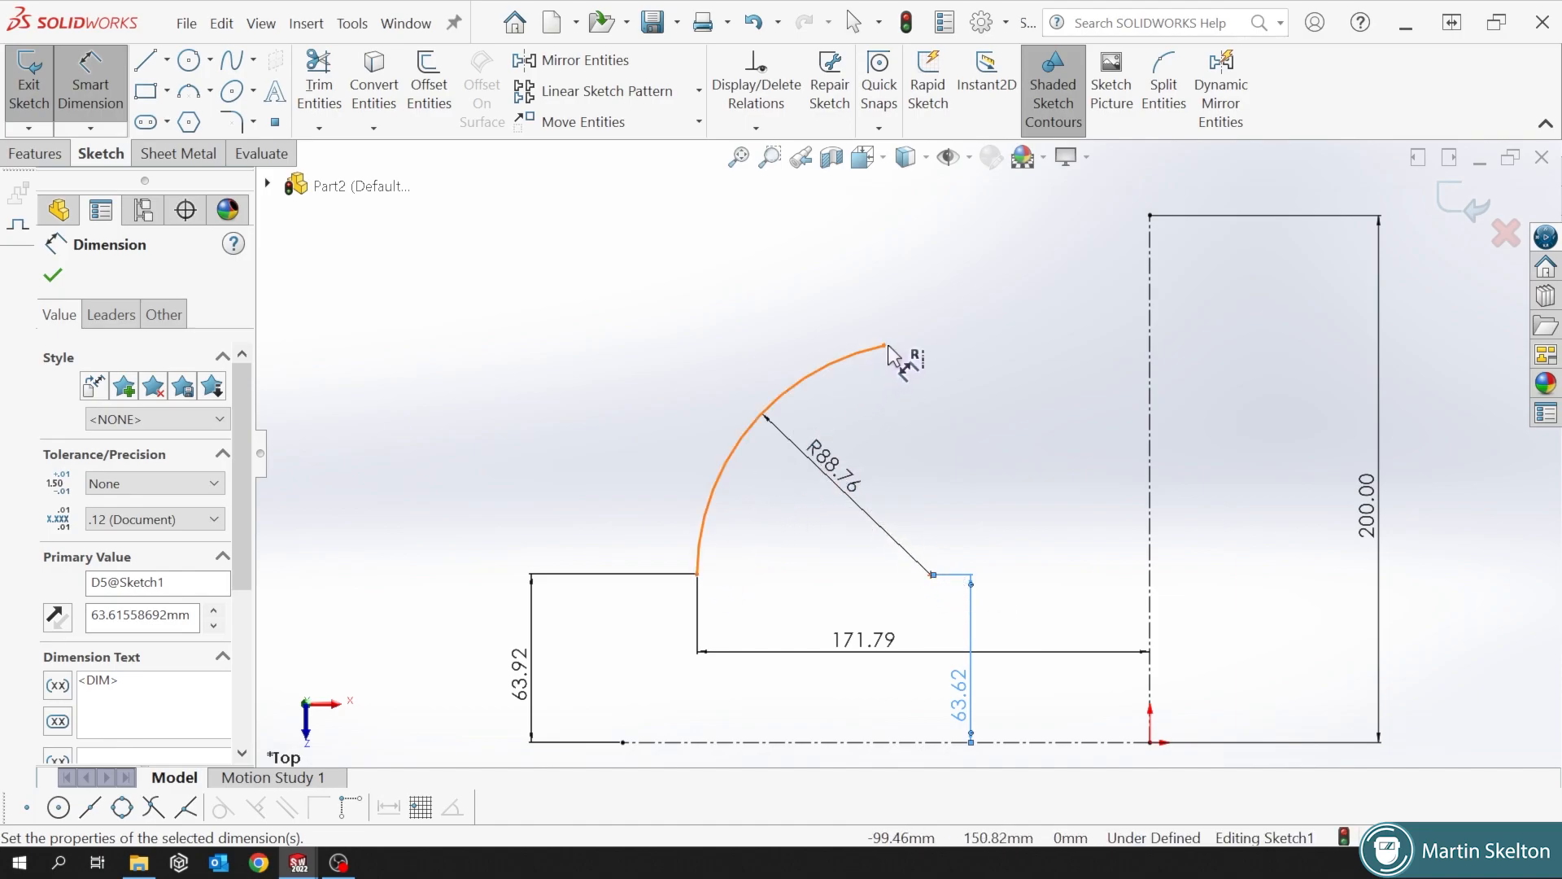
pyautogui.moveTo(892, 361)
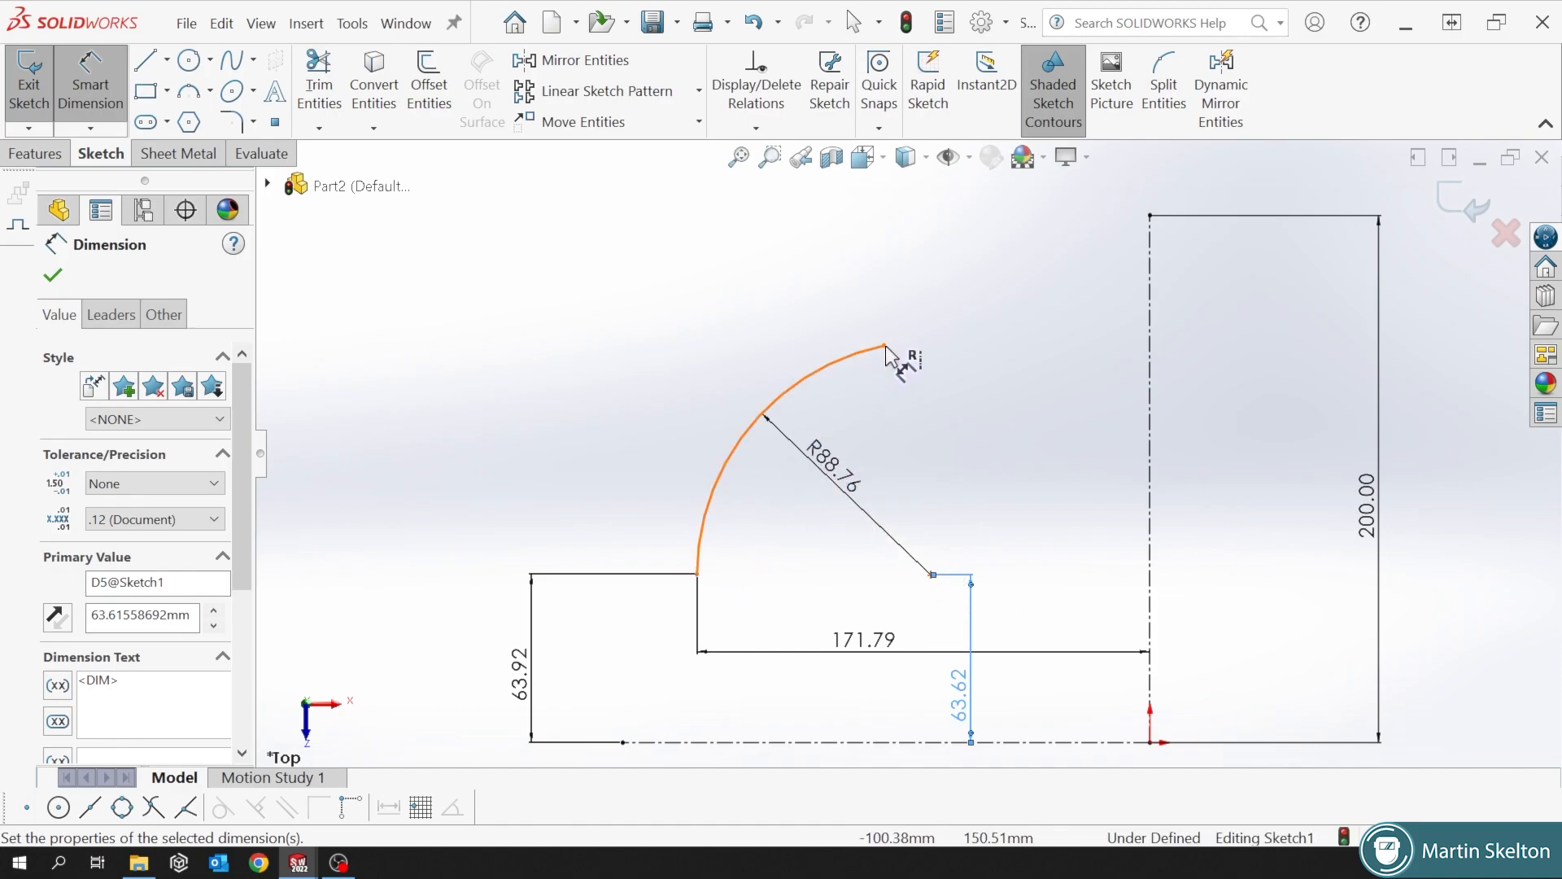
pyautogui.click(882, 346)
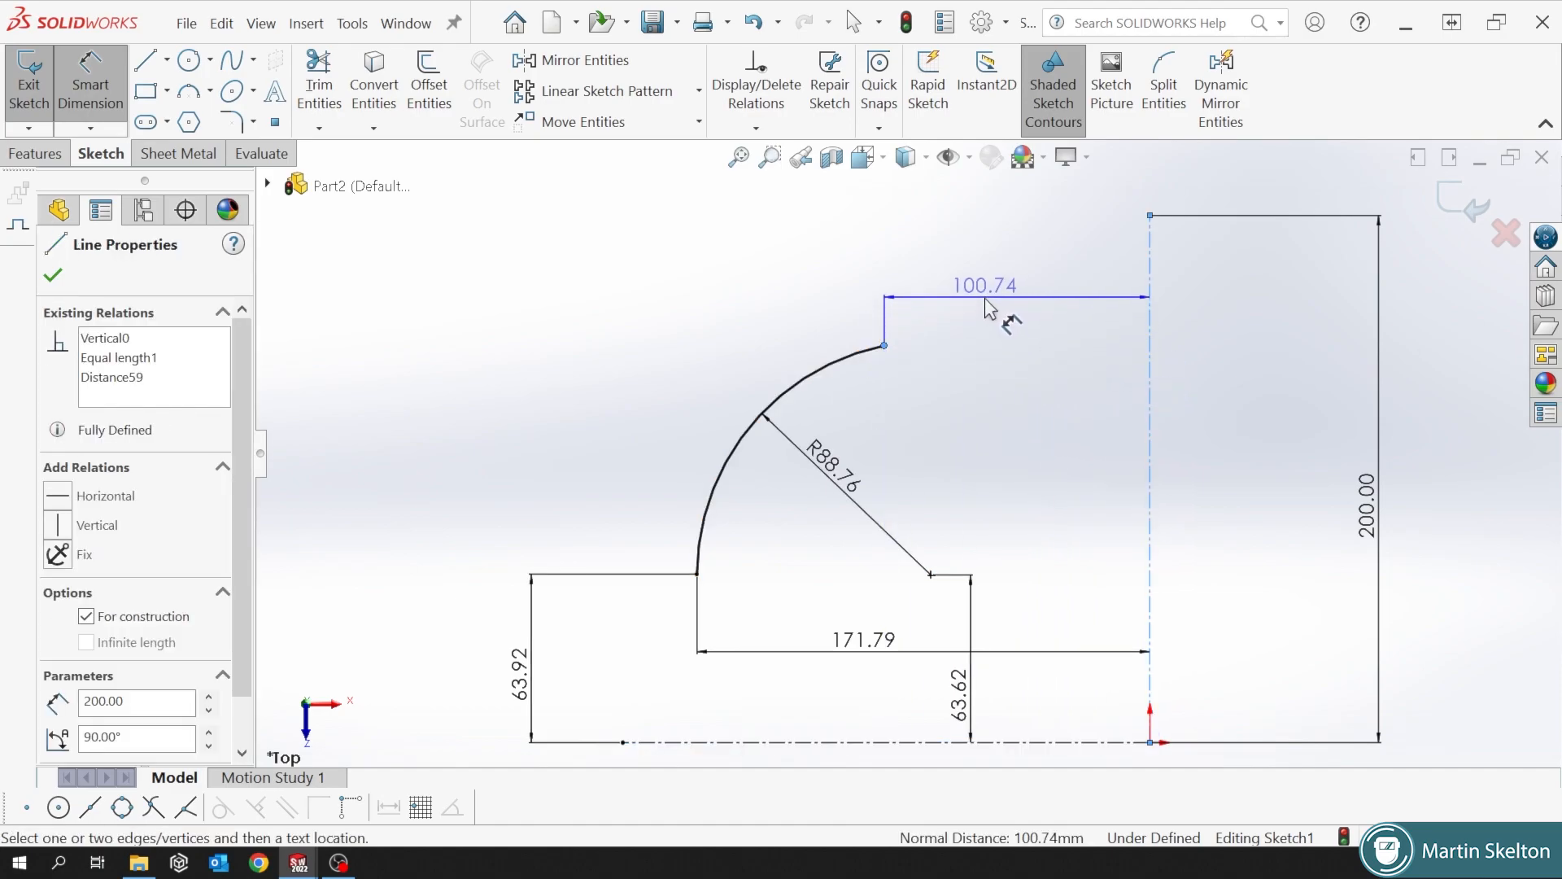
pyautogui.click(984, 286)
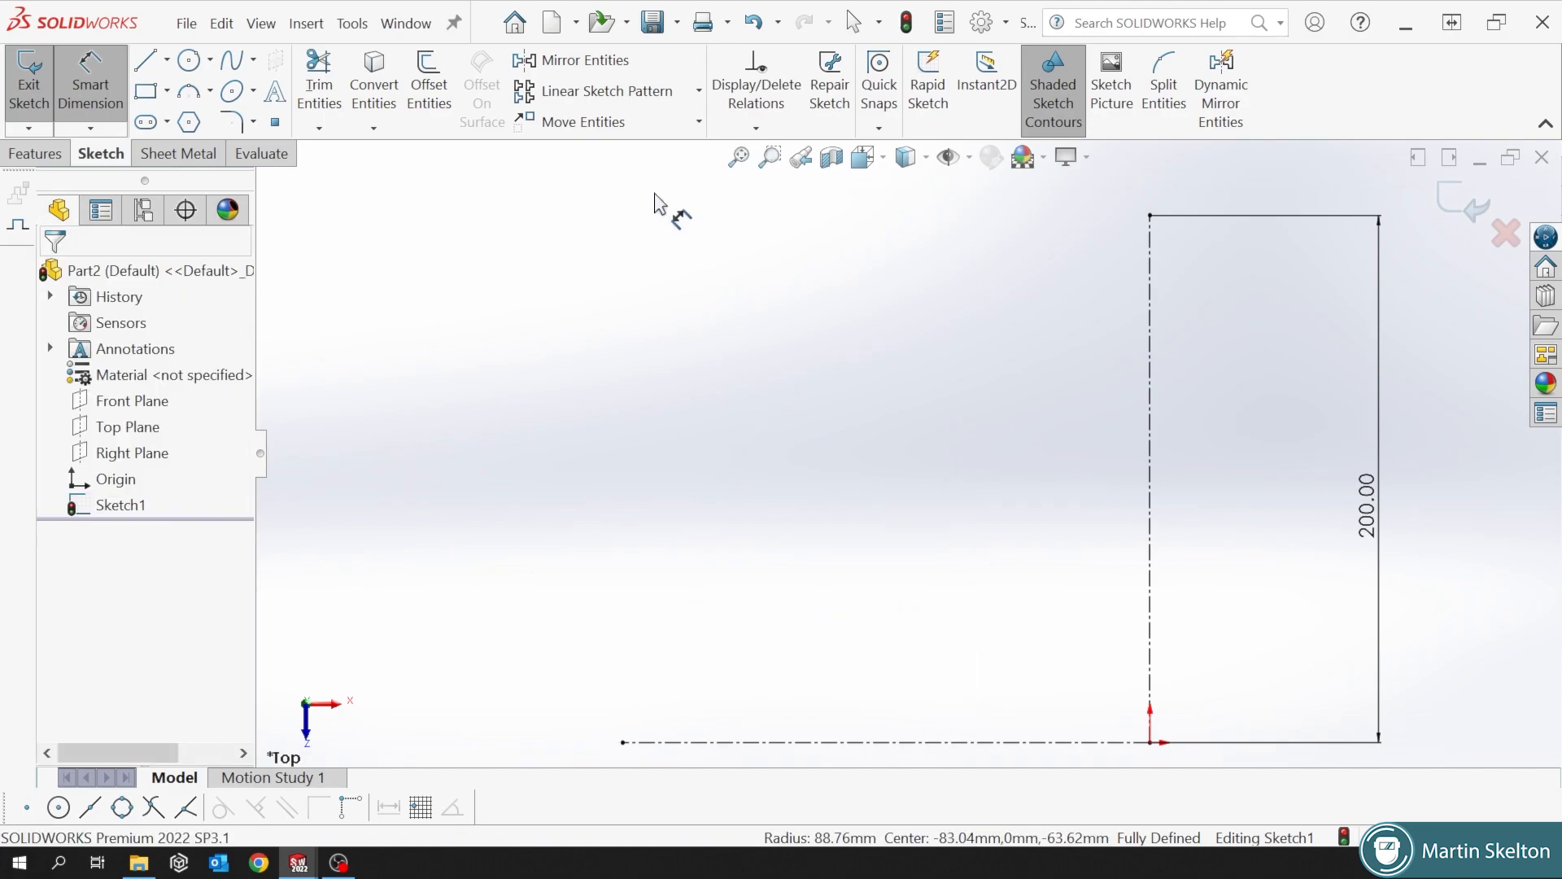
pyautogui.moveTo(145, 60)
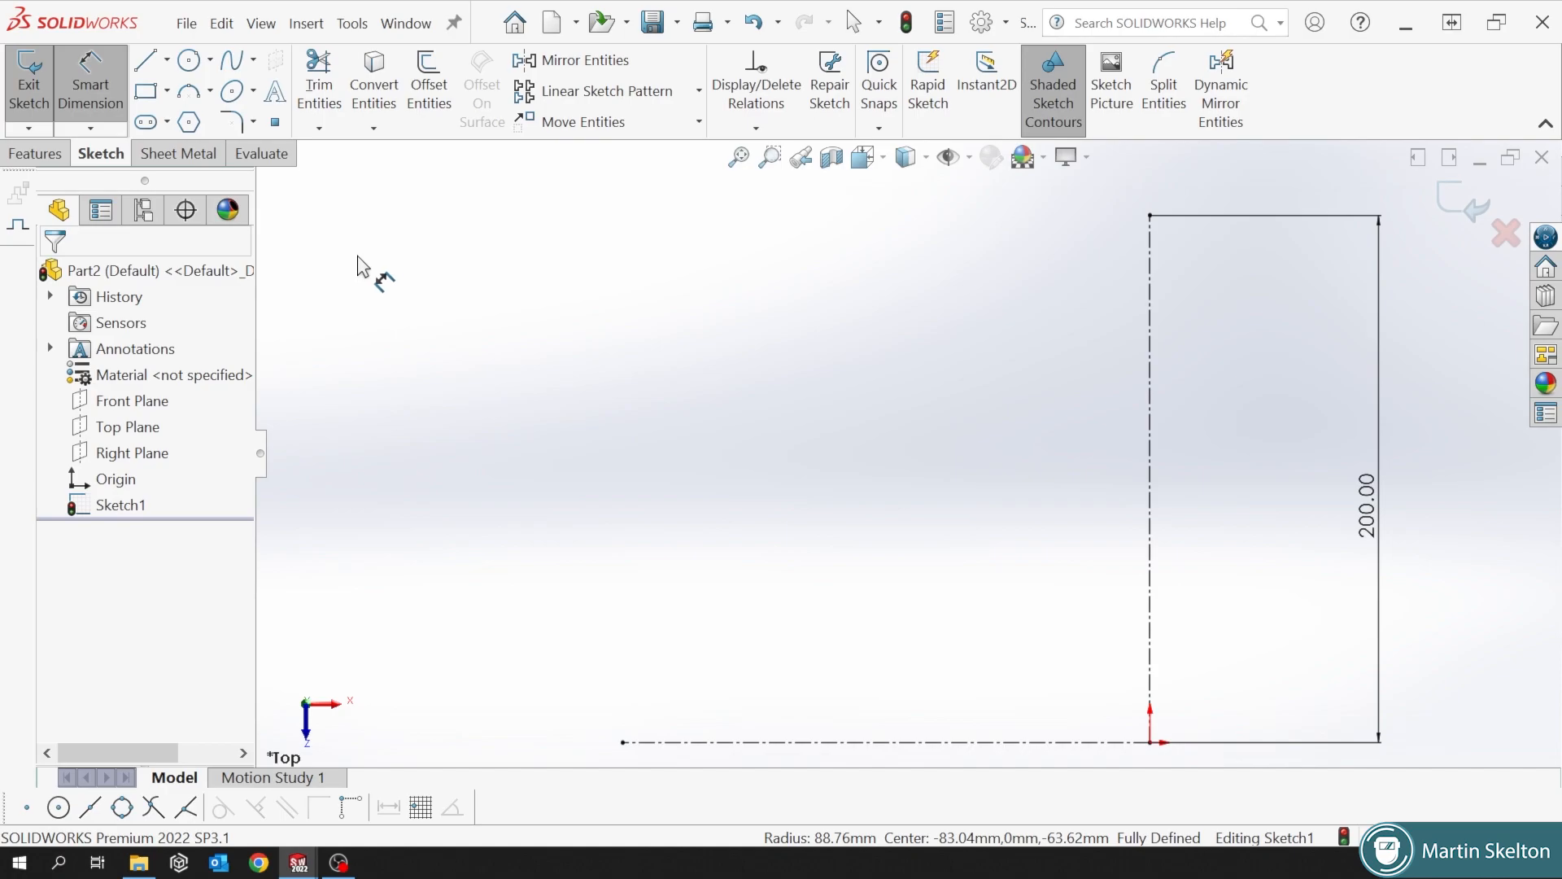
pyautogui.moveTo(232, 122)
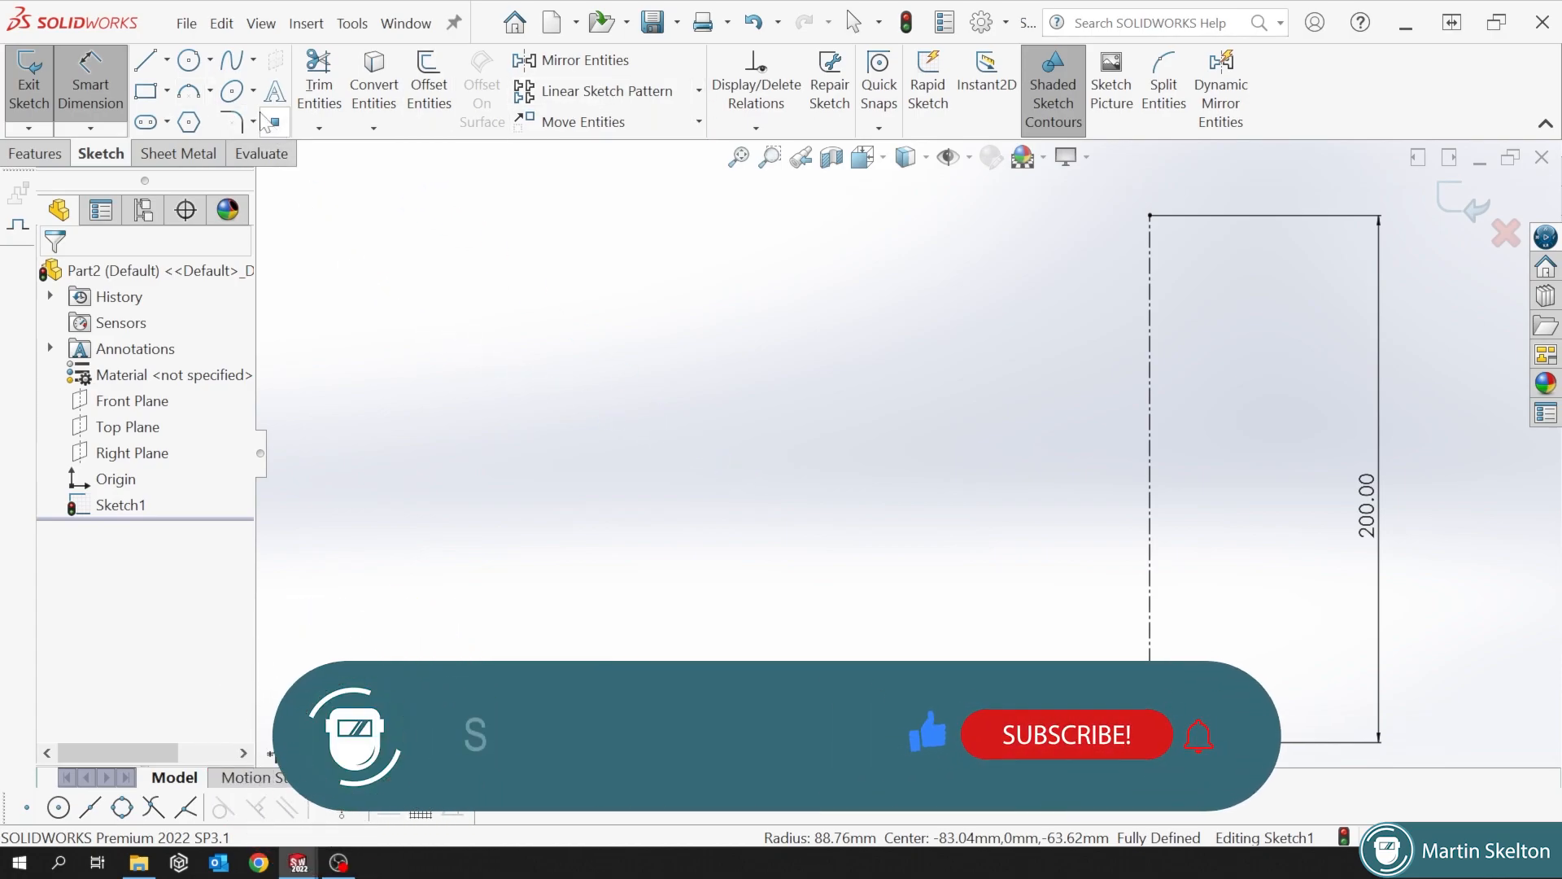
# Switch to the Circle tool for a small circle near the baseline.
pyautogui.click(186, 59)
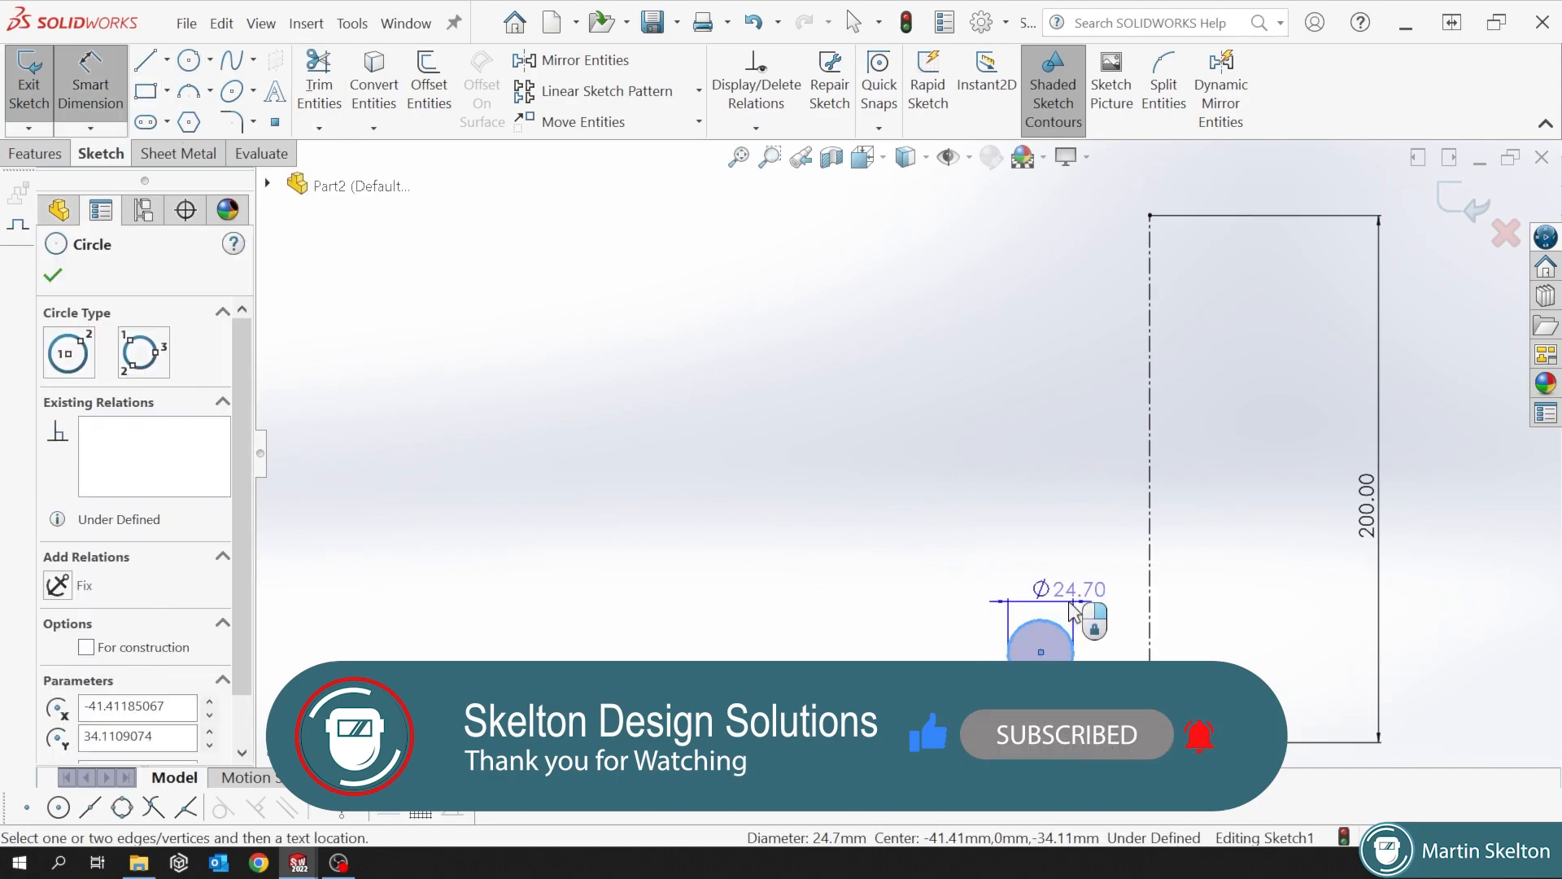
# Give the small circle a 20 mm diameter dimension and start a Linear Sketch Pattern.
pyautogui.click(1069, 589)
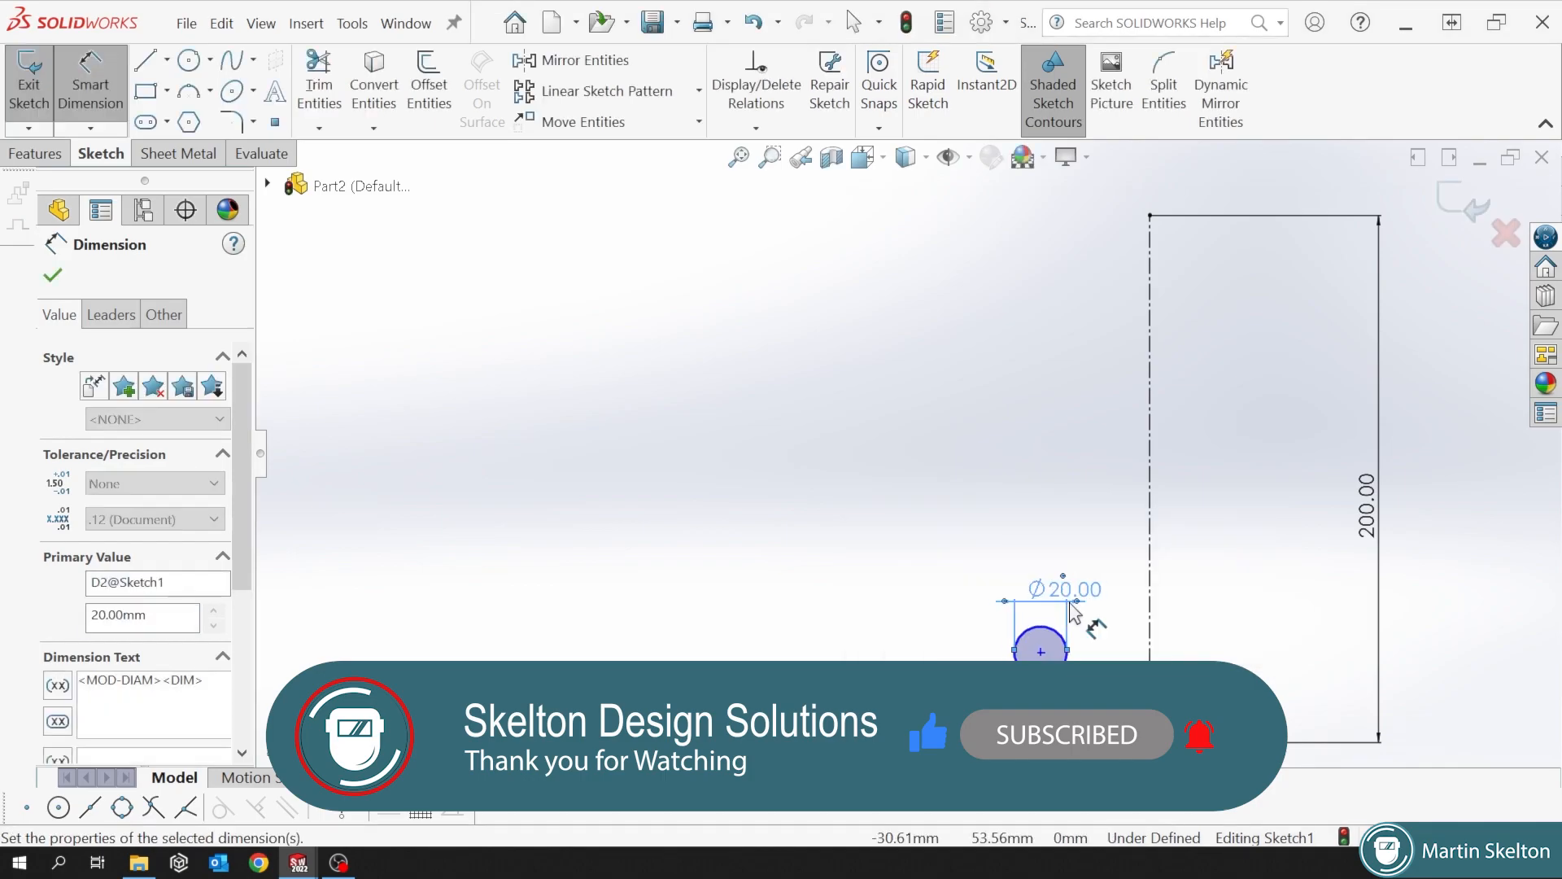
pyautogui.click(52, 275)
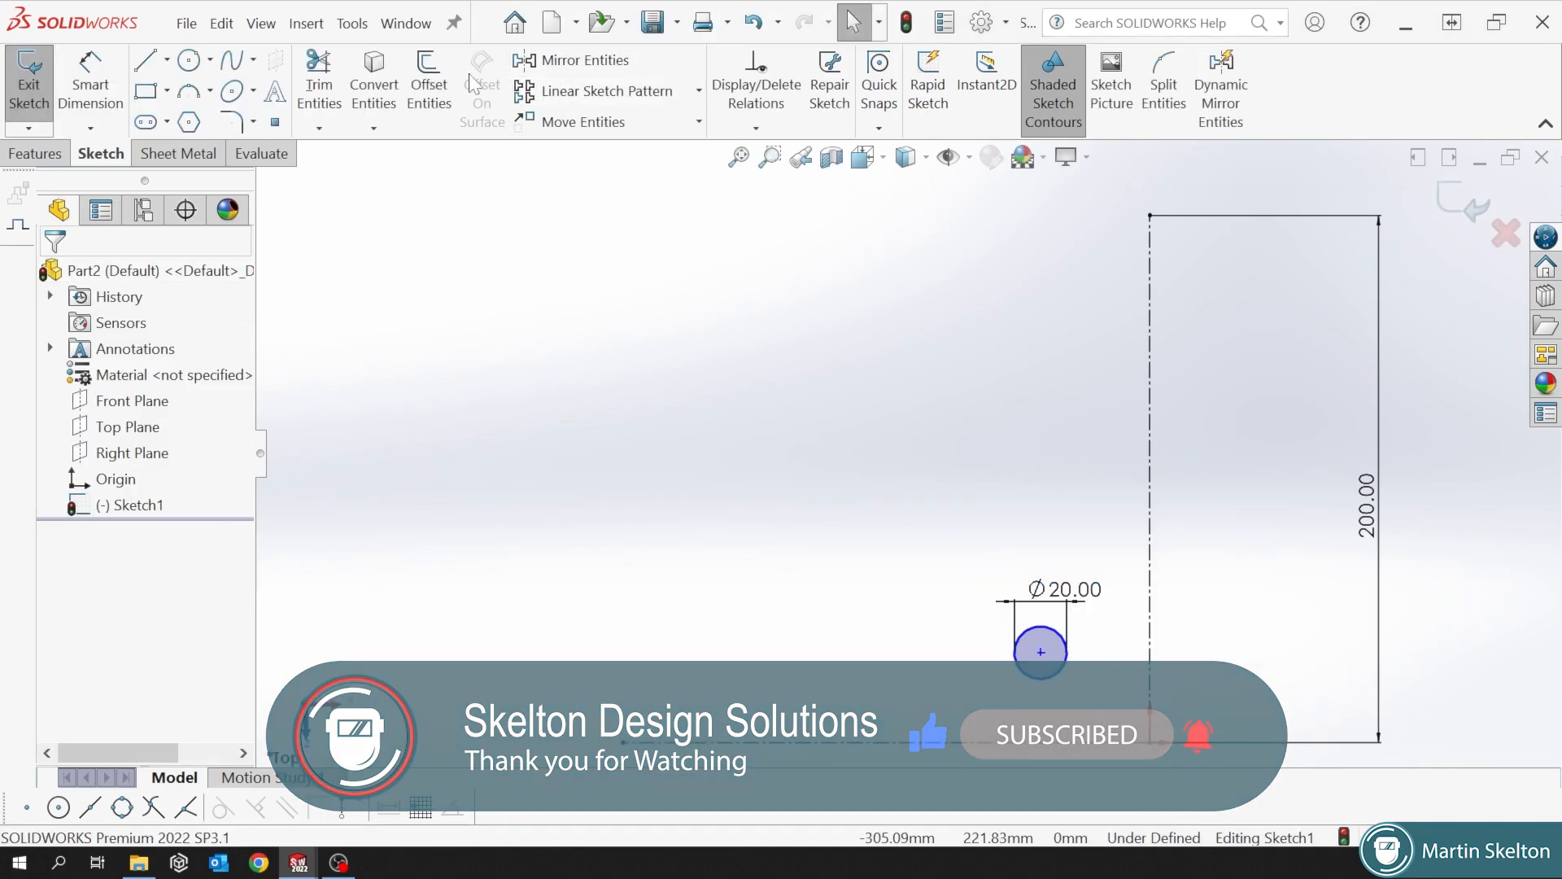
pyautogui.click(605, 91)
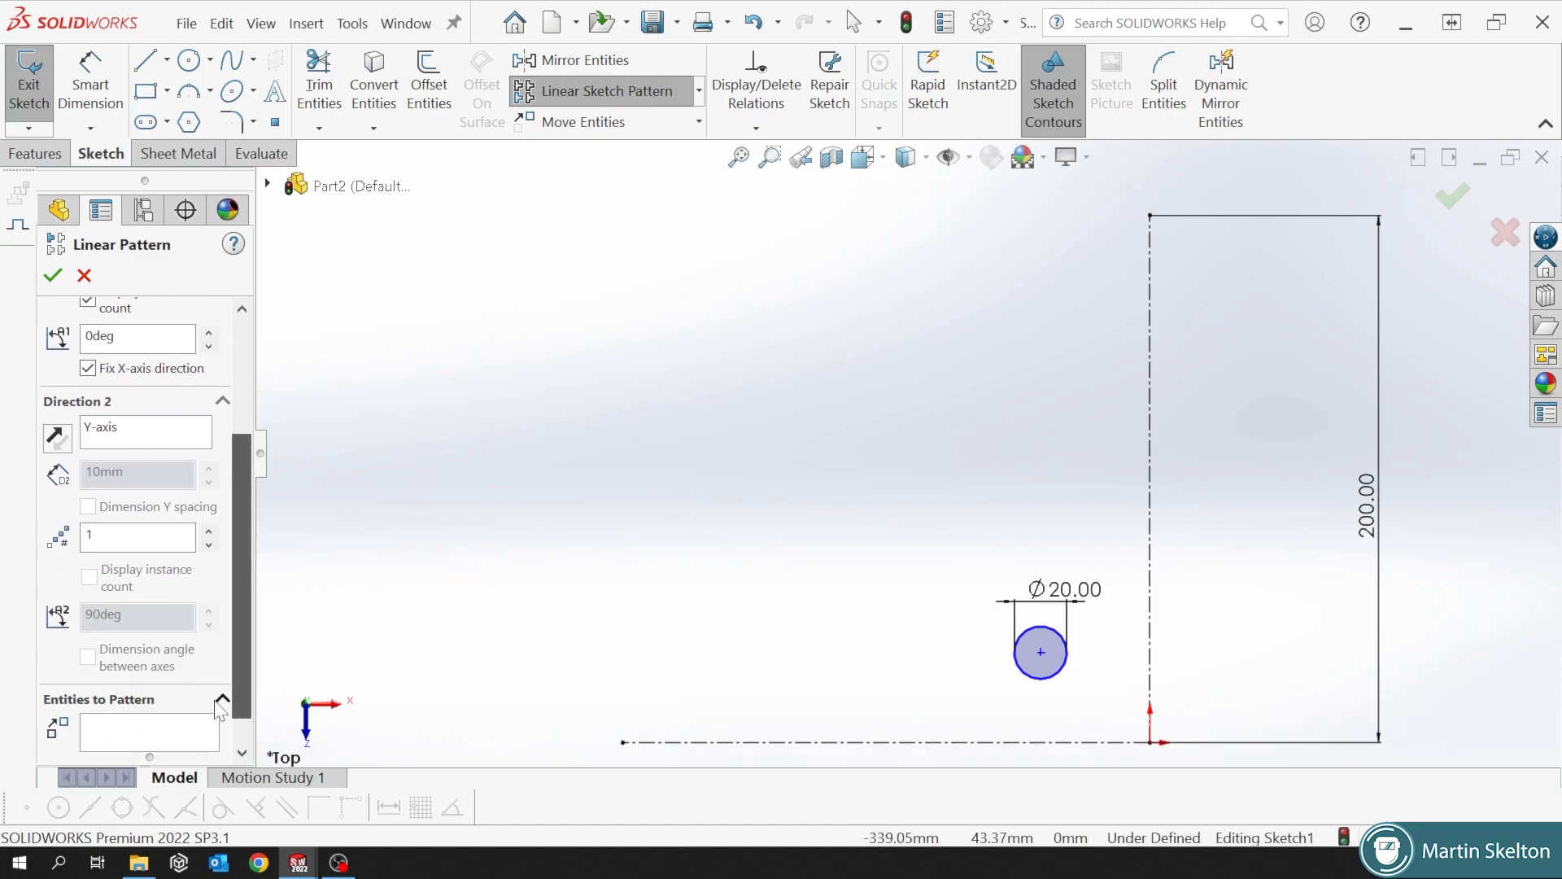
# Pattern the Ø20 circle leftward into 4 columns and 3 rows, 30 mm apart.
pyautogui.click(1039, 652)
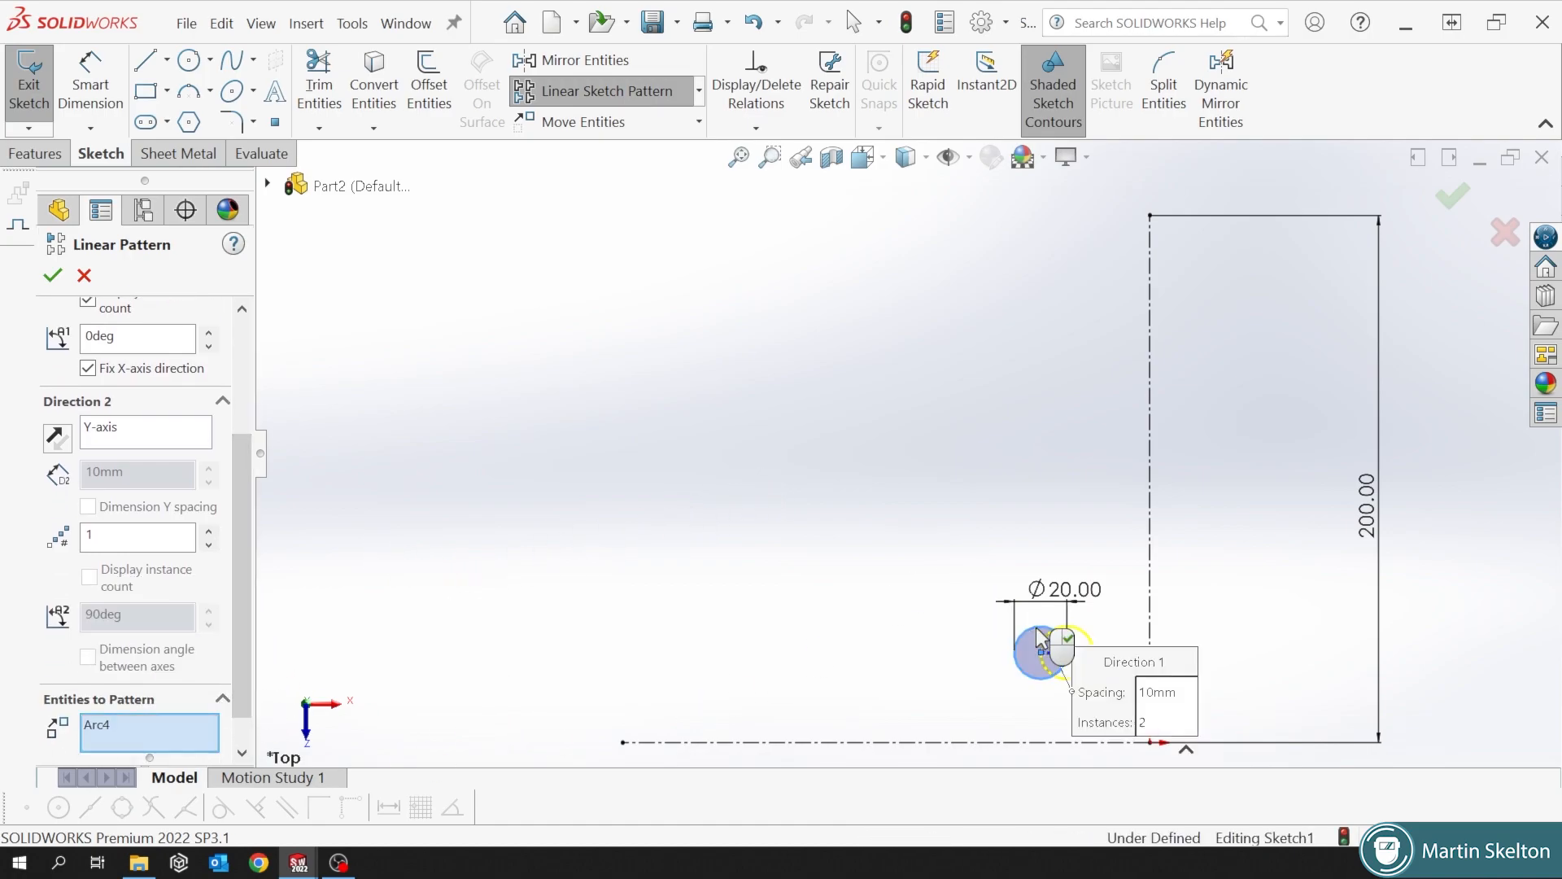
pyautogui.scroll(-3)
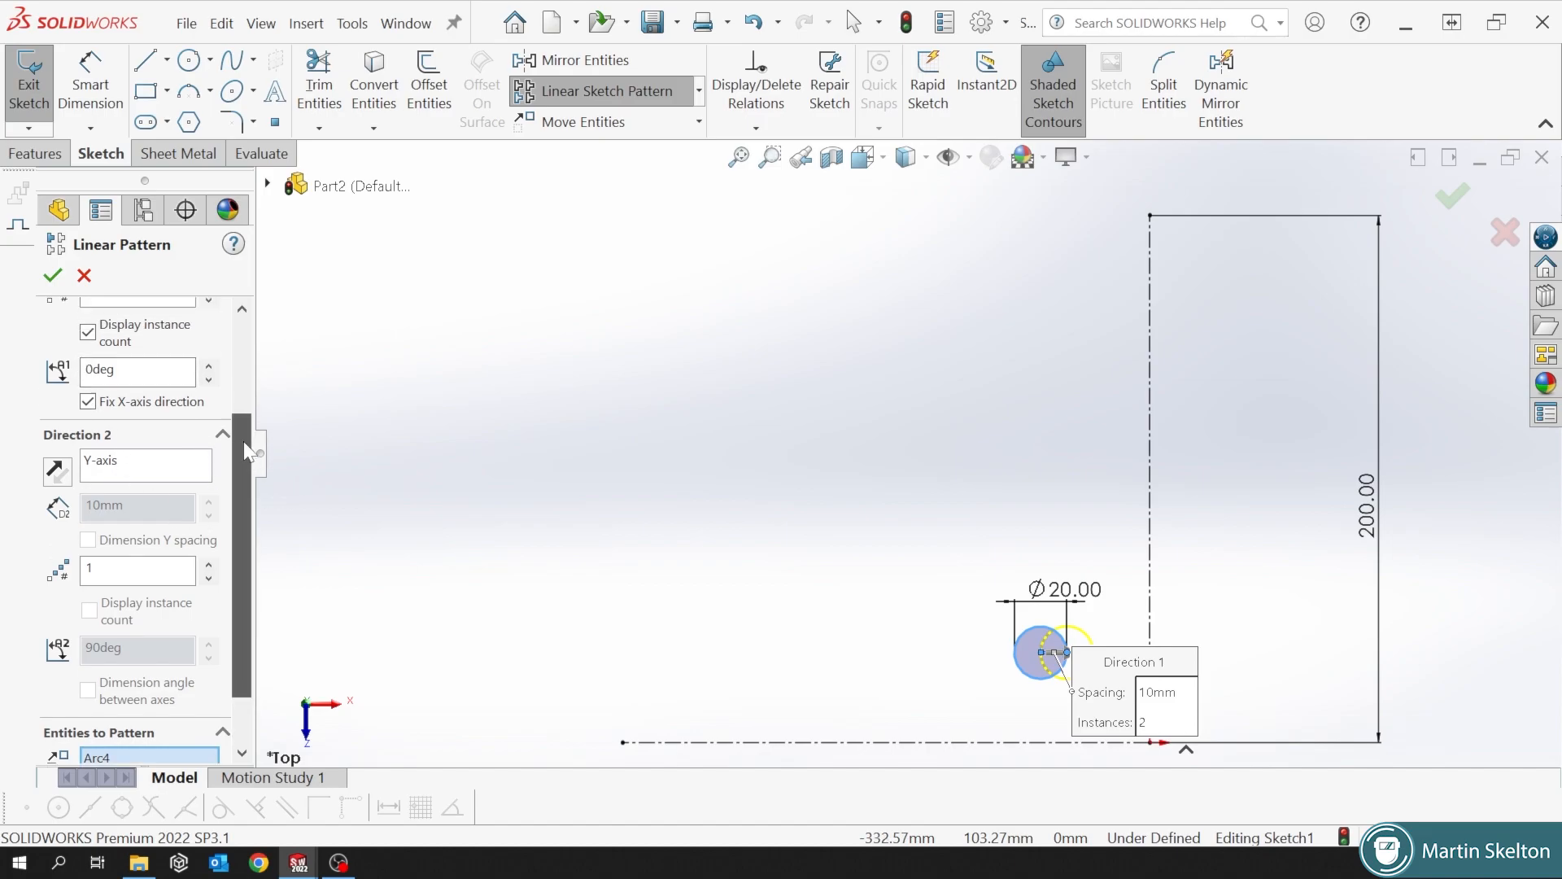
pyautogui.scroll(3)
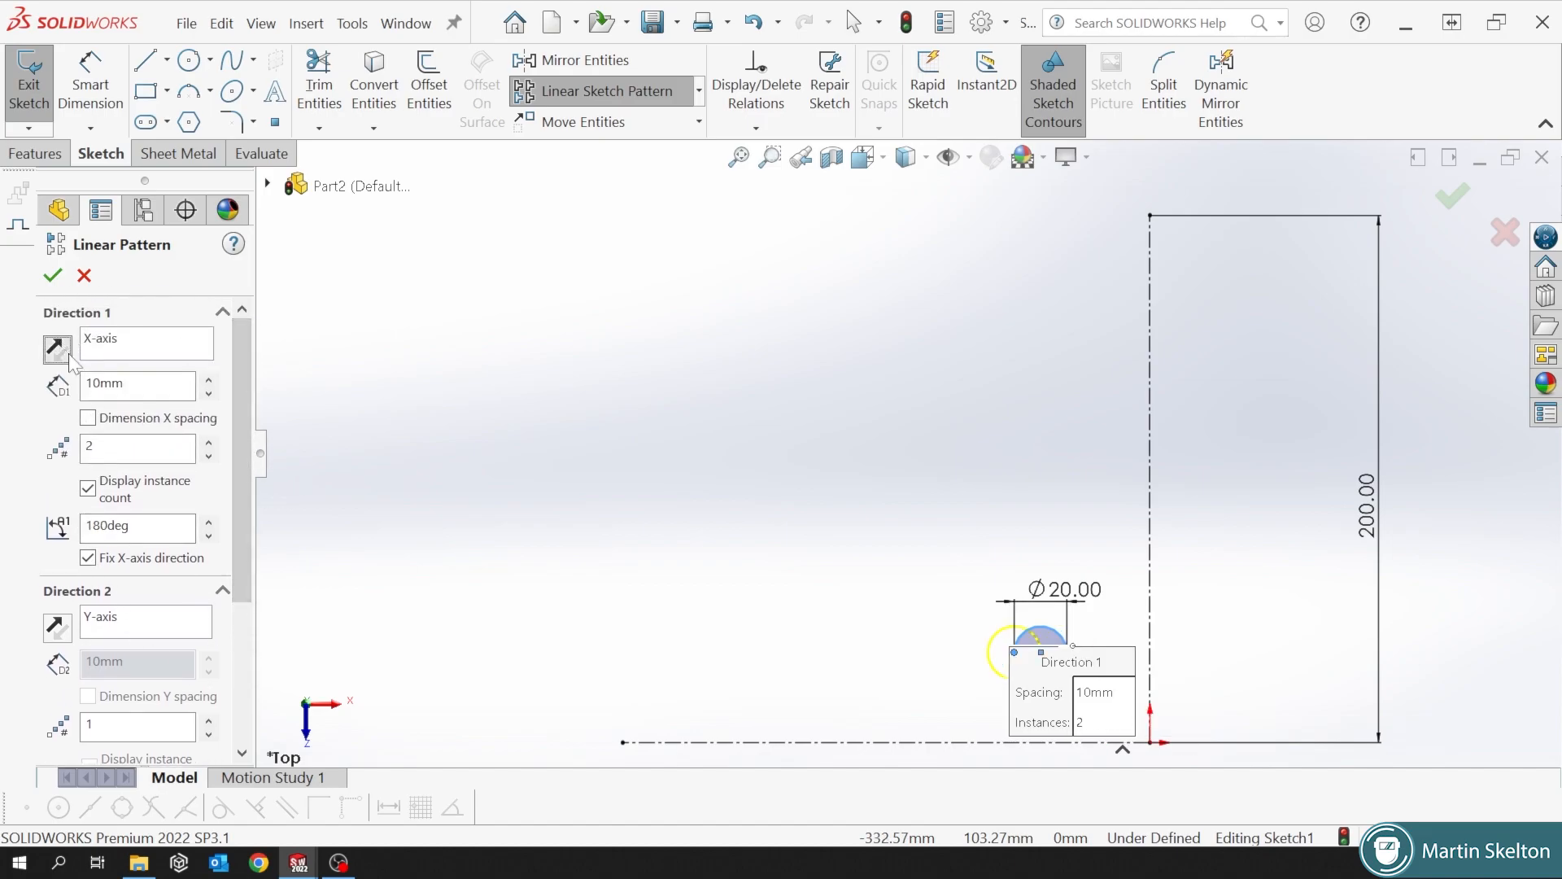
pyautogui.click(209, 378)
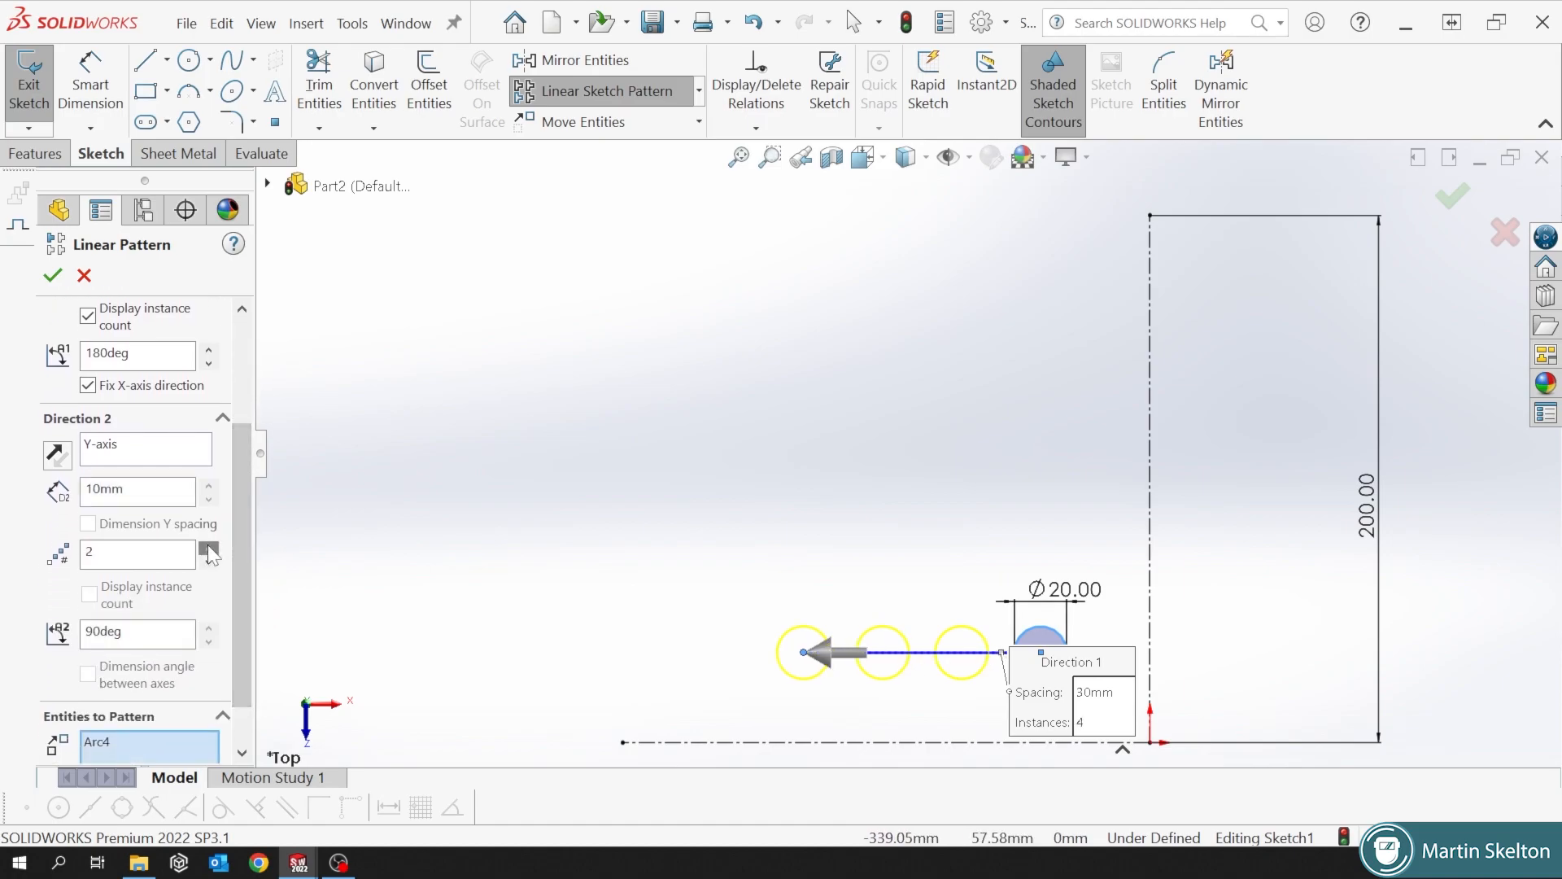
pyautogui.click(208, 485)
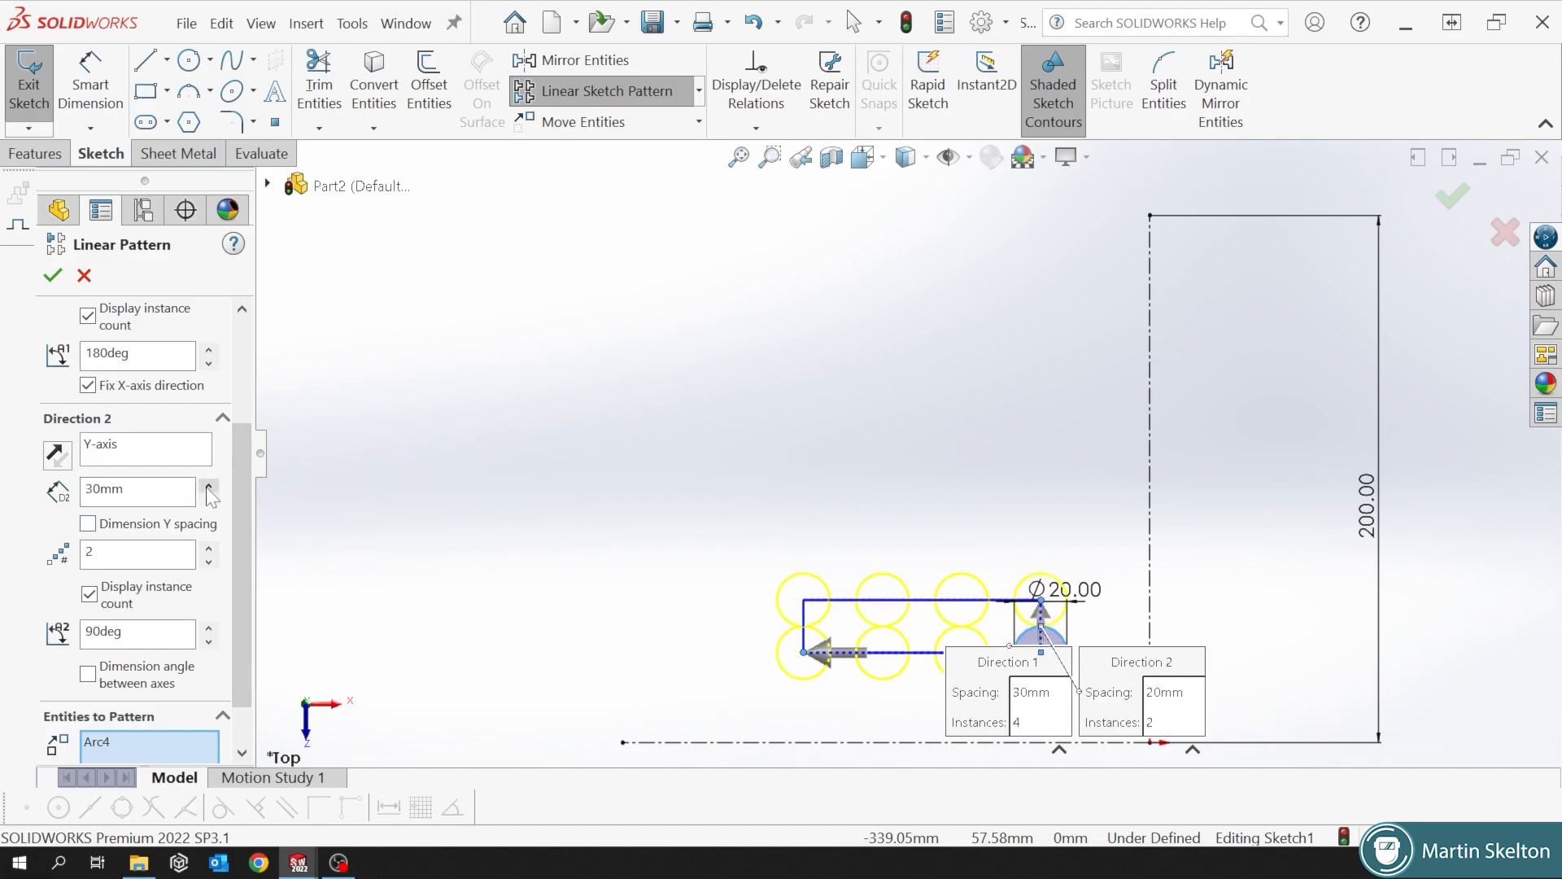
pyautogui.click(209, 550)
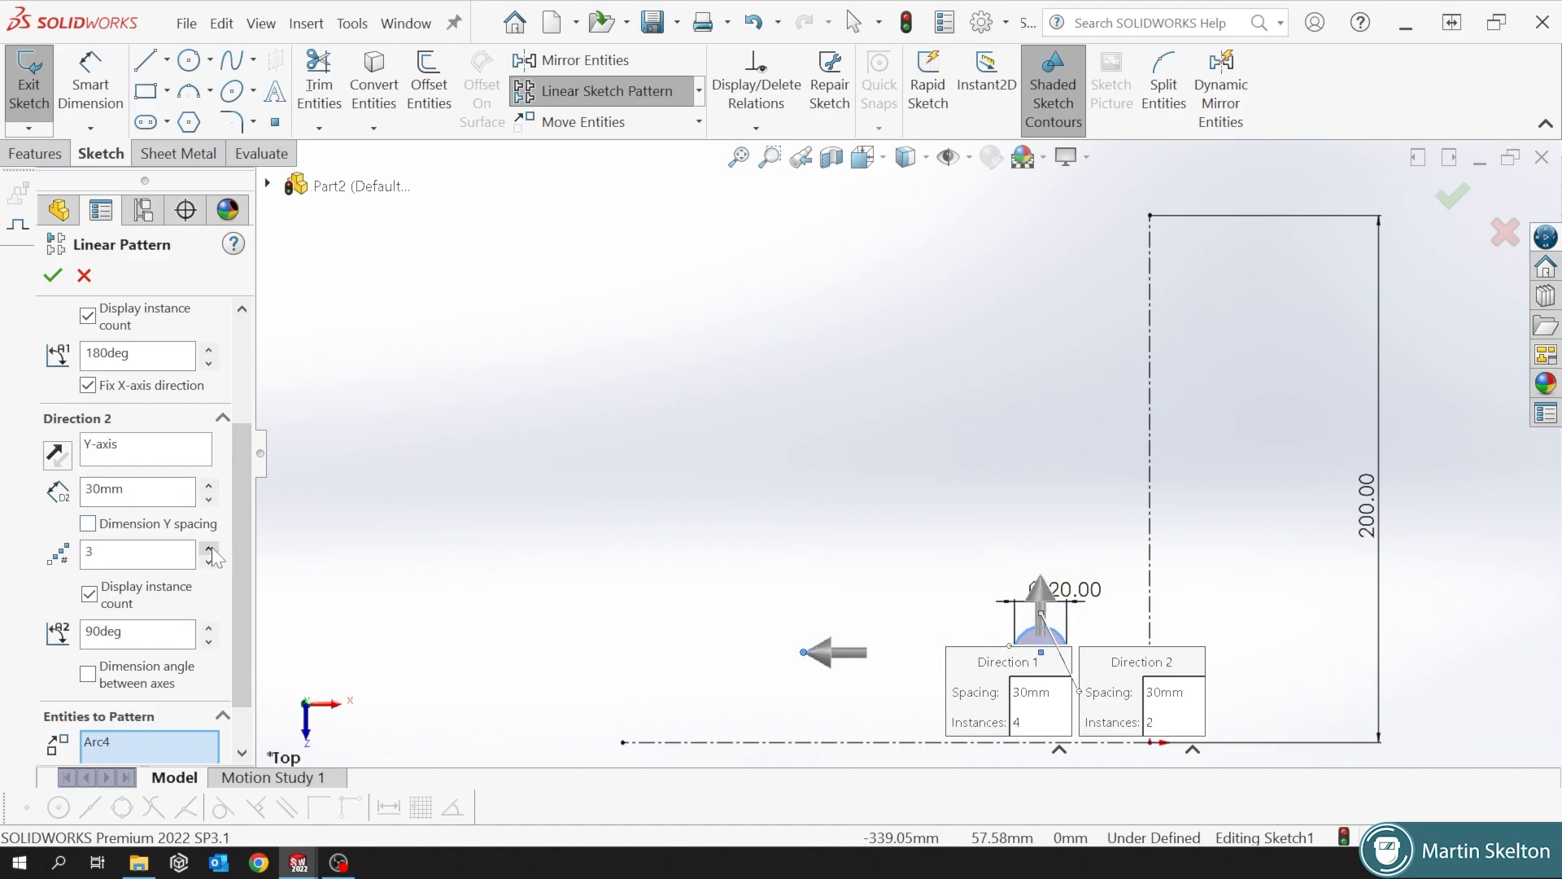
pyautogui.click(52, 276)
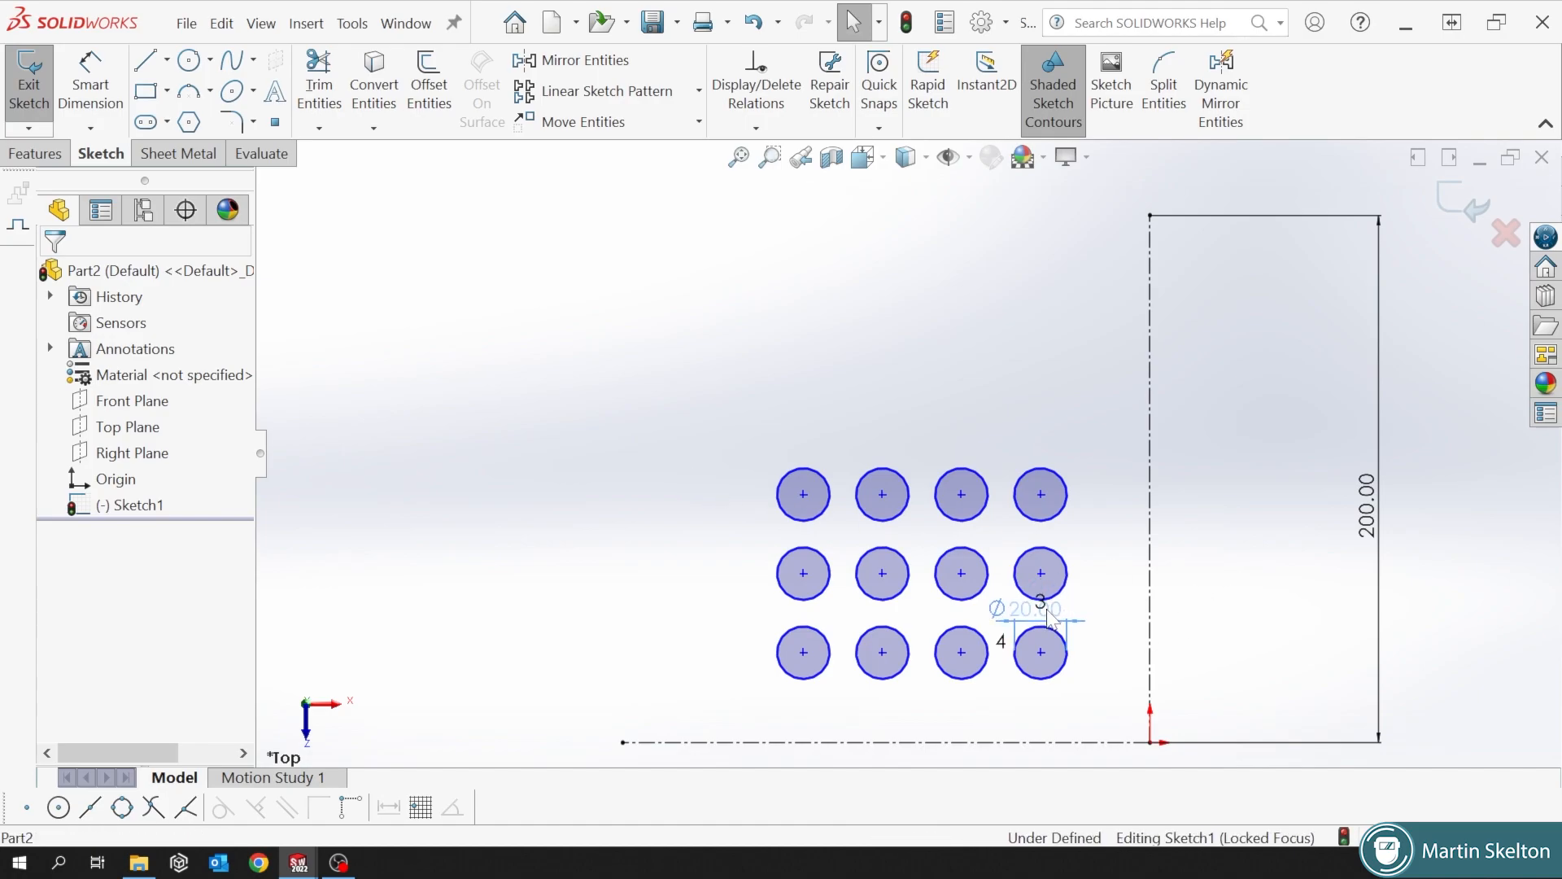
# Dimension the corner circle 34.11 from the horizontal centerline and begin a spacing dimension.
pyautogui.click(1040, 653)
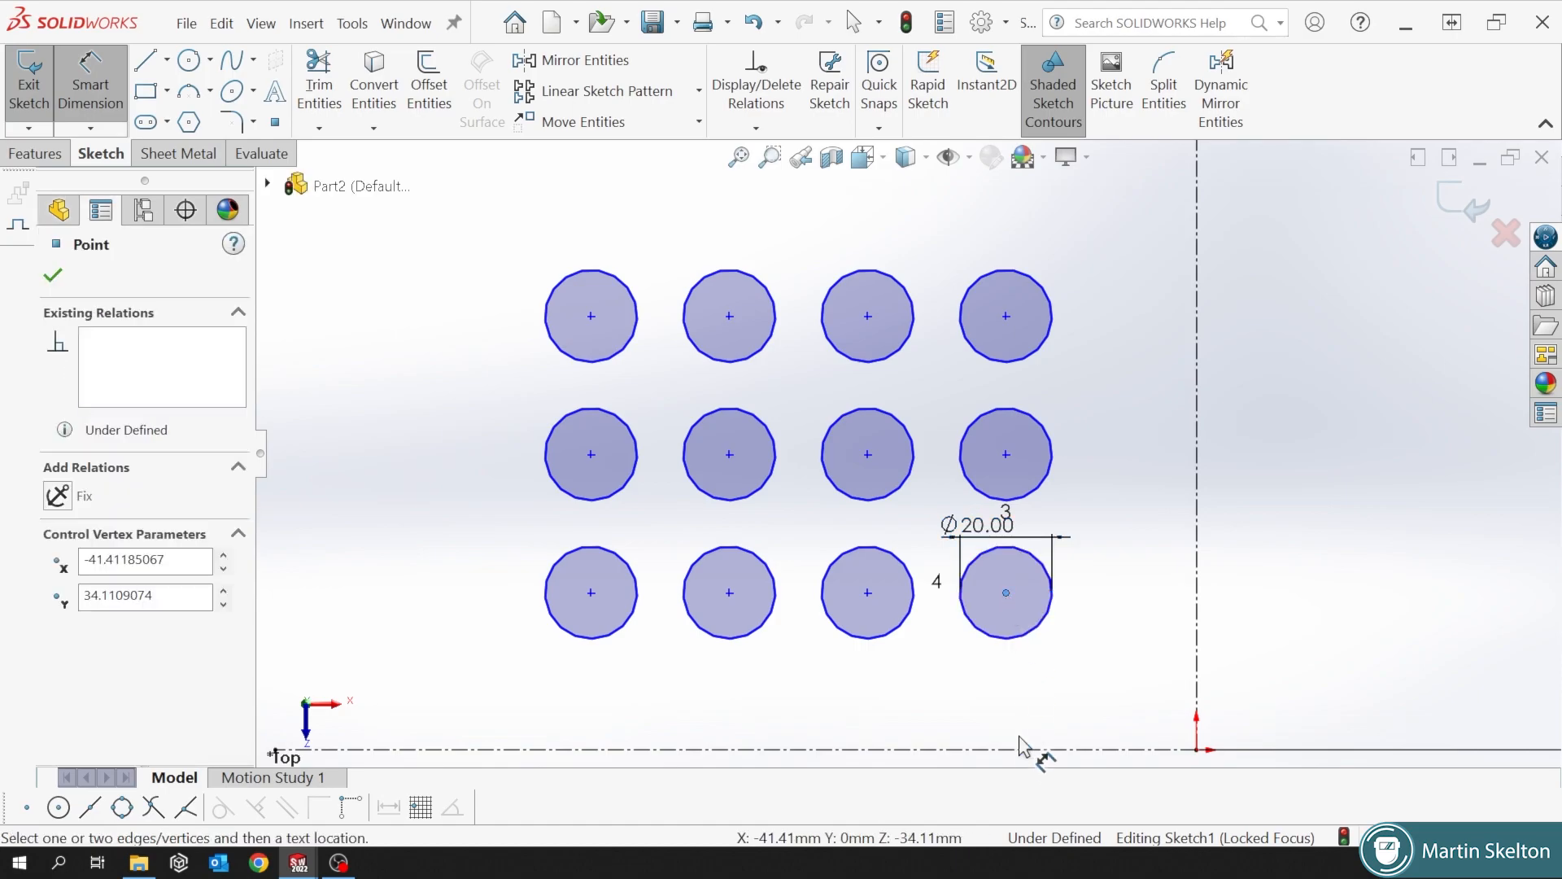
pyautogui.click(1004, 593)
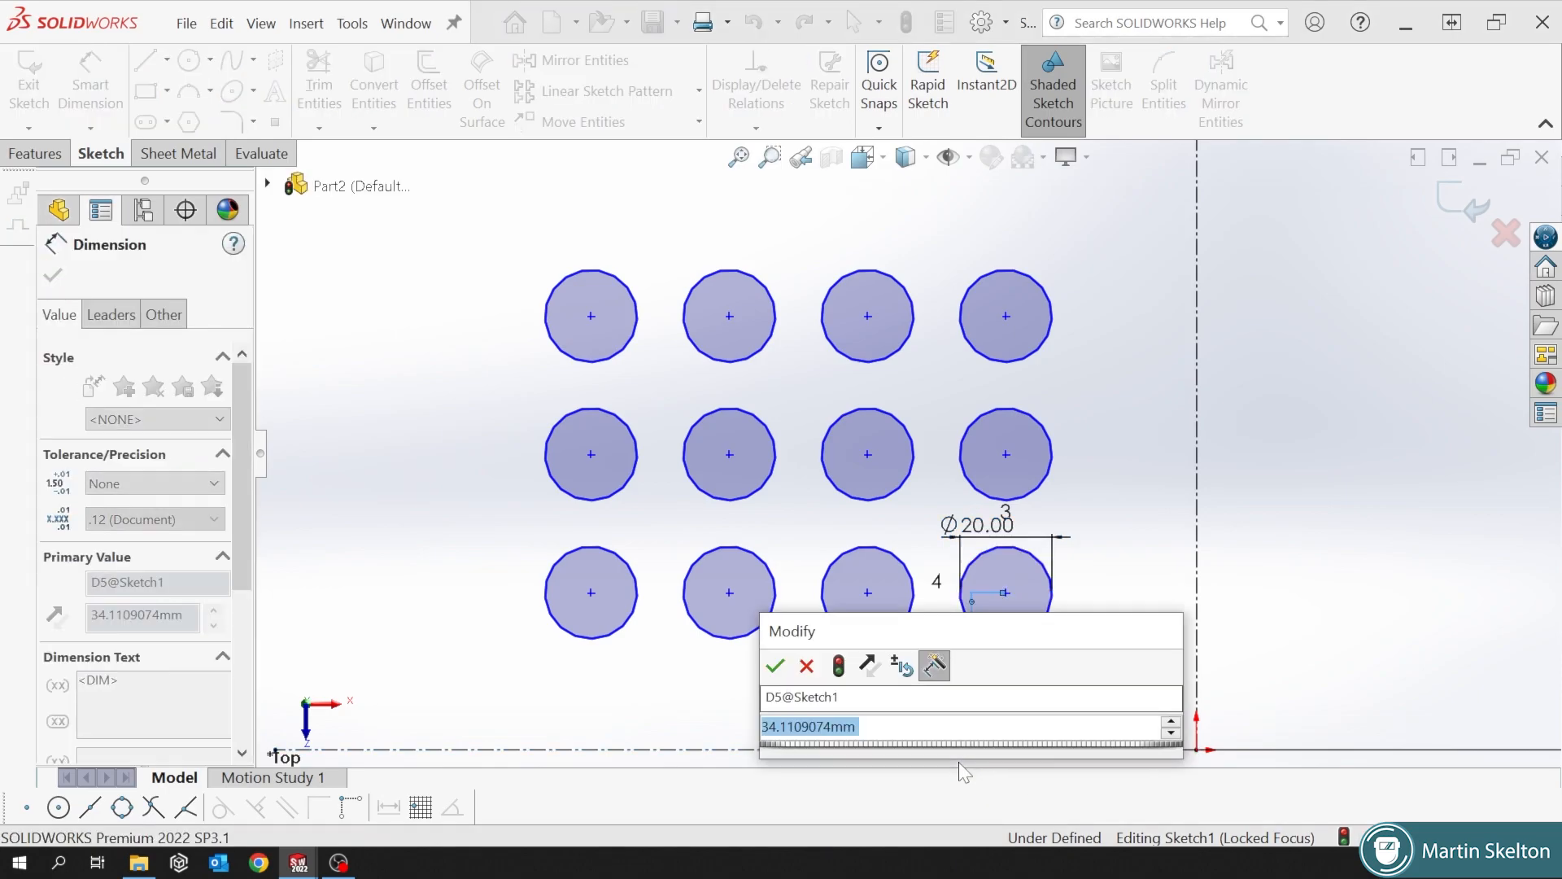
pyautogui.click(775, 666)
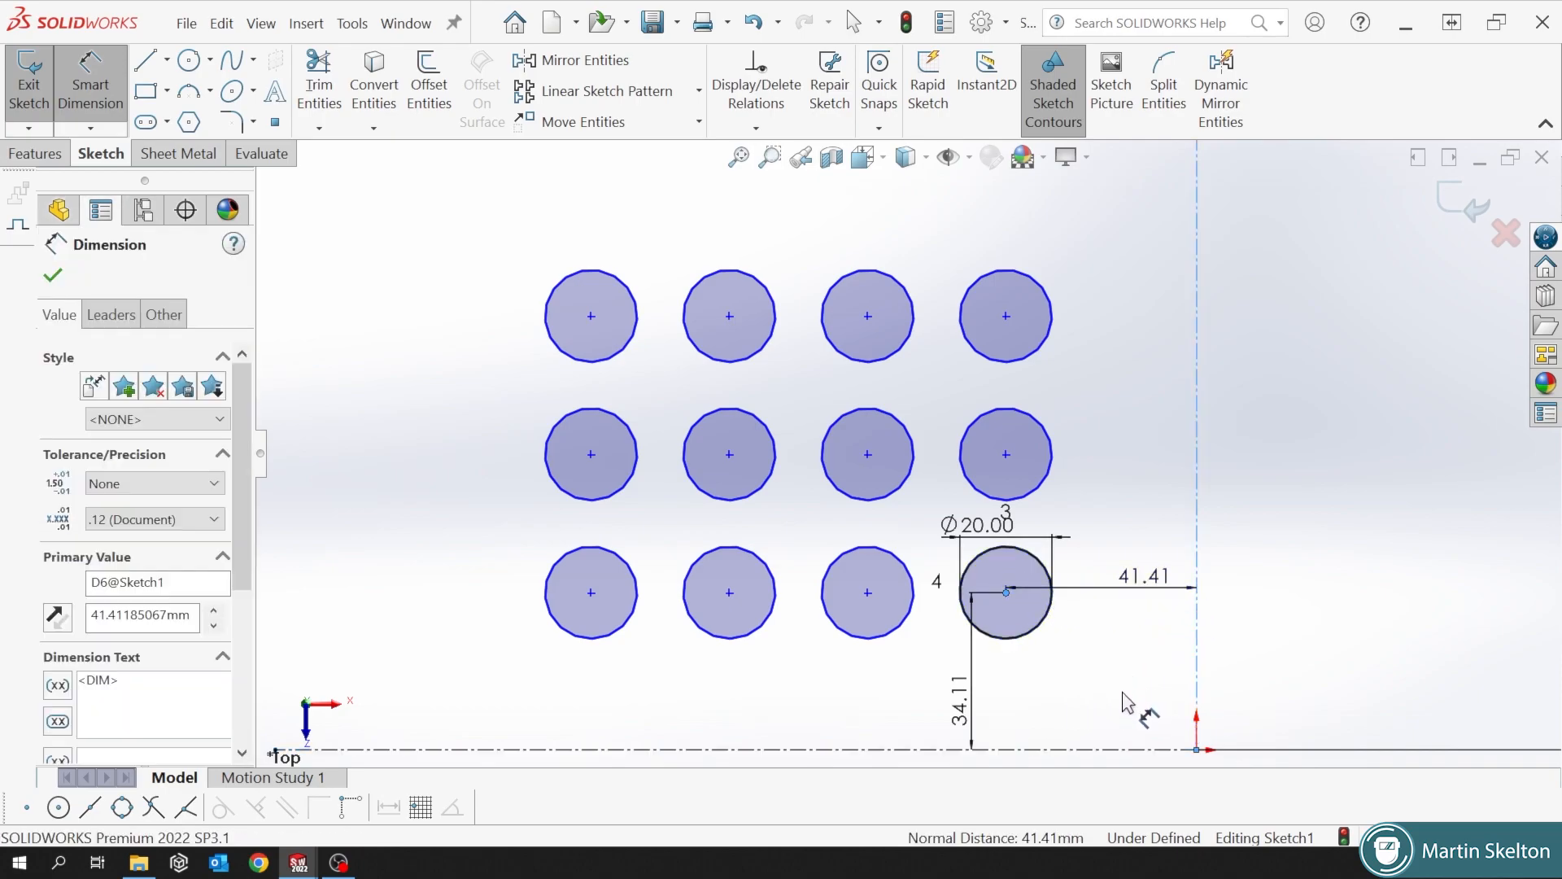
pyautogui.click(1007, 591)
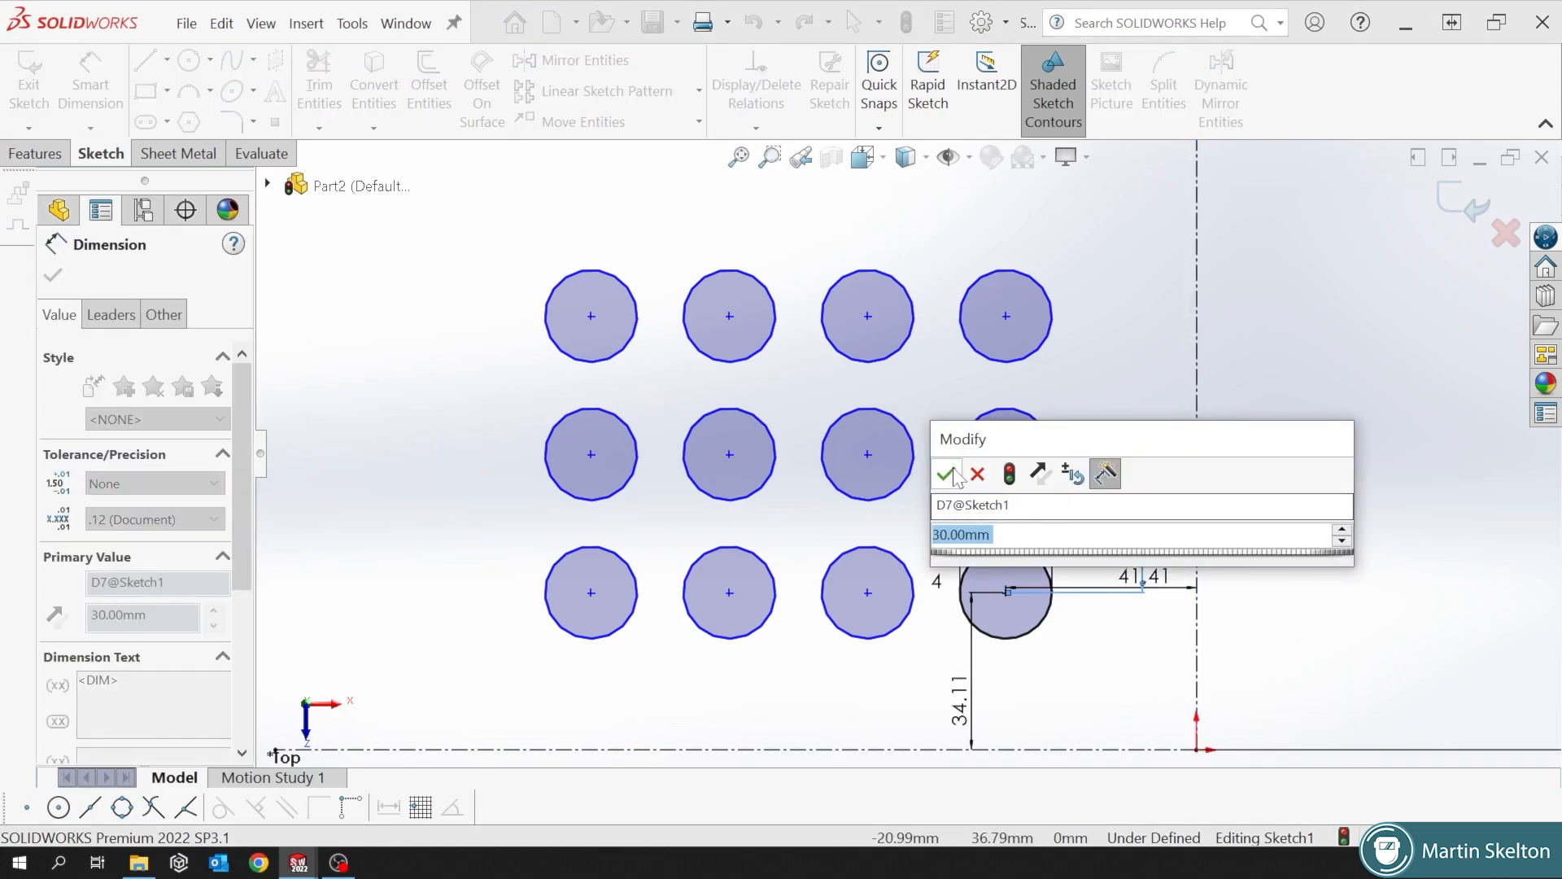
pyautogui.click(945, 473)
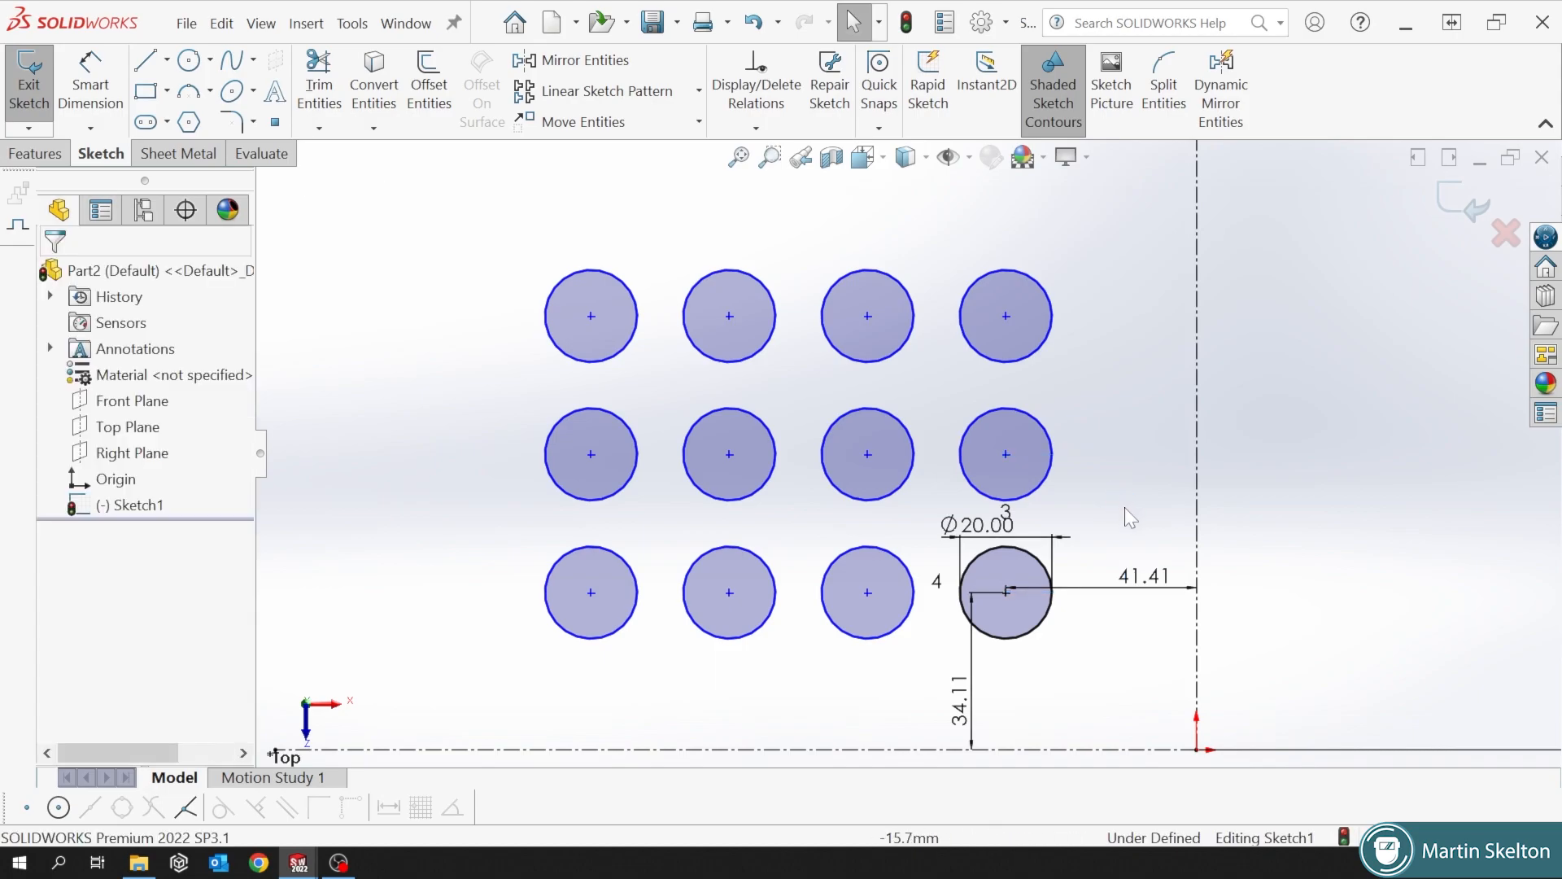
pyautogui.moveTo(1004, 454)
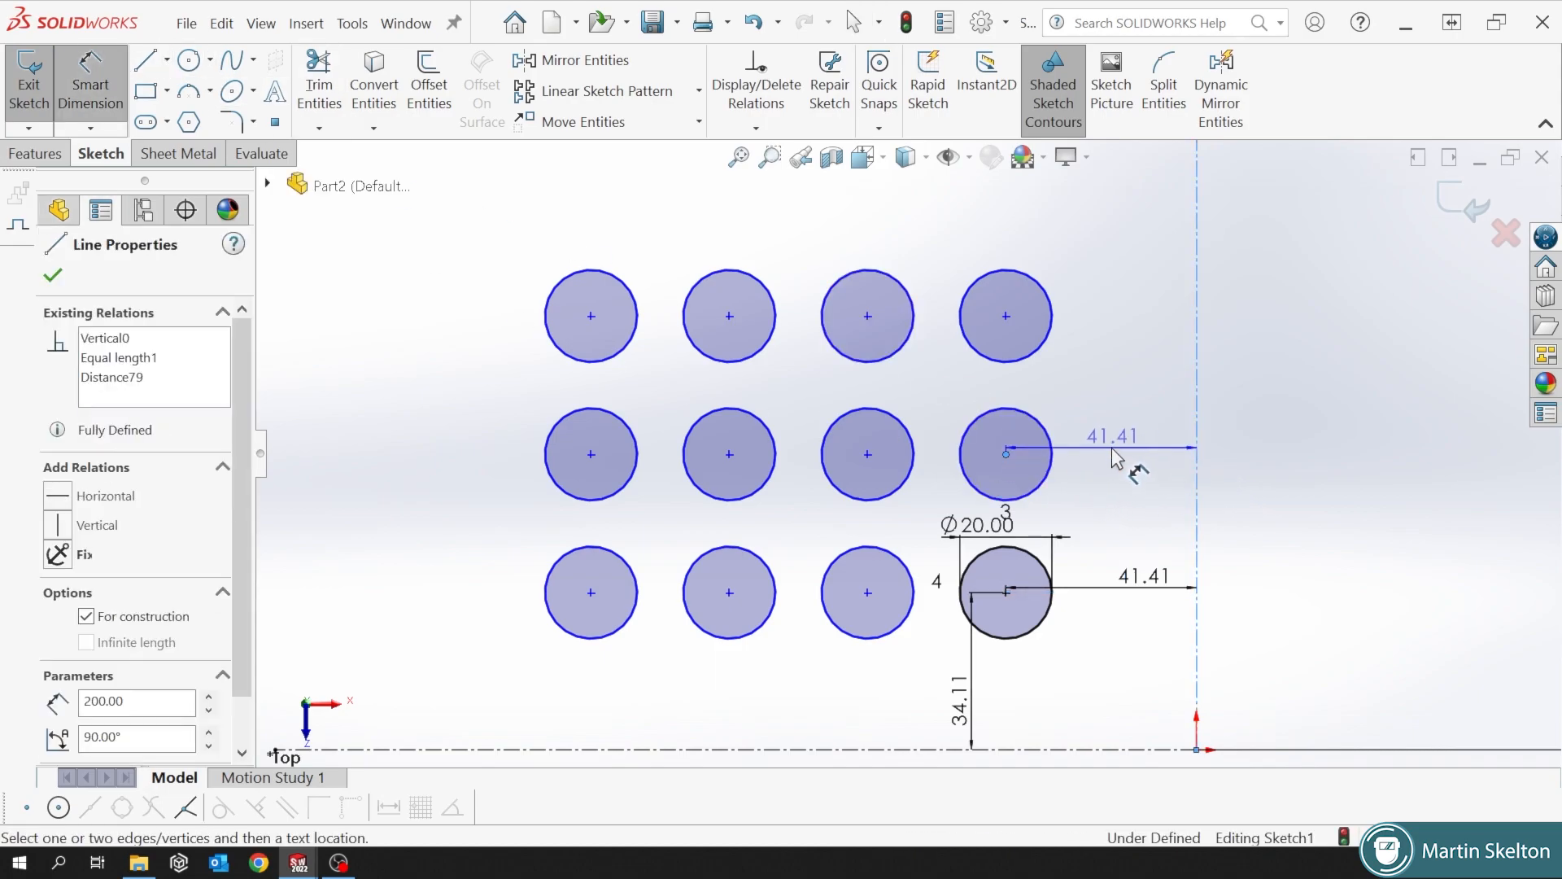
# Locate the middle-row end circle 41.41 from the vertical and 64.11 from the horizontal centerline.
pyautogui.click(1109, 435)
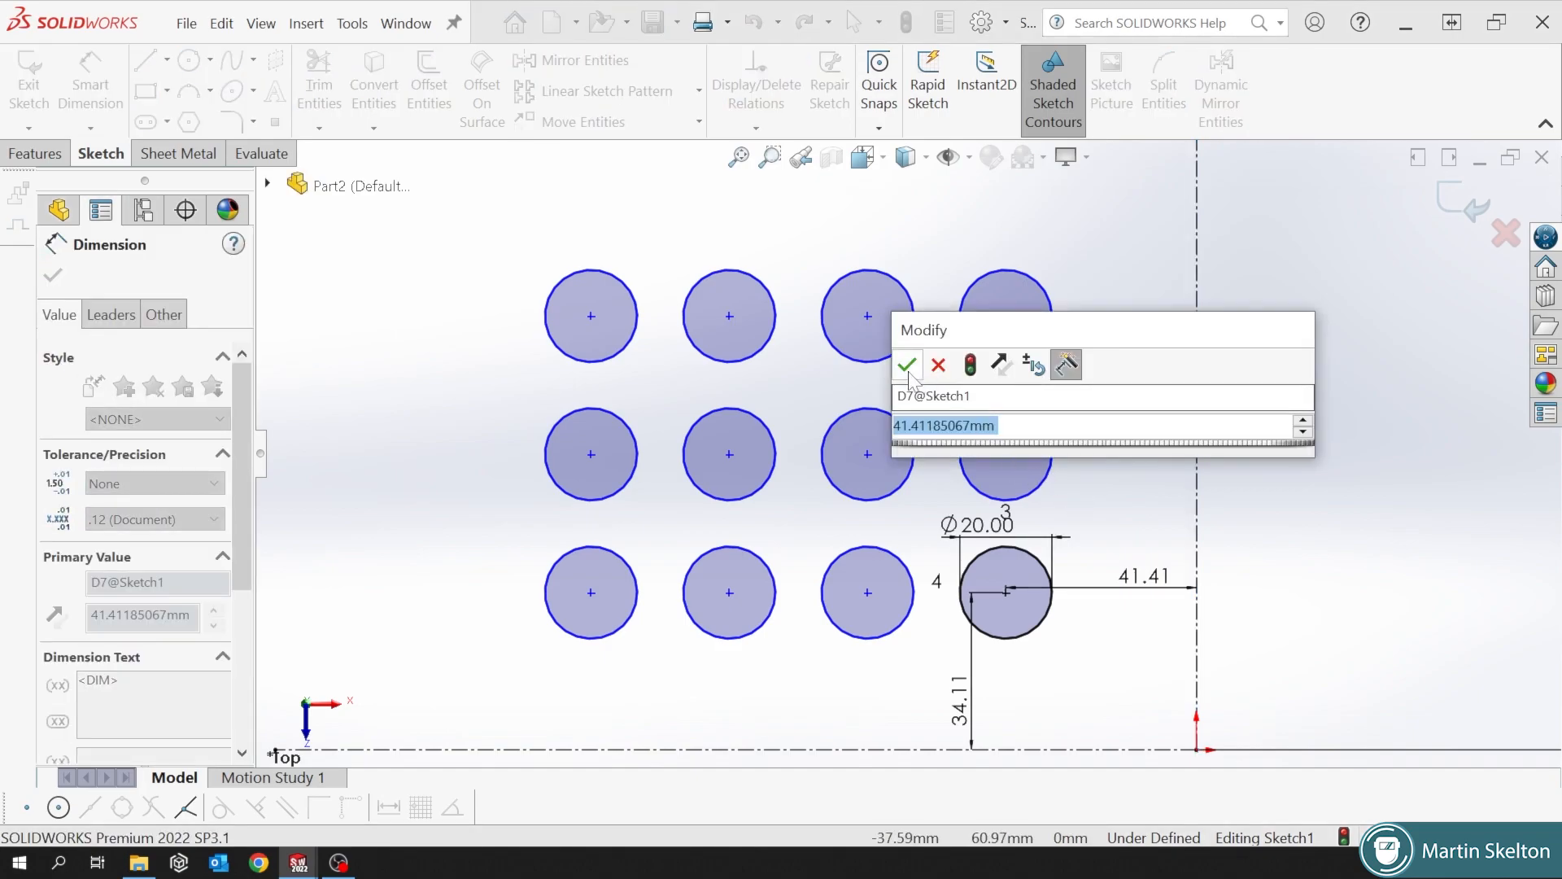
pyautogui.click(906, 365)
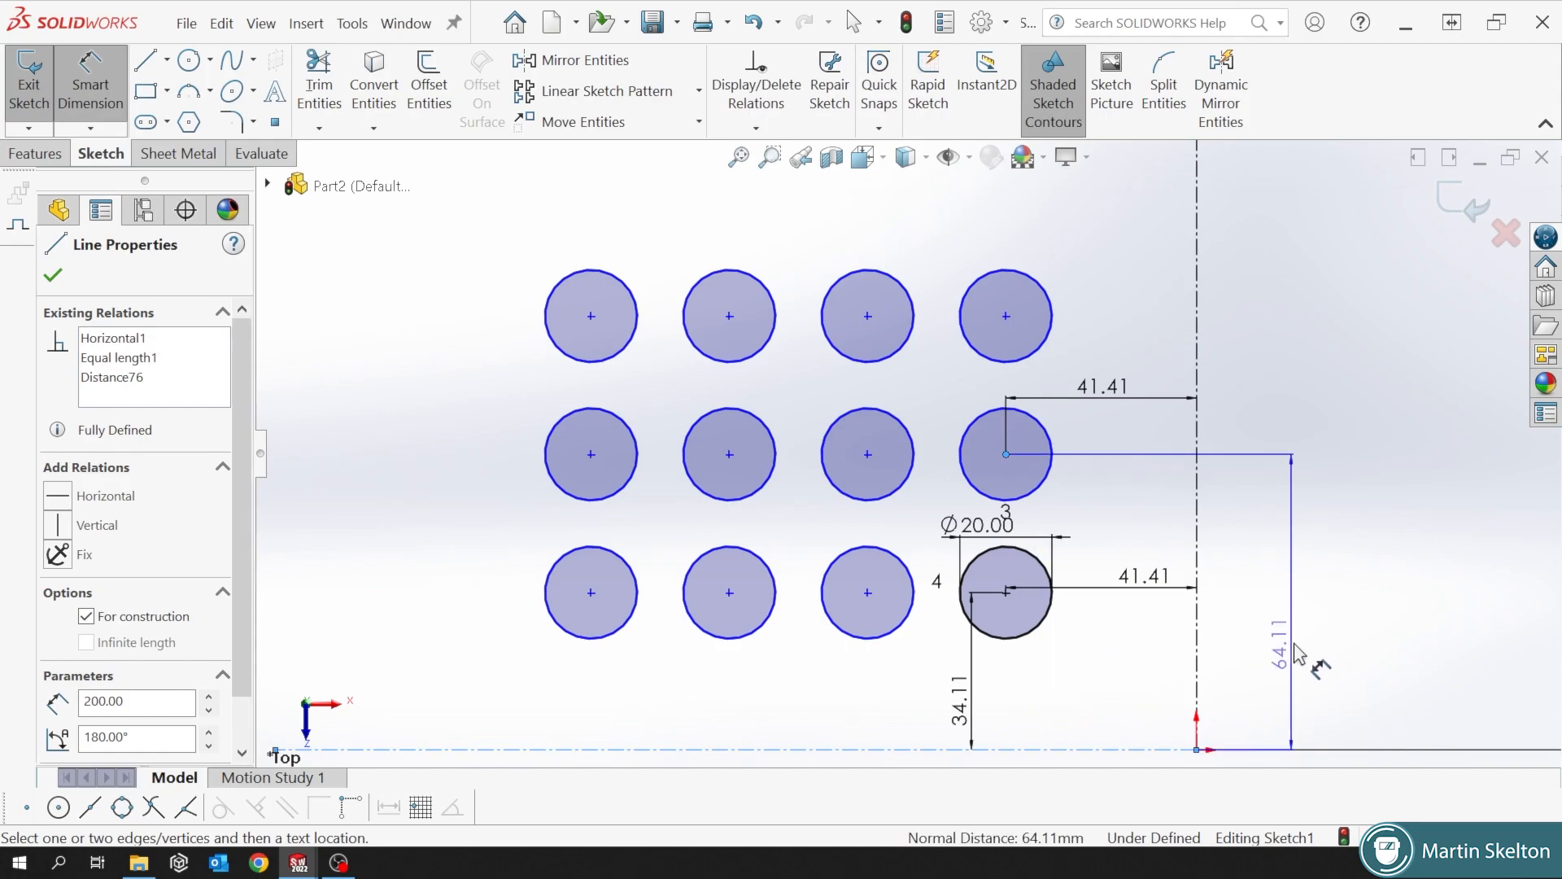
pyautogui.click(1265, 648)
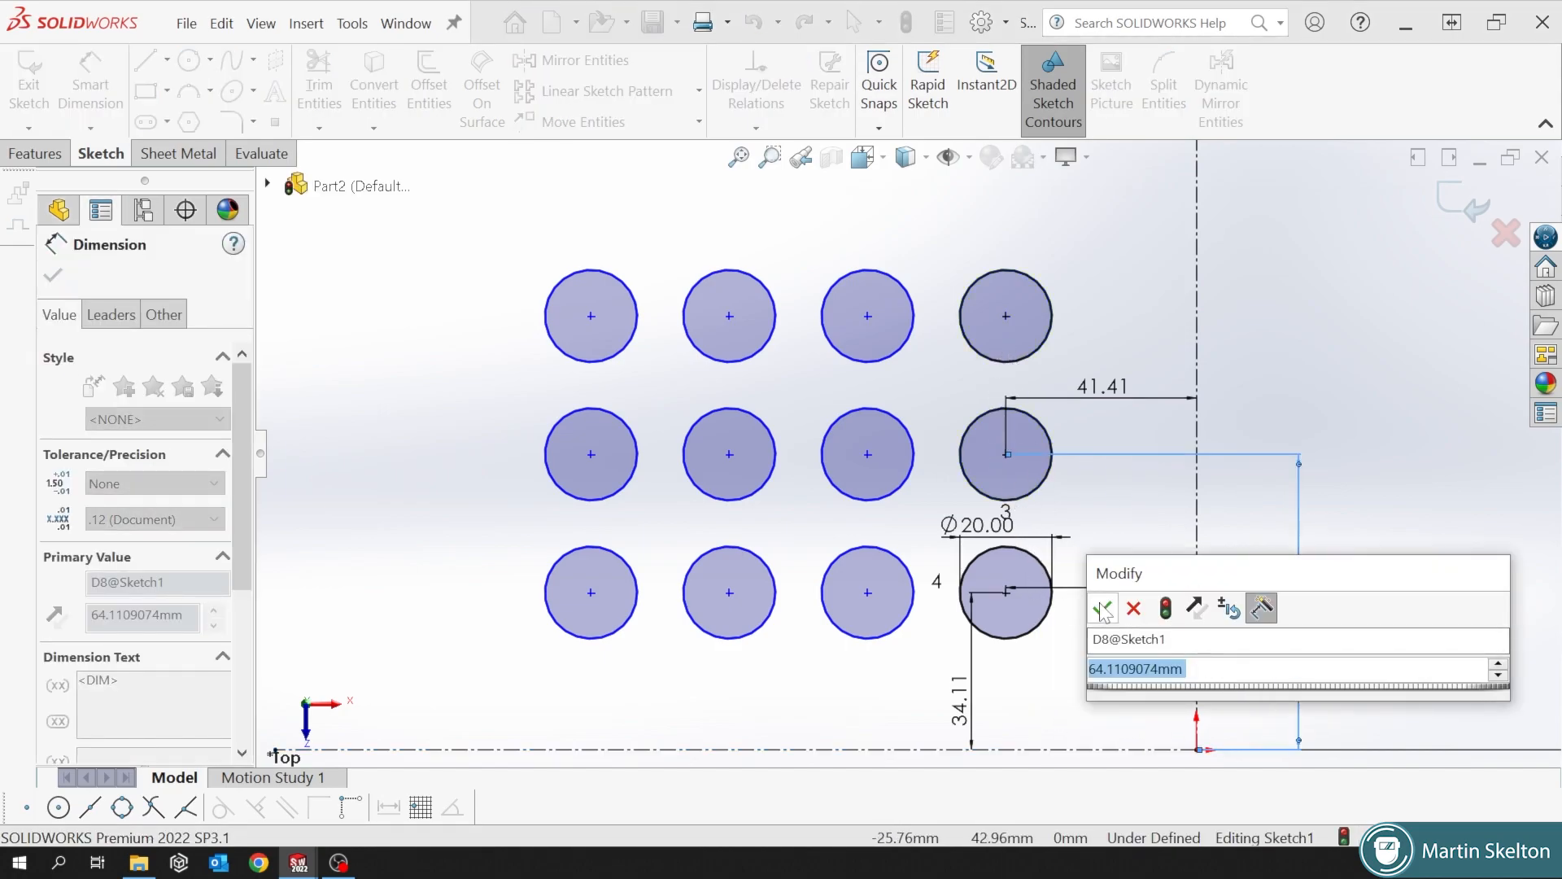
pyautogui.click(1103, 607)
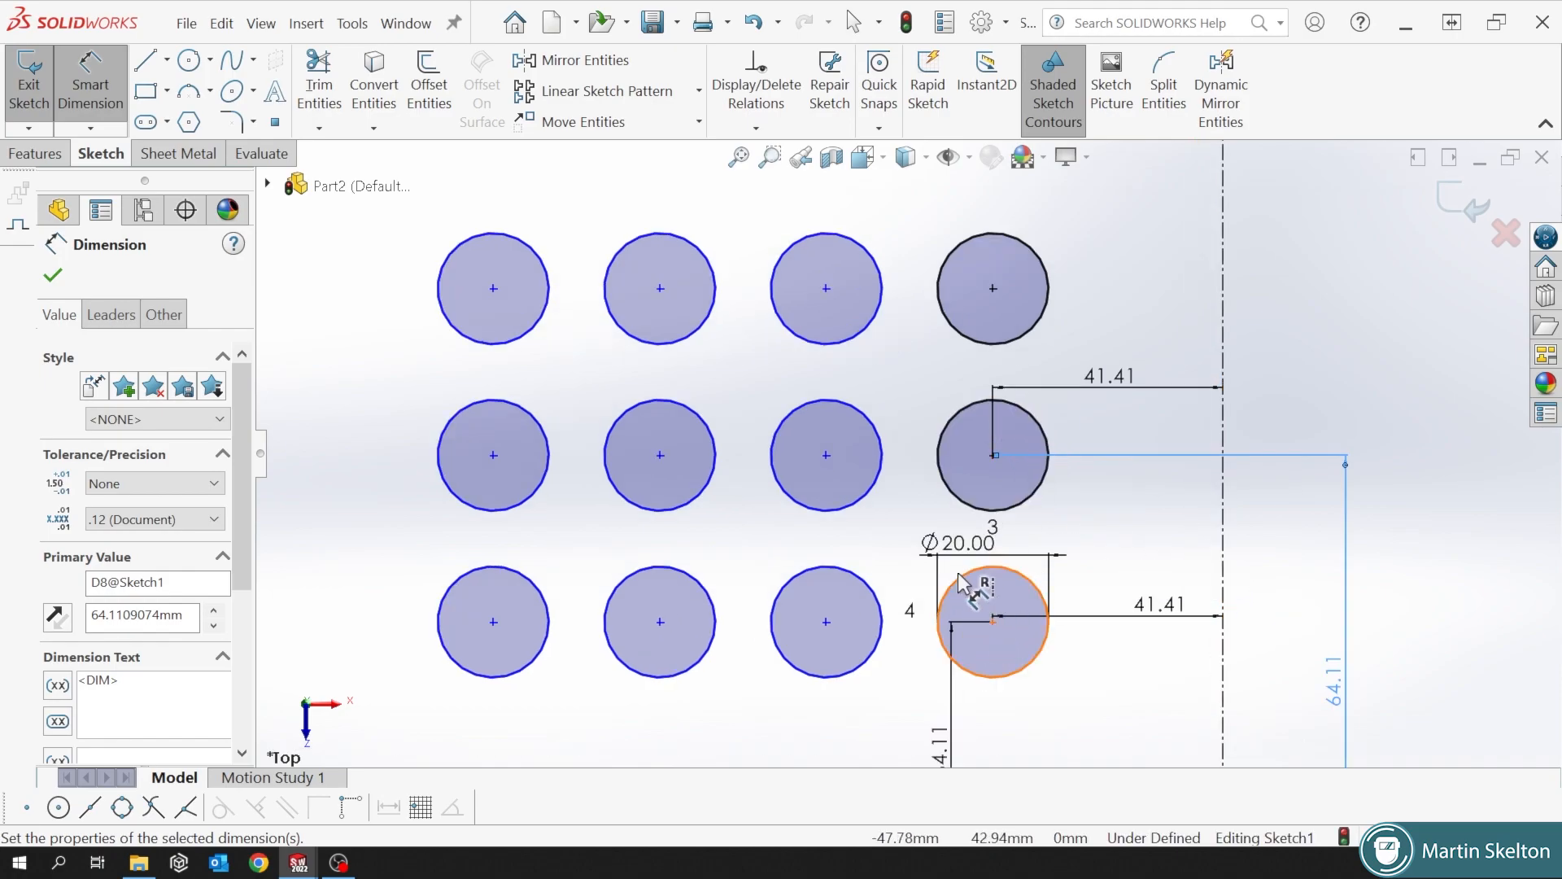
pyautogui.moveTo(648, 374)
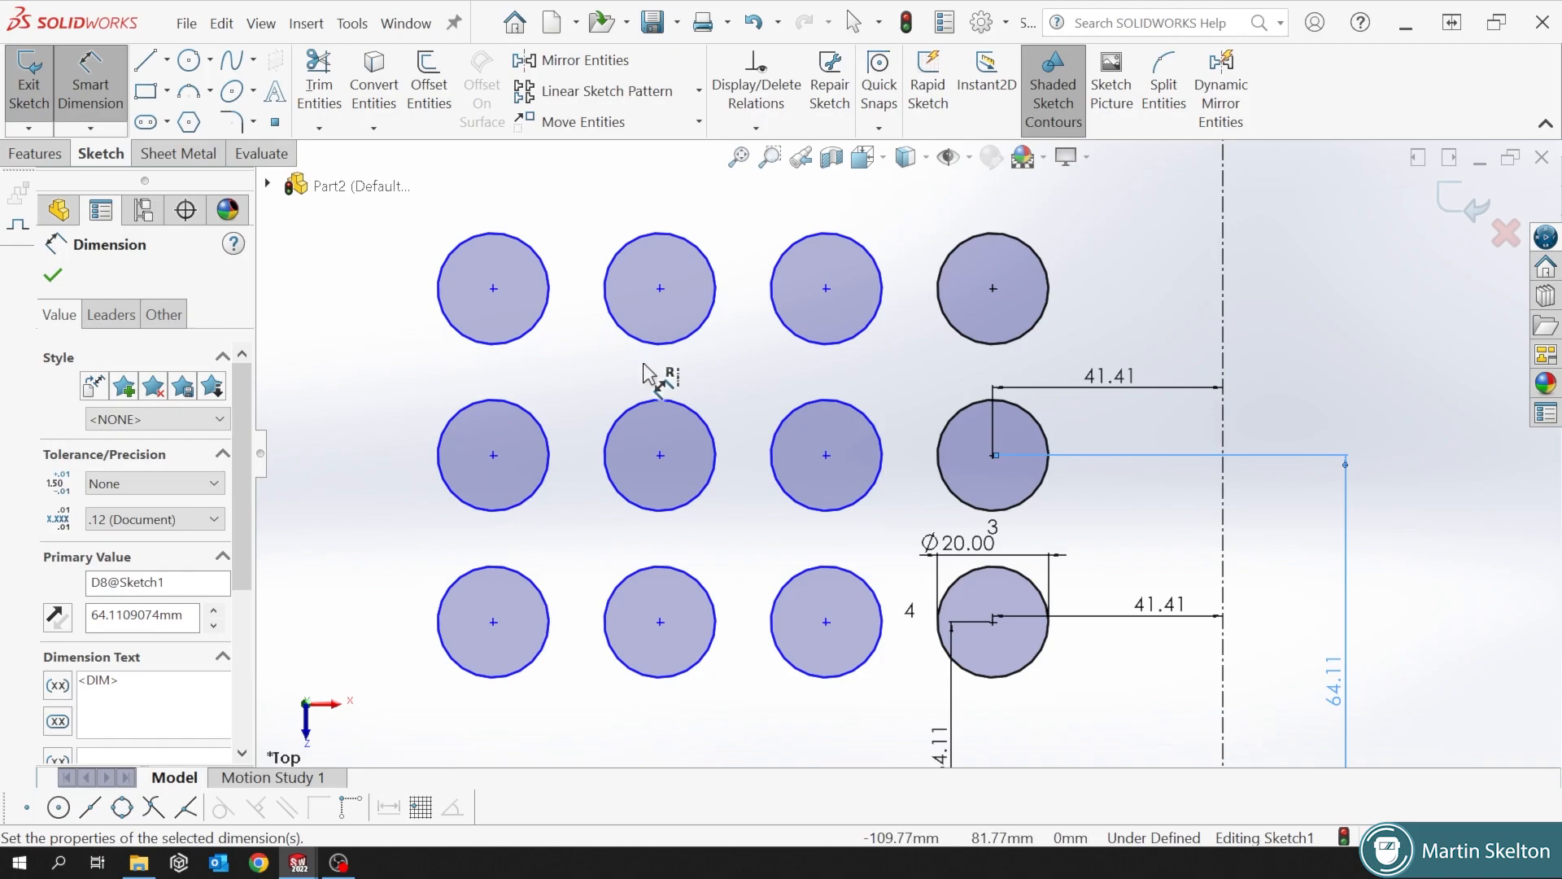
pyautogui.moveTo(1026, 582)
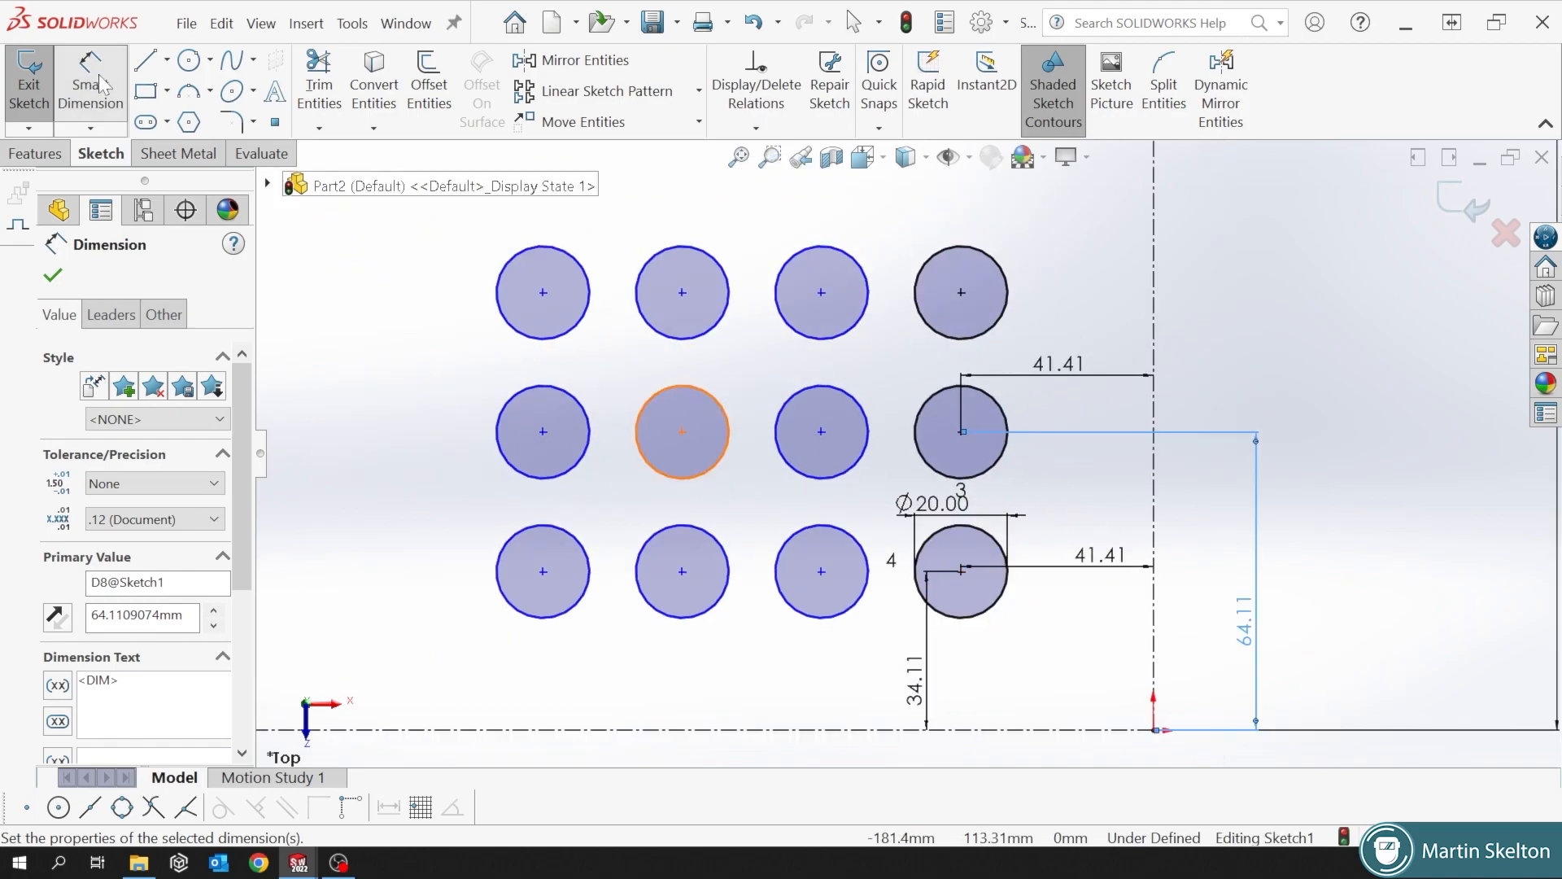
# Add 30 mm column and row spacings, drop the redundant distance, and keep 41.41 for the top row.
pyautogui.click(961, 570)
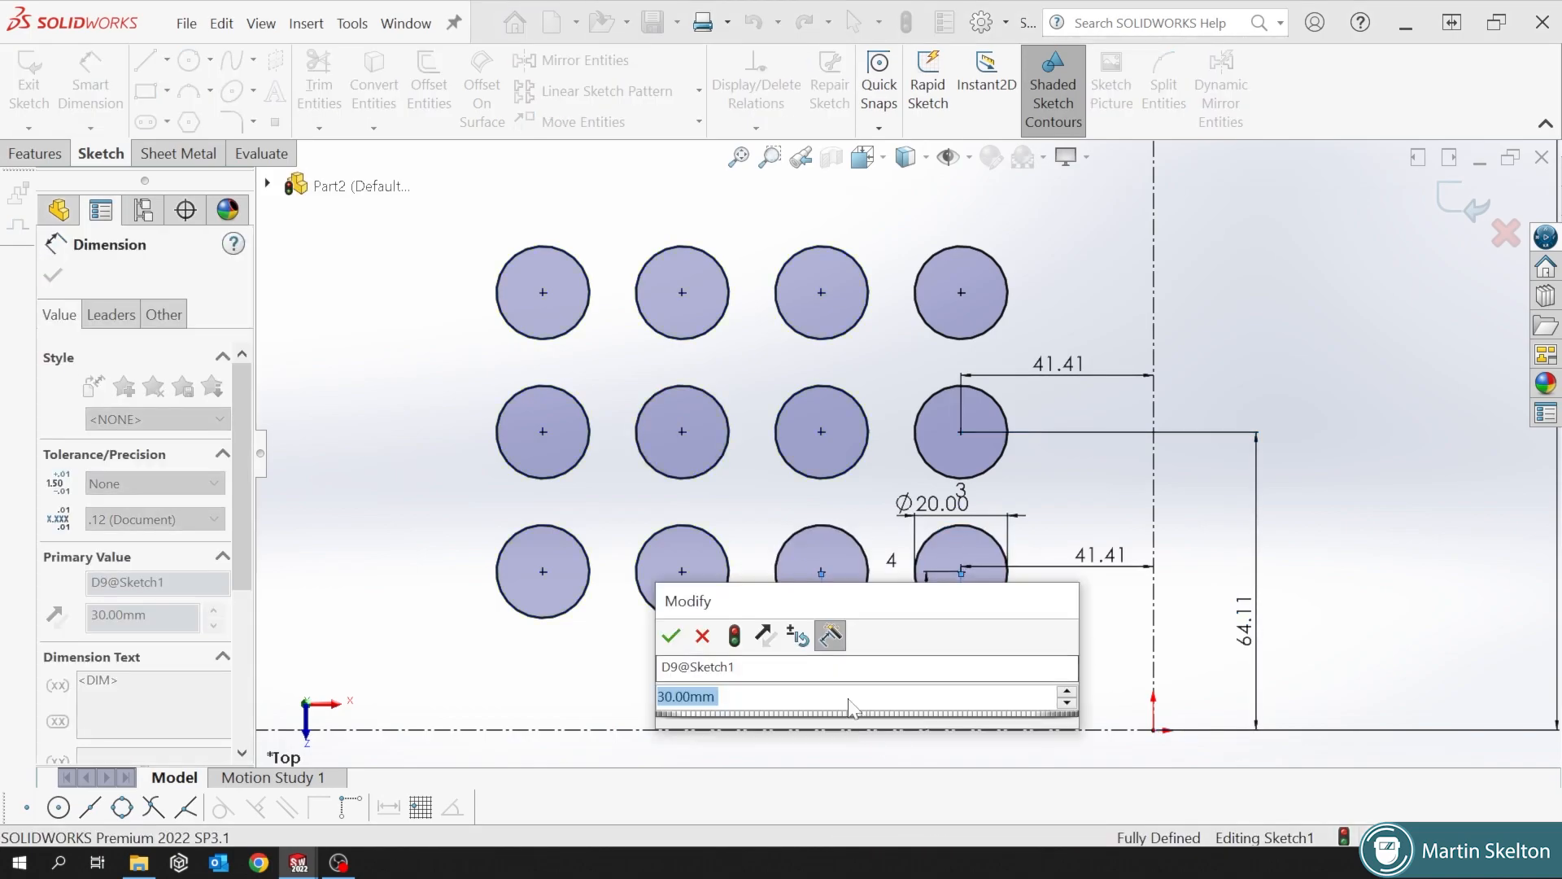
pyautogui.click(671, 635)
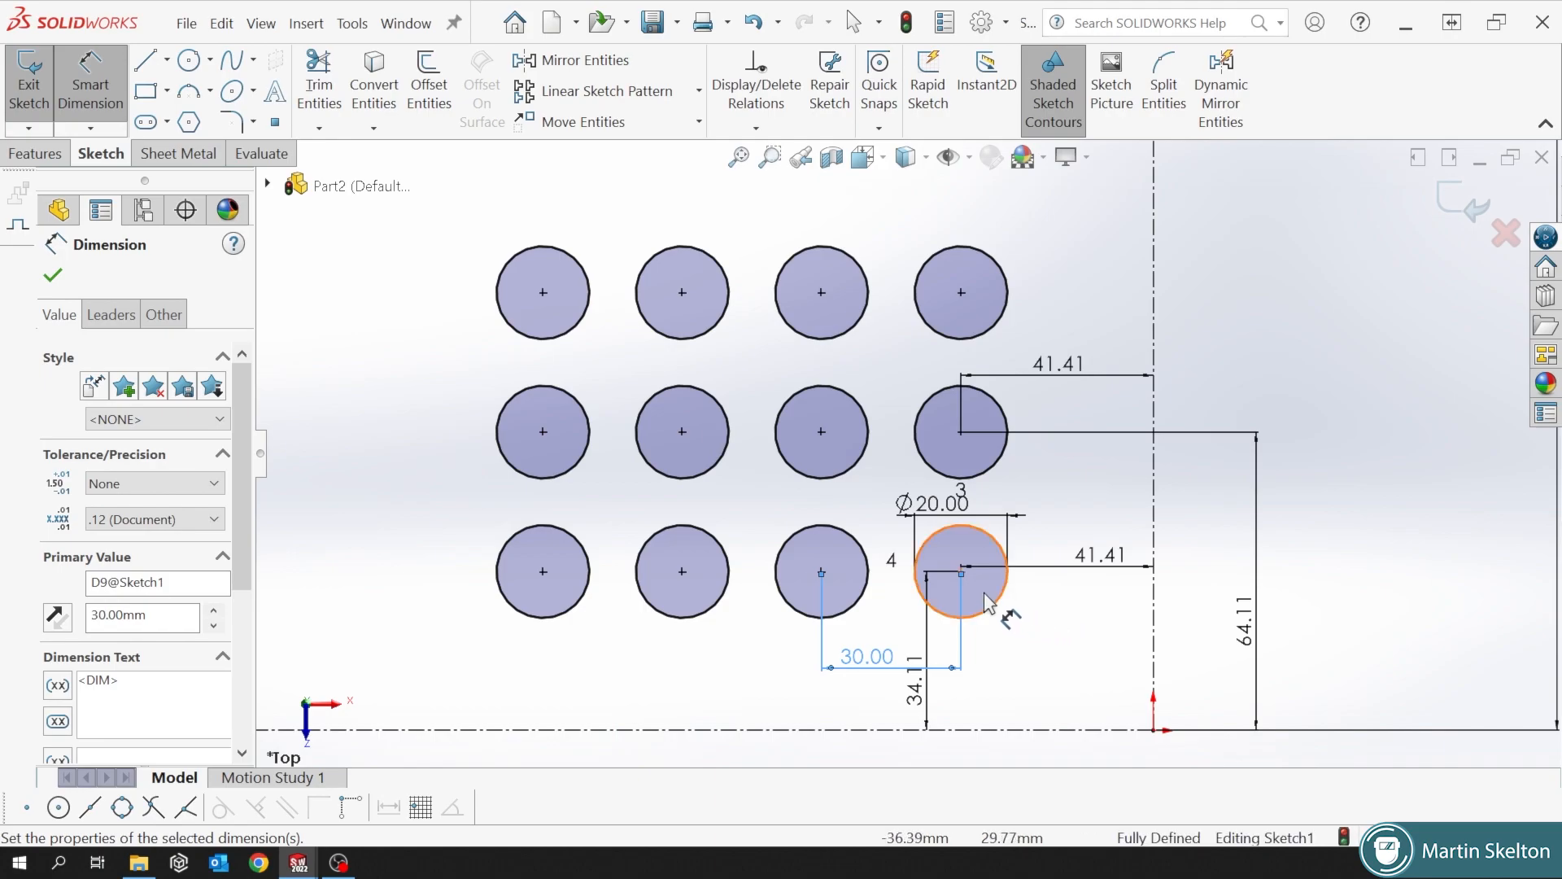
pyautogui.moveTo(1043, 581)
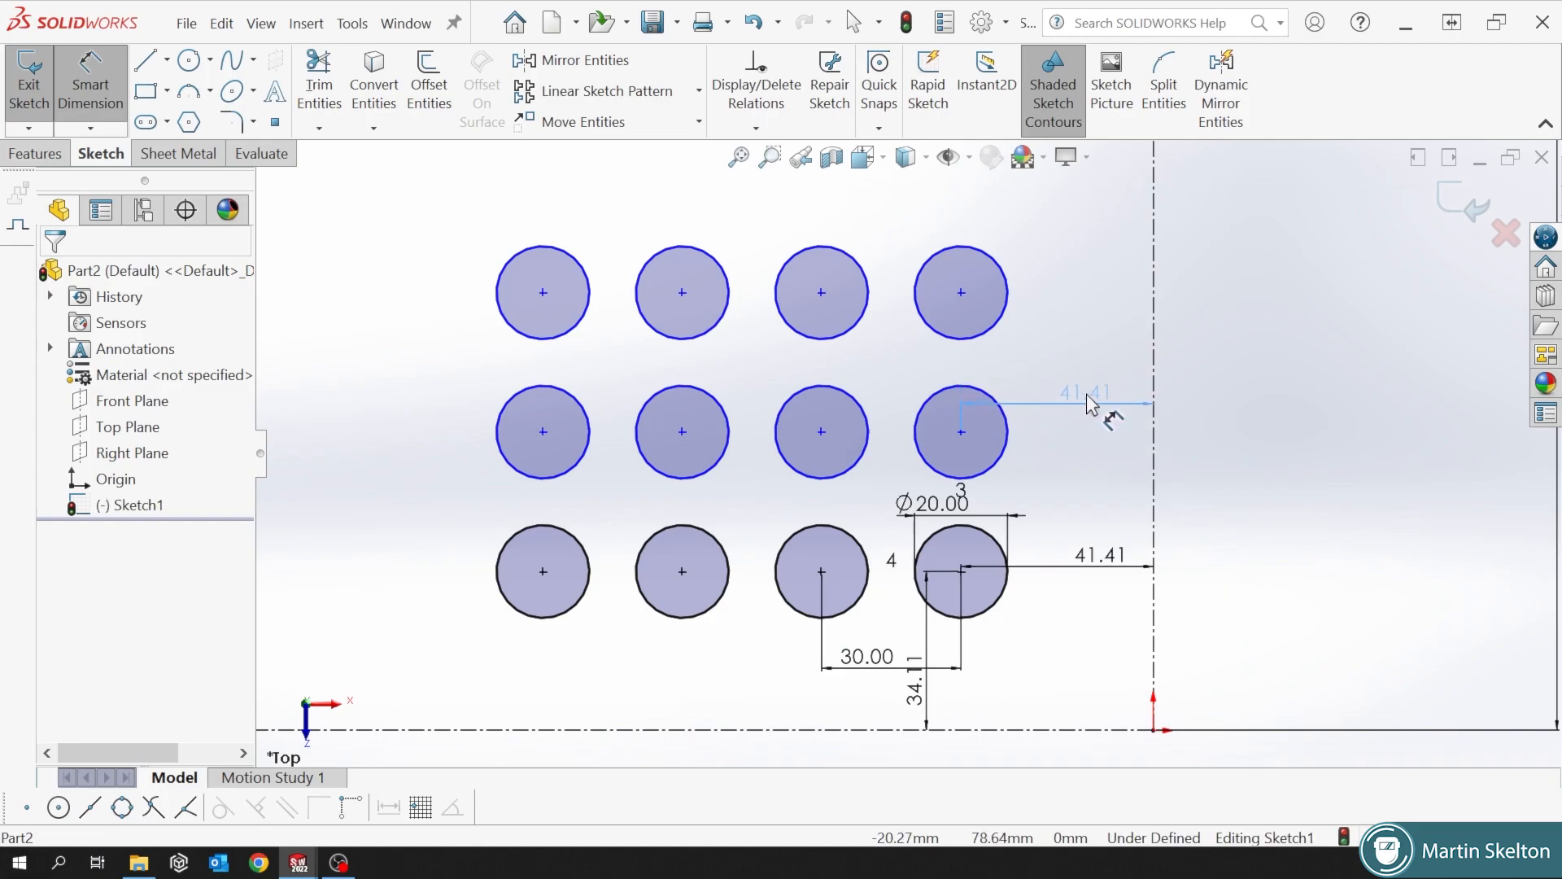
pyautogui.click(821, 571)
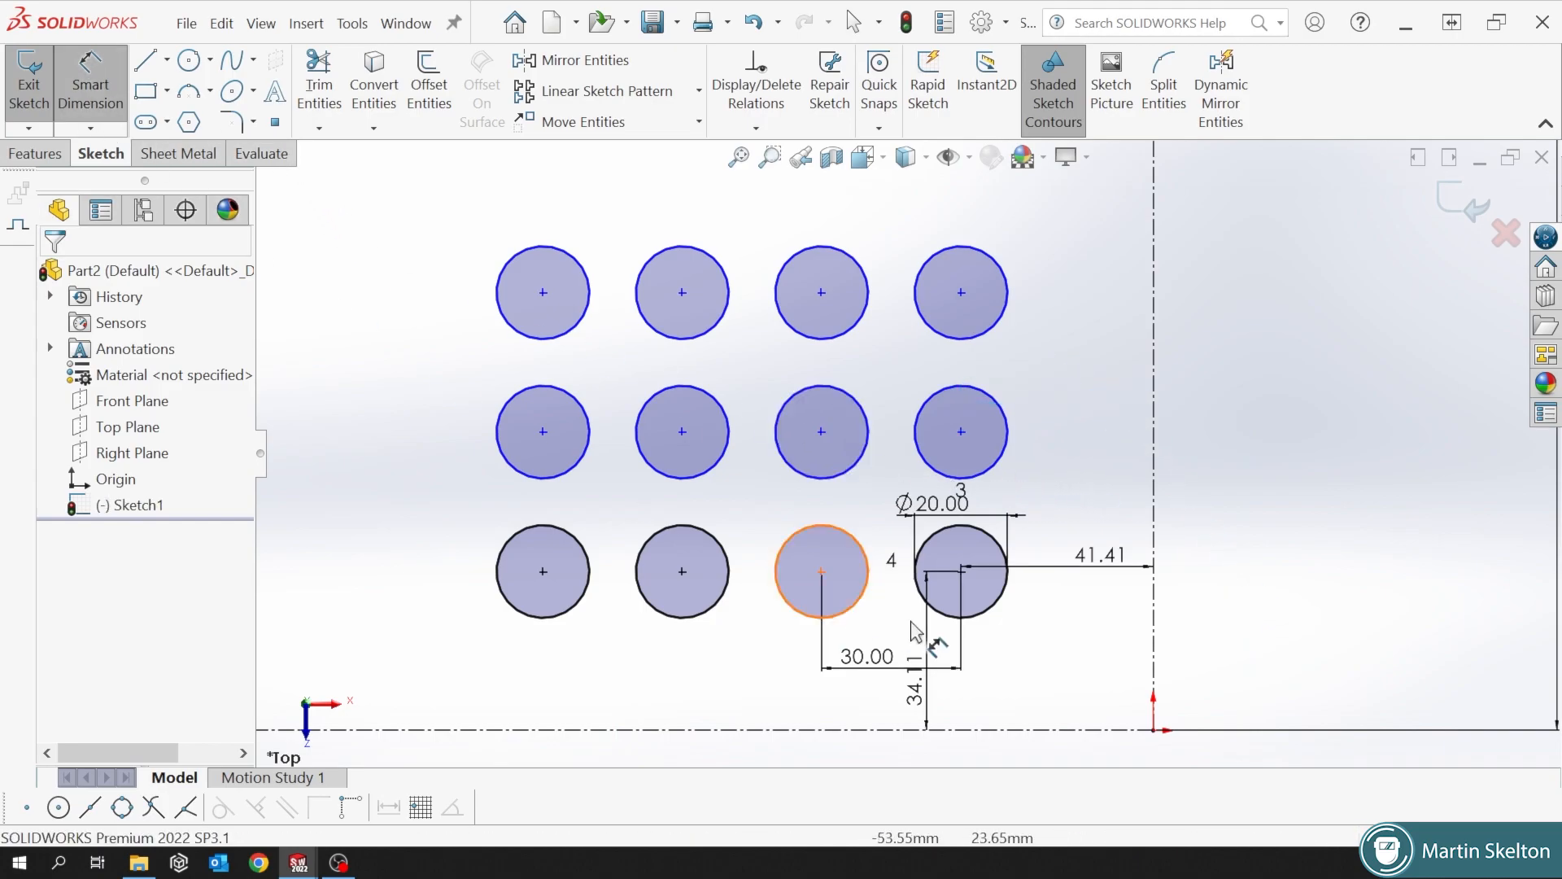
pyautogui.click(960, 432)
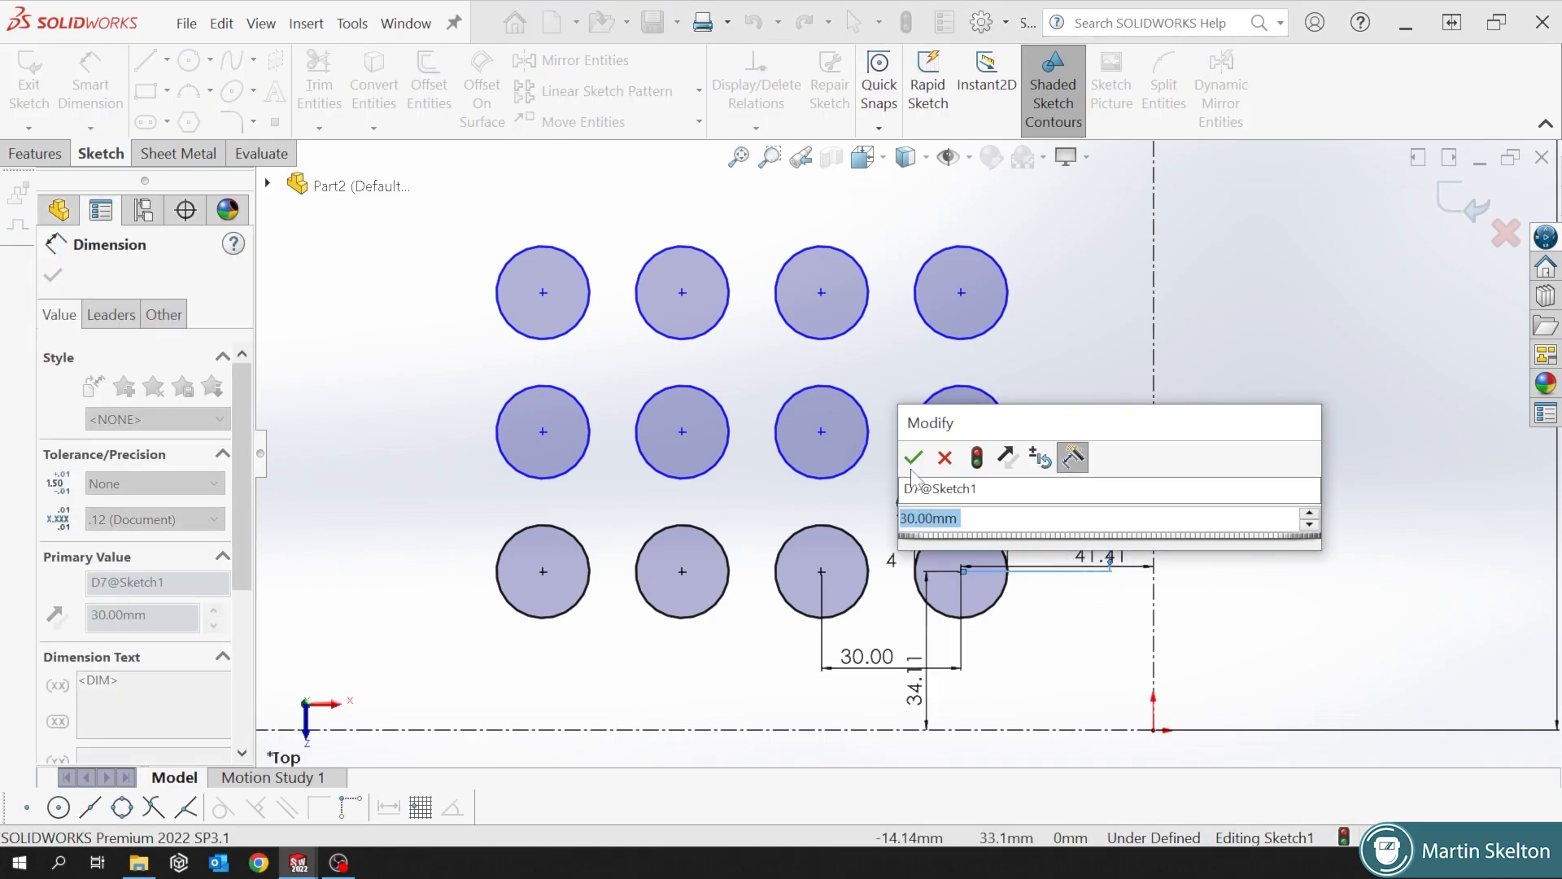
pyautogui.click(911, 457)
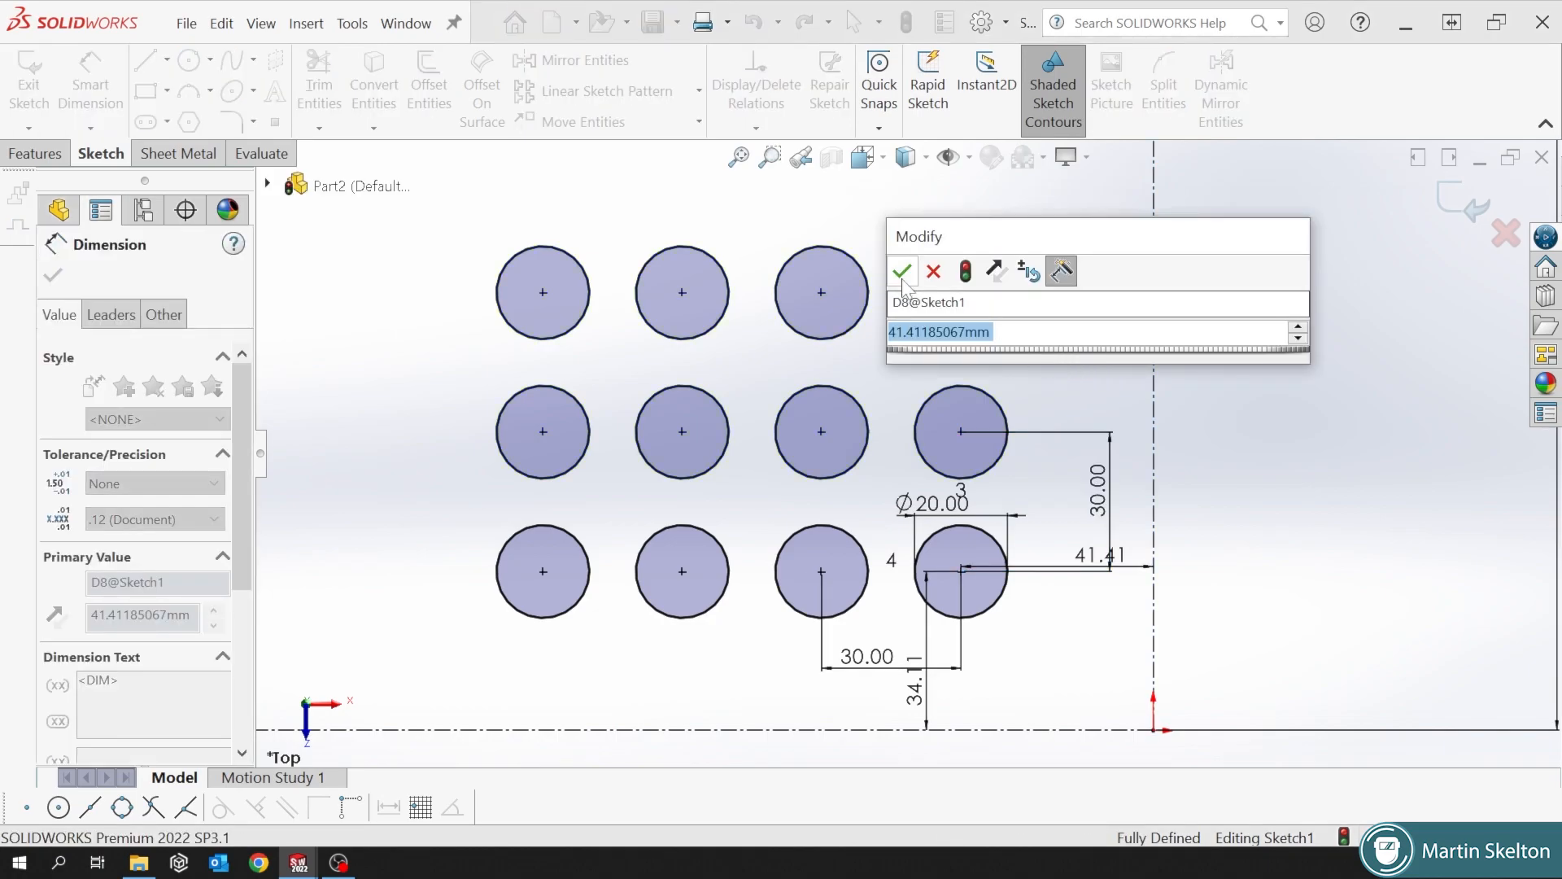
pyautogui.click(901, 271)
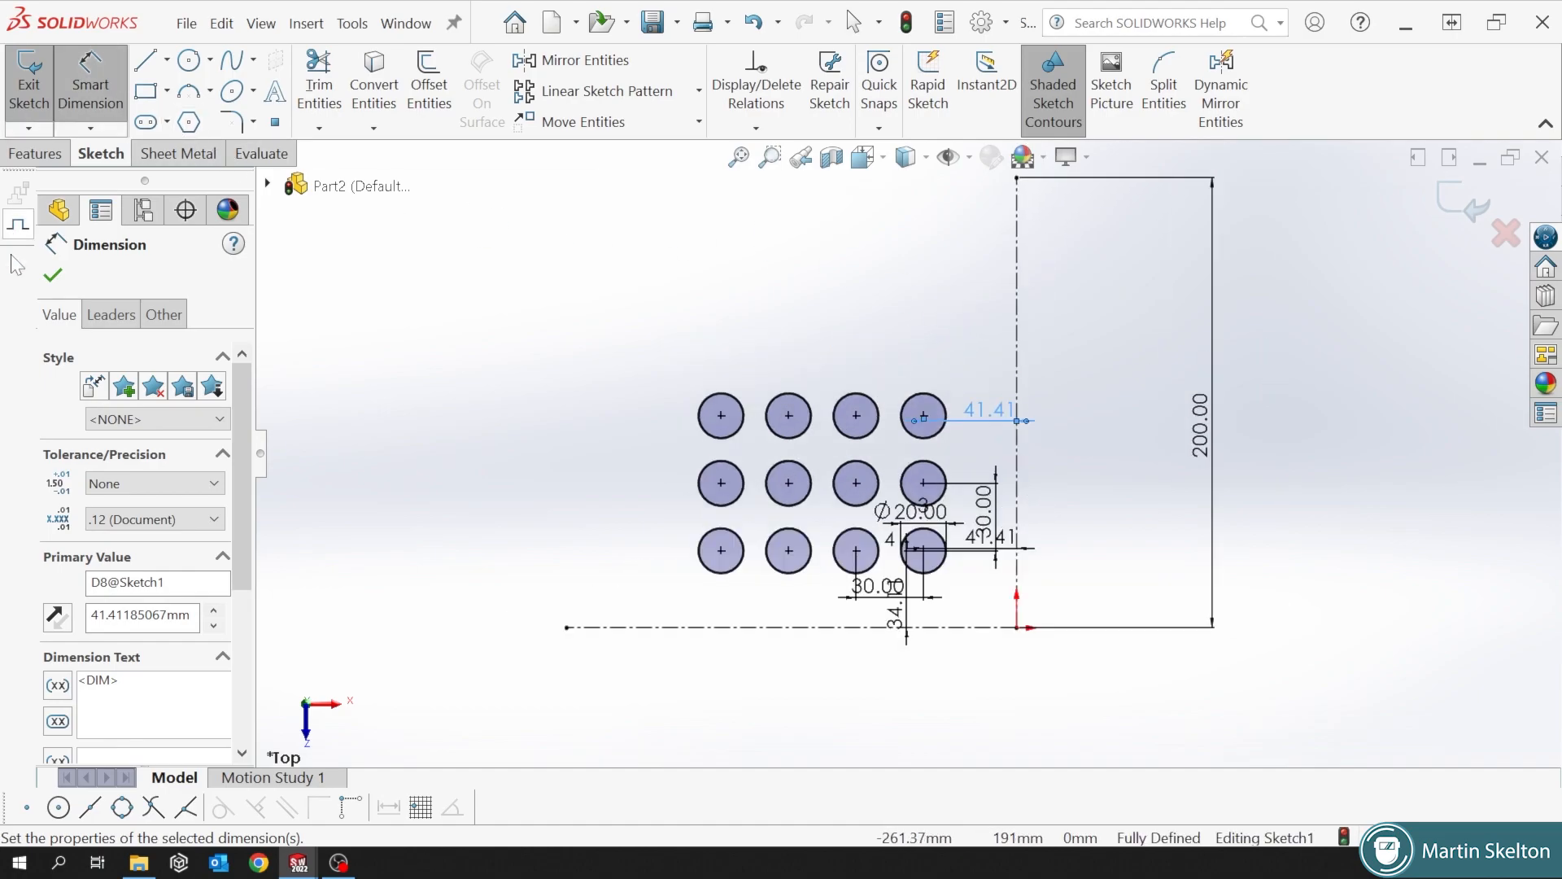
pyautogui.click(52, 275)
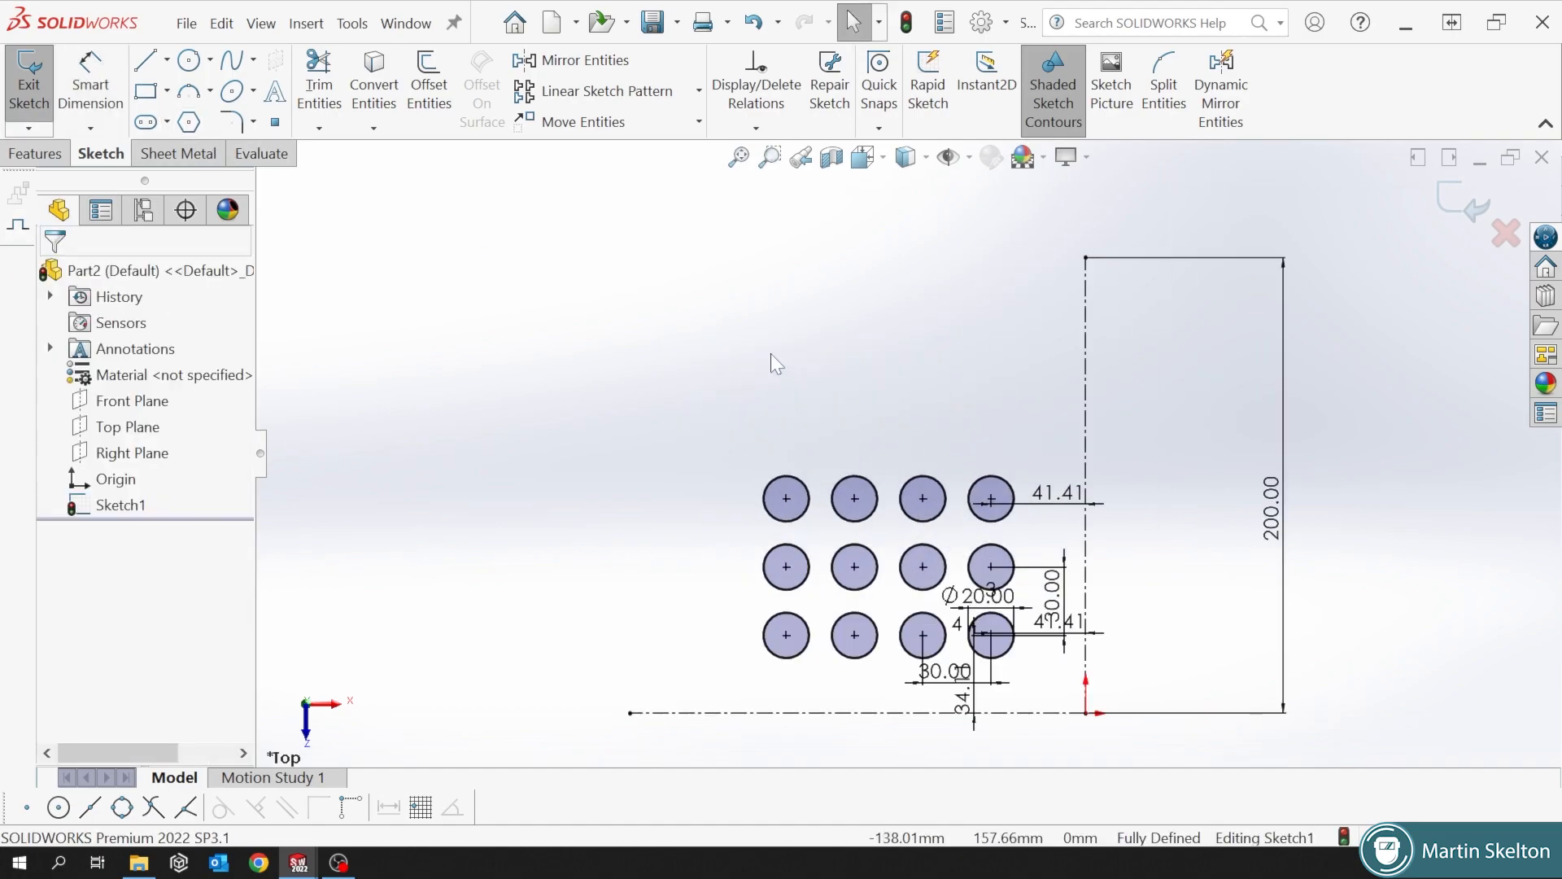
# Draw the Ø100 circle and convert it to construction geometry.
pyautogui.click(186, 60)
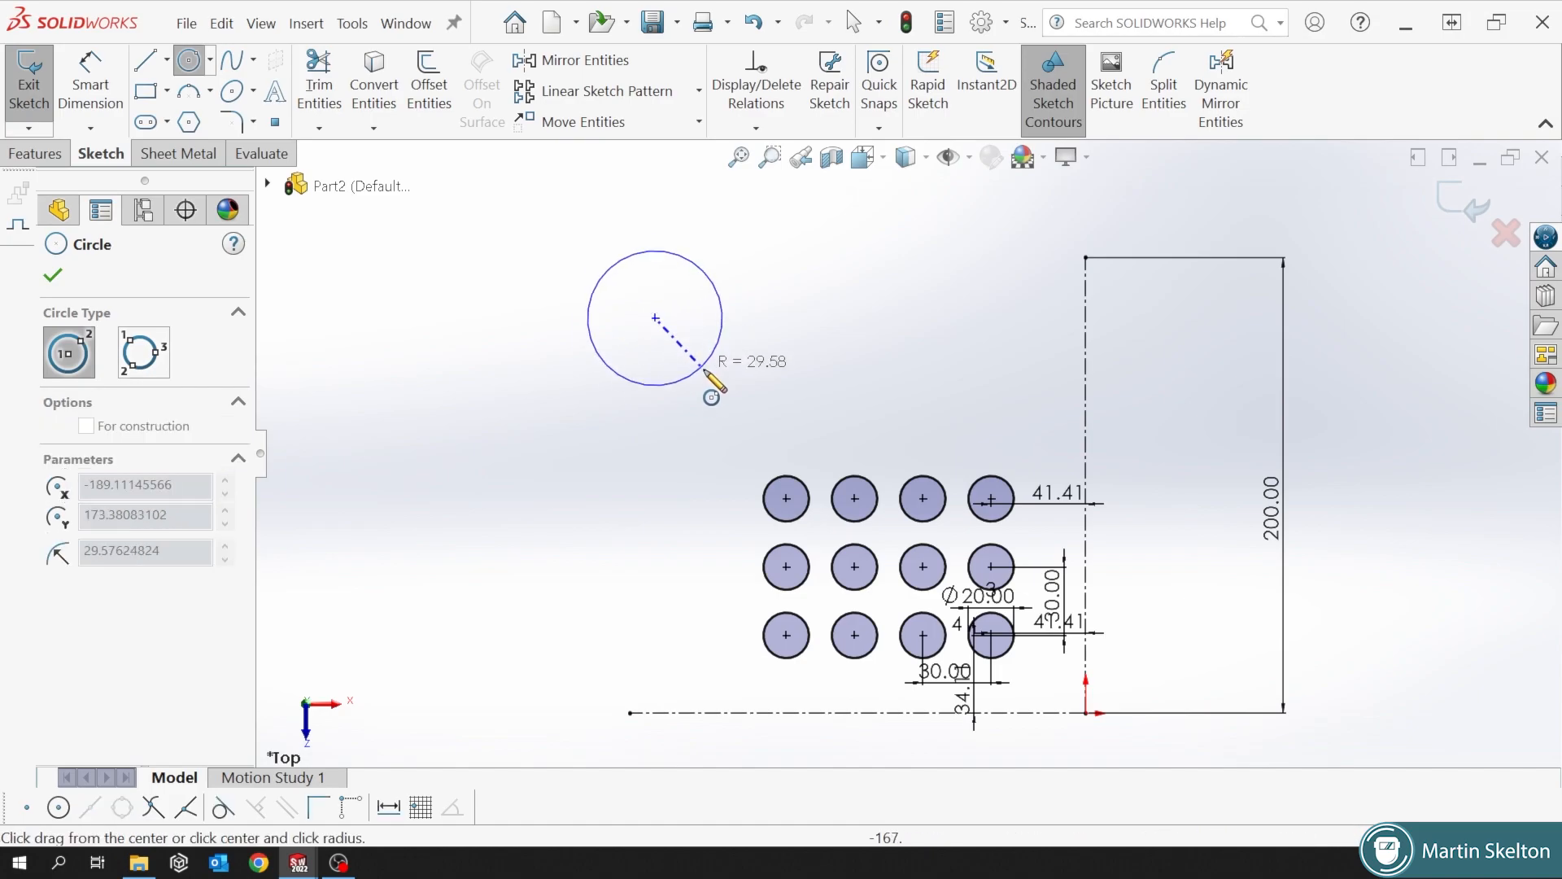
pyautogui.click(654, 317)
pyautogui.write('100')
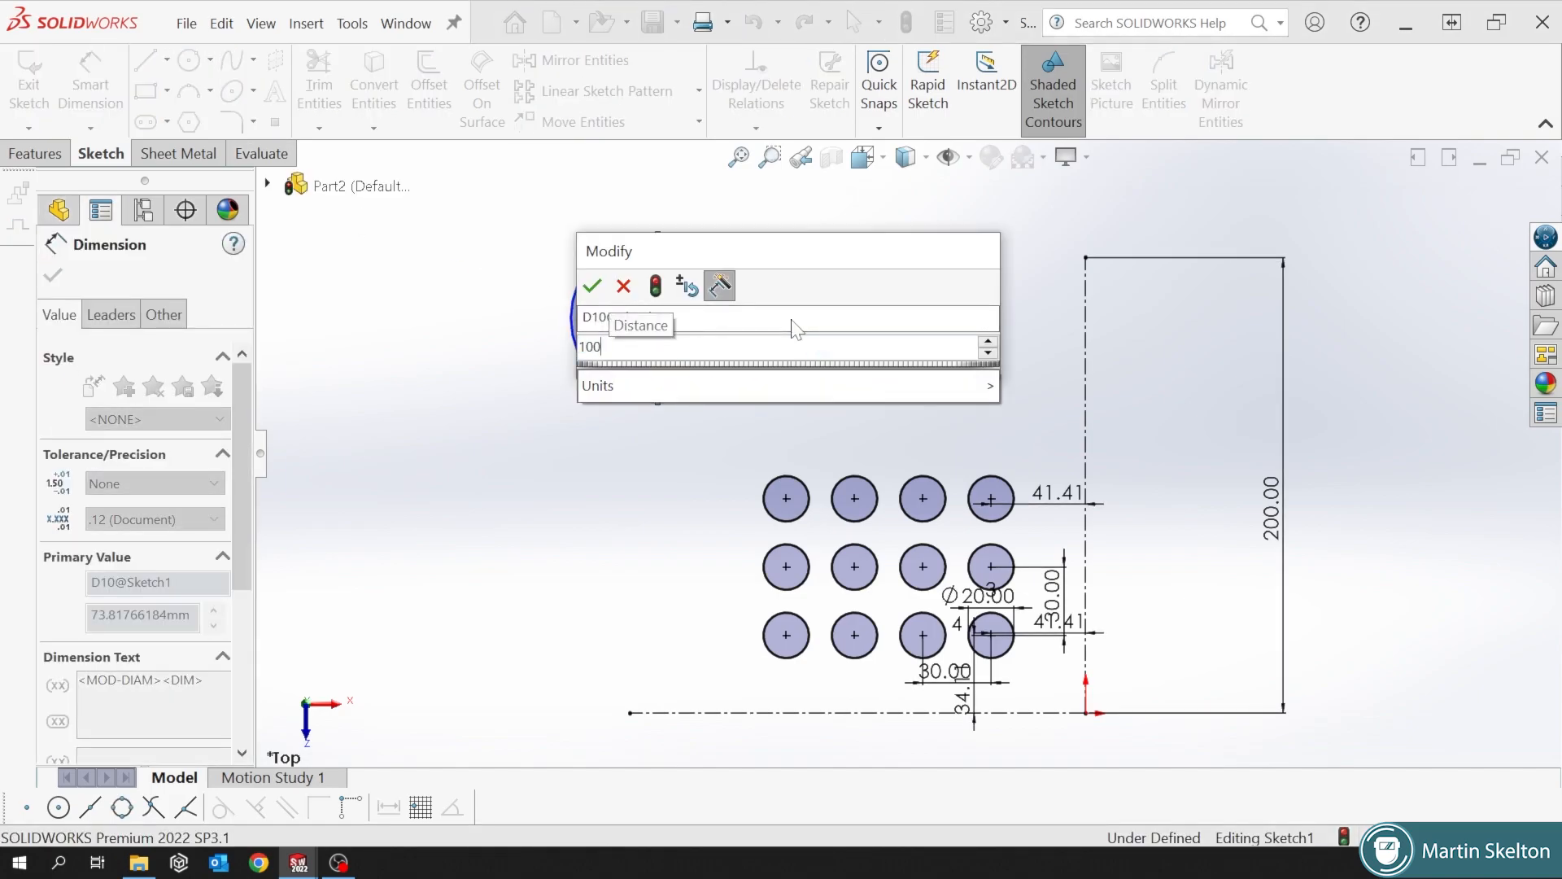
pyautogui.click(590, 286)
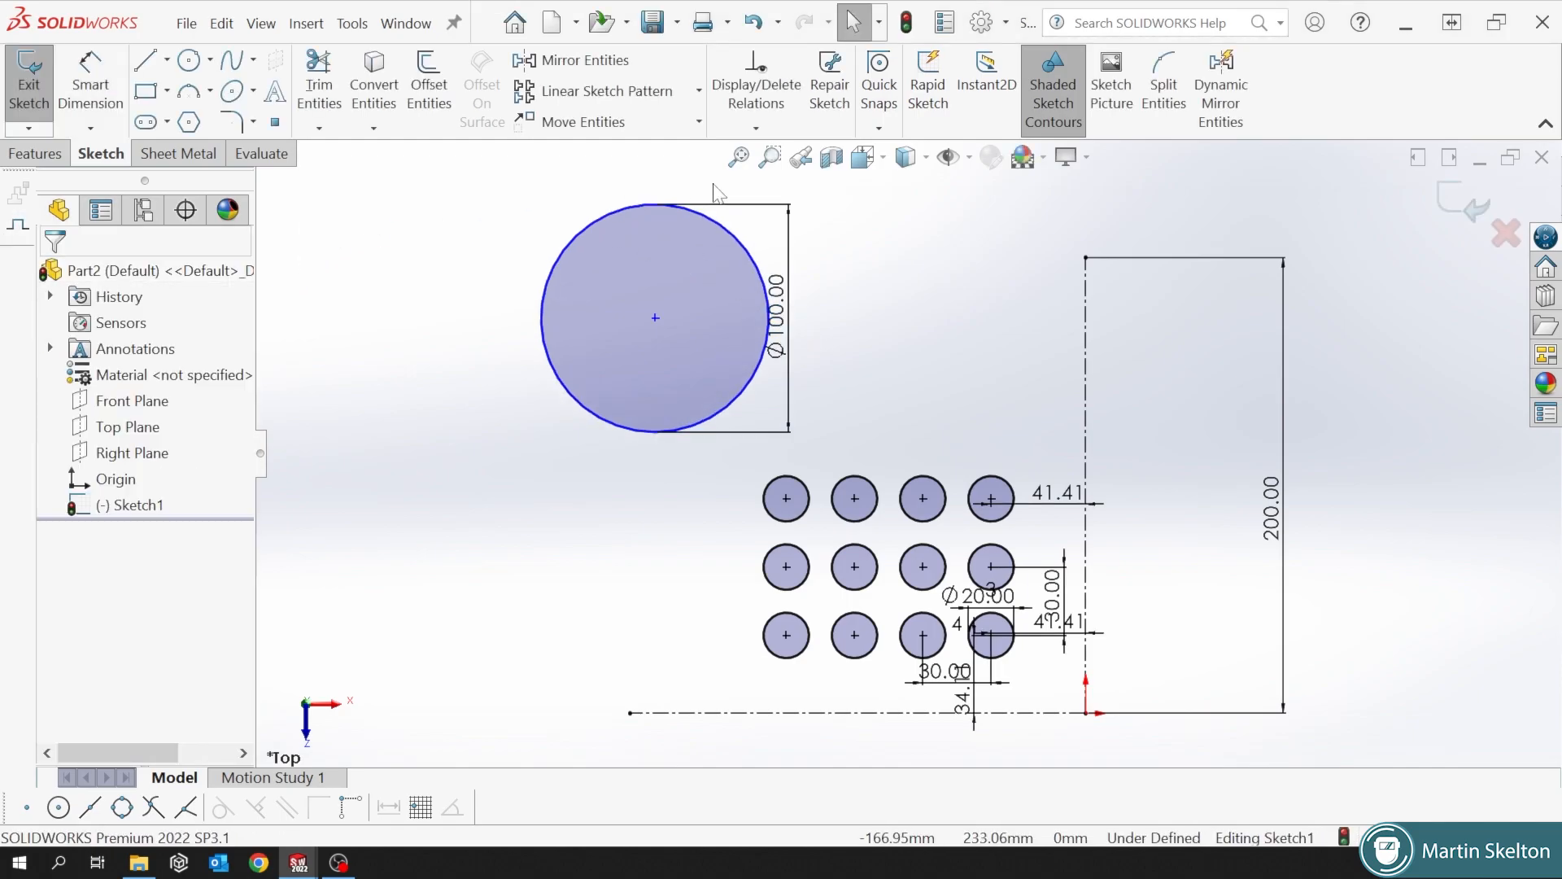
pyautogui.click(655, 318)
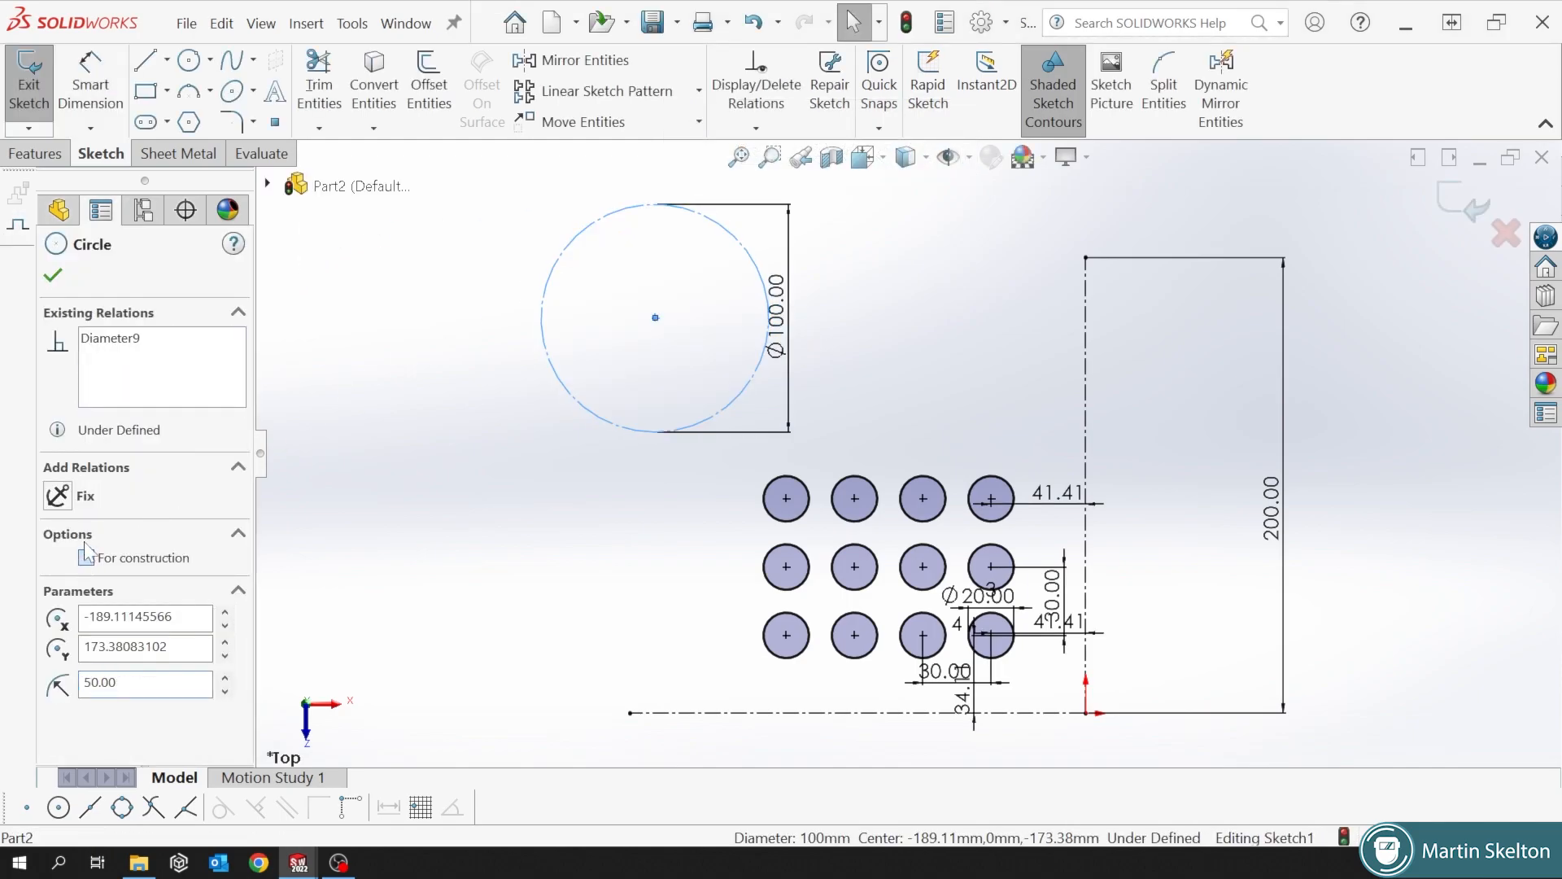
# Sketch a circle on the construction circle's top quadrant and dimension it Ø15.
pyautogui.click(185, 59)
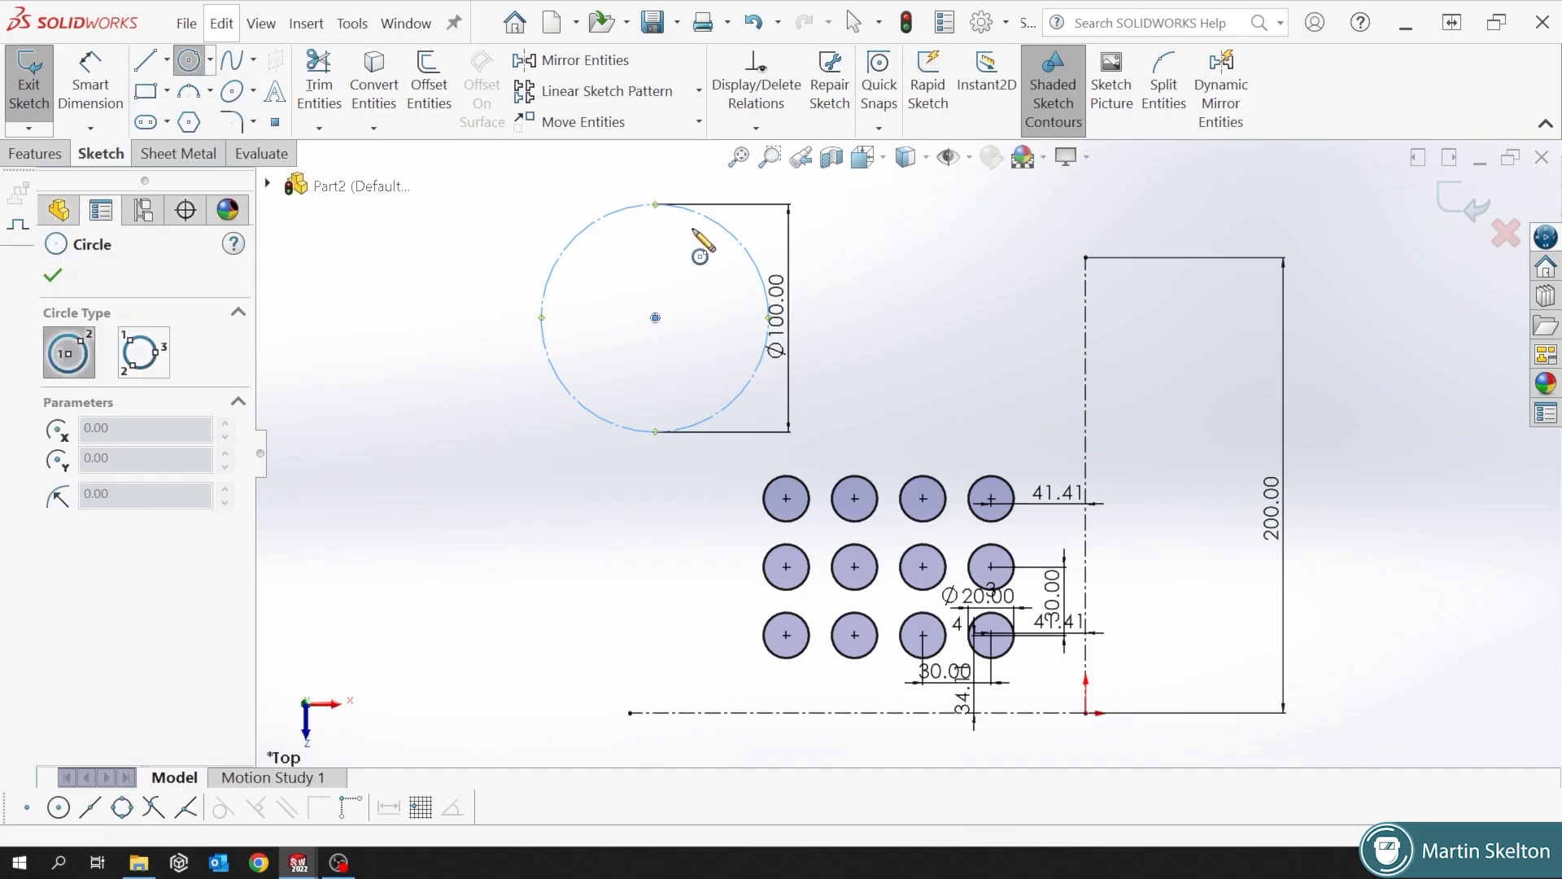
pyautogui.click(654, 205)
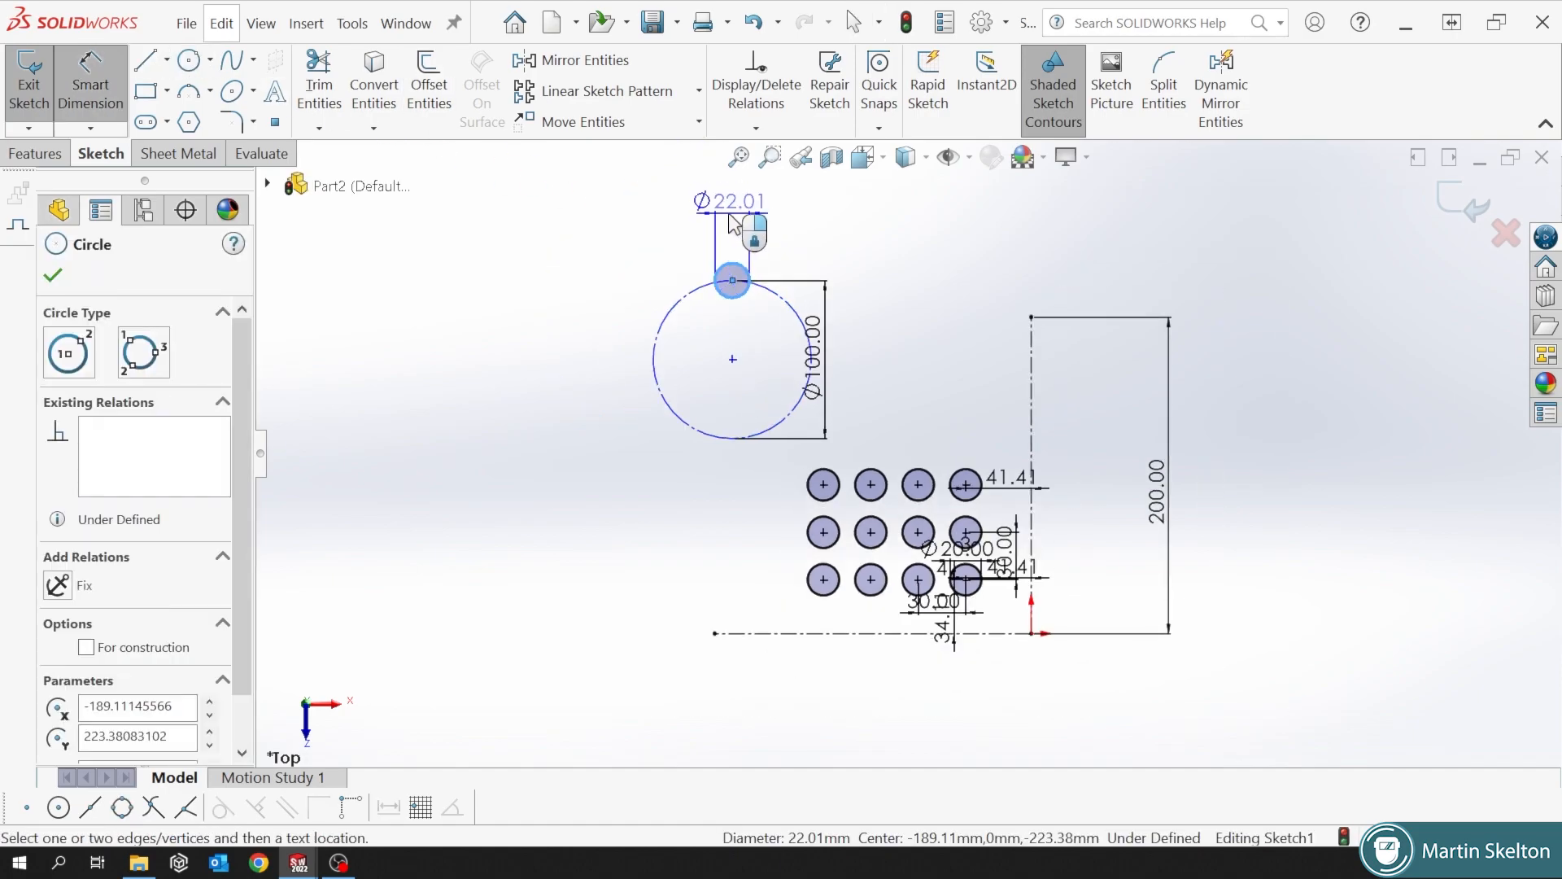
pyautogui.click(731, 201)
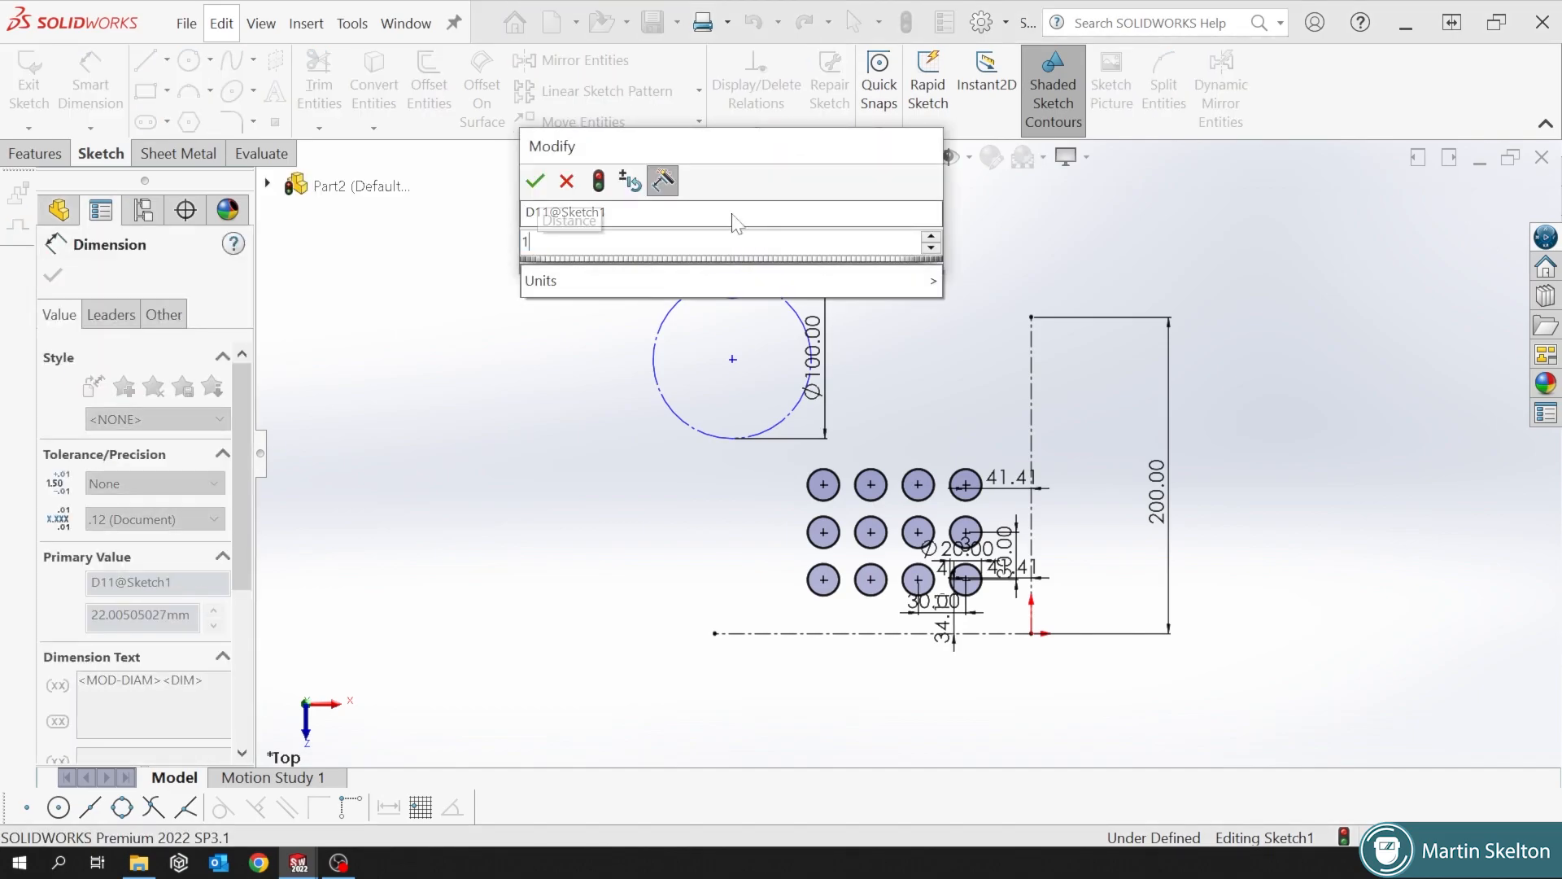
pyautogui.click(535, 180)
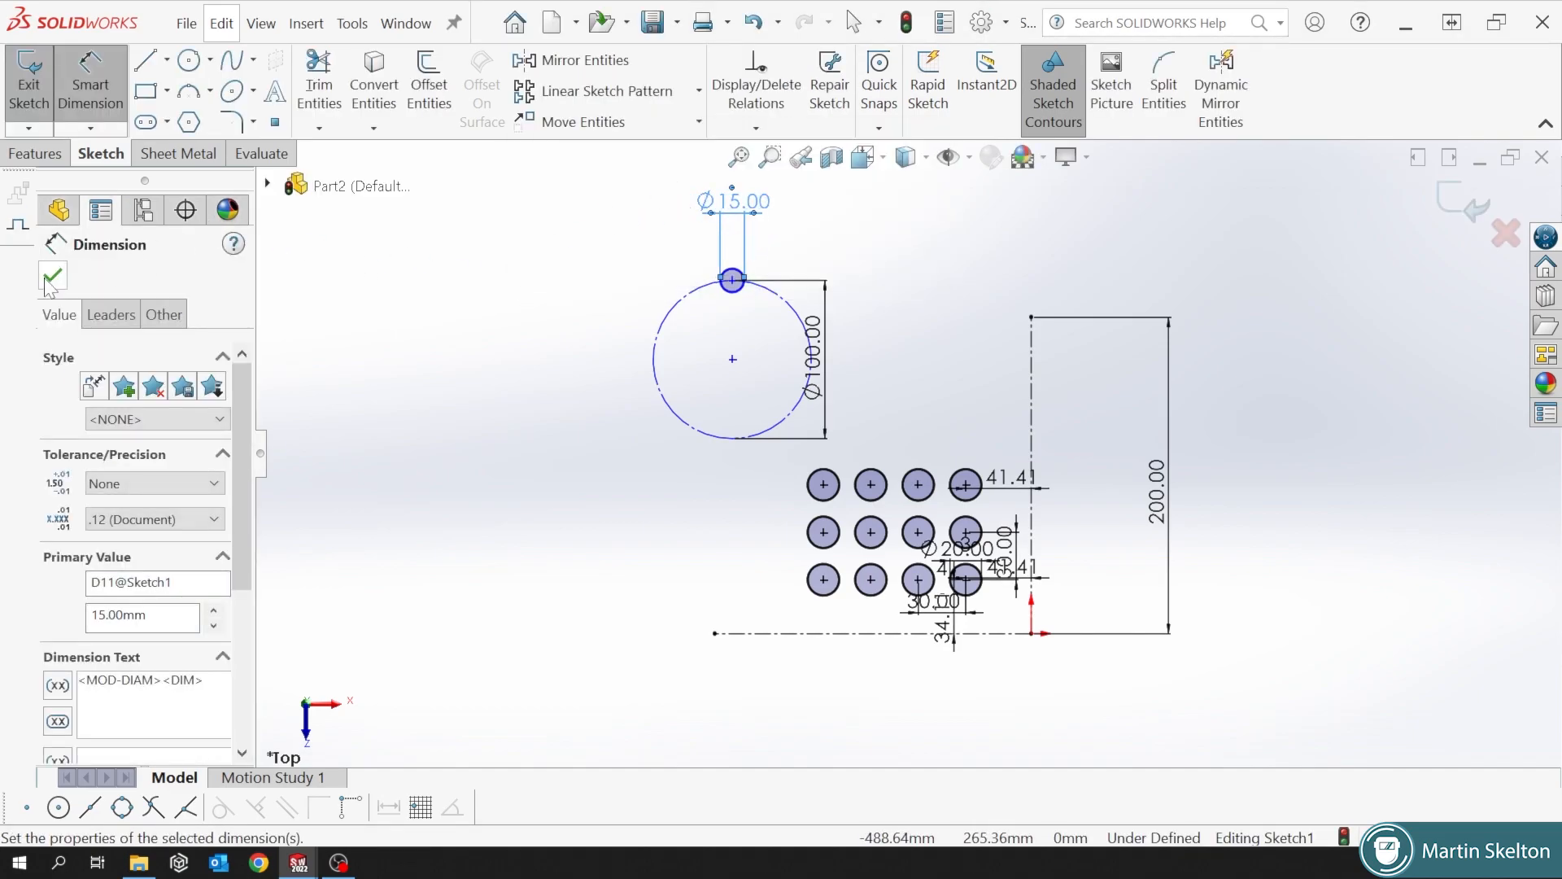
pyautogui.click(52, 276)
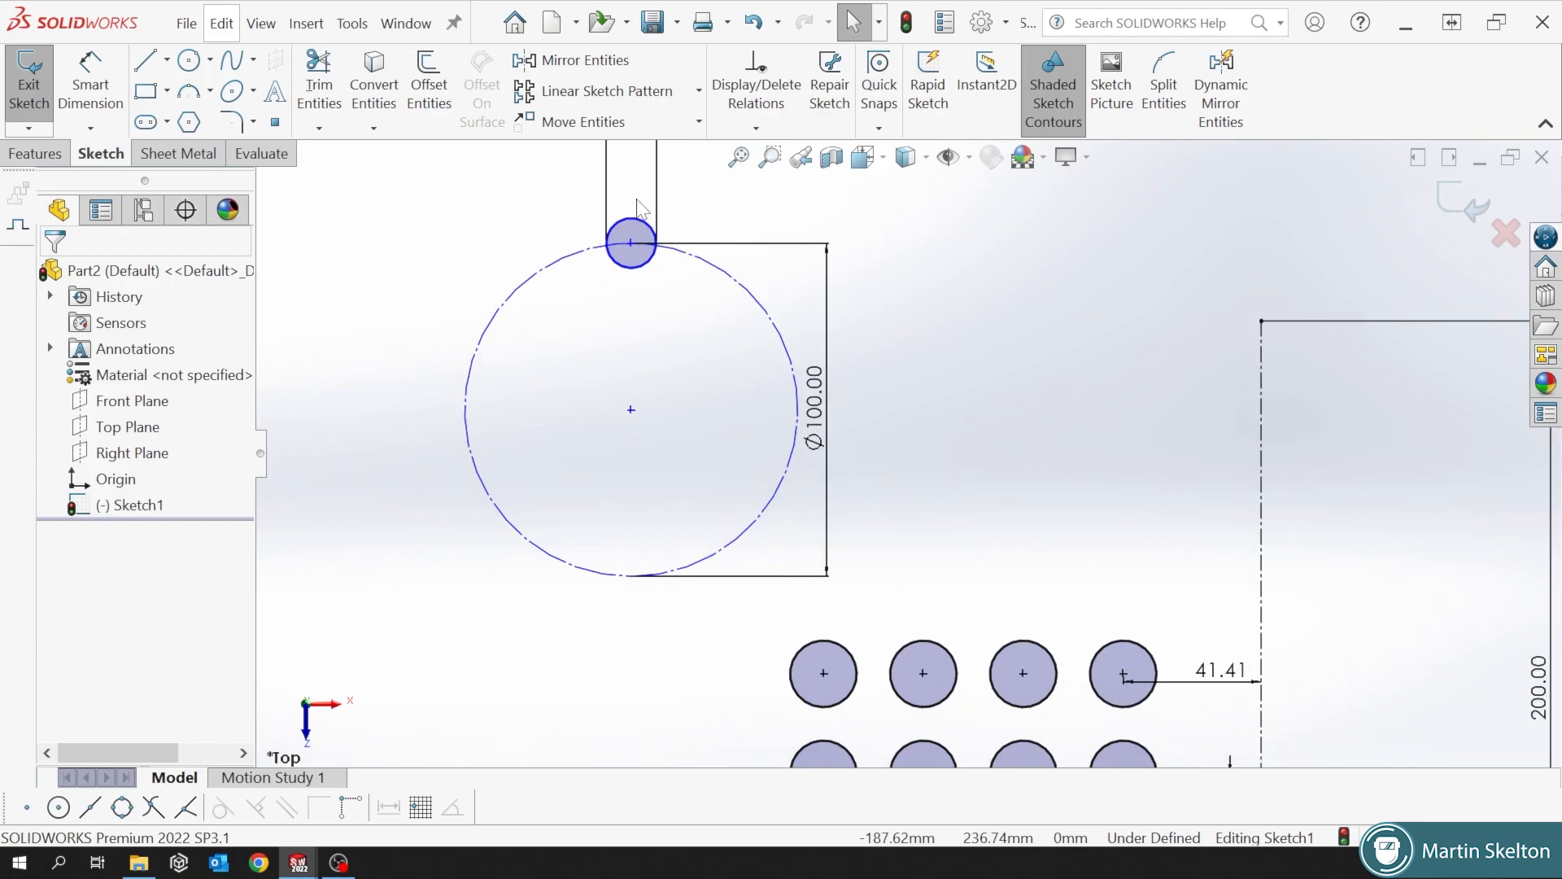
pyautogui.click(698, 90)
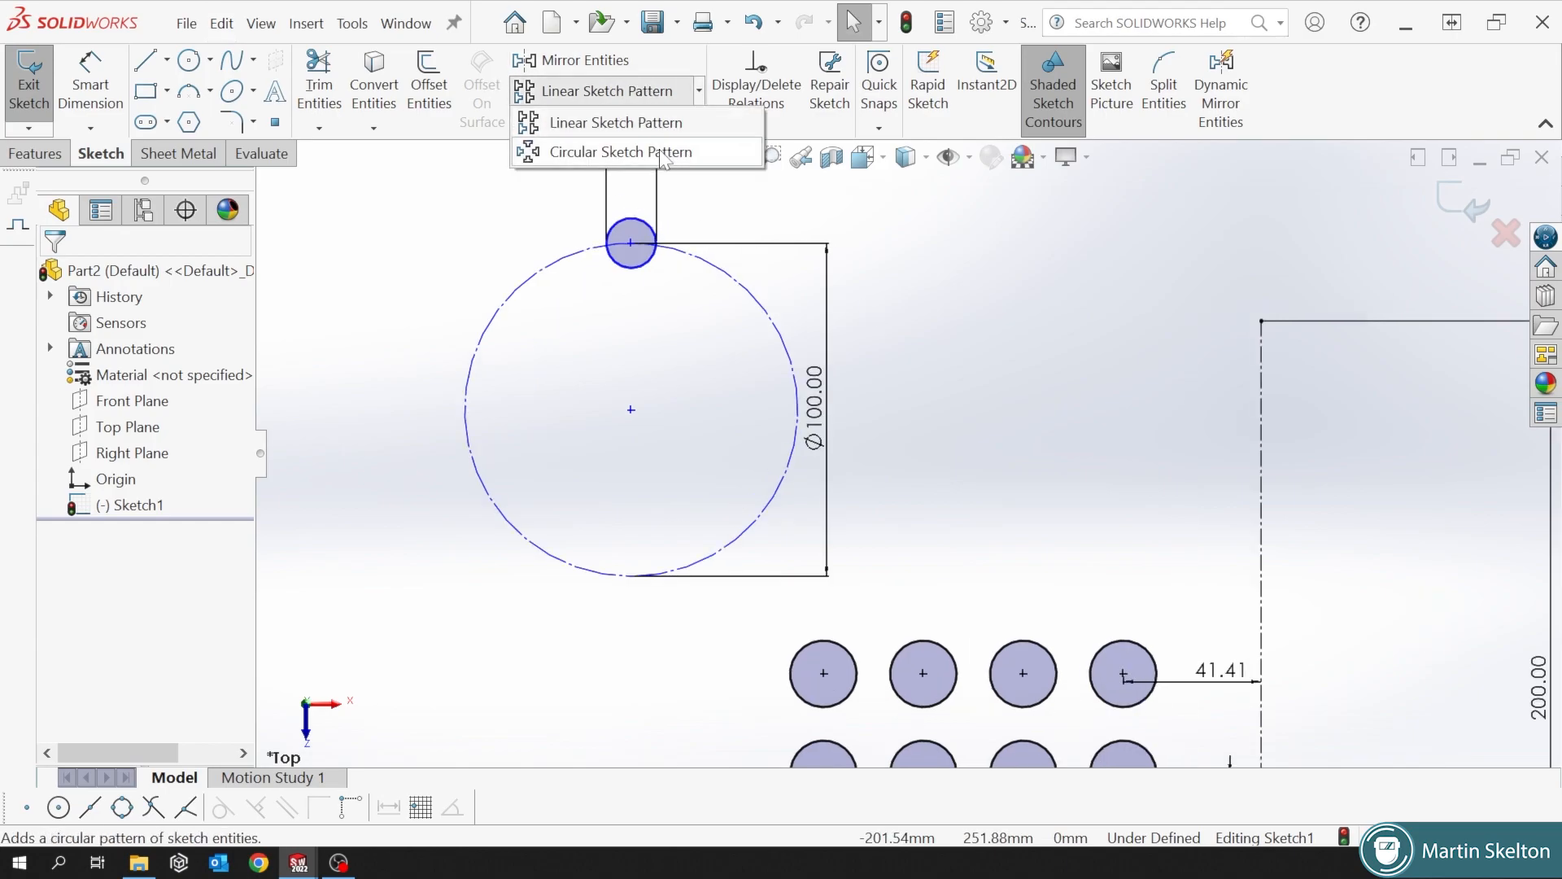
# Circular-pattern the Ø15 circle into 5 instances about the construction circle's centre.
pyautogui.click(624, 151)
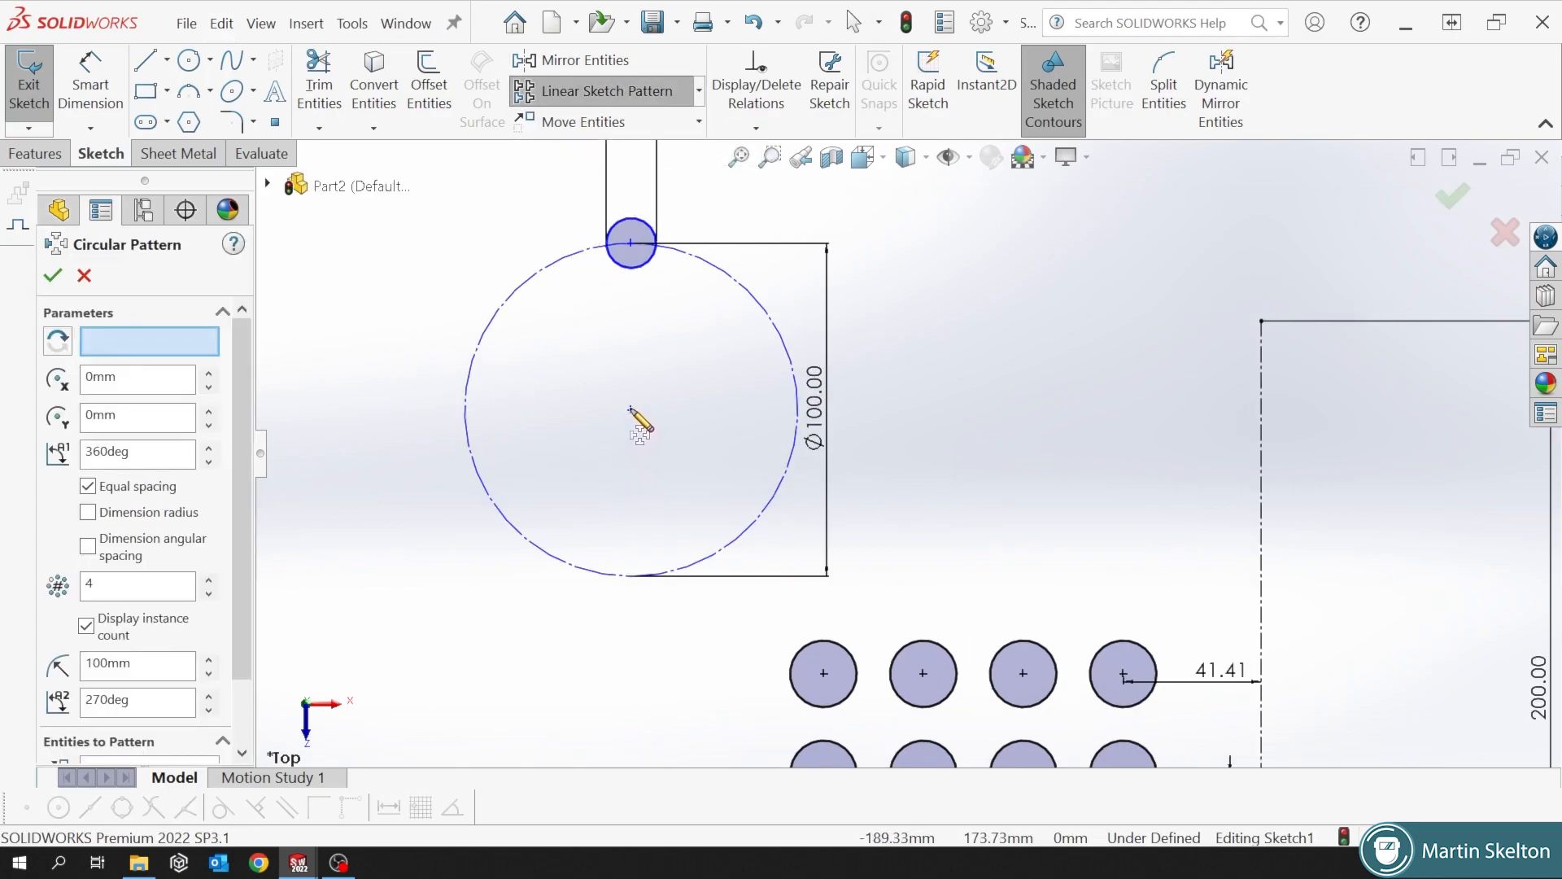
pyautogui.click(148, 341)
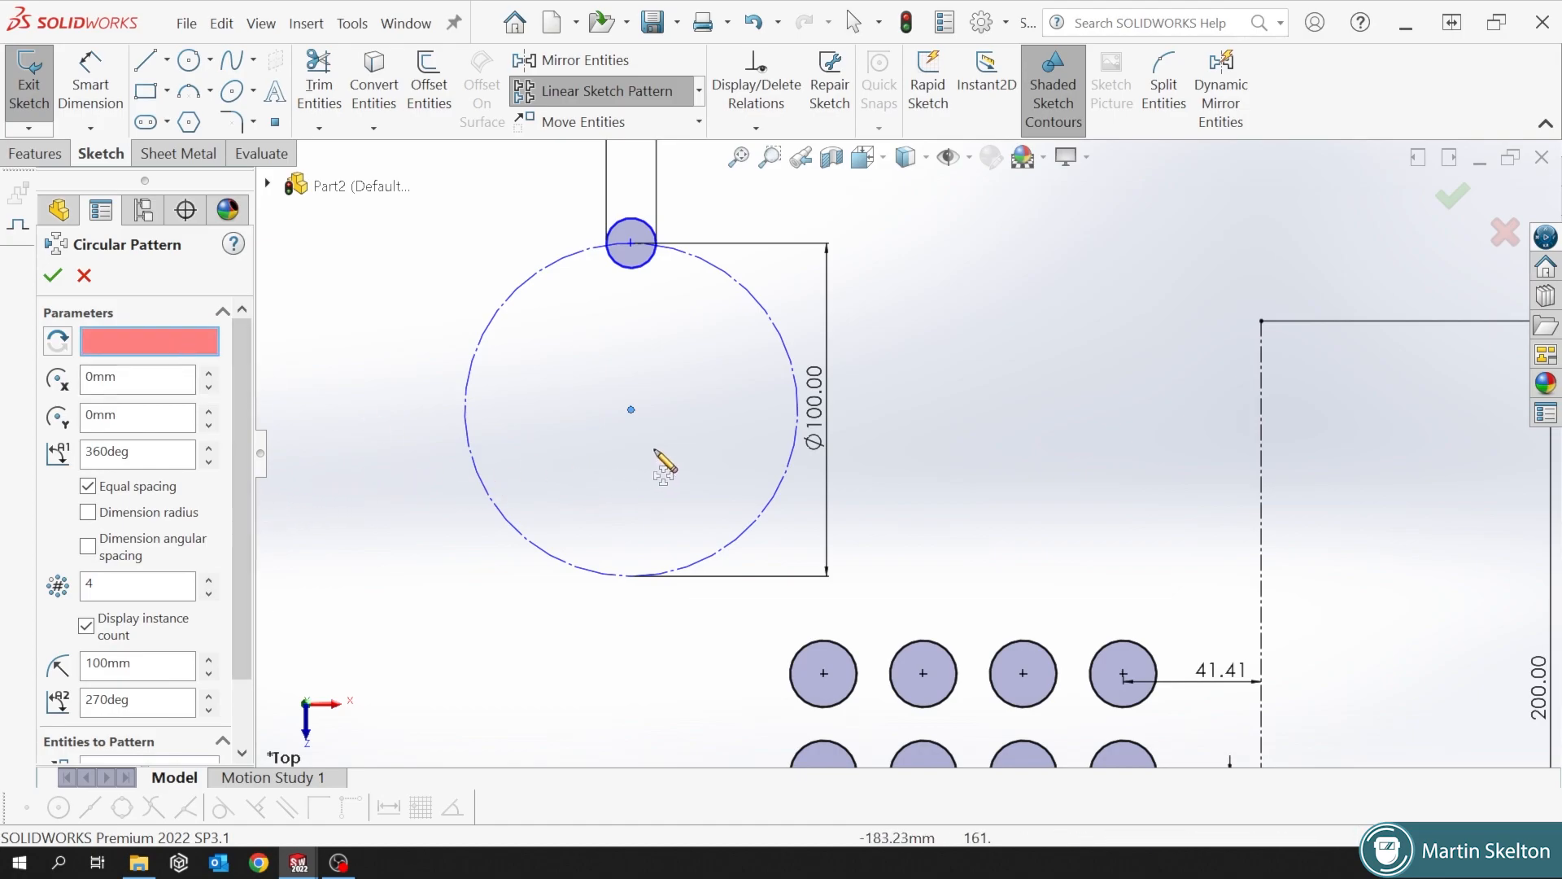
pyautogui.scroll(-3)
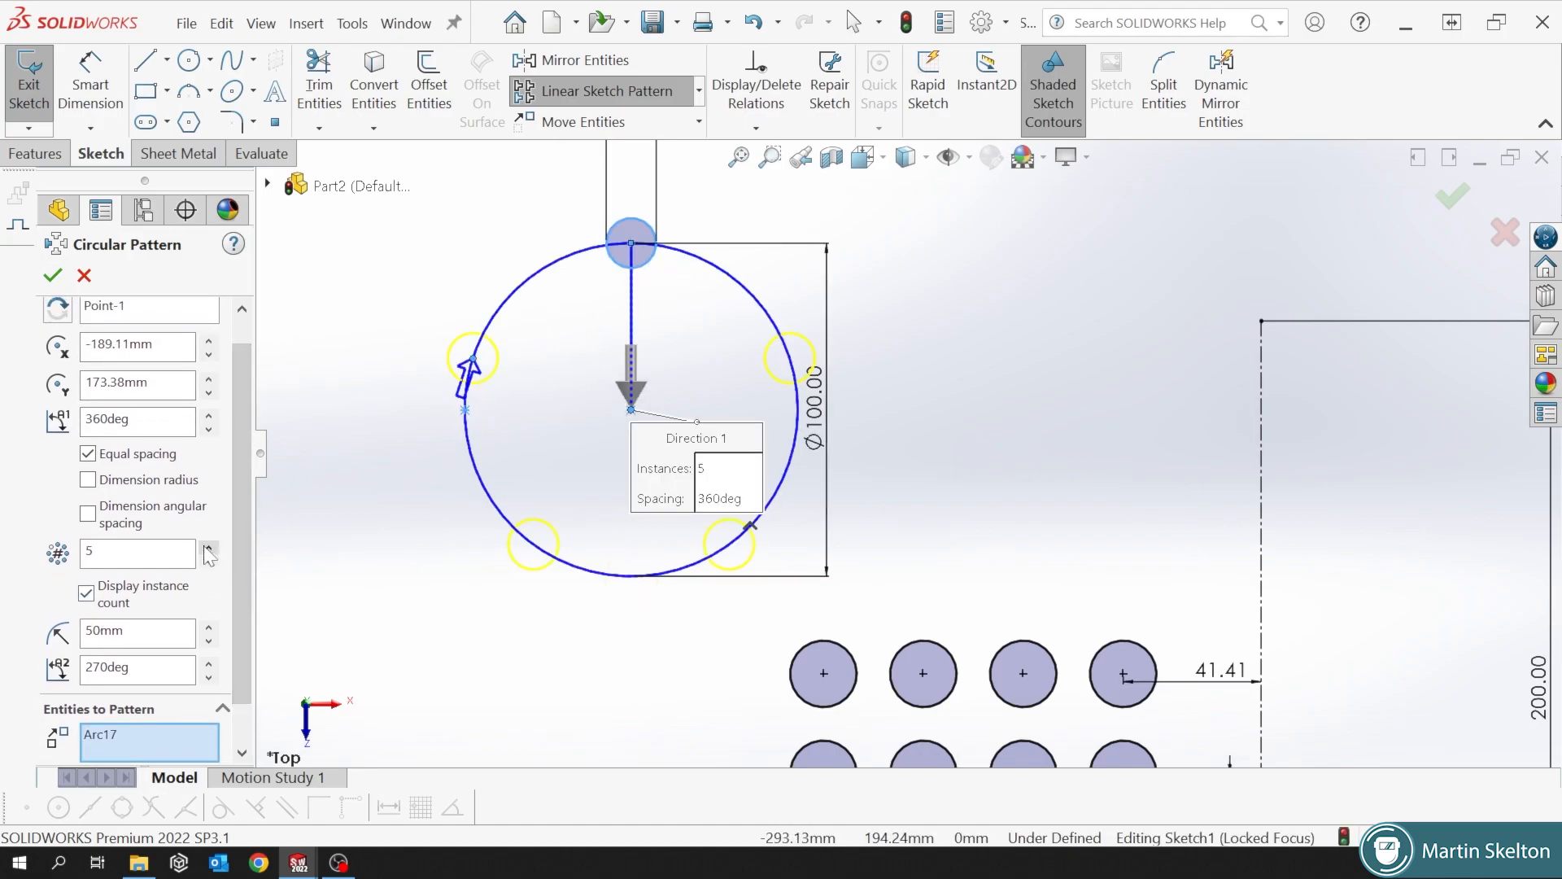
pyautogui.click(53, 275)
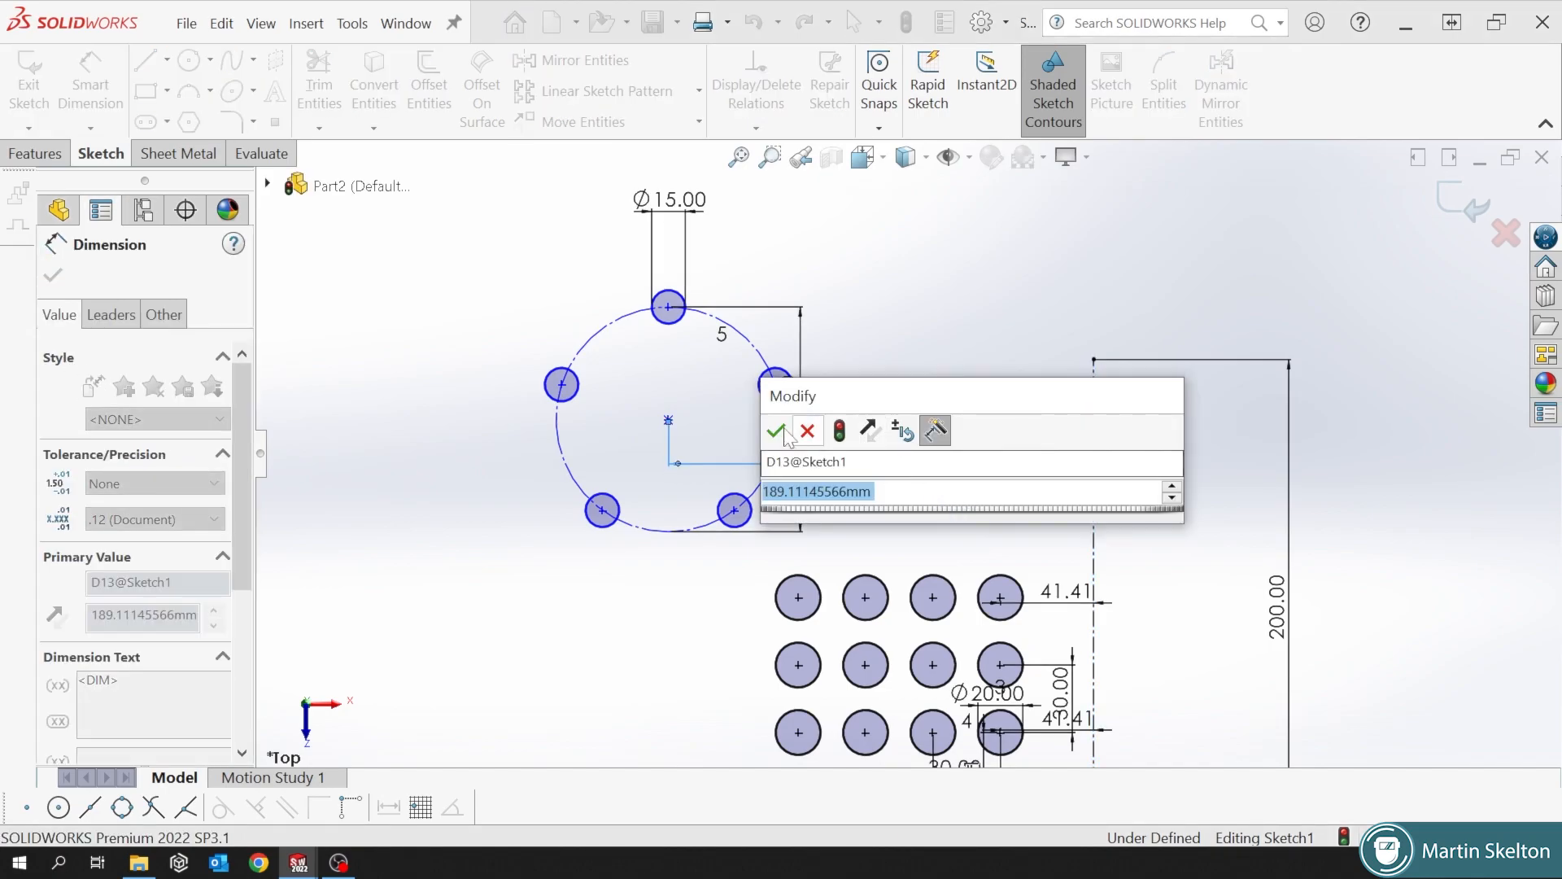
# Locate the pattern centre 189.11 and 173.38 from the centrelines.
pyautogui.click(777, 432)
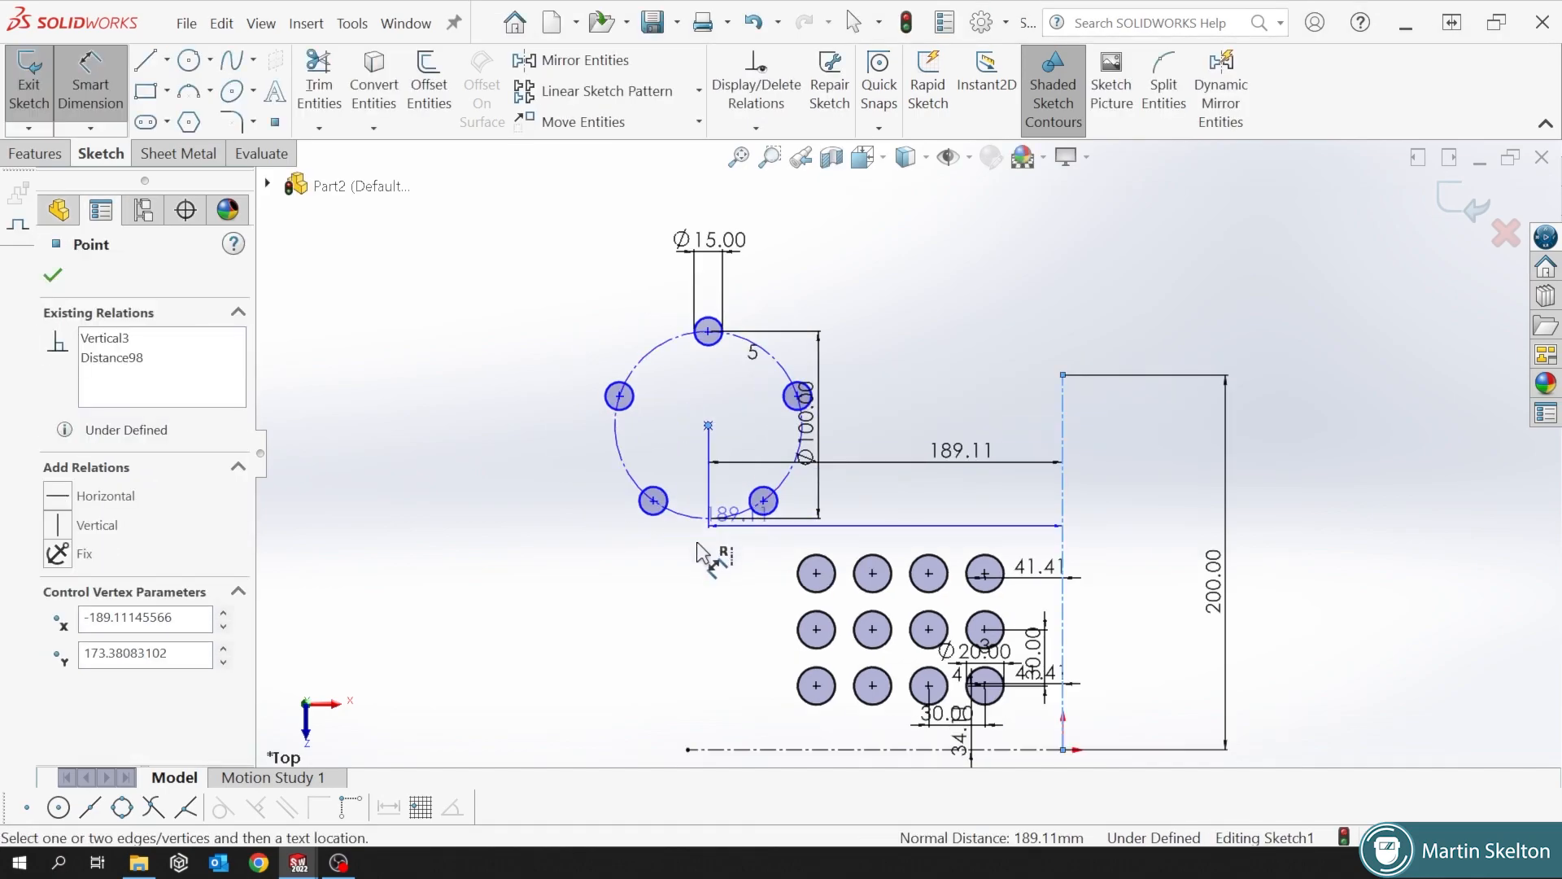
pyautogui.click(52, 275)
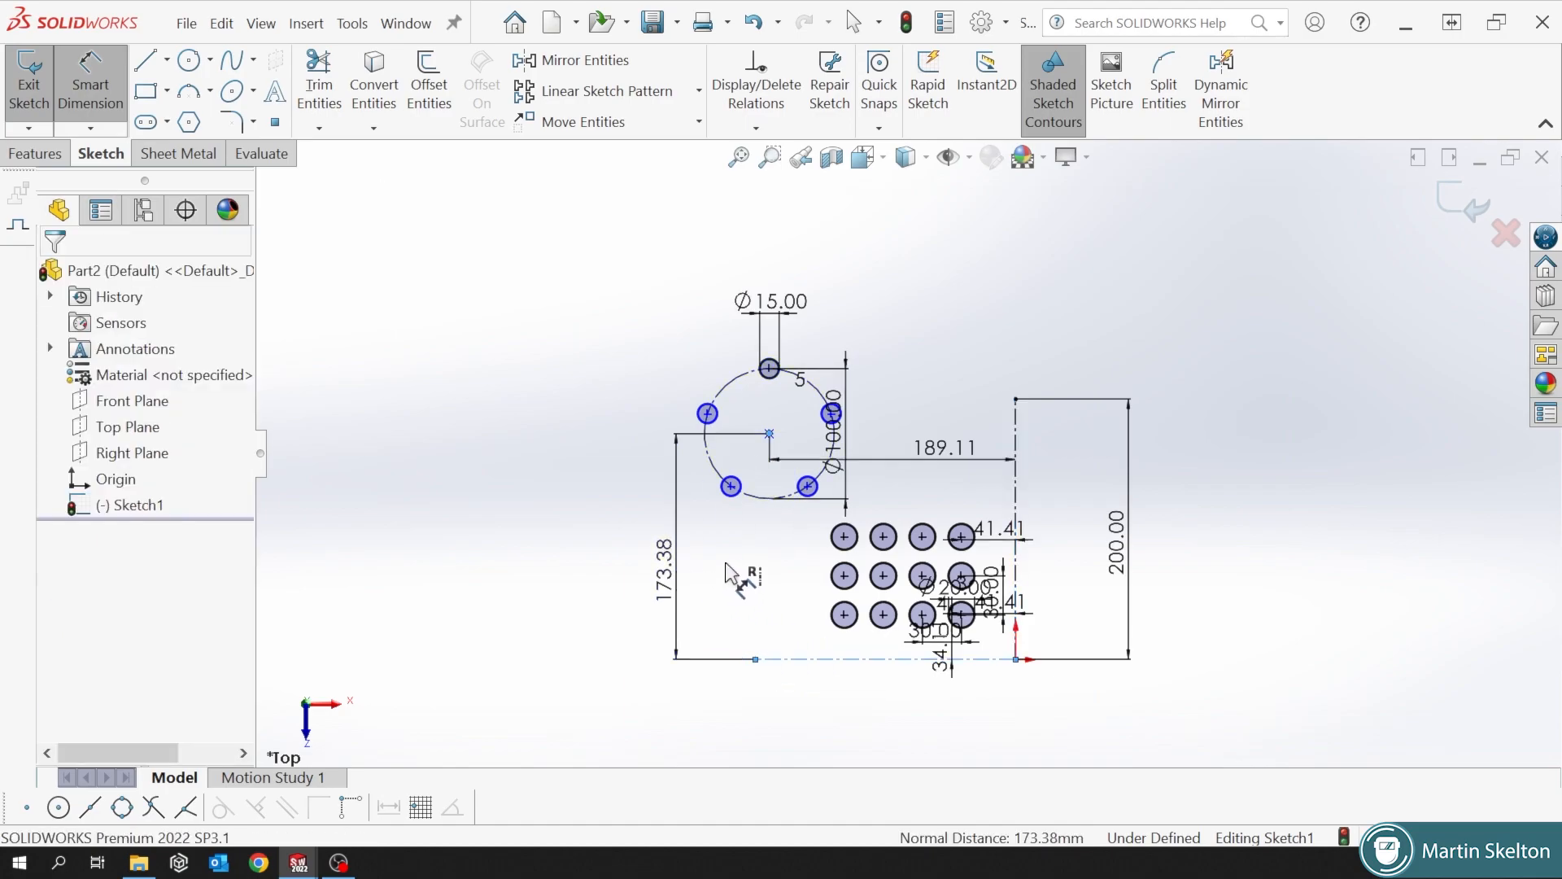
pyautogui.click(665, 571)
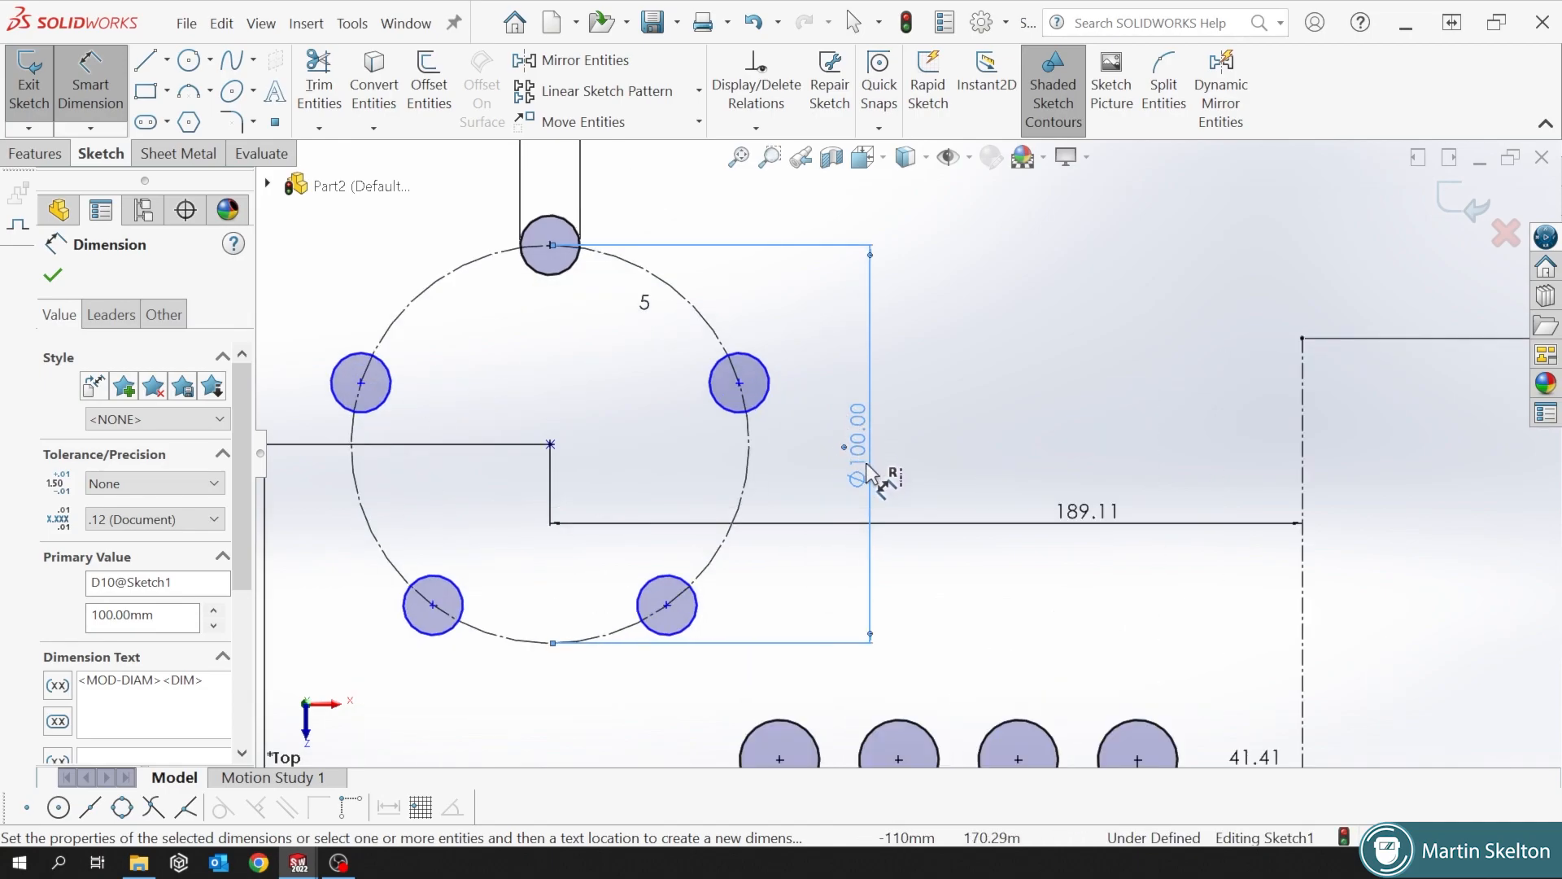
# Dimension the upper-right patterned circle 47.55 across and 15.45 up from the centre.
pyautogui.scroll(-3)
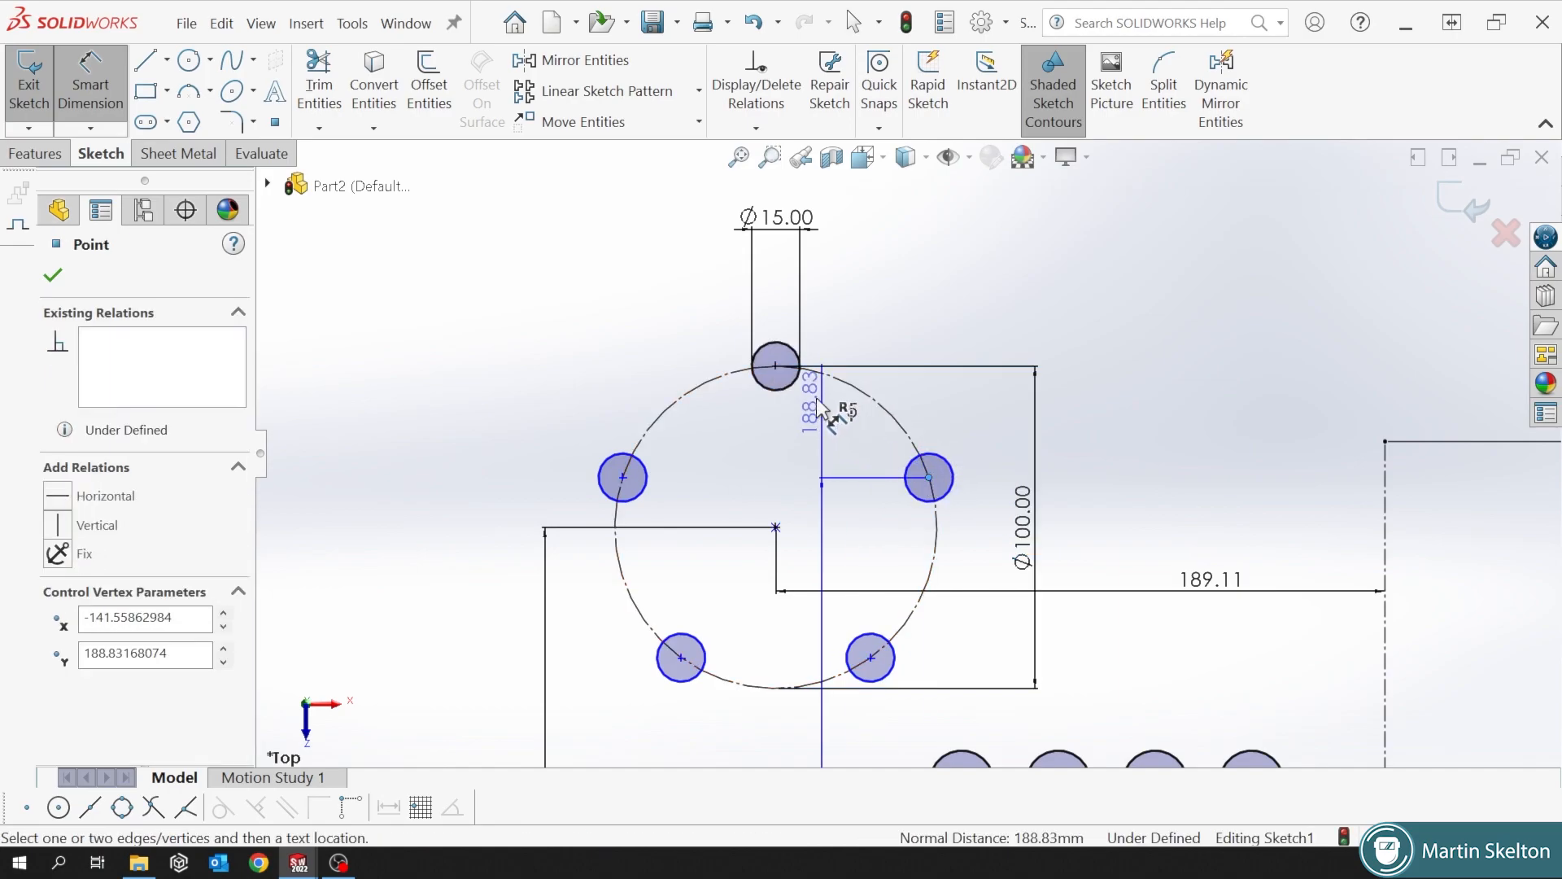
pyautogui.click(776, 366)
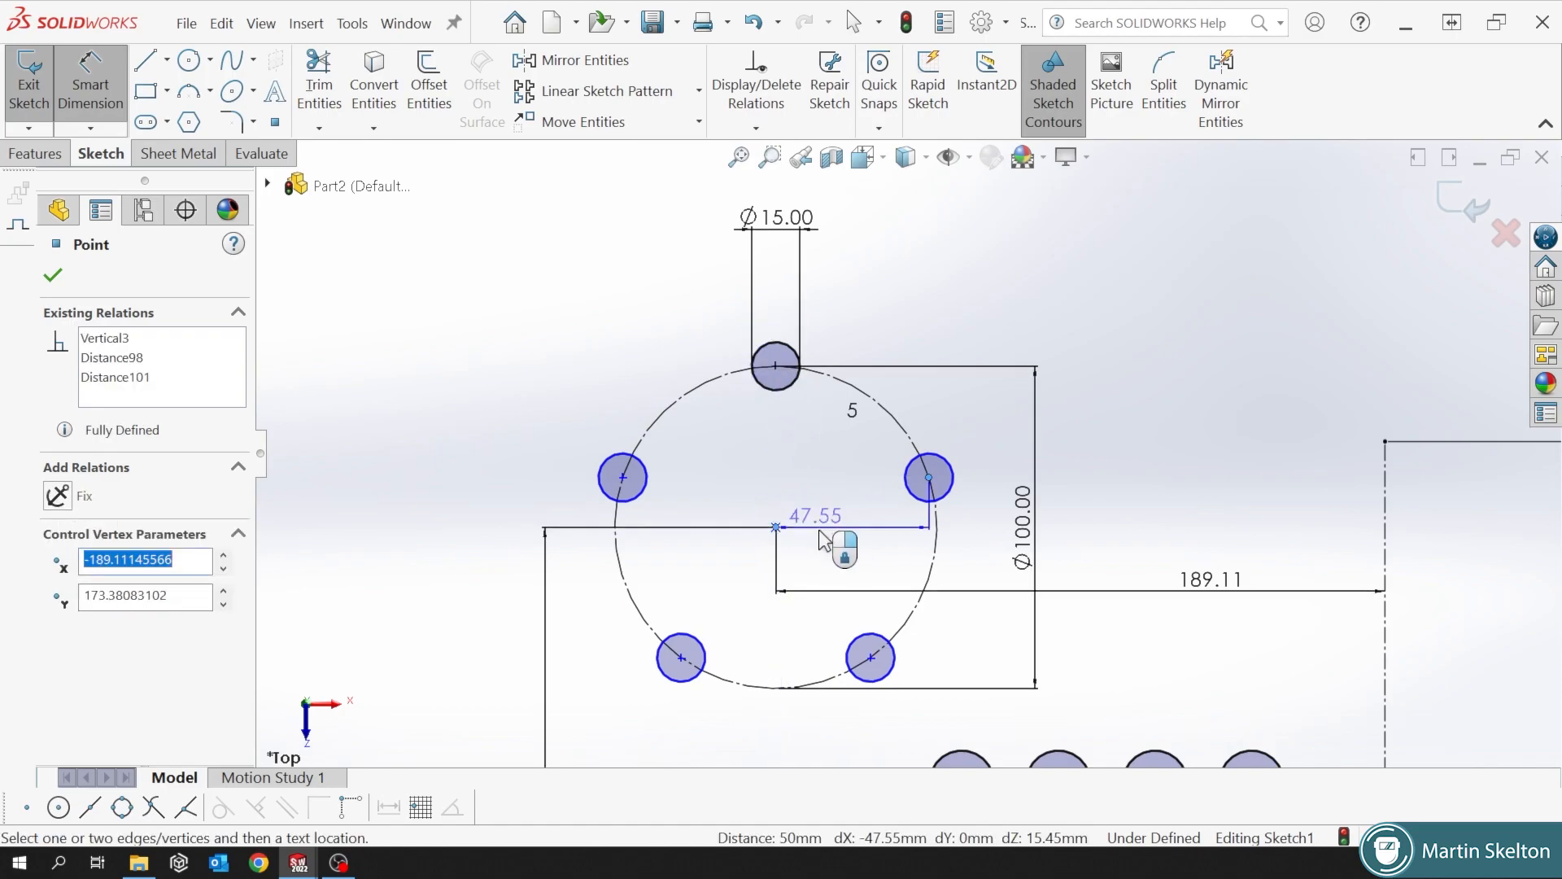
pyautogui.click(816, 527)
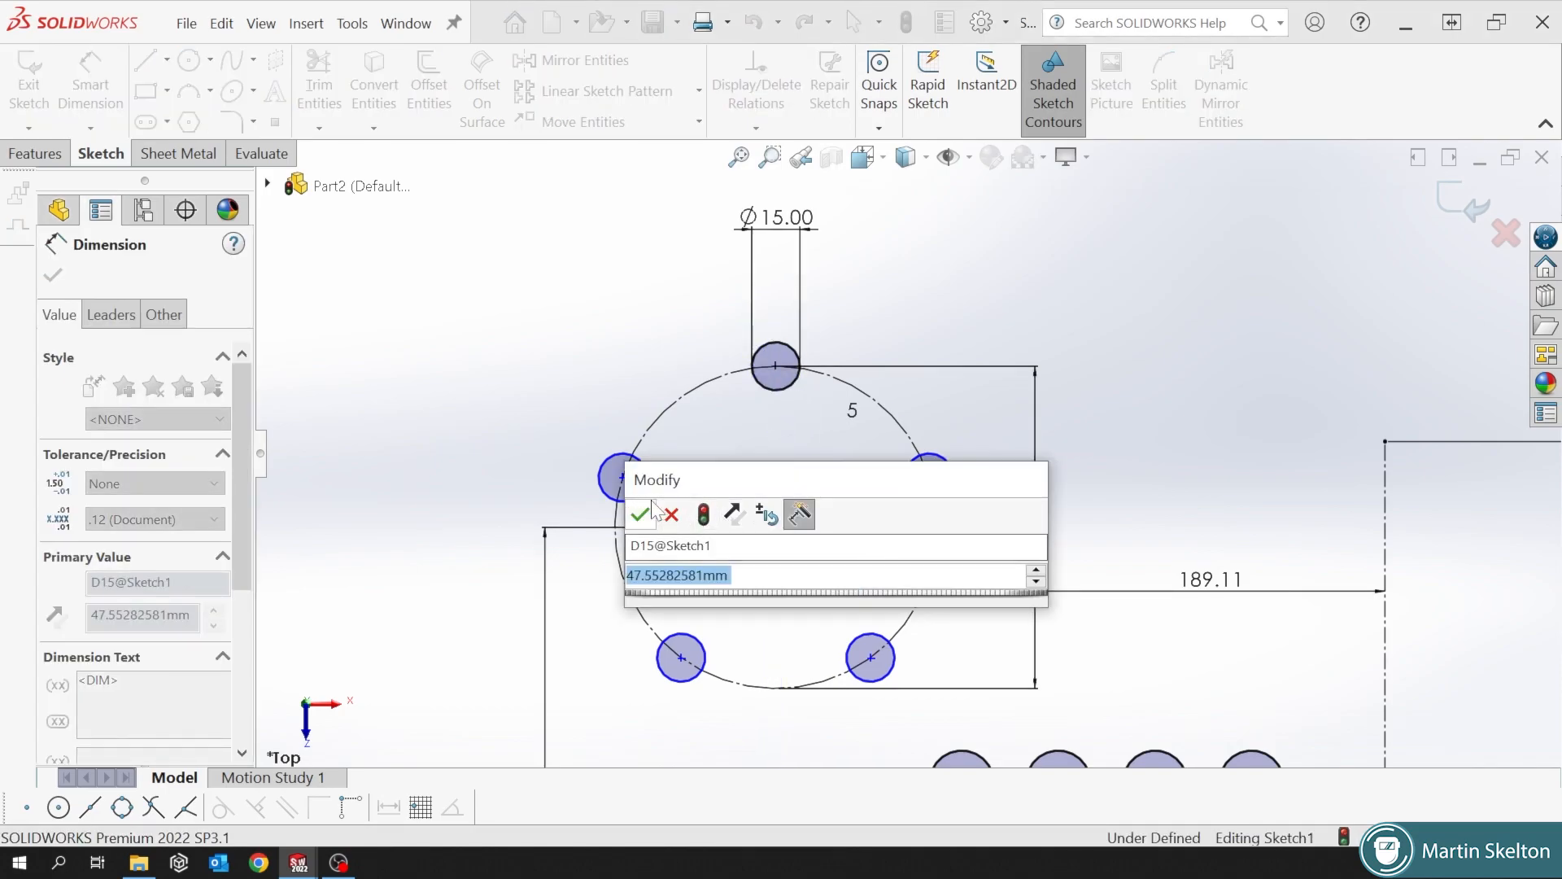
pyautogui.click(643, 513)
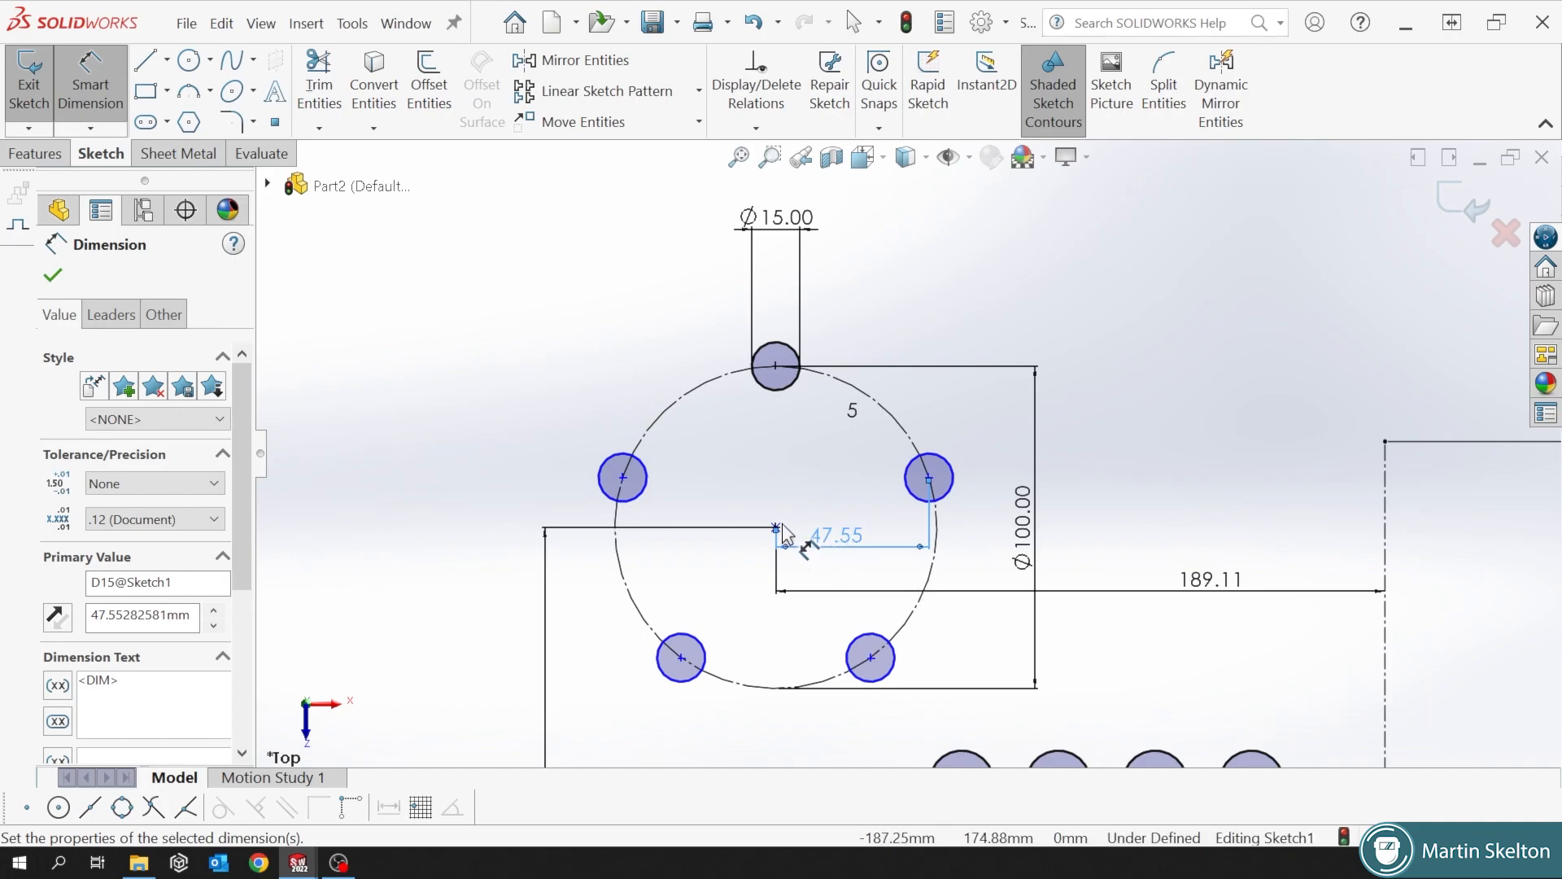
pyautogui.click(929, 476)
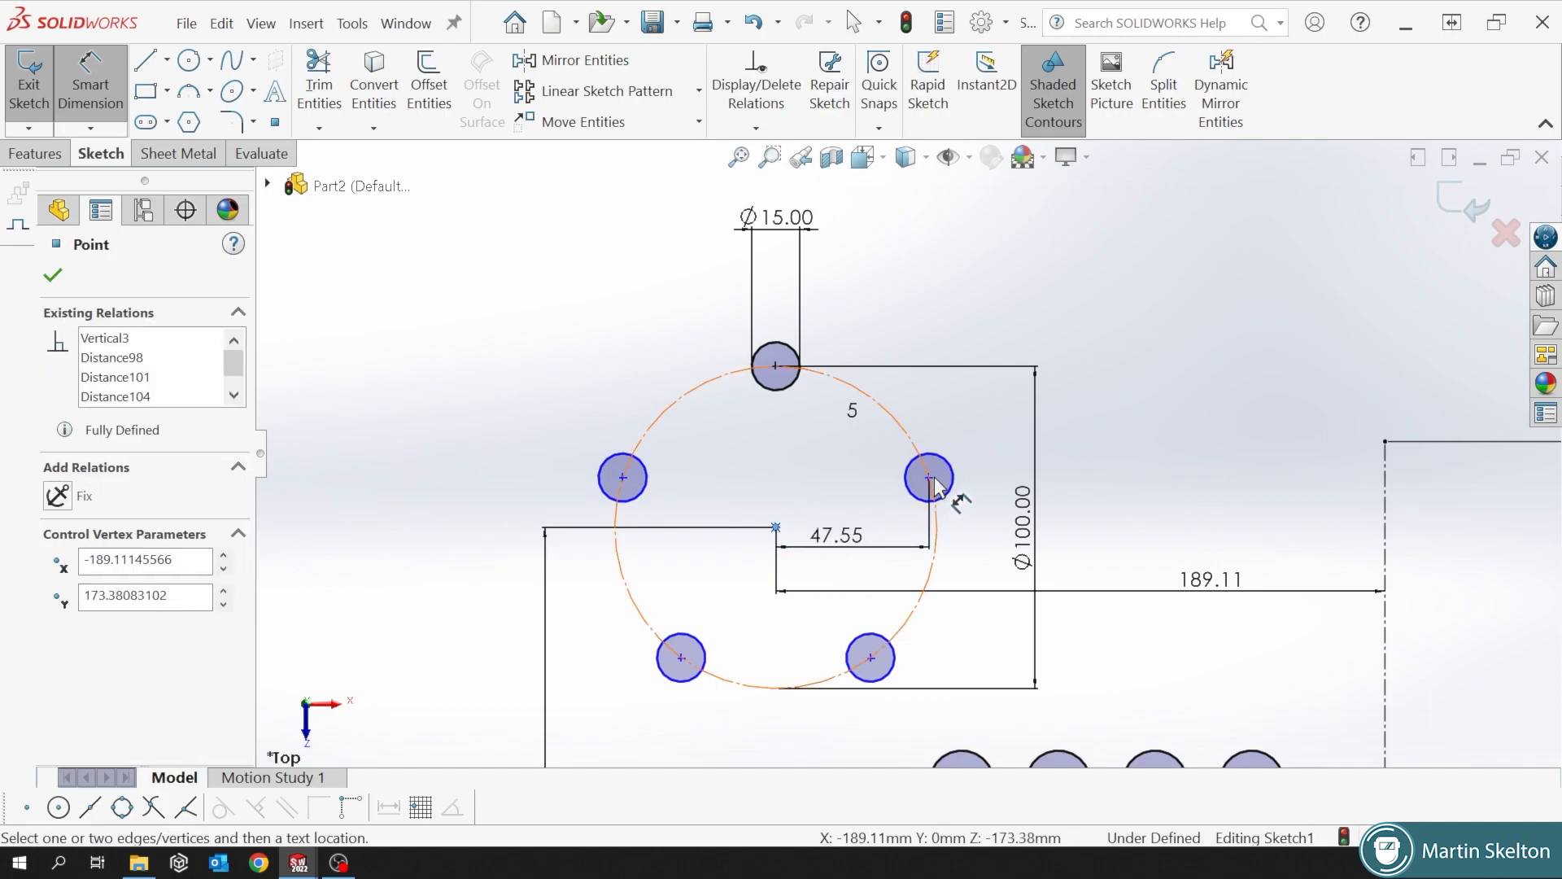
pyautogui.click(52, 275)
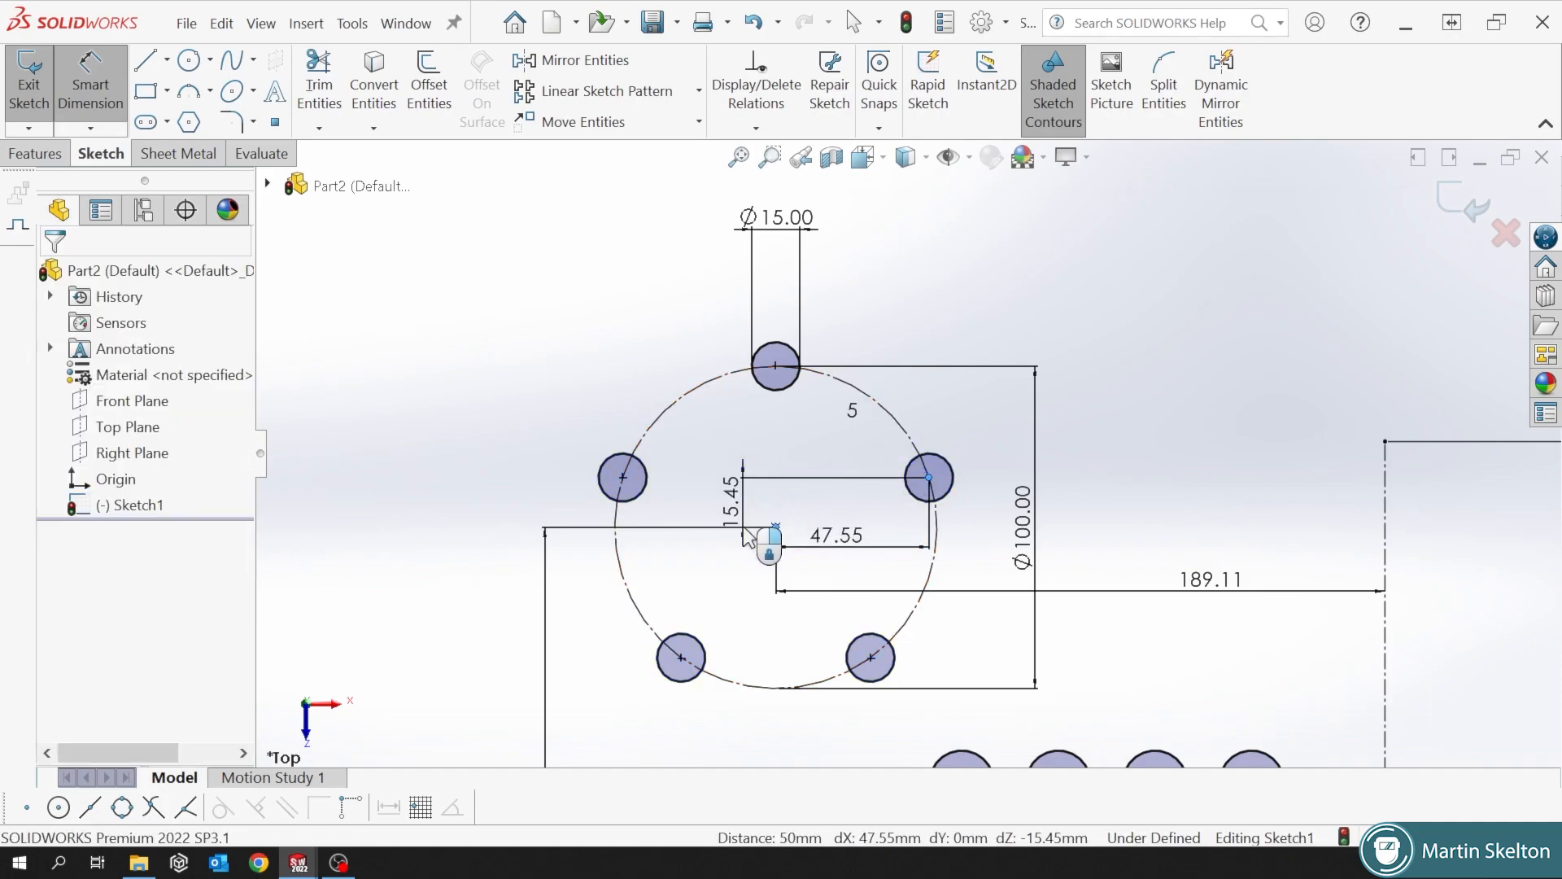
pyautogui.click(726, 496)
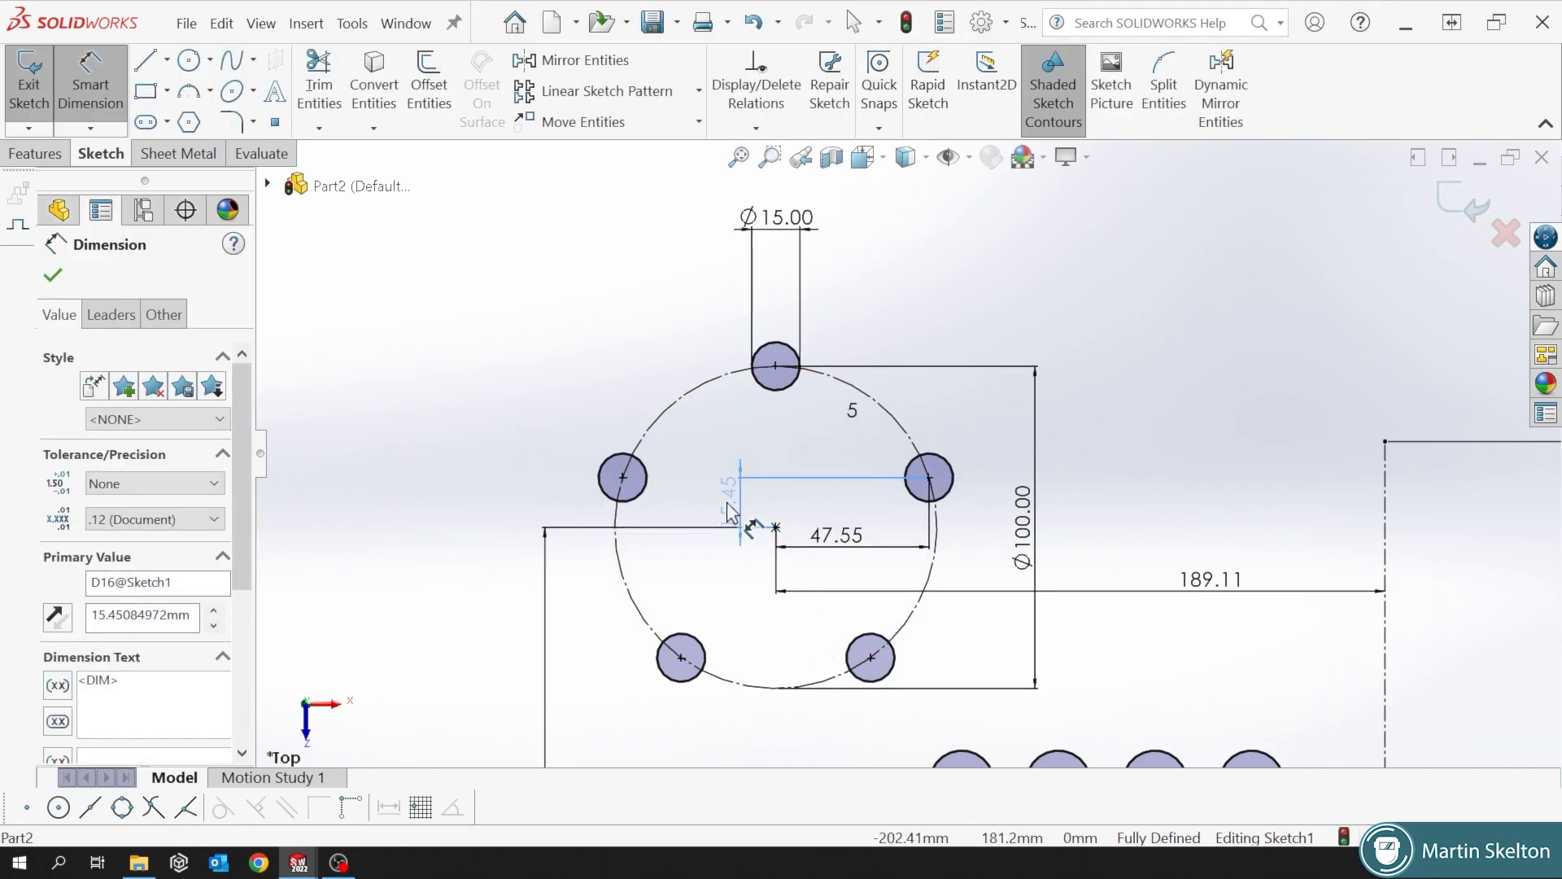
pyautogui.click(50, 276)
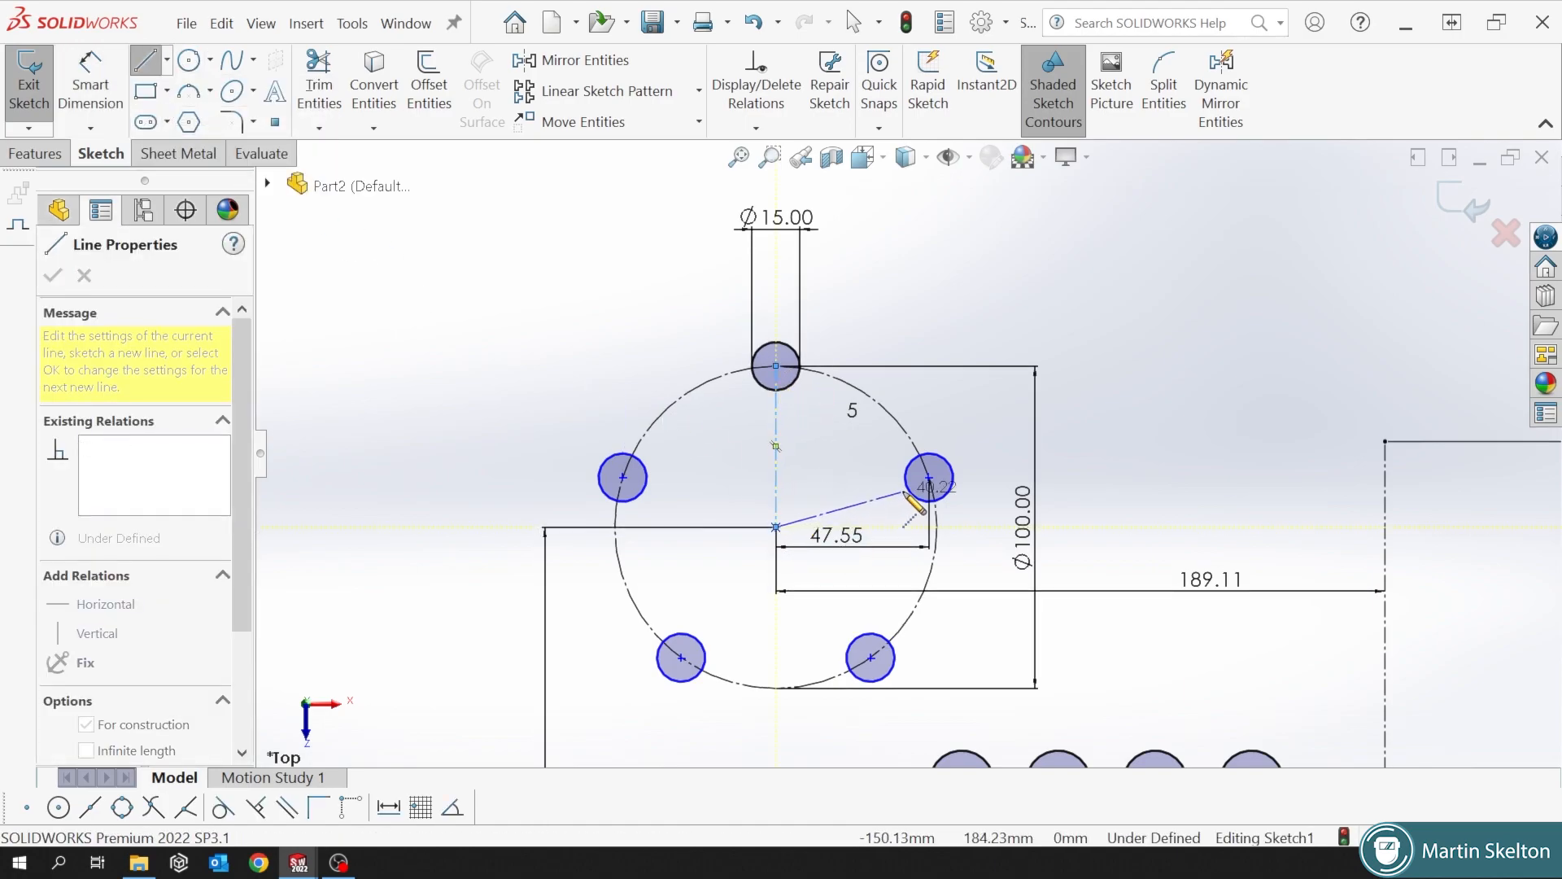
# Dimension the 72° angle between the two centrelines and confirm Sketch1 is fully defined.
pyautogui.rightClick(926, 476)
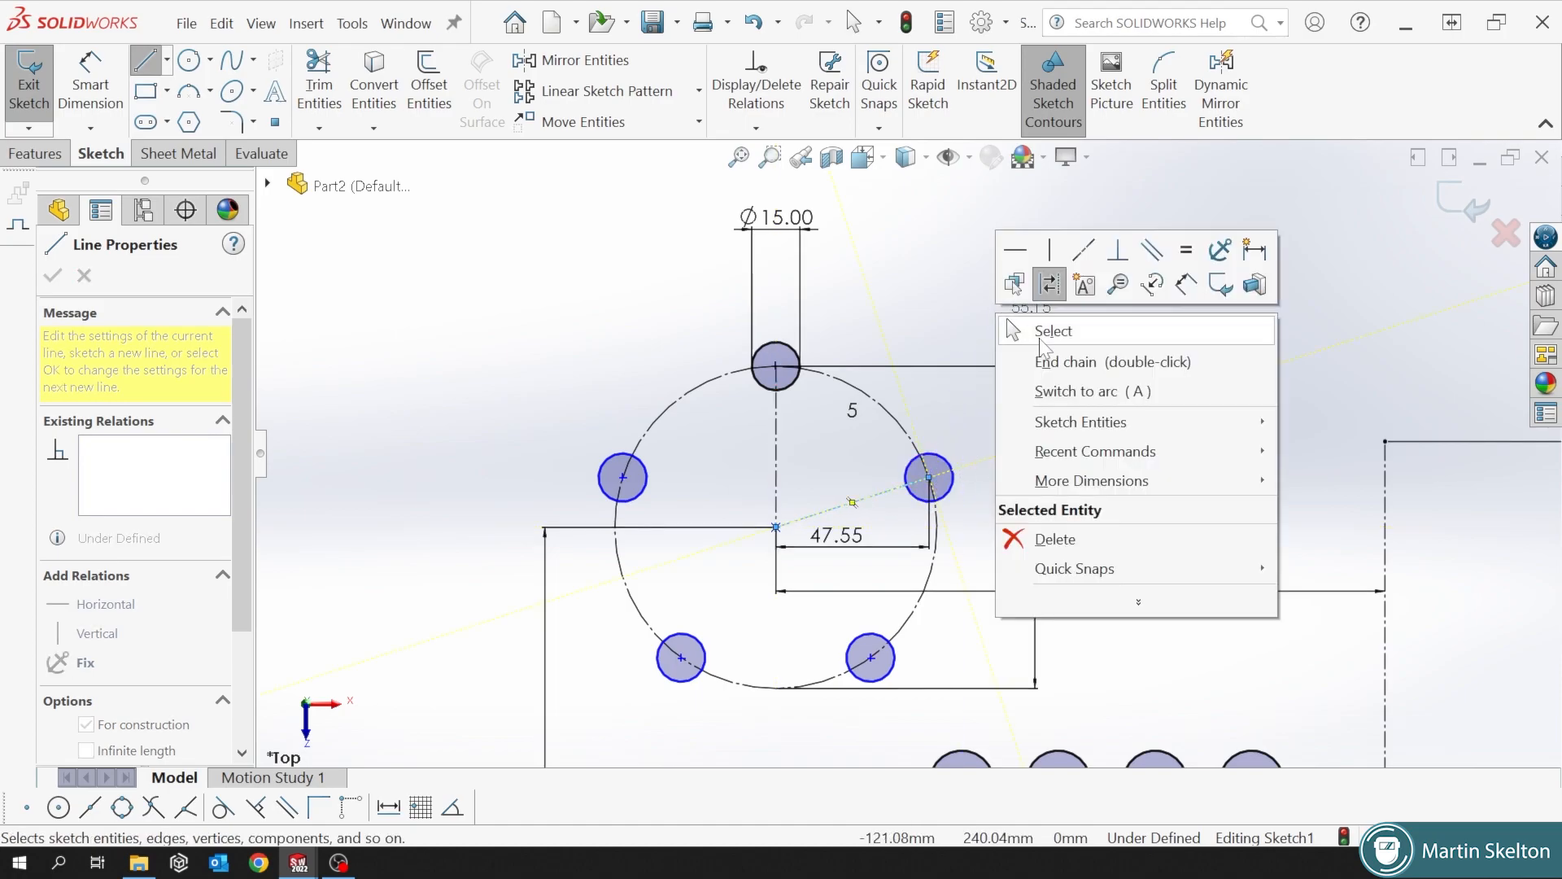
pyautogui.click(1053, 331)
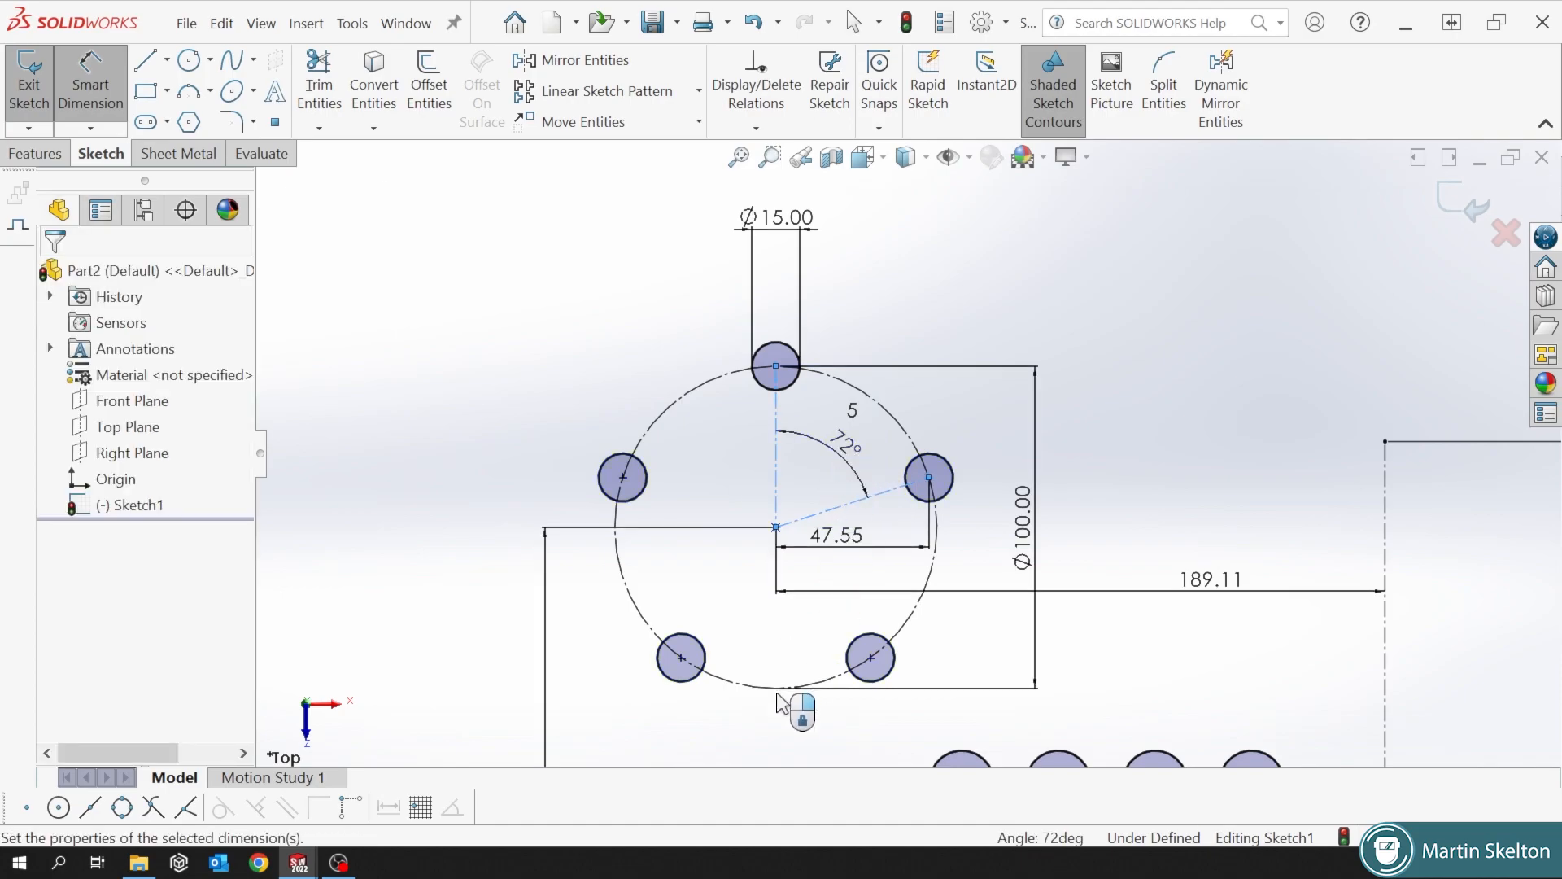
pyautogui.click(839, 445)
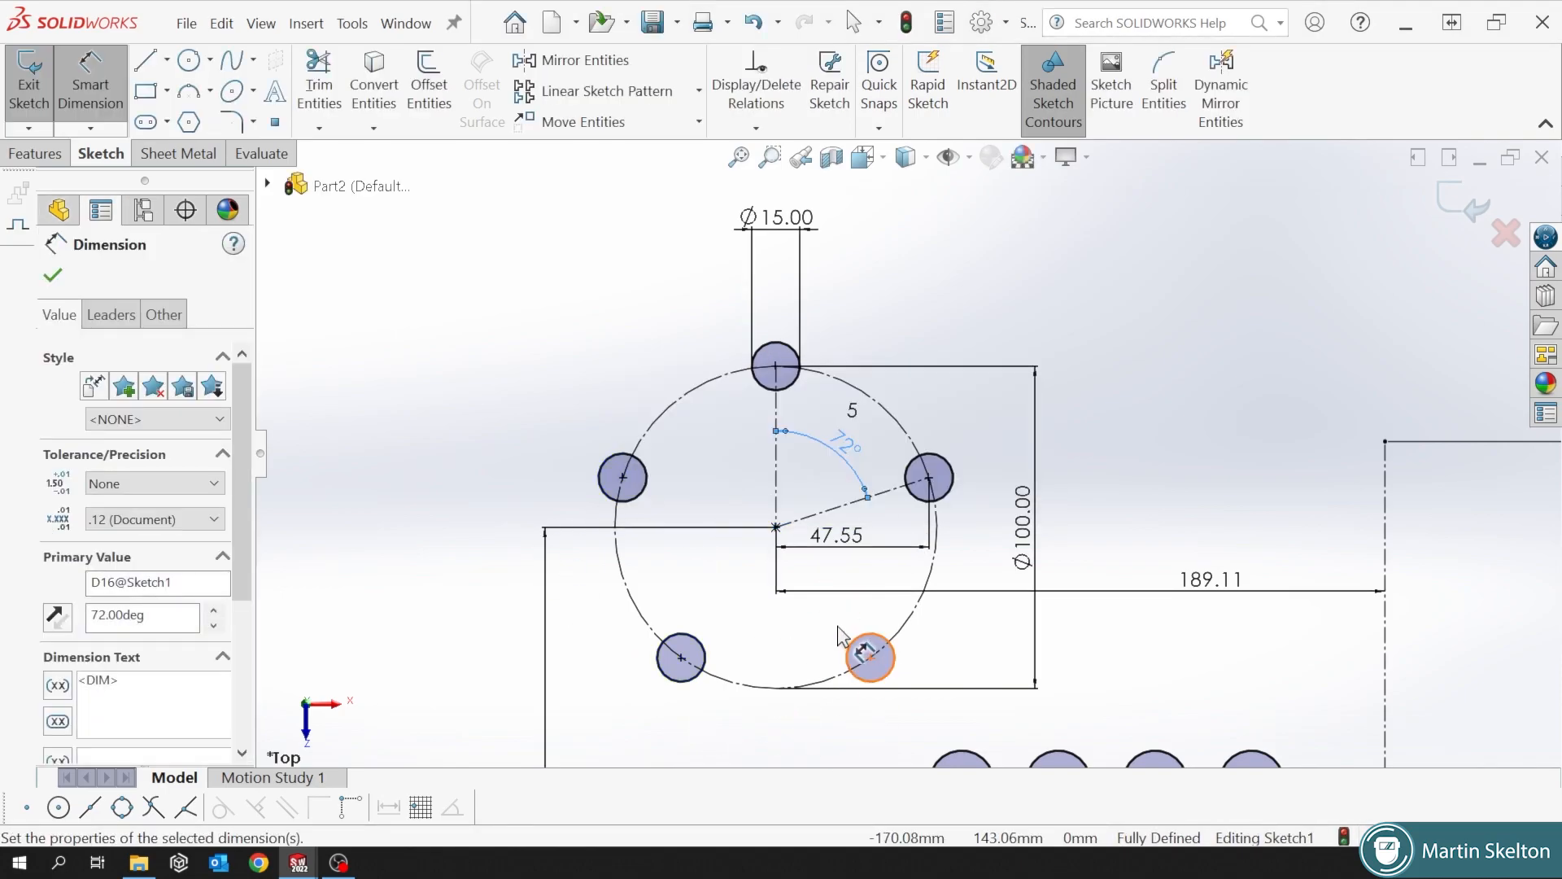
pyautogui.click(52, 276)
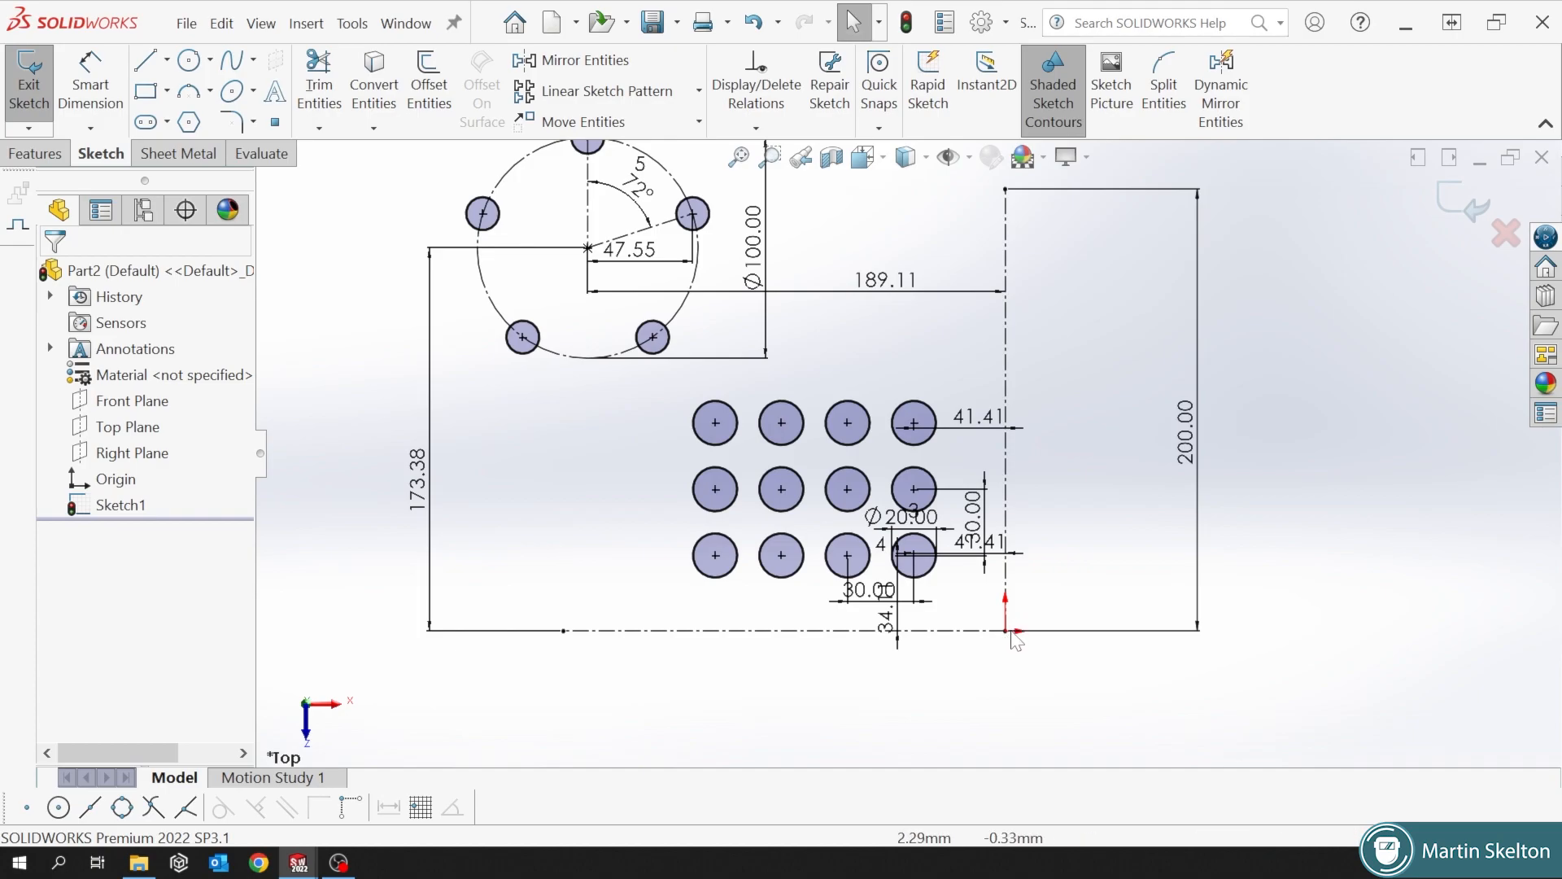
pyautogui.click(120, 505)
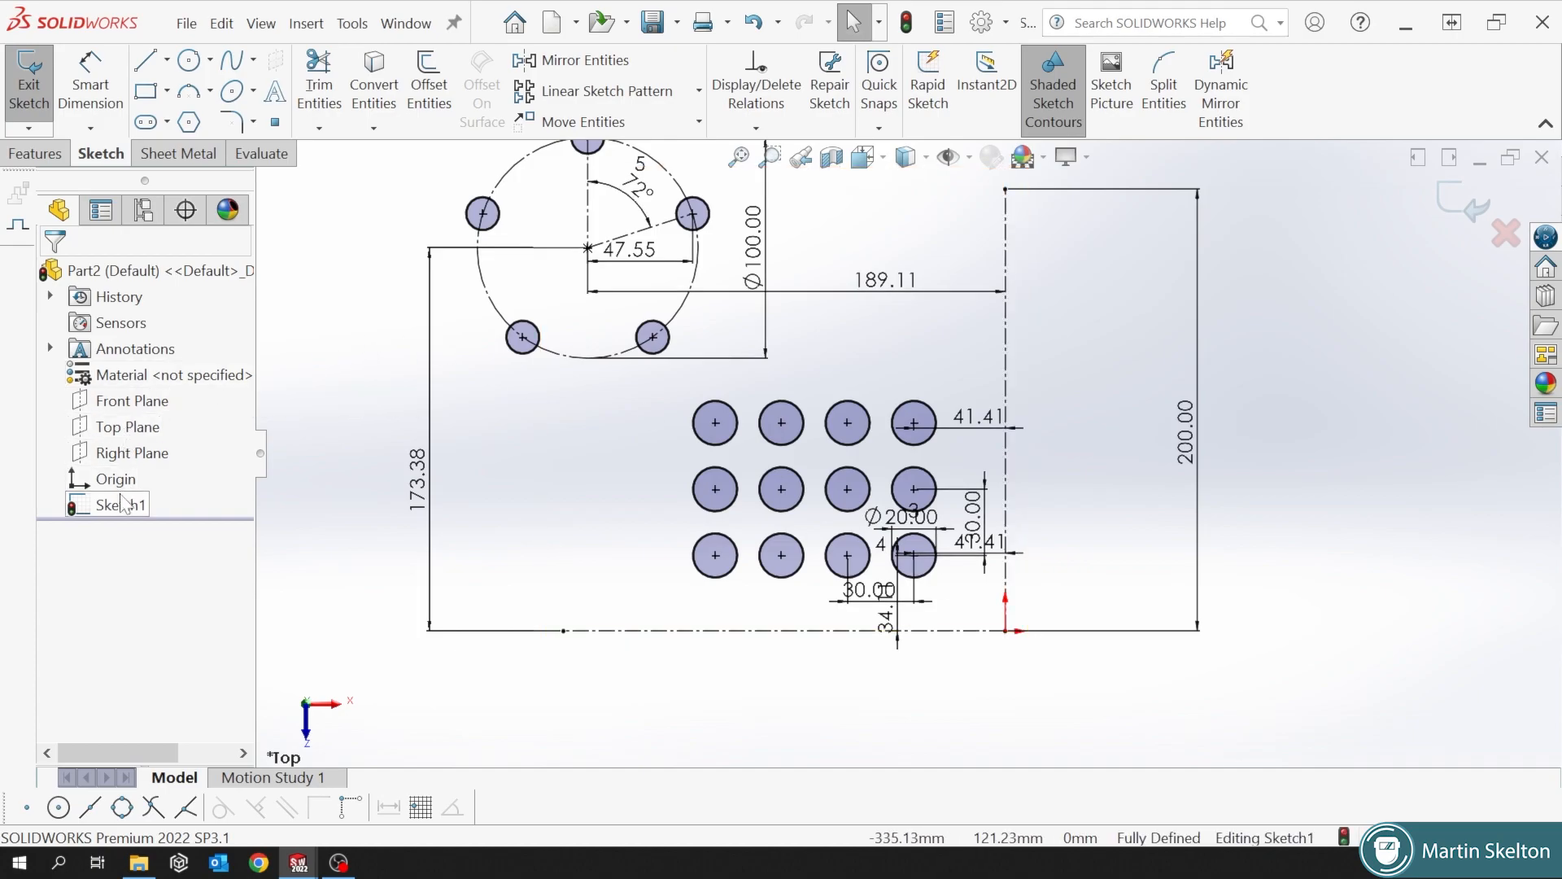